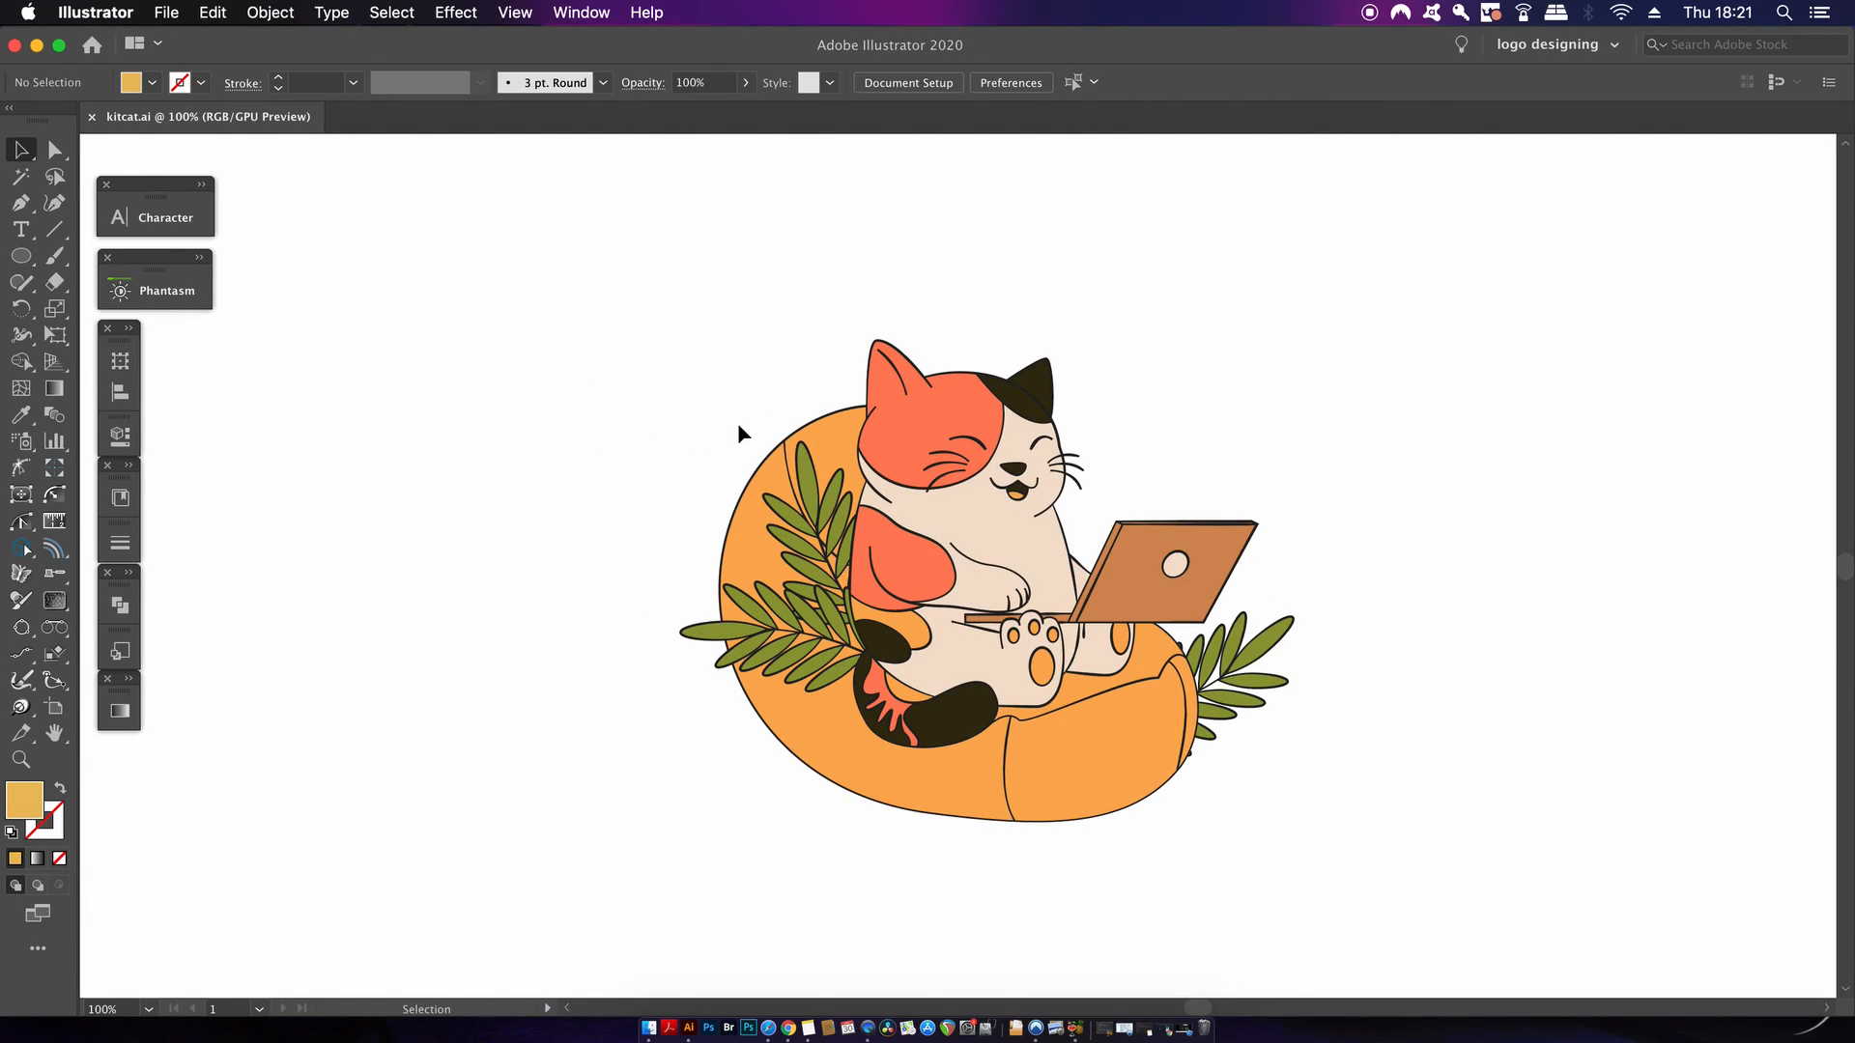
Select all of the cat artwork on the artboard with Cmd+A
{"action": "key", "text": "cmd+a"}
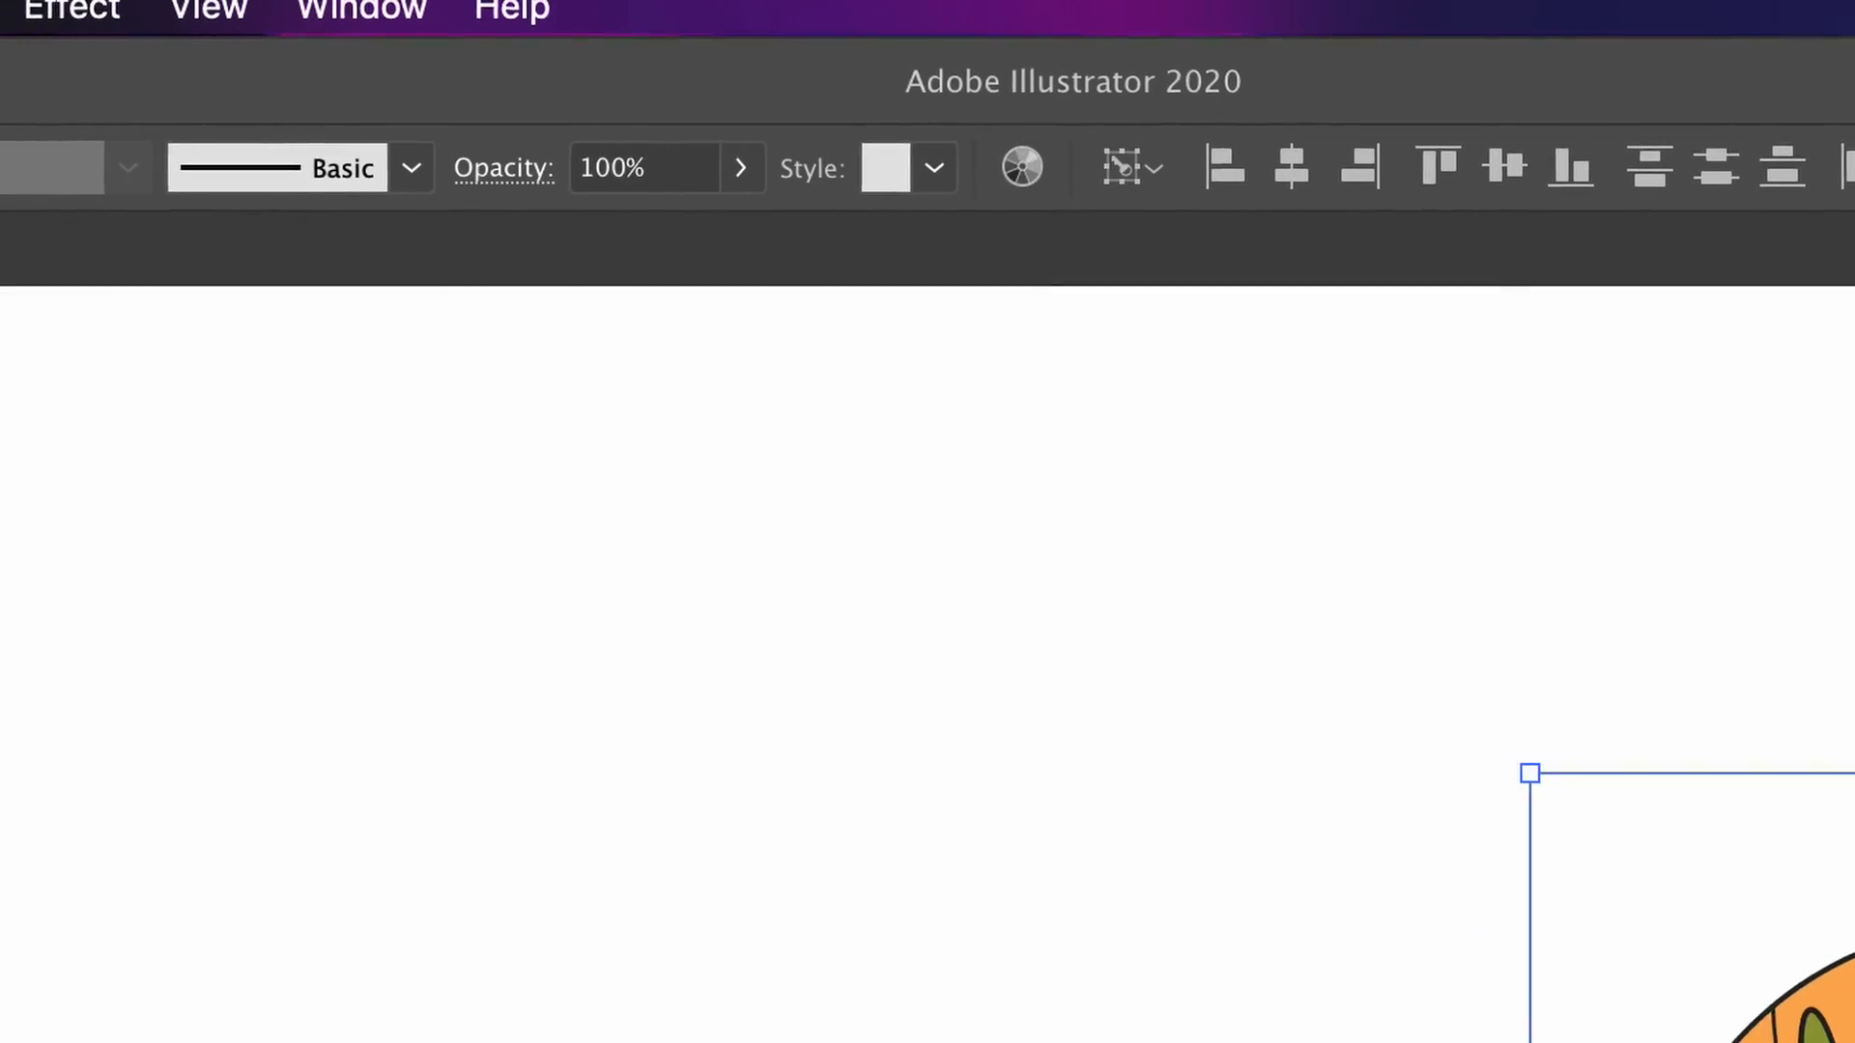
Bring up Recolor Artwork from the Edit Colors menu for the selected cat
{"action": "left_click", "coordinate": [386, 27]}
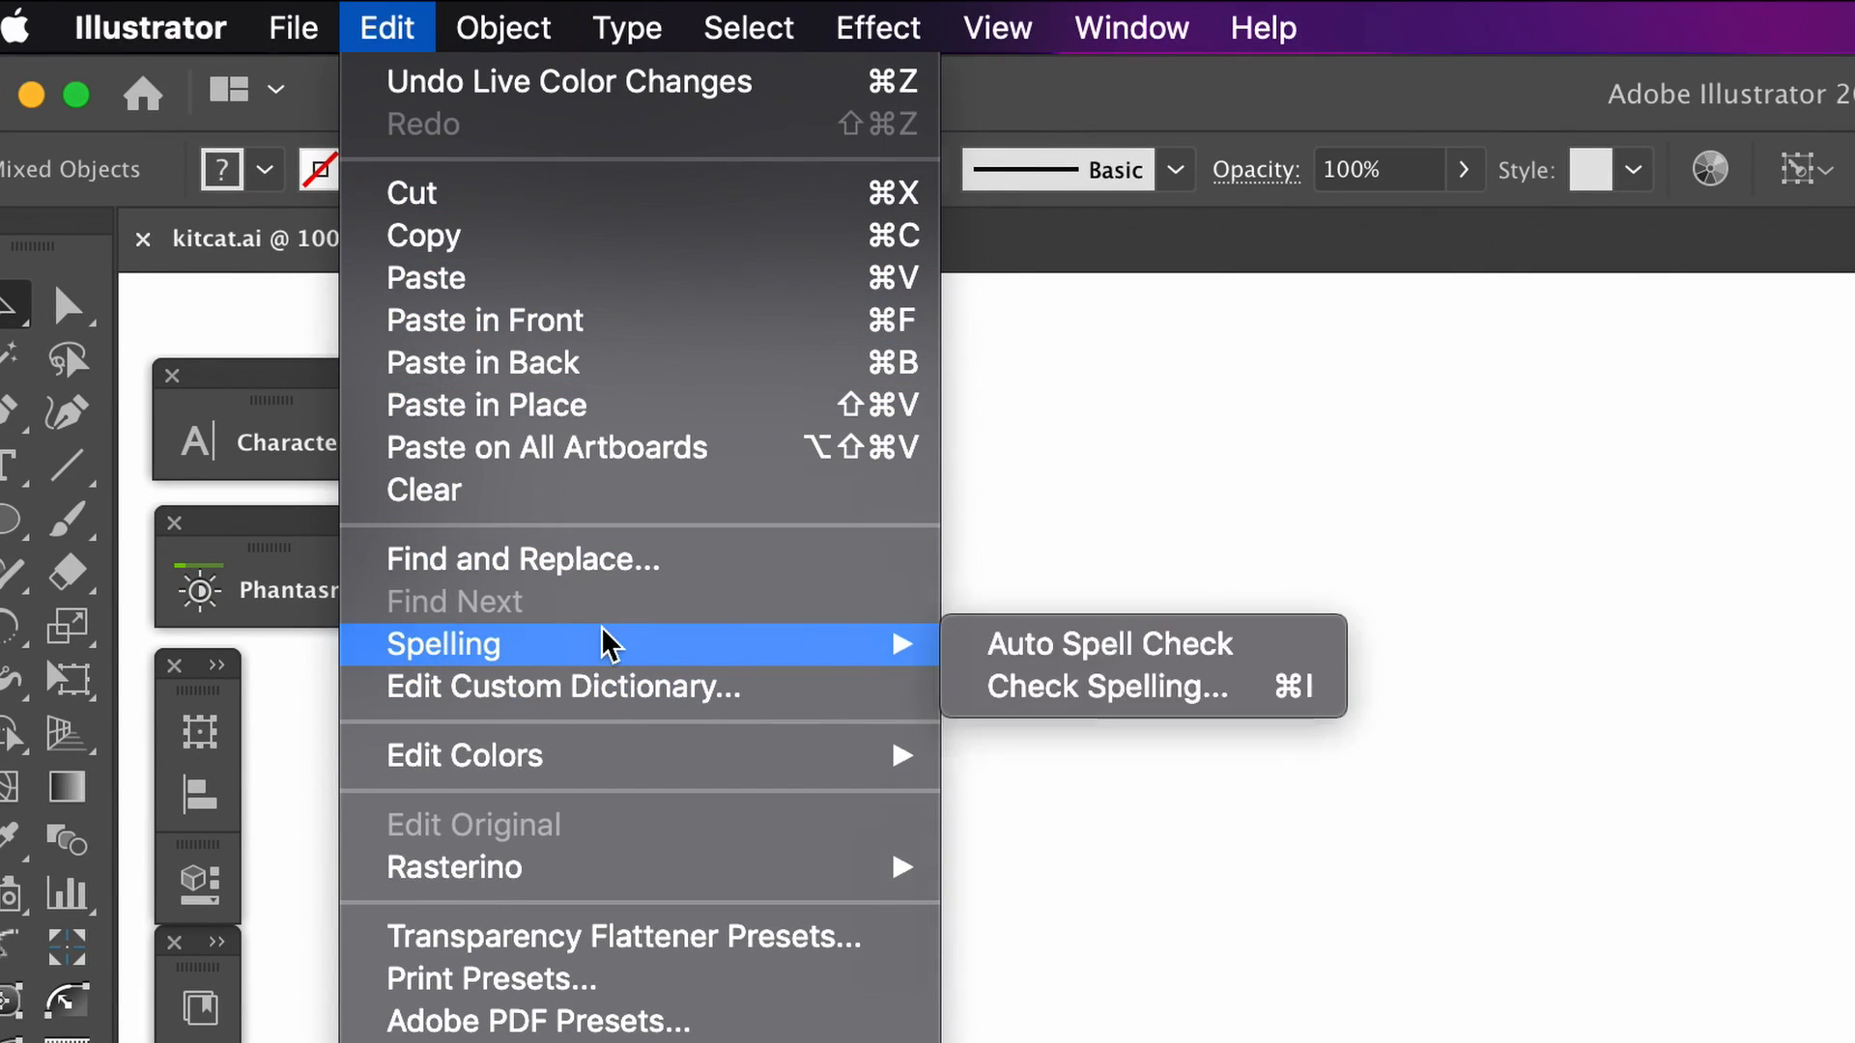
{"action": "mouse_move", "coordinate": [464, 755]}
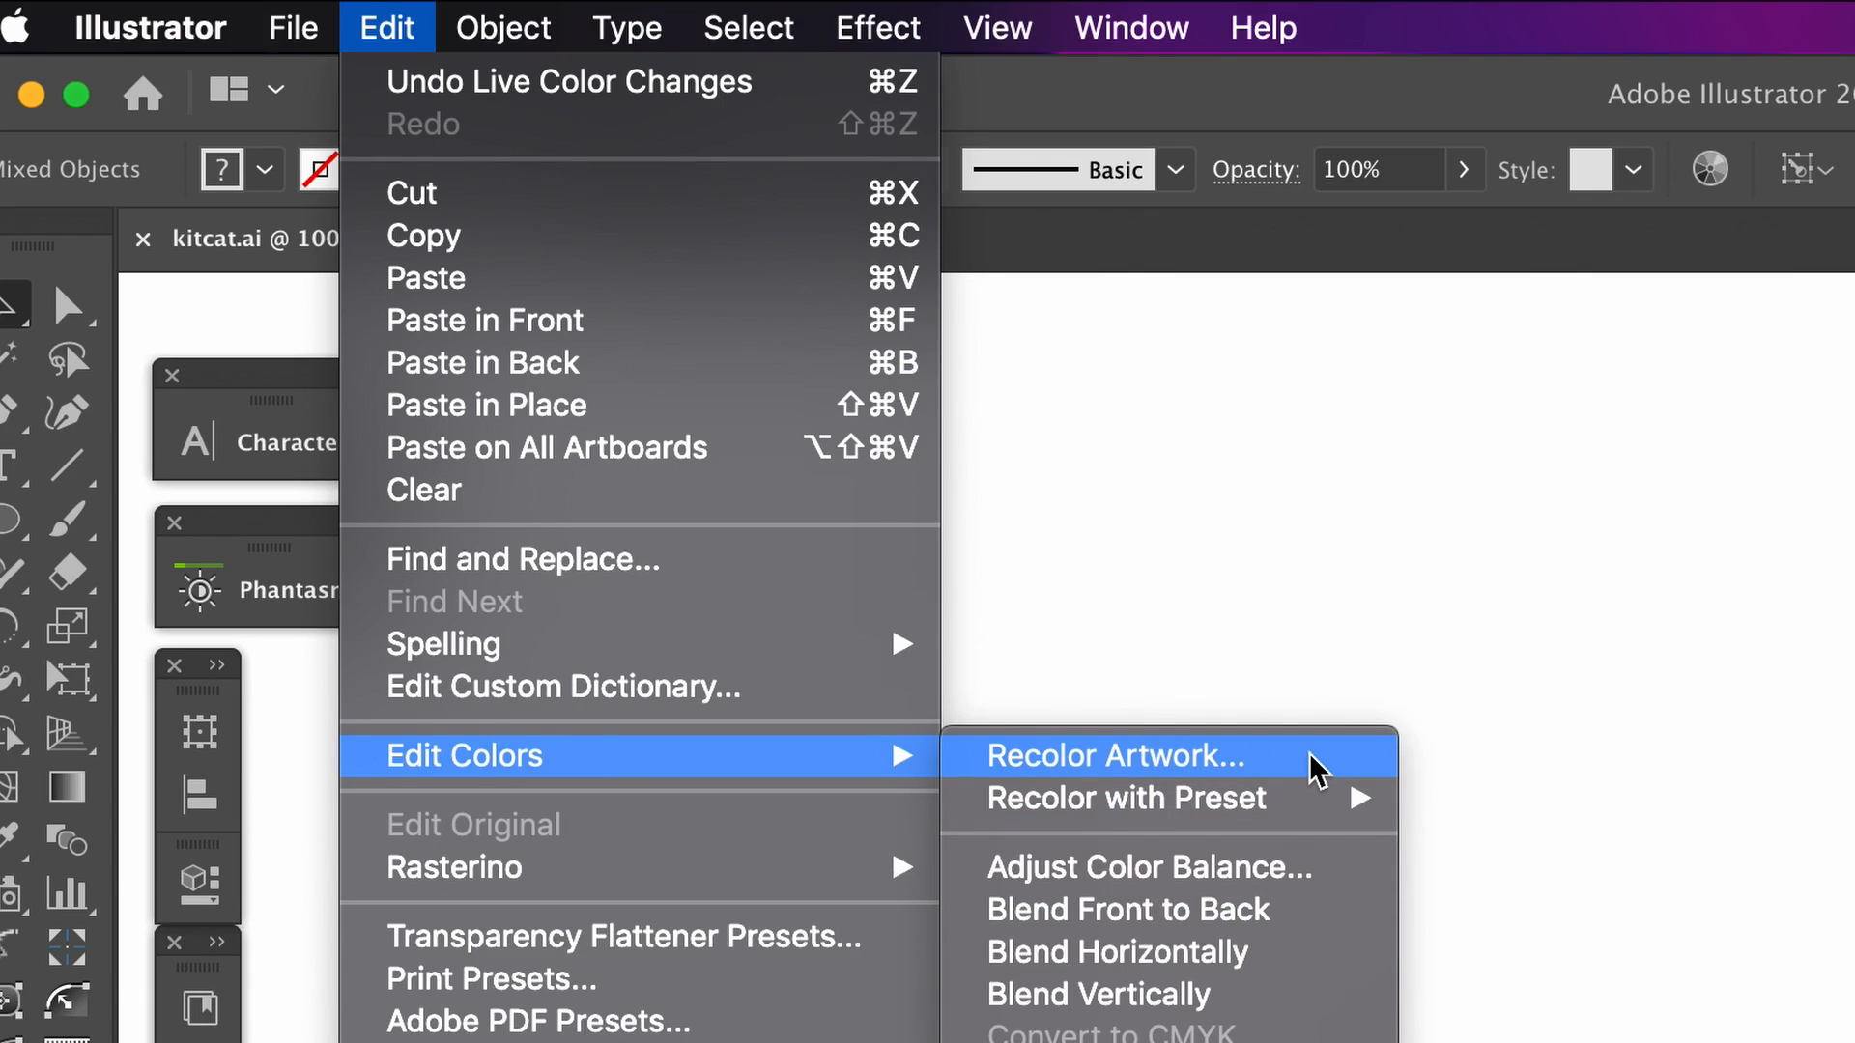
{"action": "left_click", "coordinate": [1113, 757]}
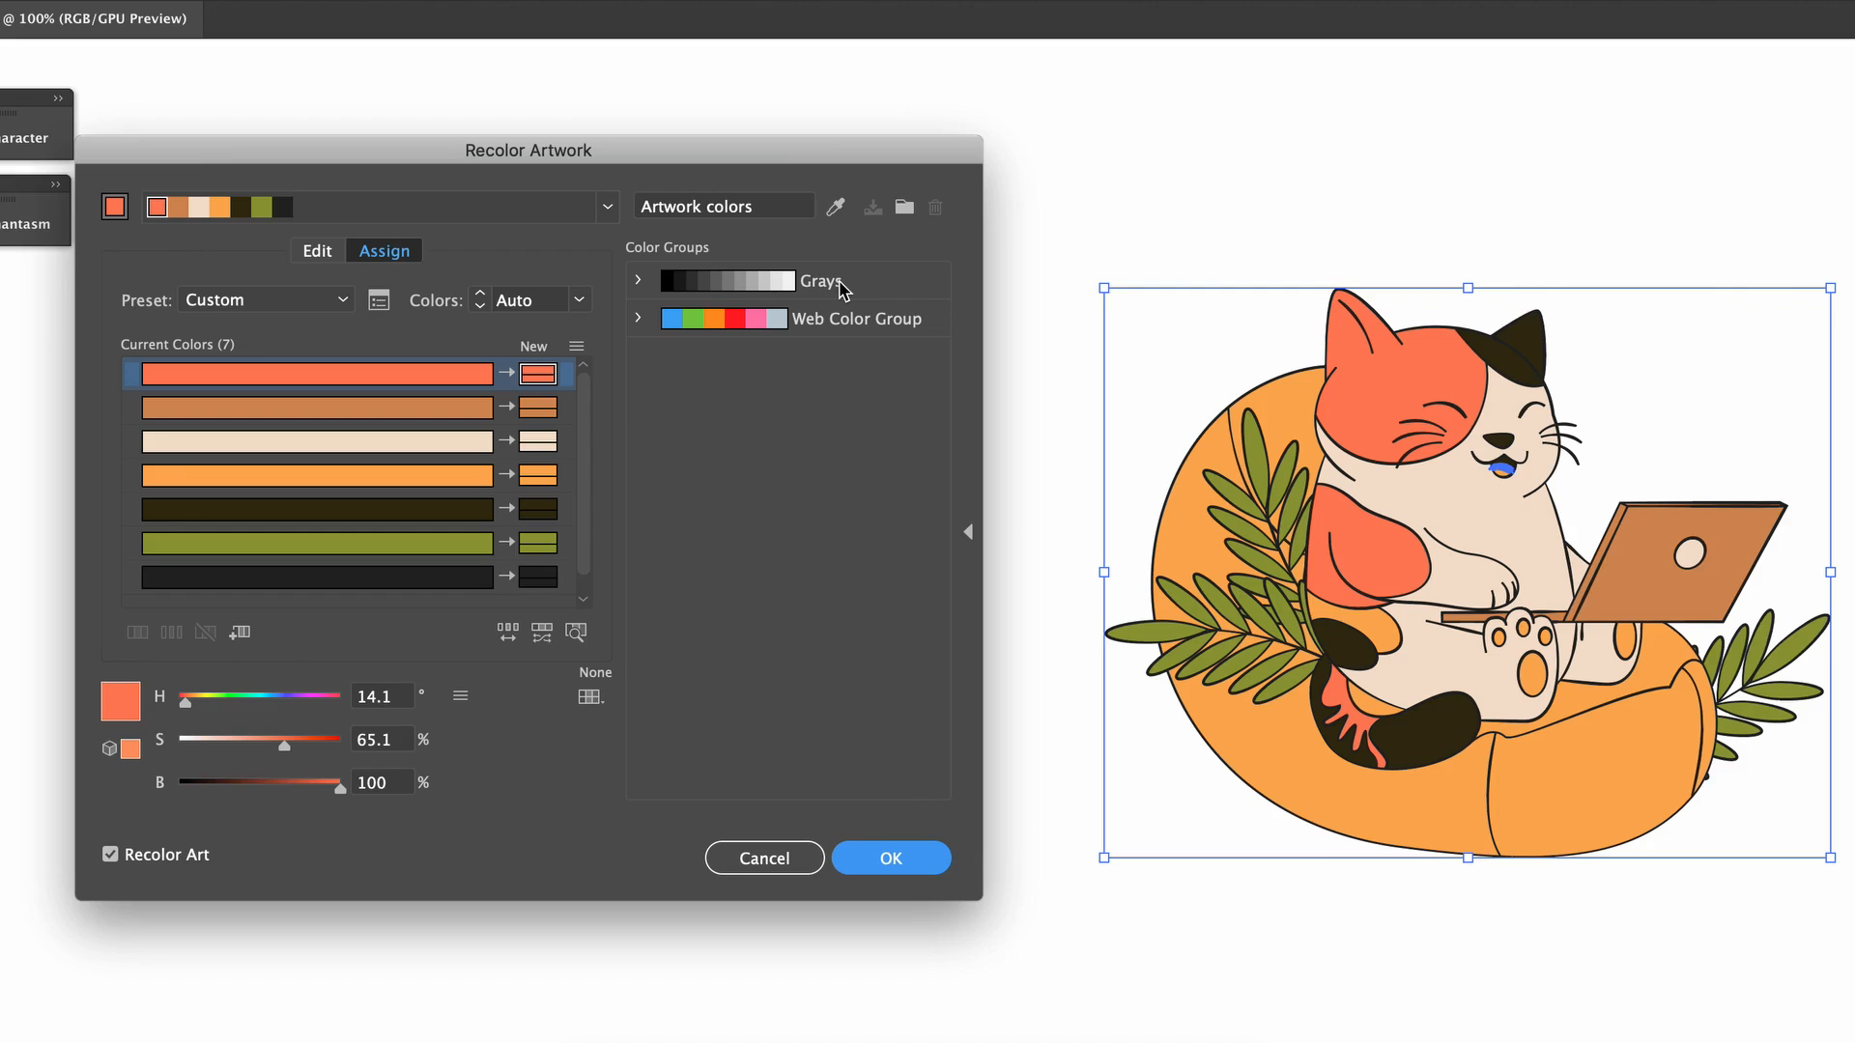
{"action": "mouse_move", "coordinate": [846, 231]}
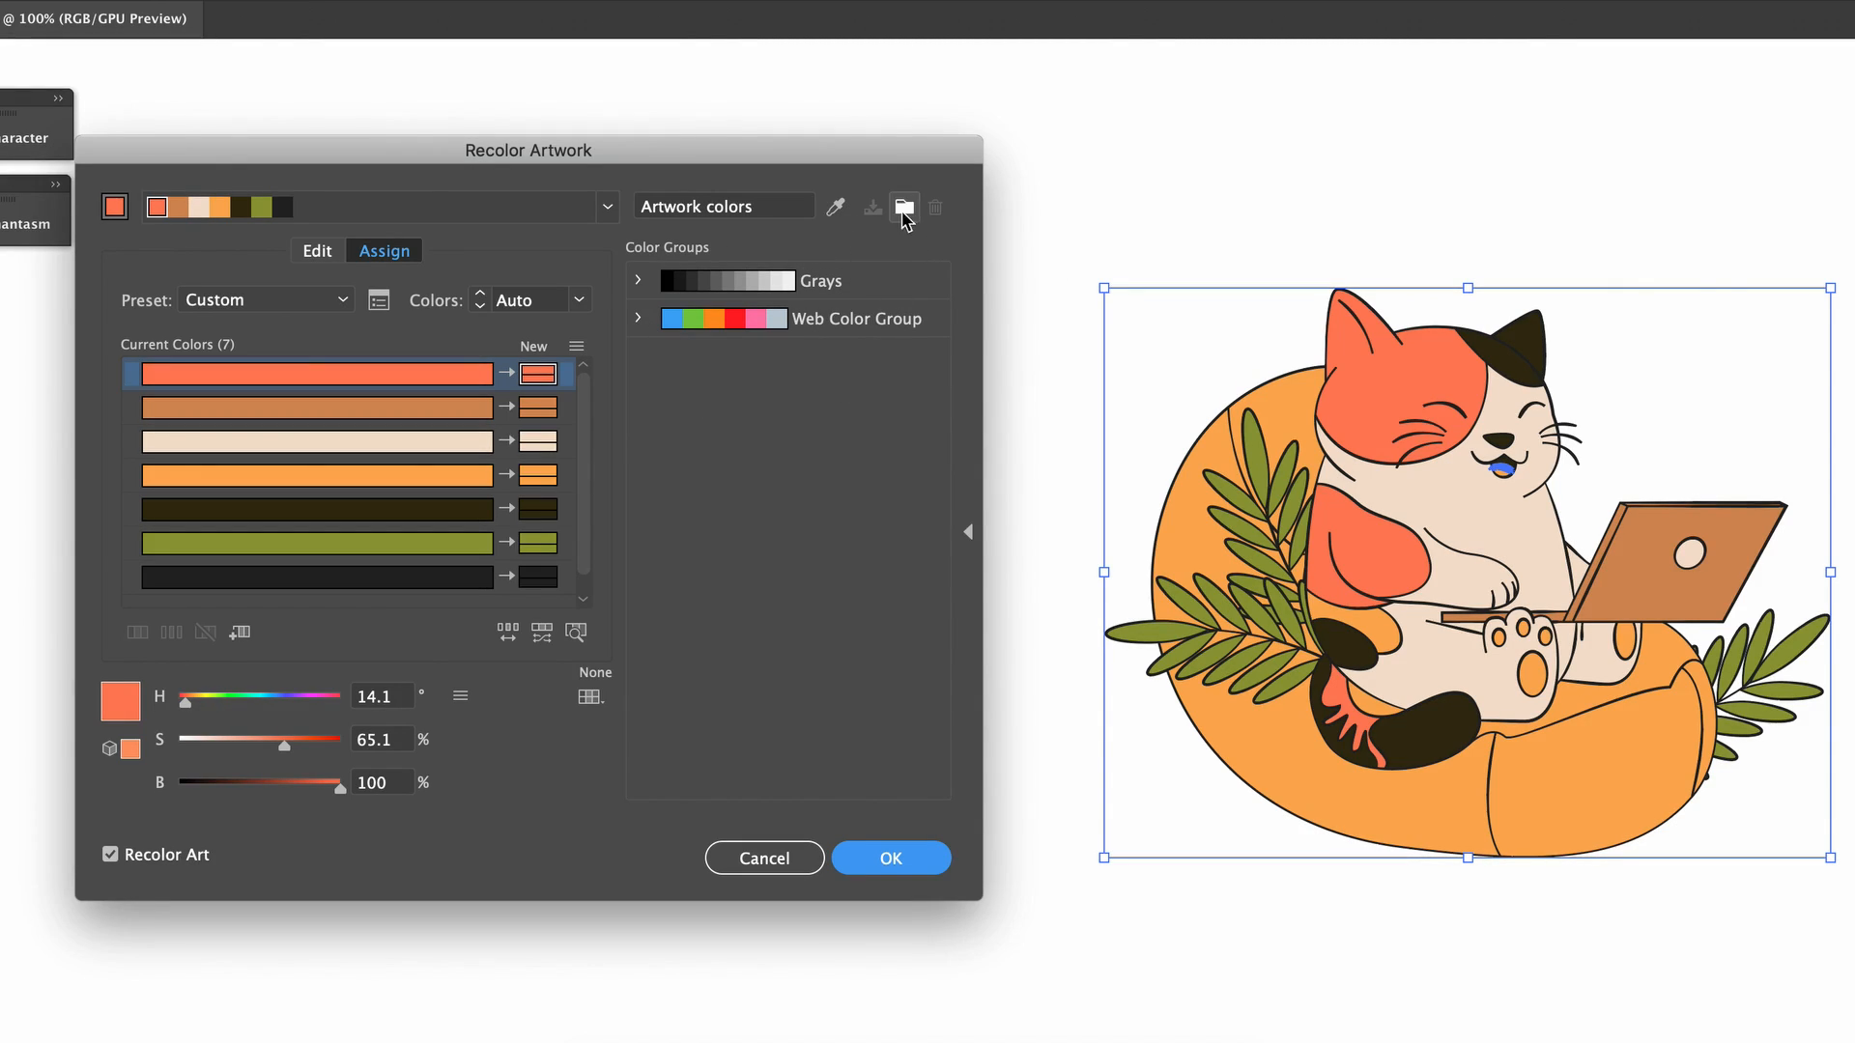
Save the cat's seven current colours as a new colour group named 'original'
{"action": "left_click", "coordinate": [904, 207]}
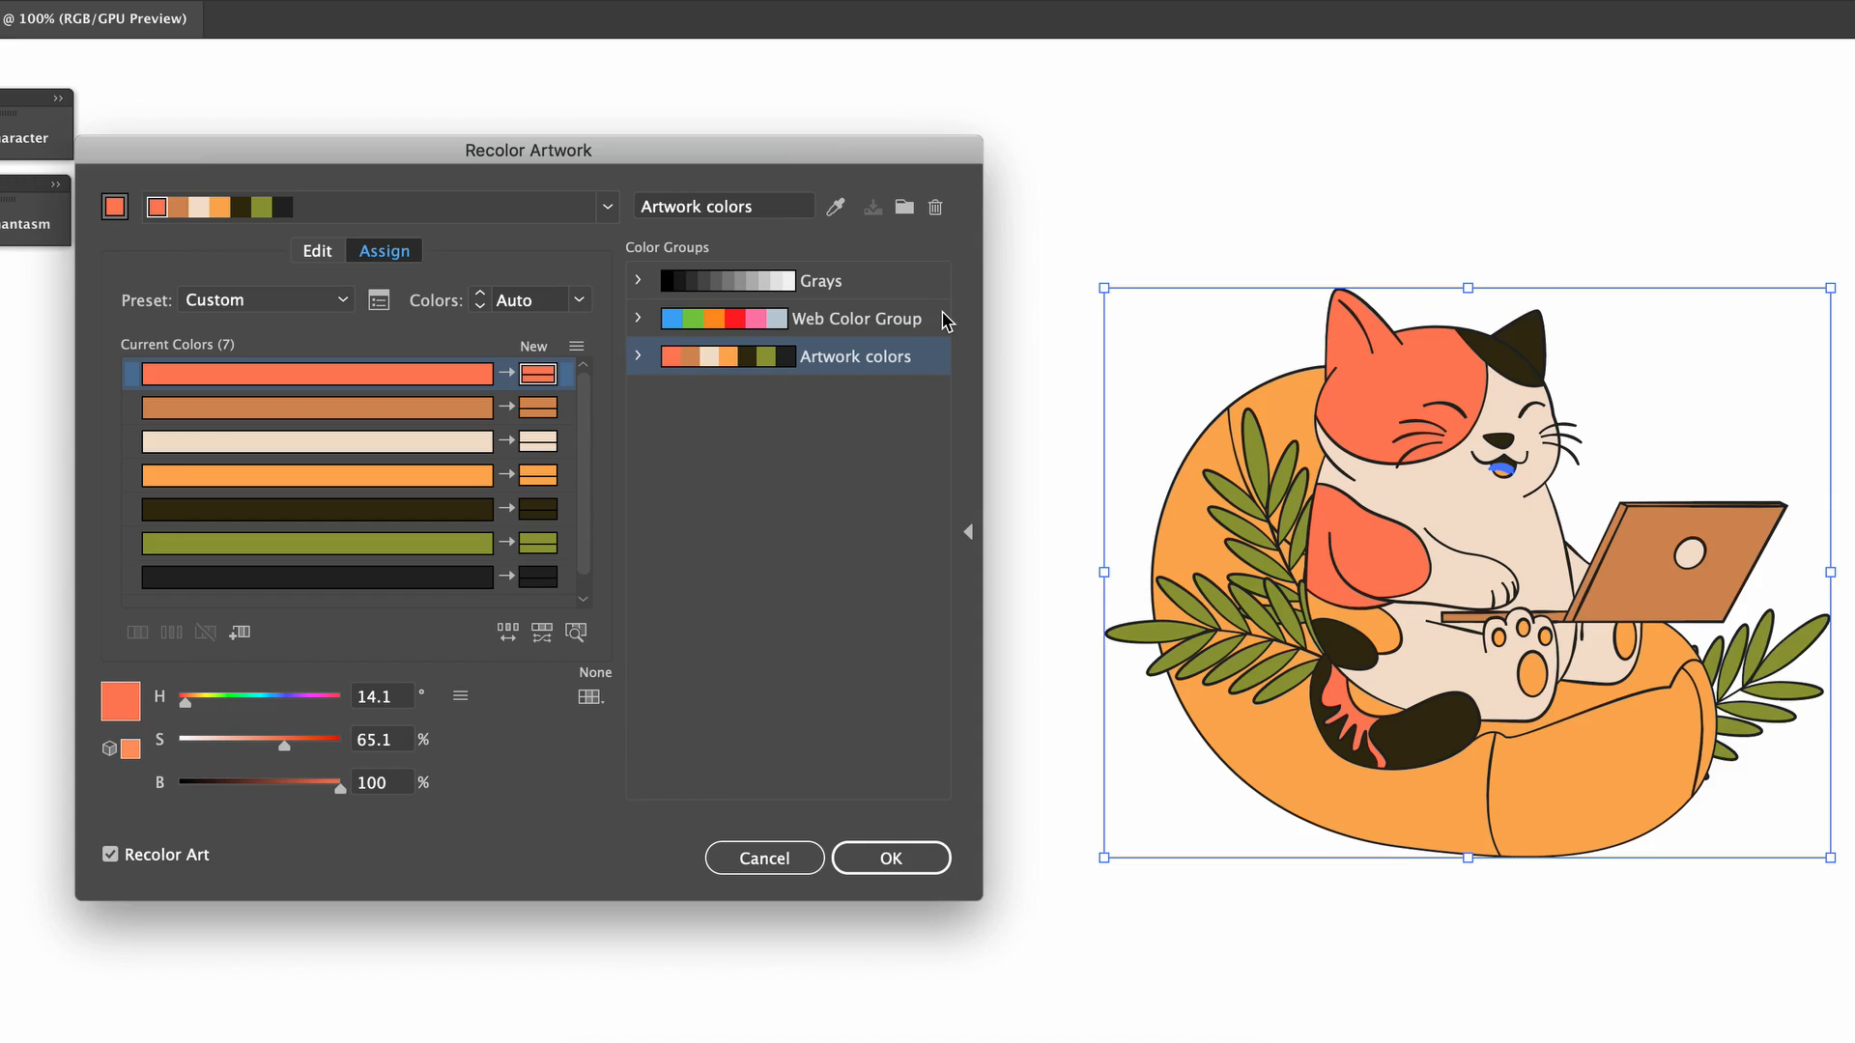
{"action": "double_click", "coordinate": [854, 355]}
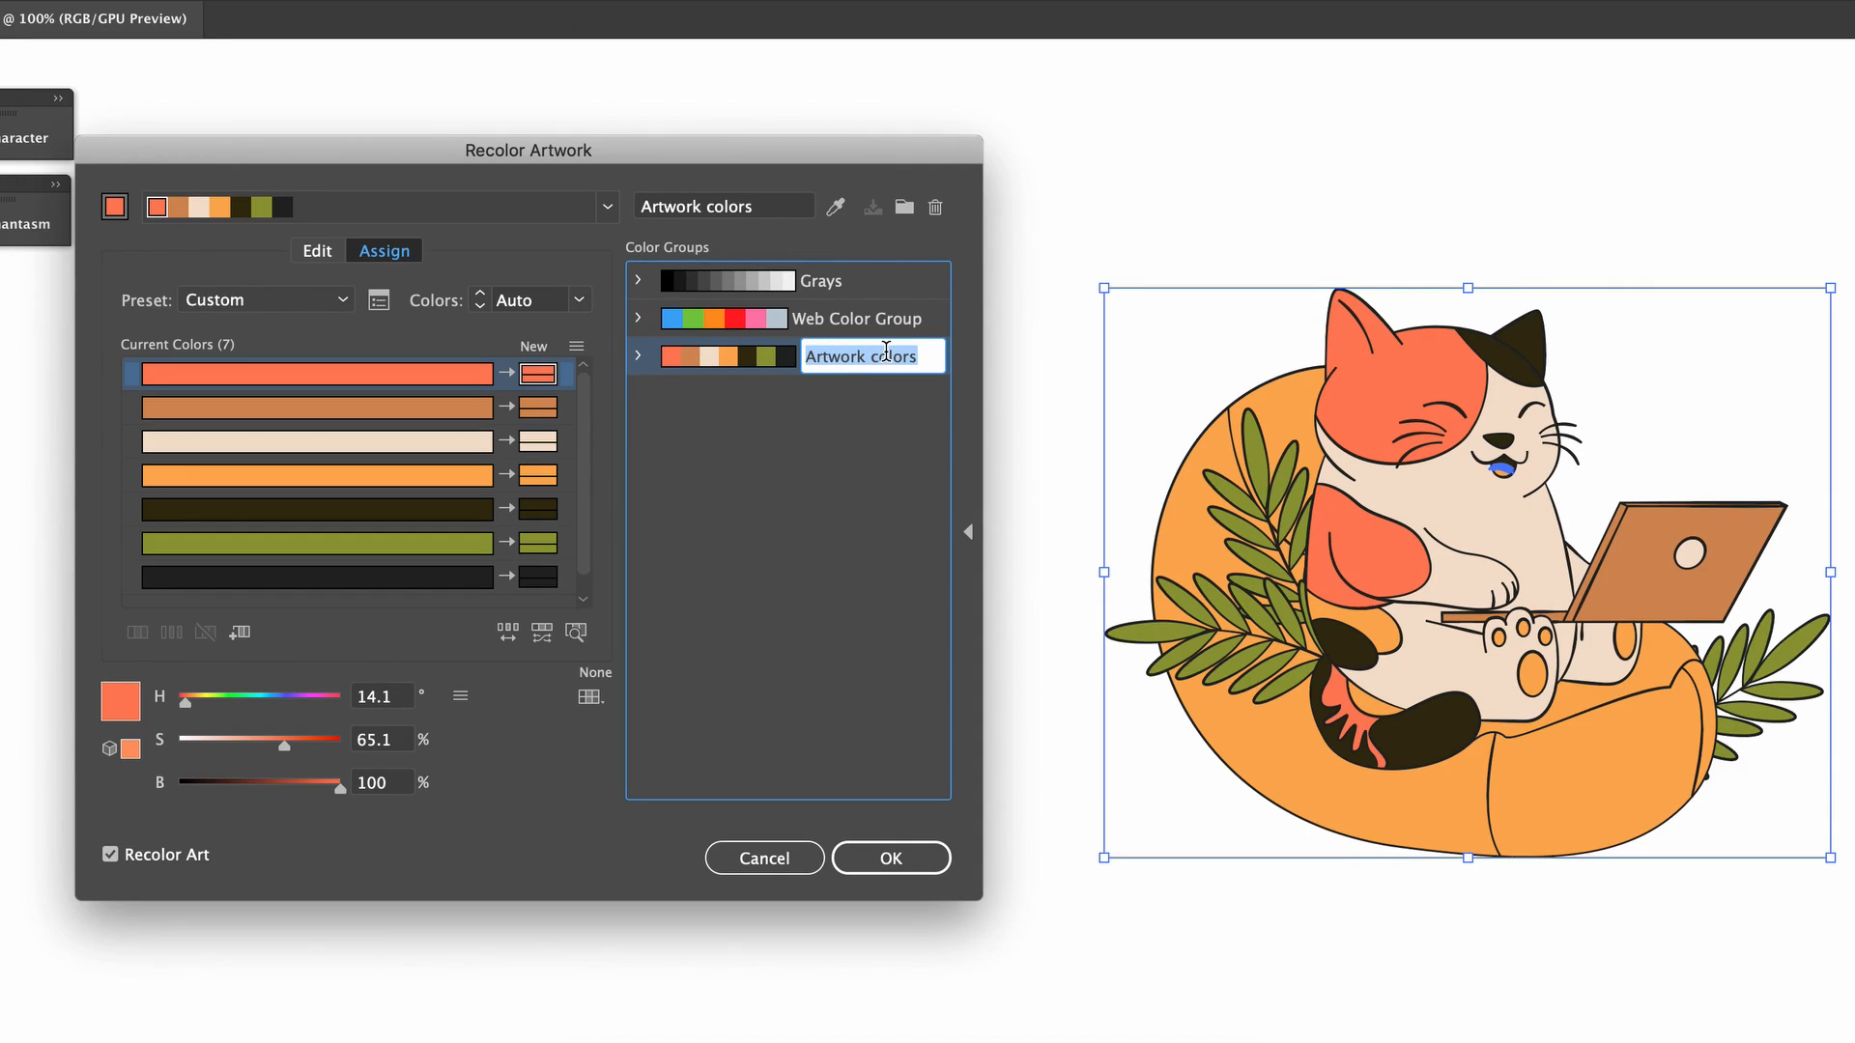
{"action": "type", "text": "original"}
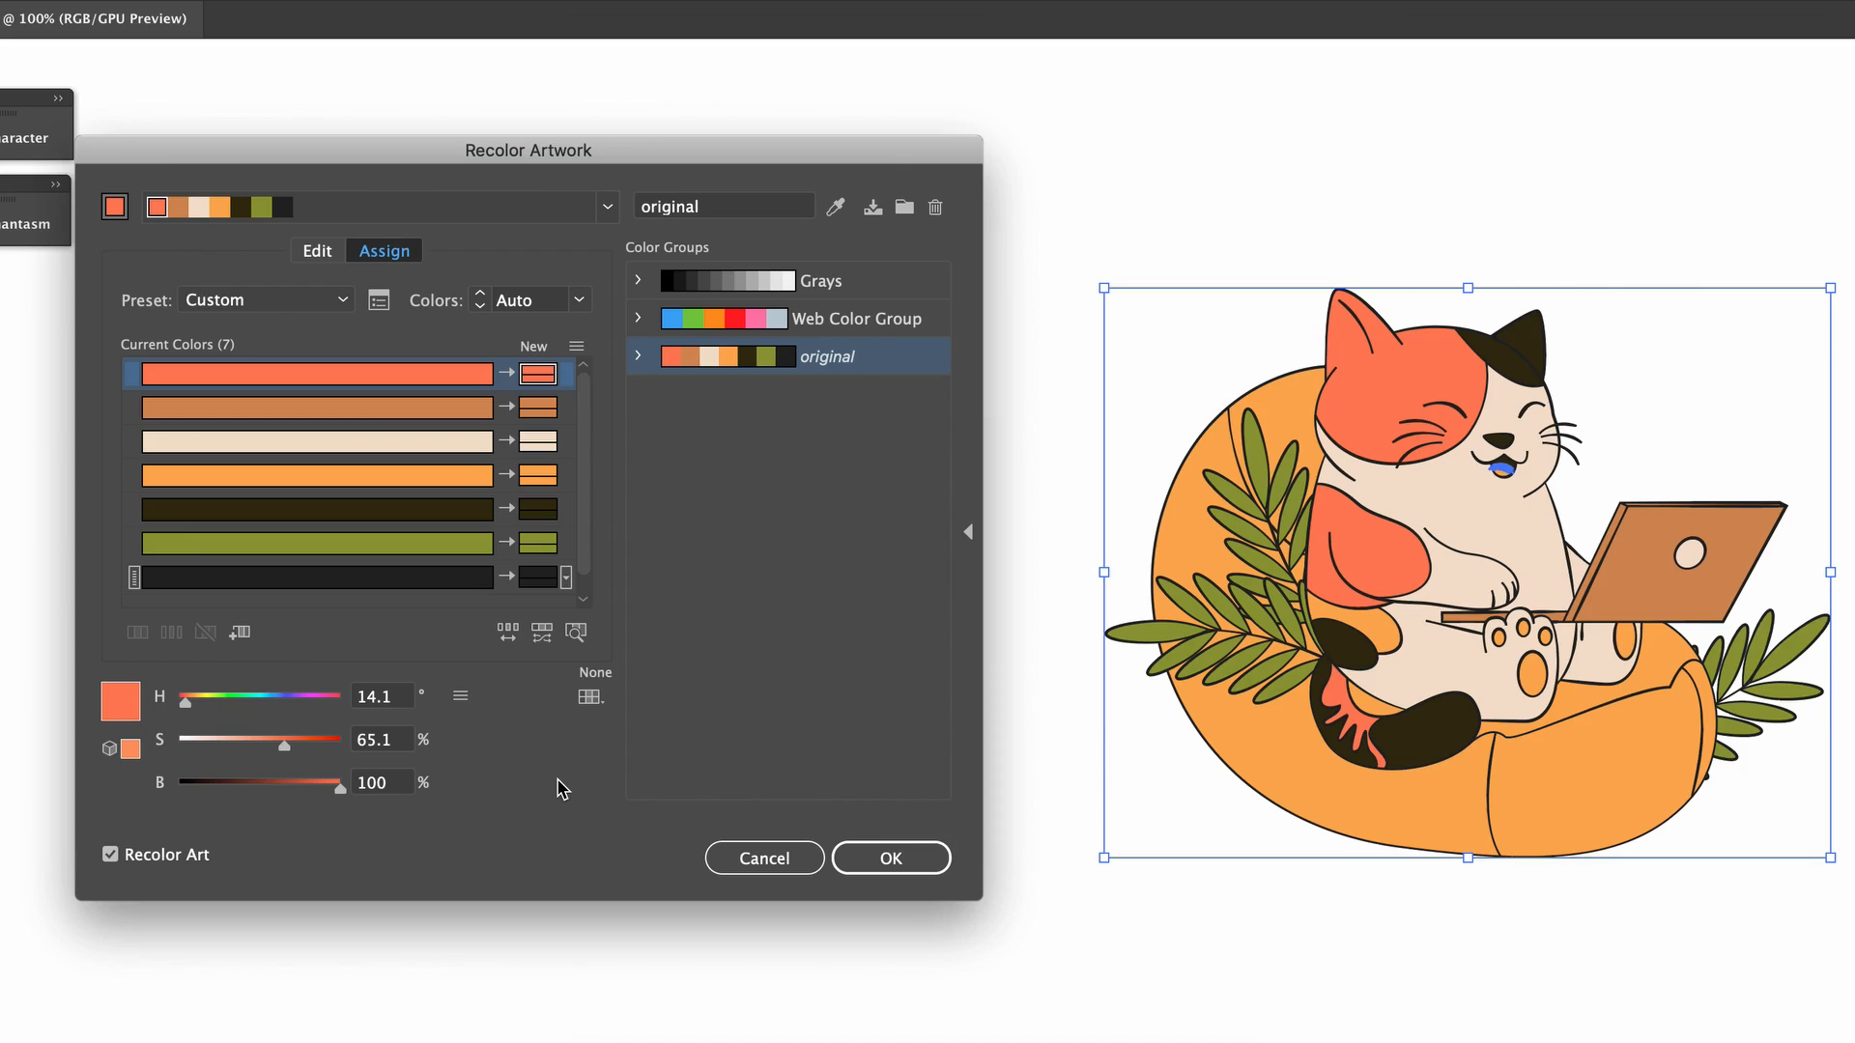
{"action": "mouse_move", "coordinate": [580, 746]}
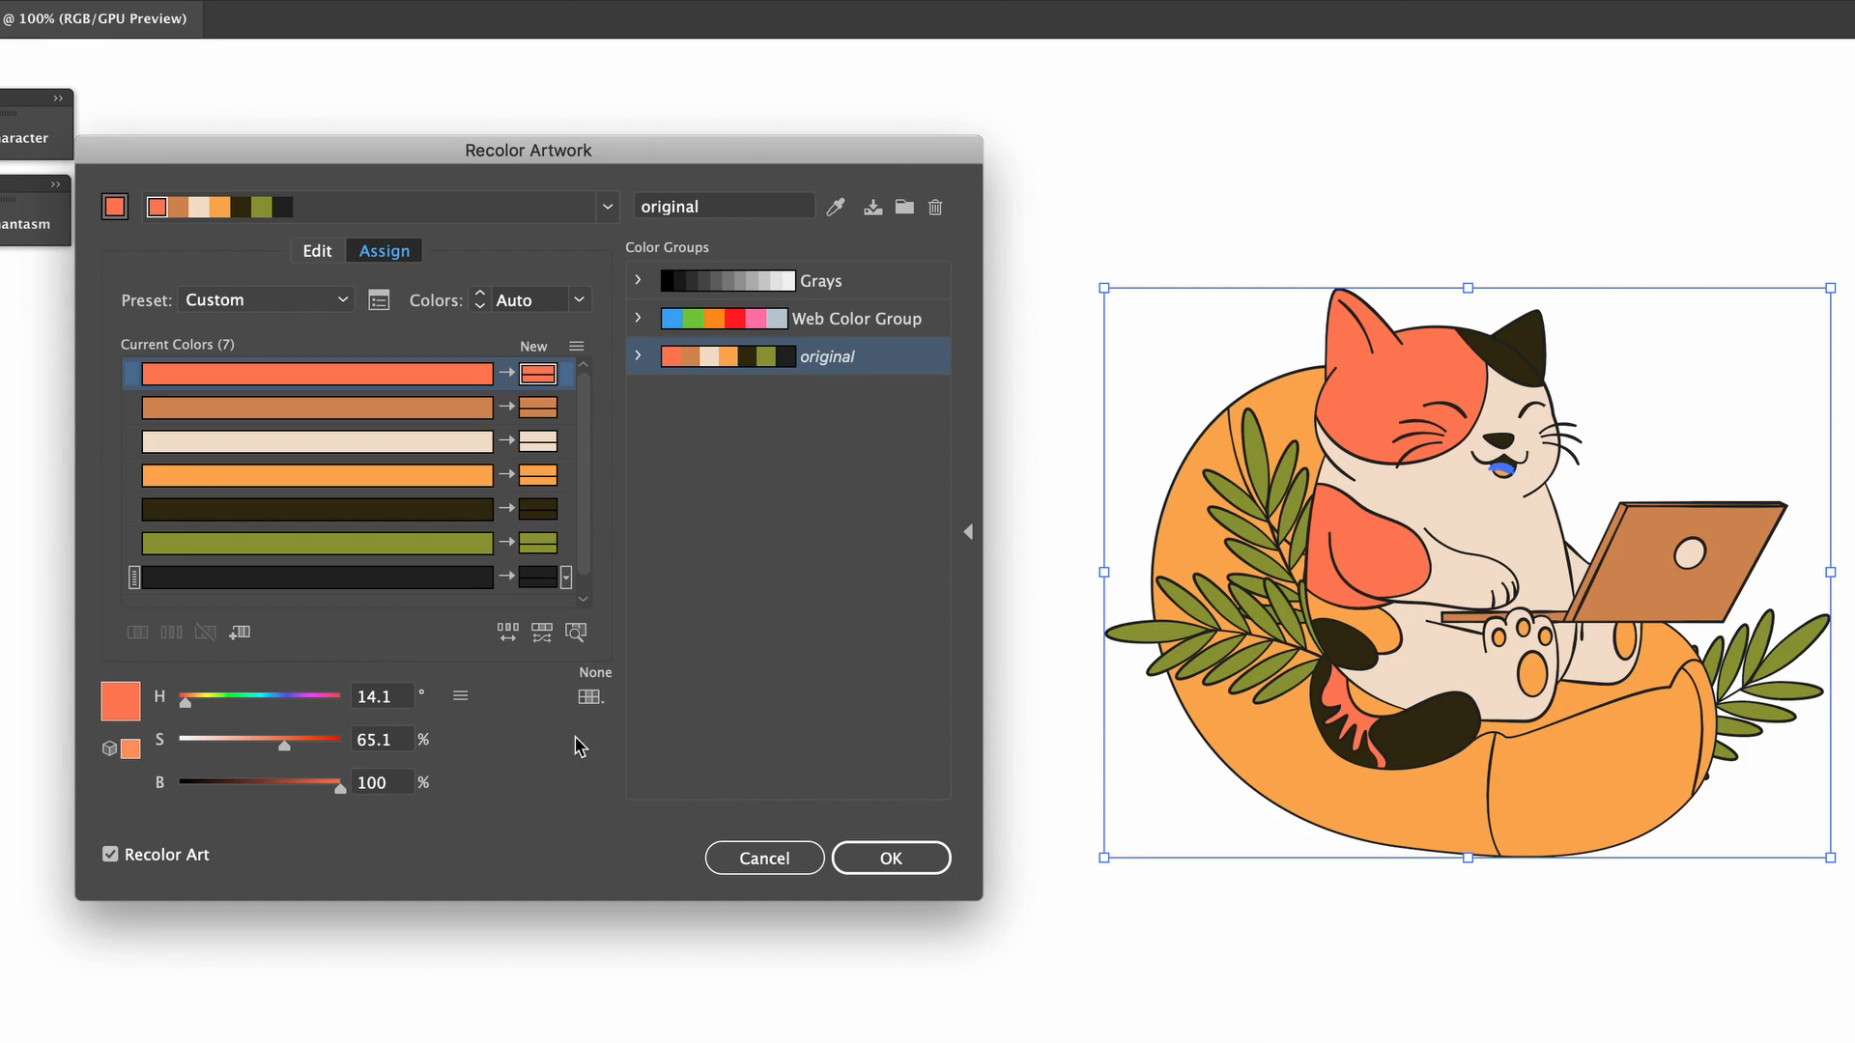
{"action": "mouse_move", "coordinate": [588, 698]}
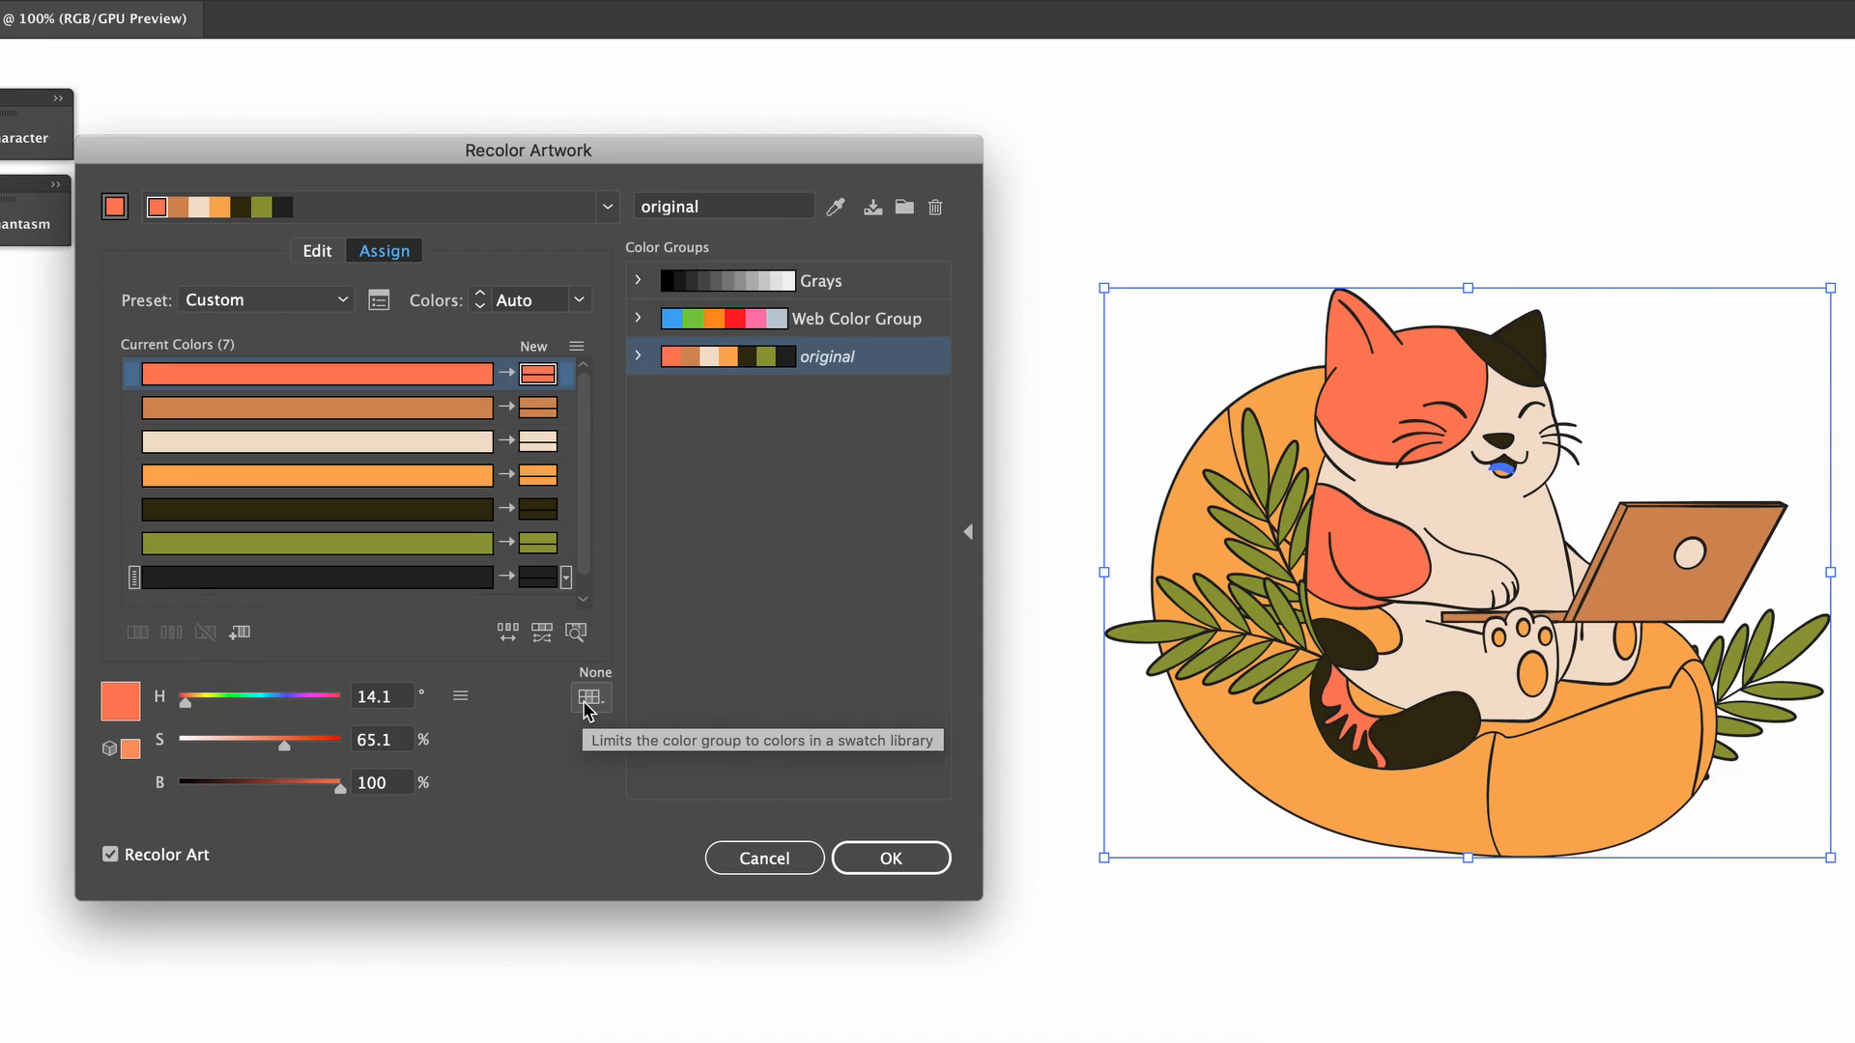
Limit the colours to Art History swatches, trying Pop Art then settling on Renaissance
{"action": "left_click", "coordinate": [592, 697]}
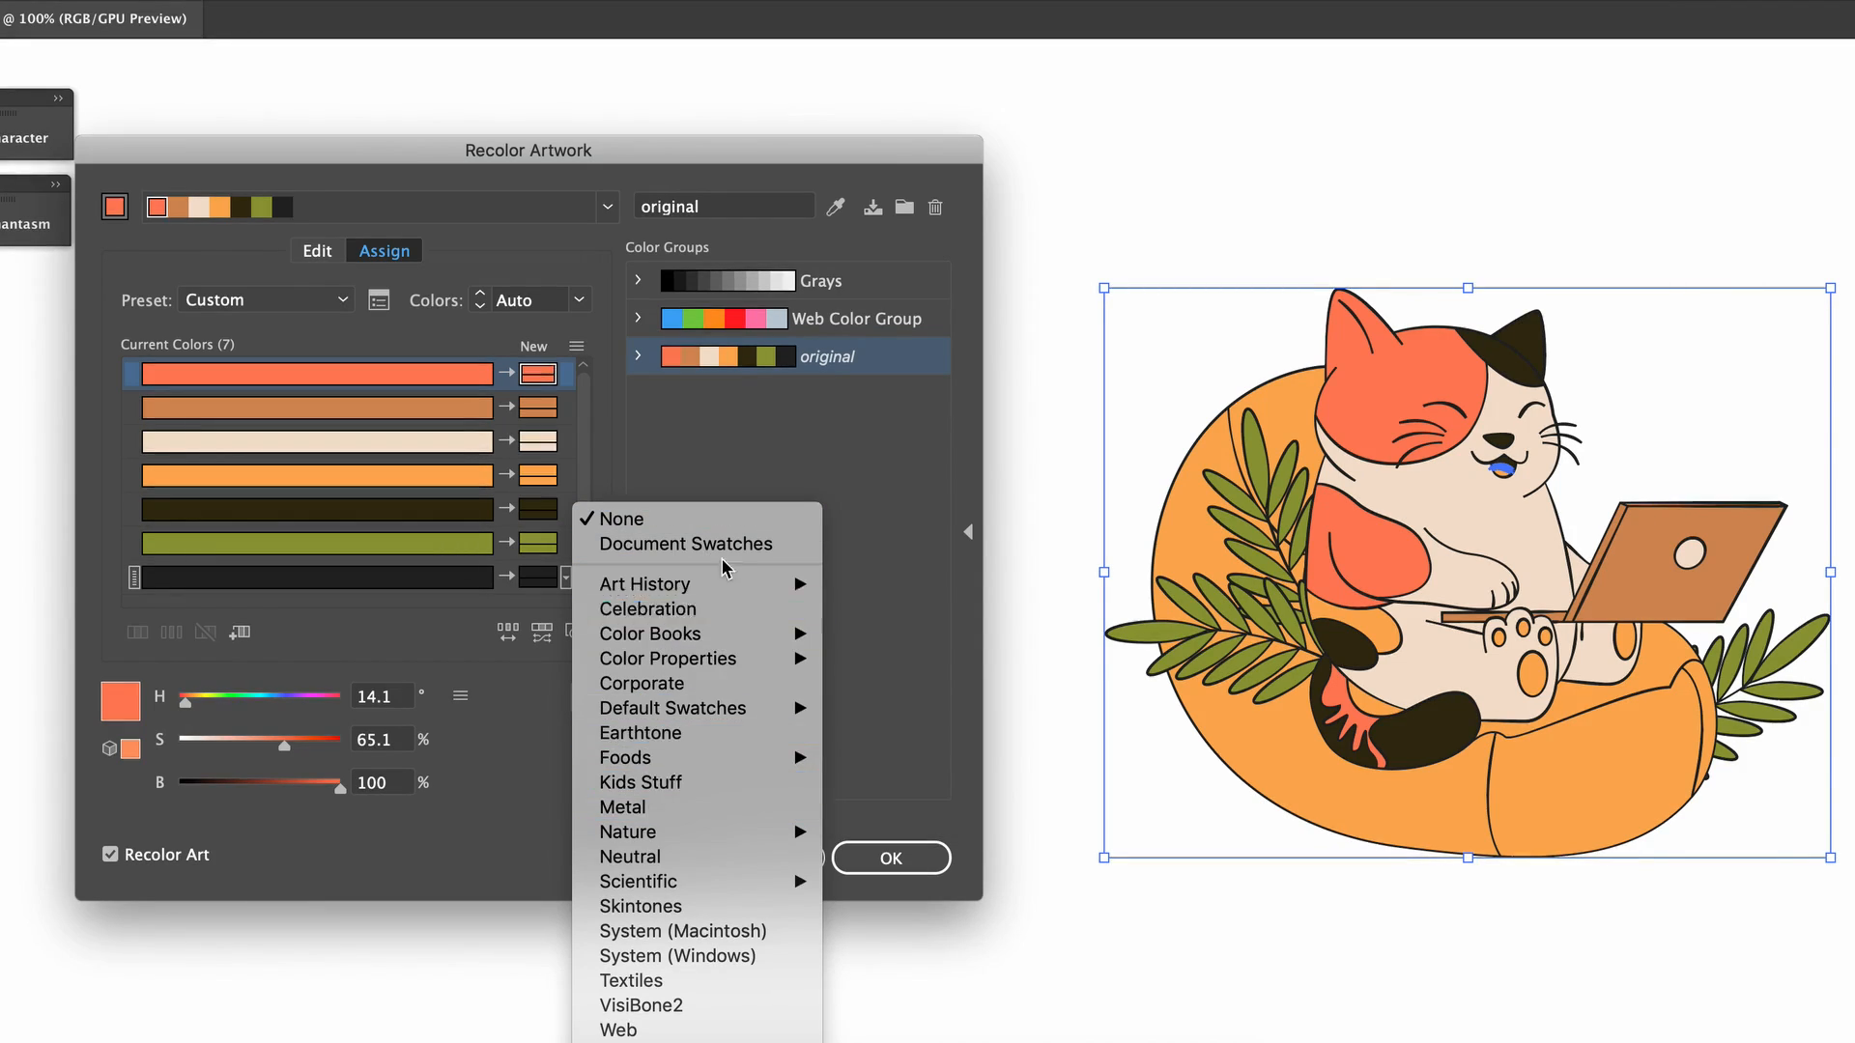
{"action": "mouse_move", "coordinate": [639, 906]}
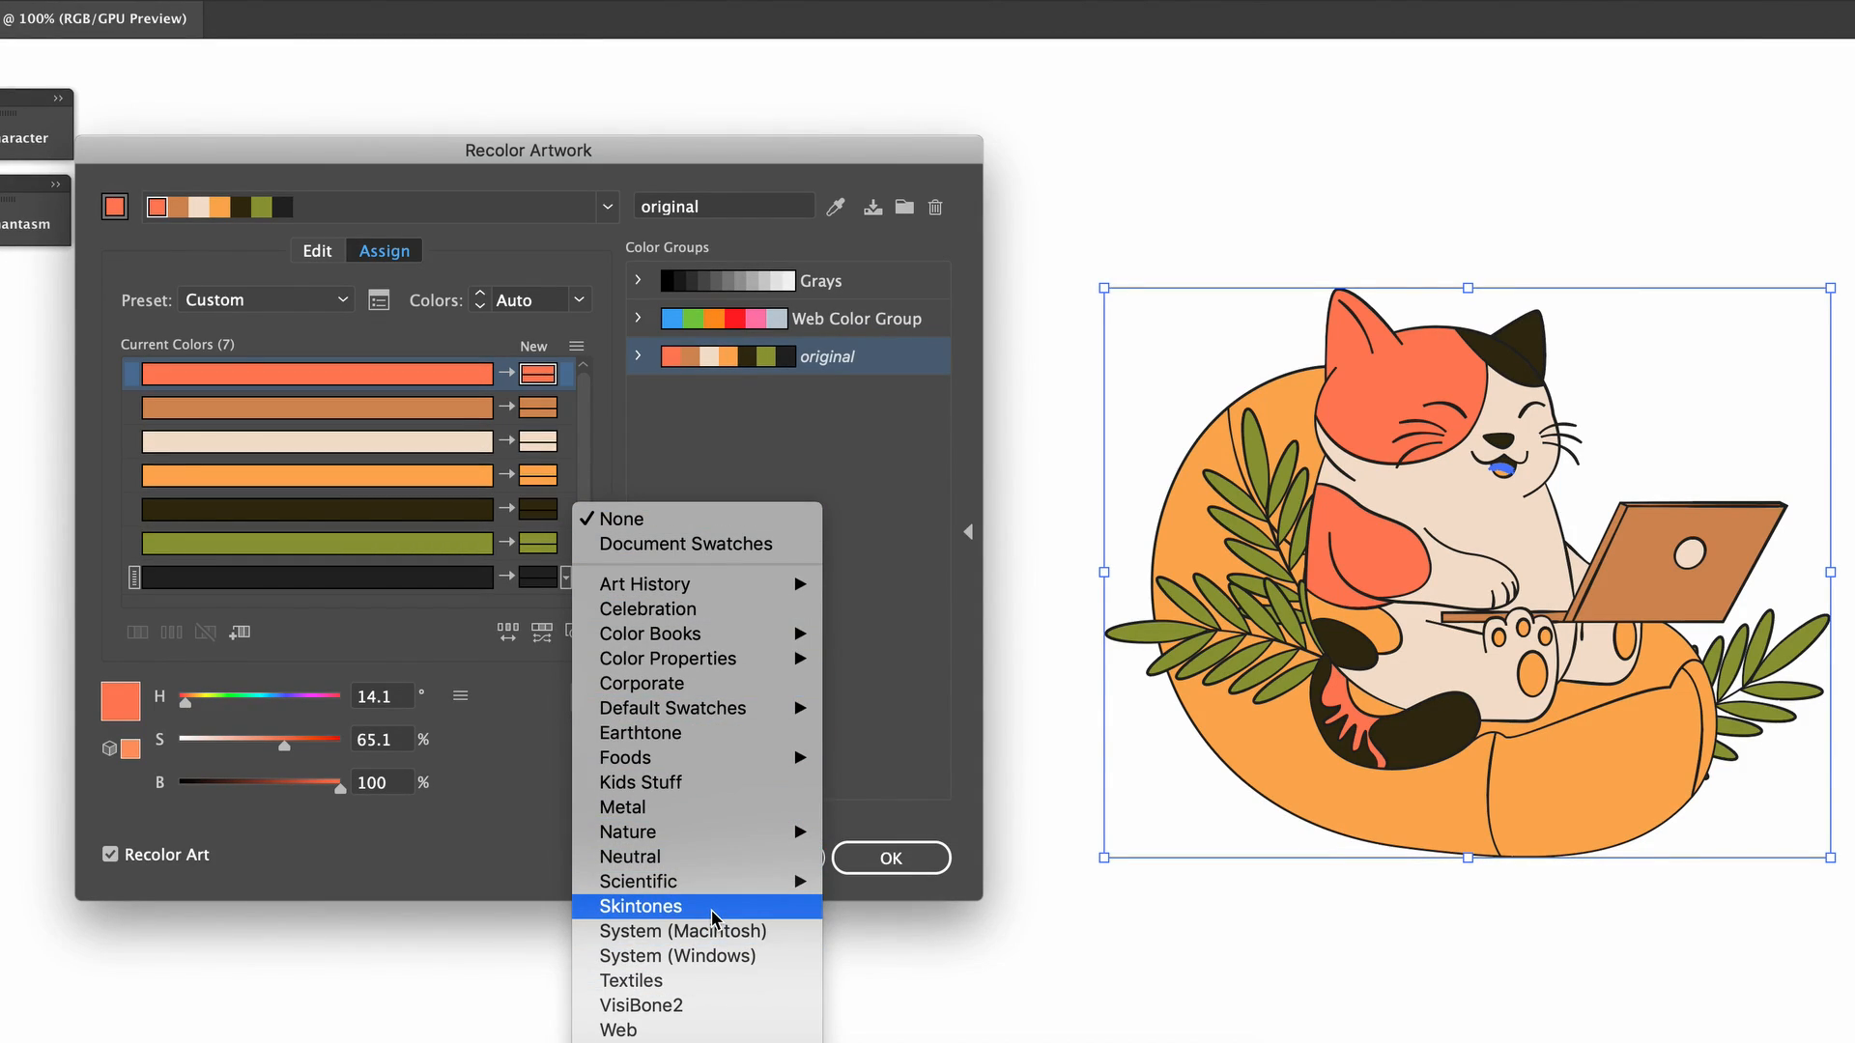
{"action": "mouse_move", "coordinate": [727, 583]}
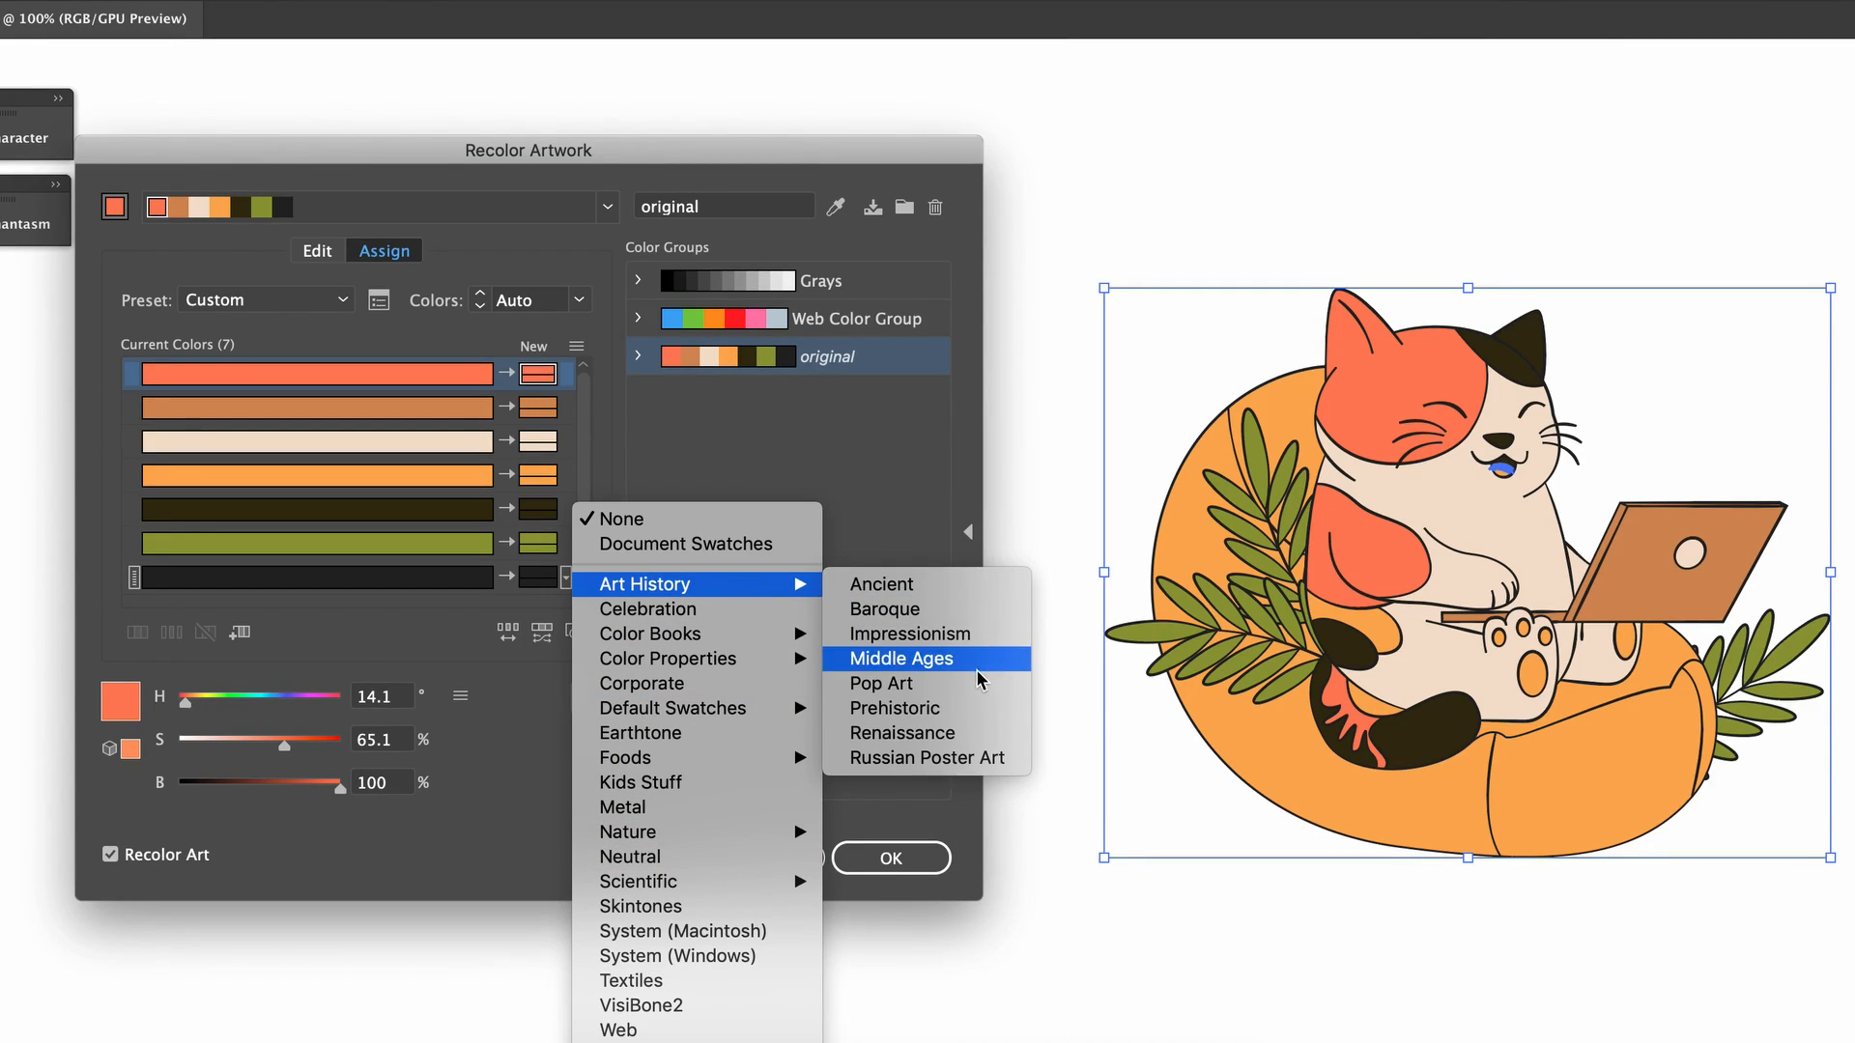
{"action": "mouse_move", "coordinate": [765, 599]}
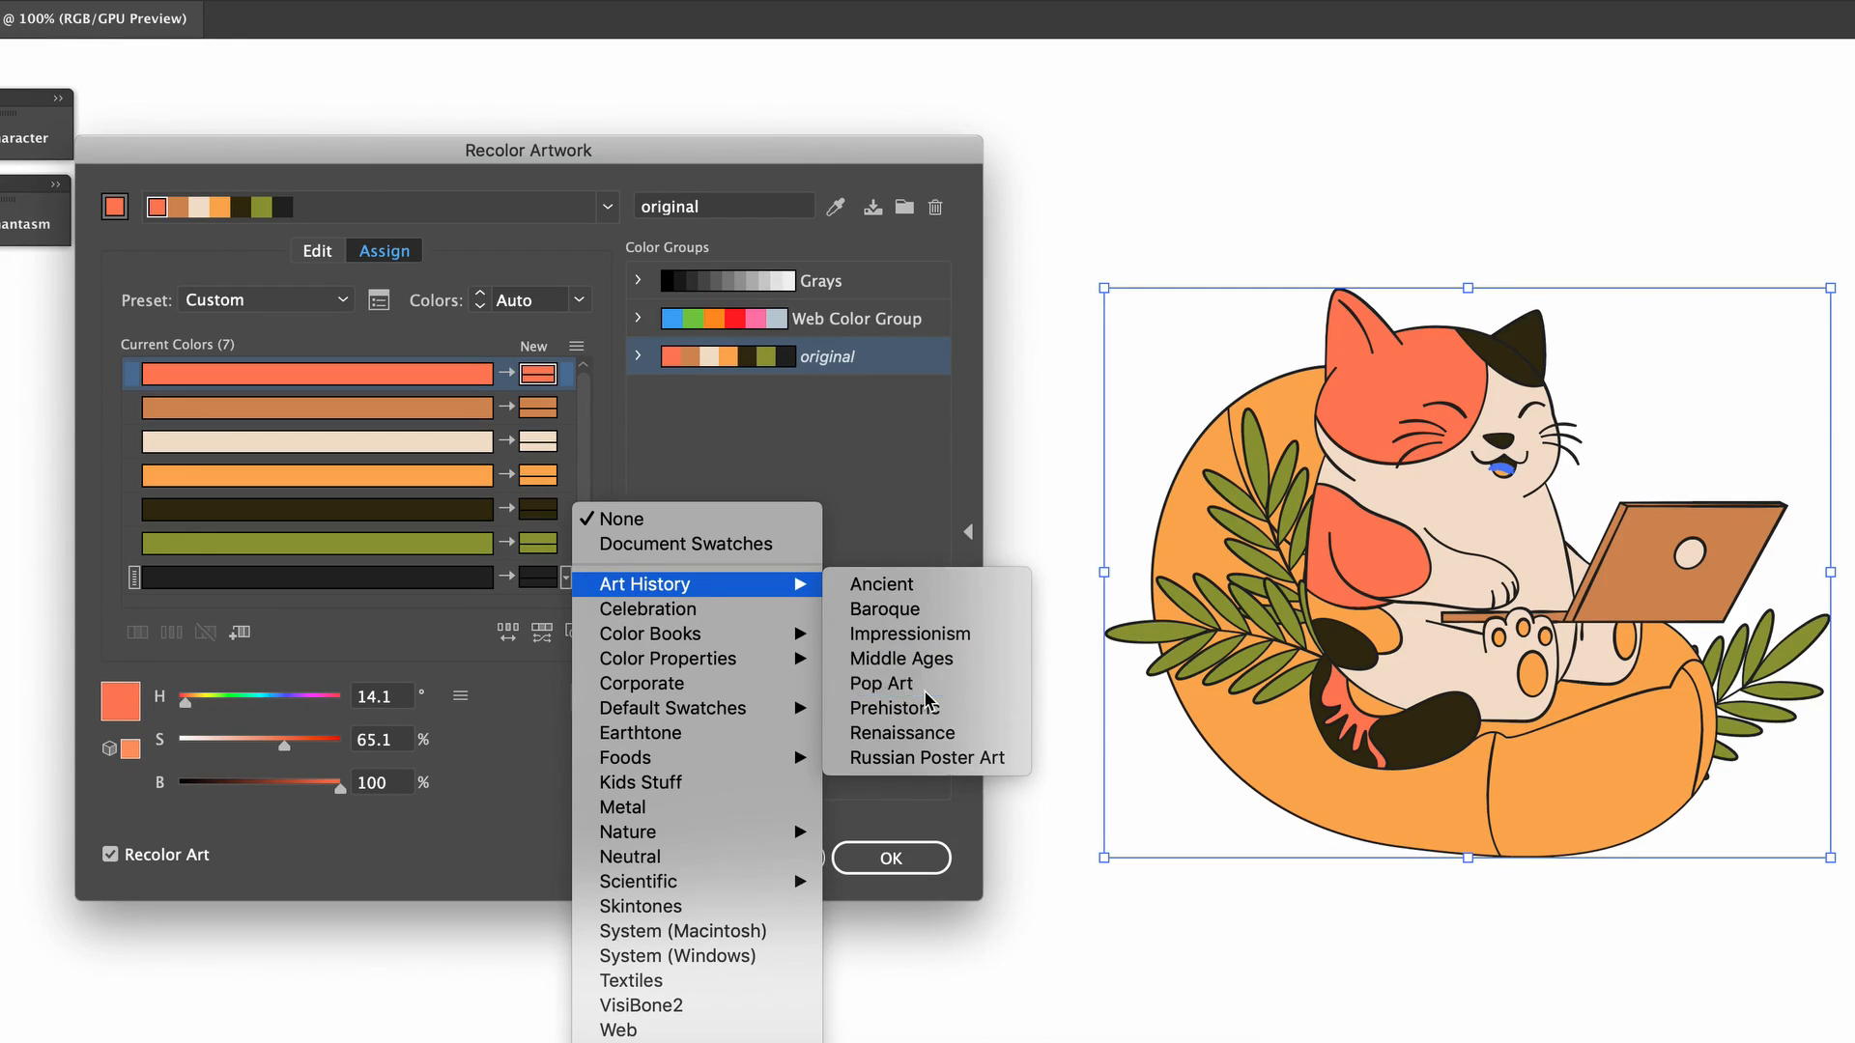
{"action": "left_click", "coordinate": [881, 684]}
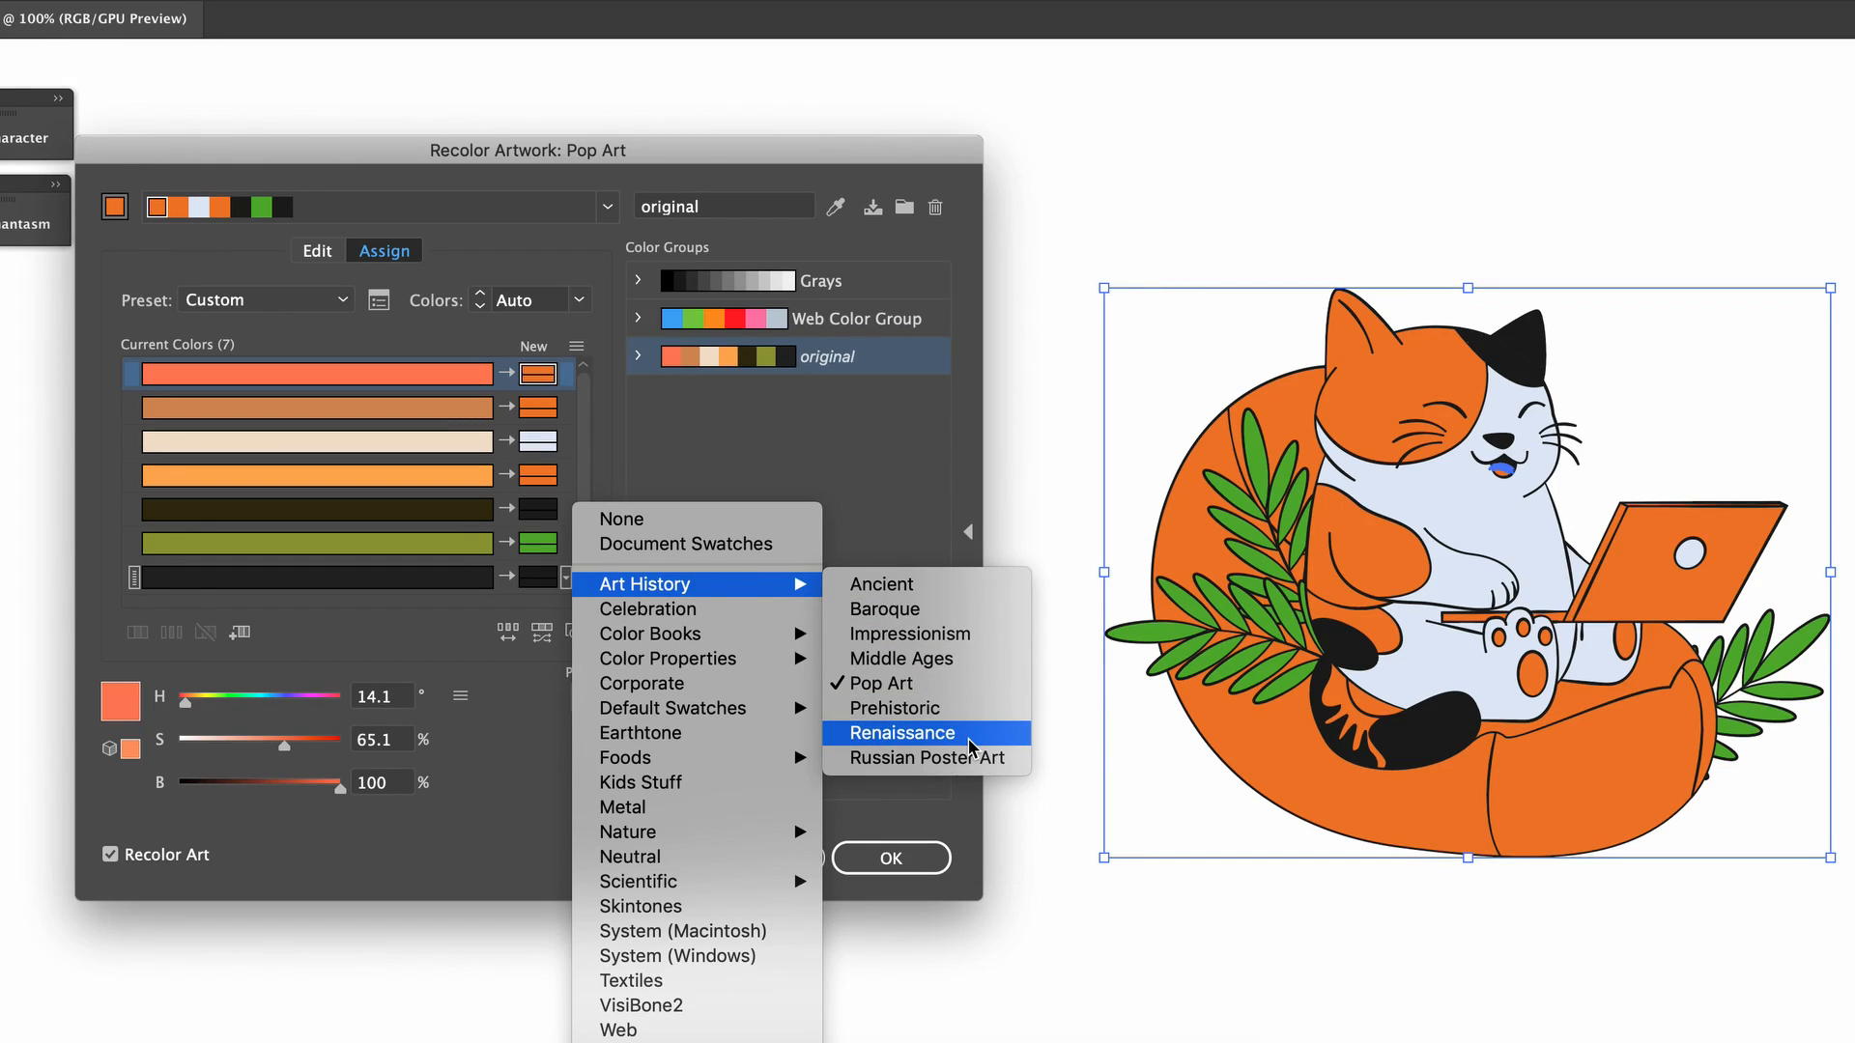
{"action": "left_click", "coordinate": [900, 734]}
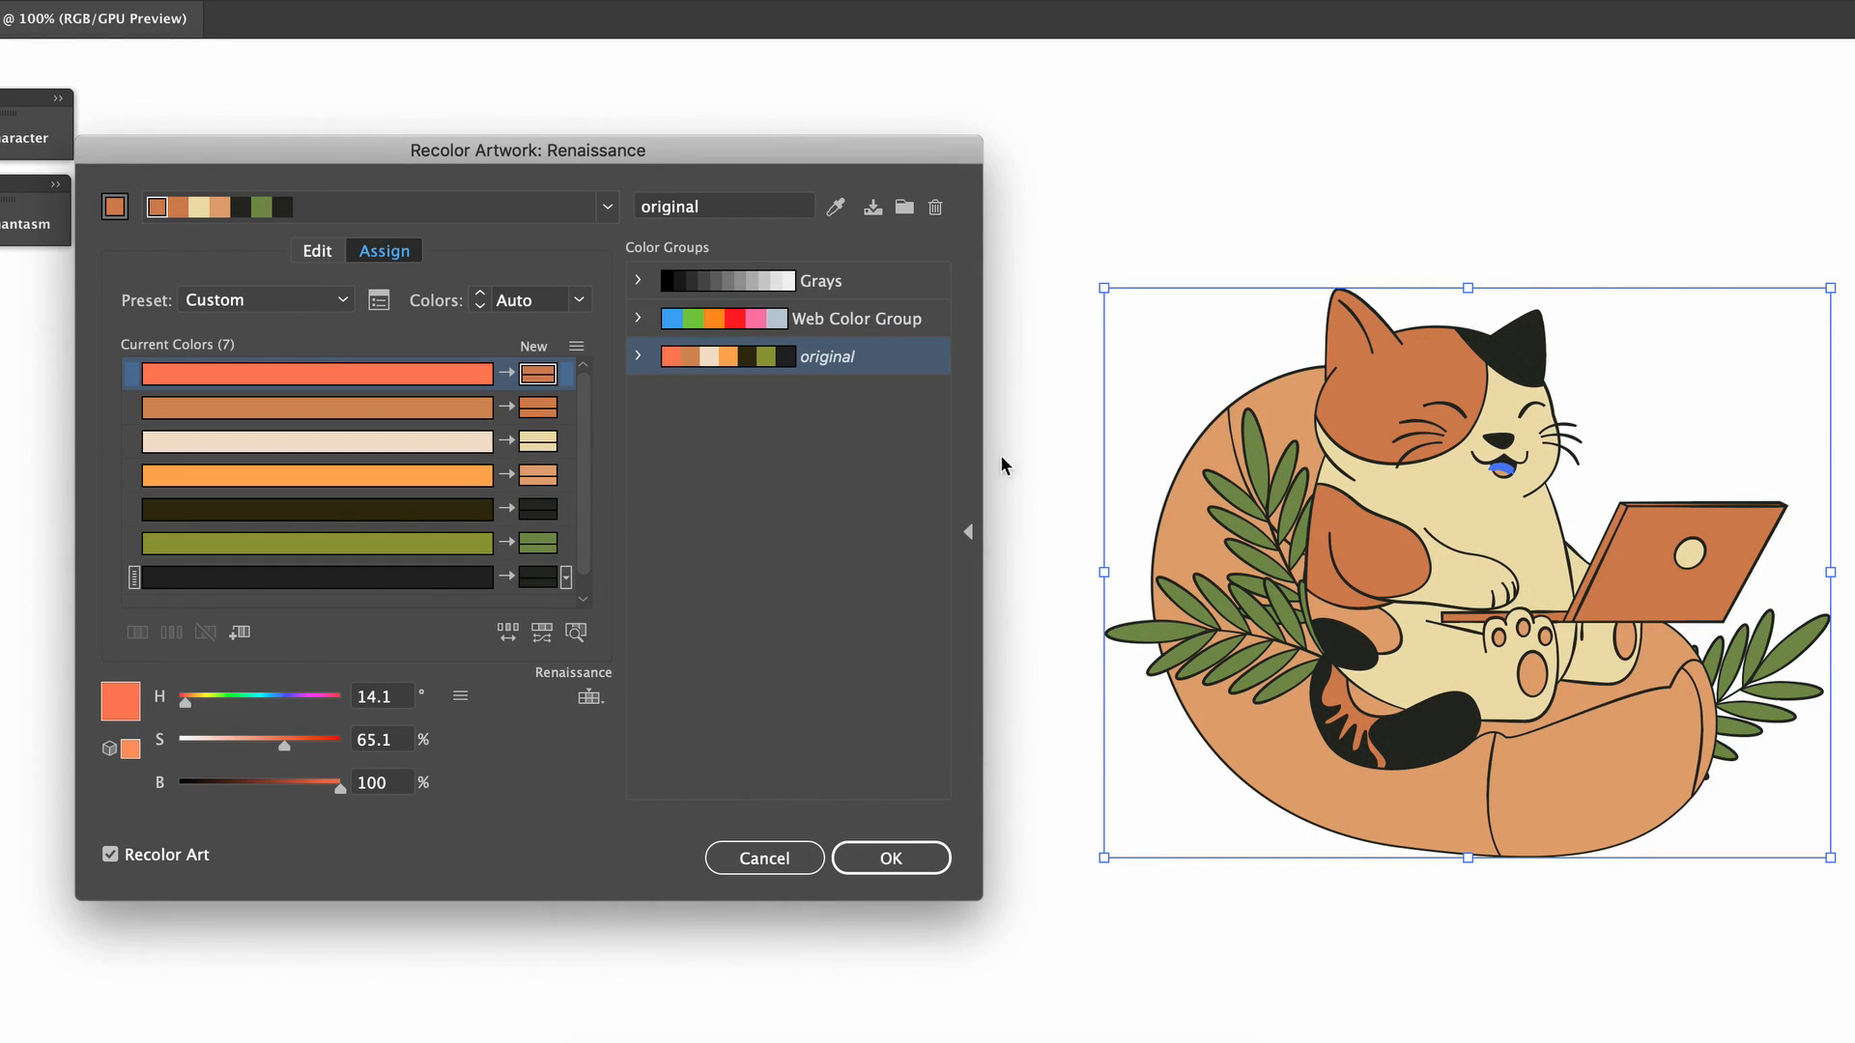
{"action": "mouse_move", "coordinate": [937, 235]}
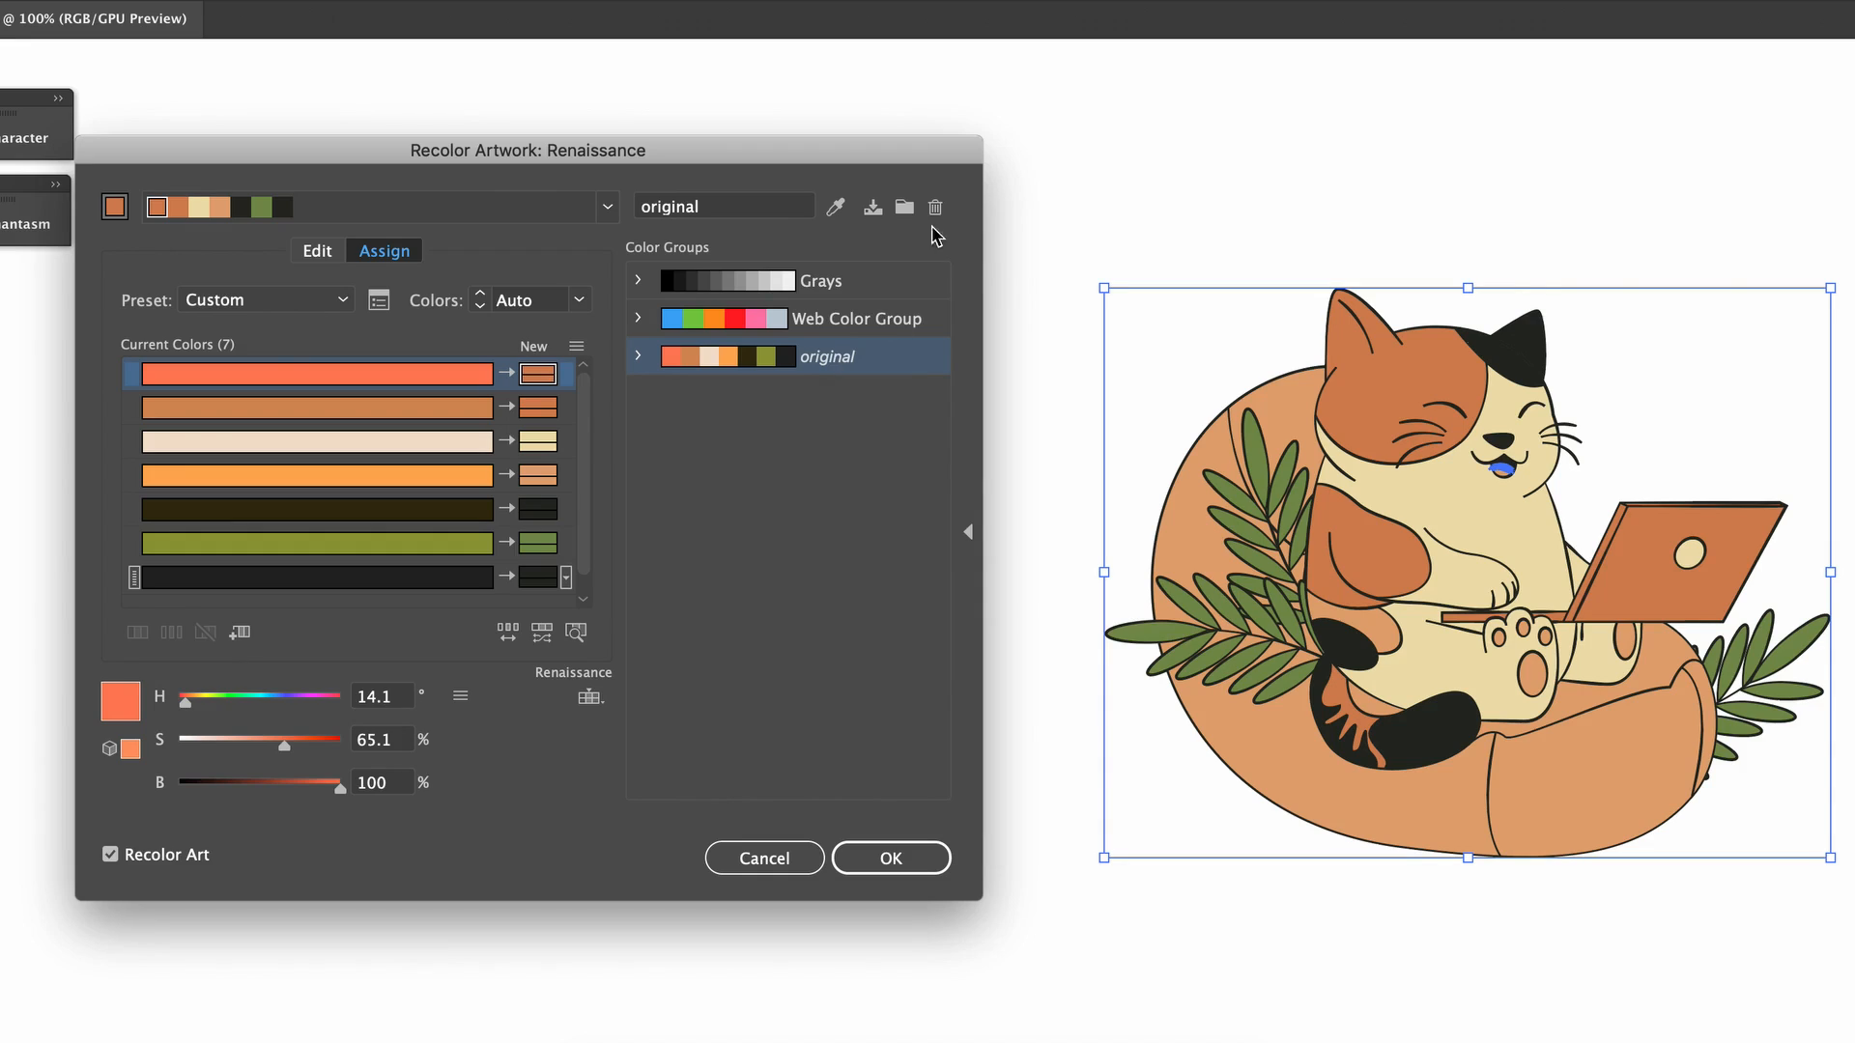
Save the Renaissance colours as a second colour group named 'art style'
{"action": "left_click", "coordinate": [904, 206]}
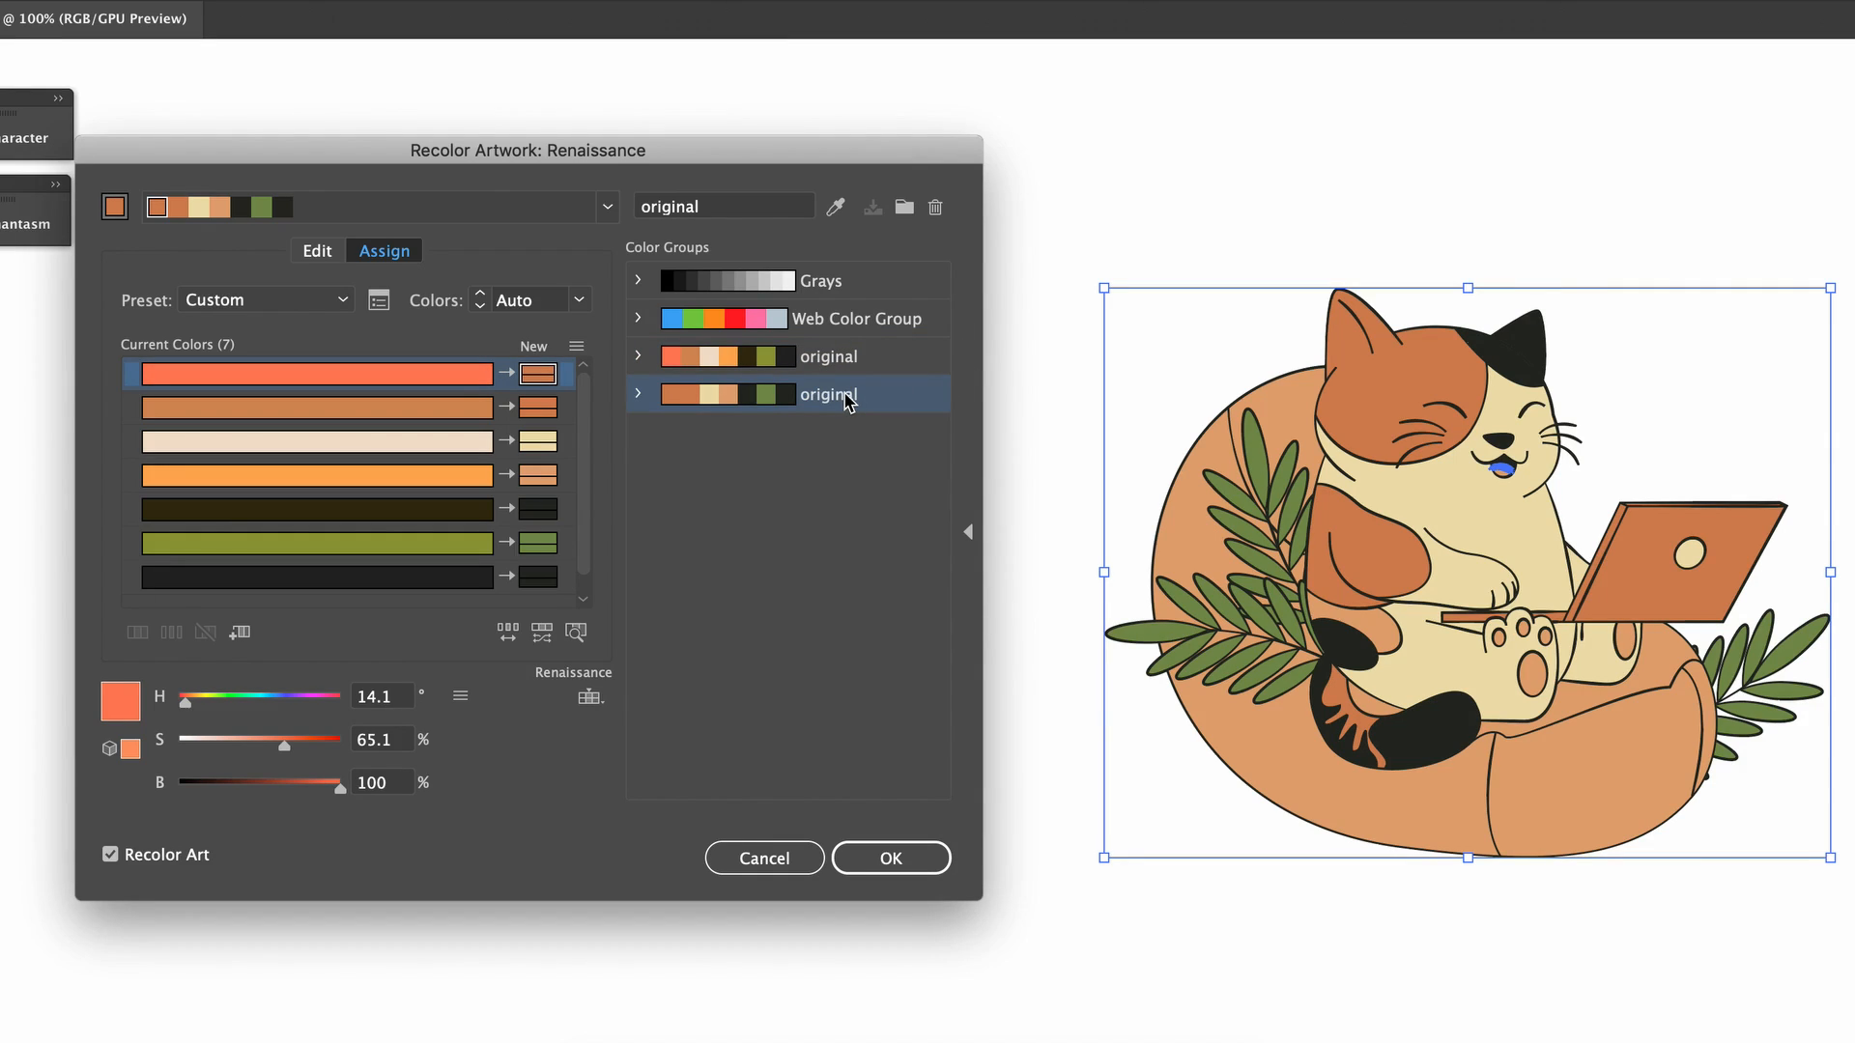
{"action": "double_click", "coordinate": [826, 394]}
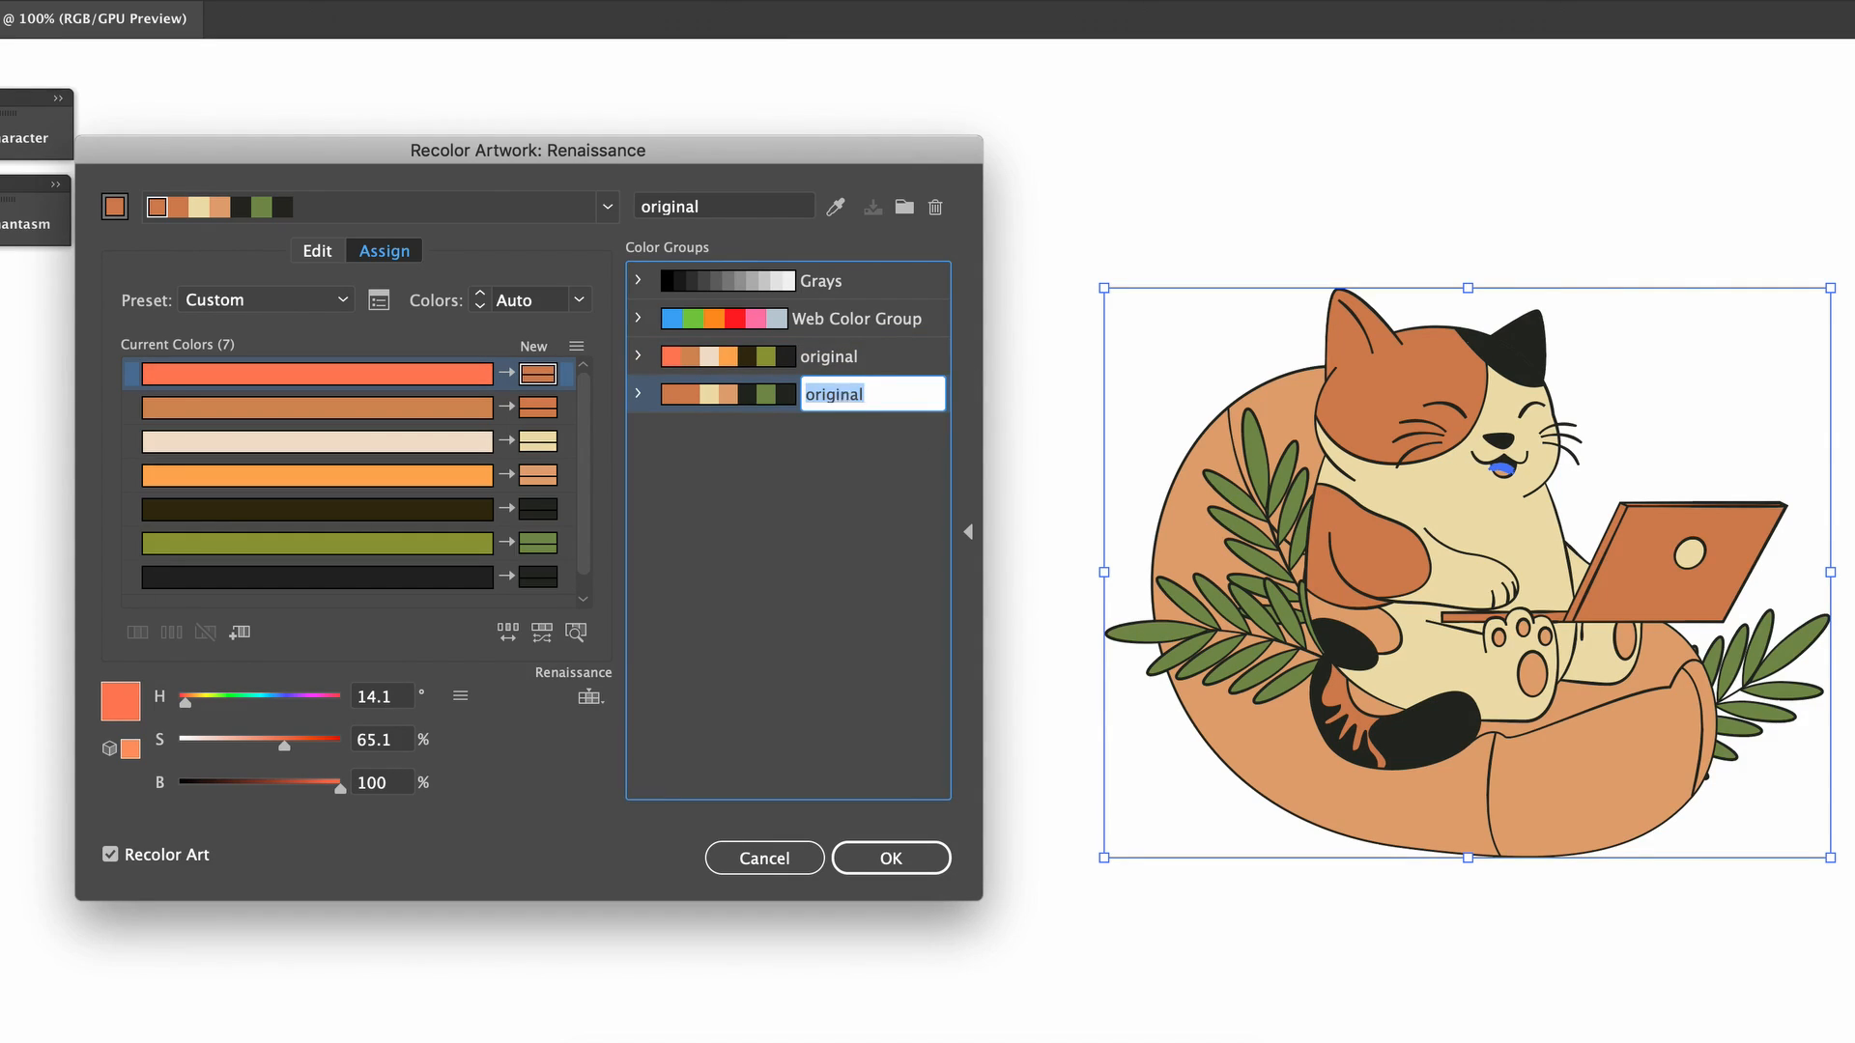
{"action": "type", "text": "art style"}
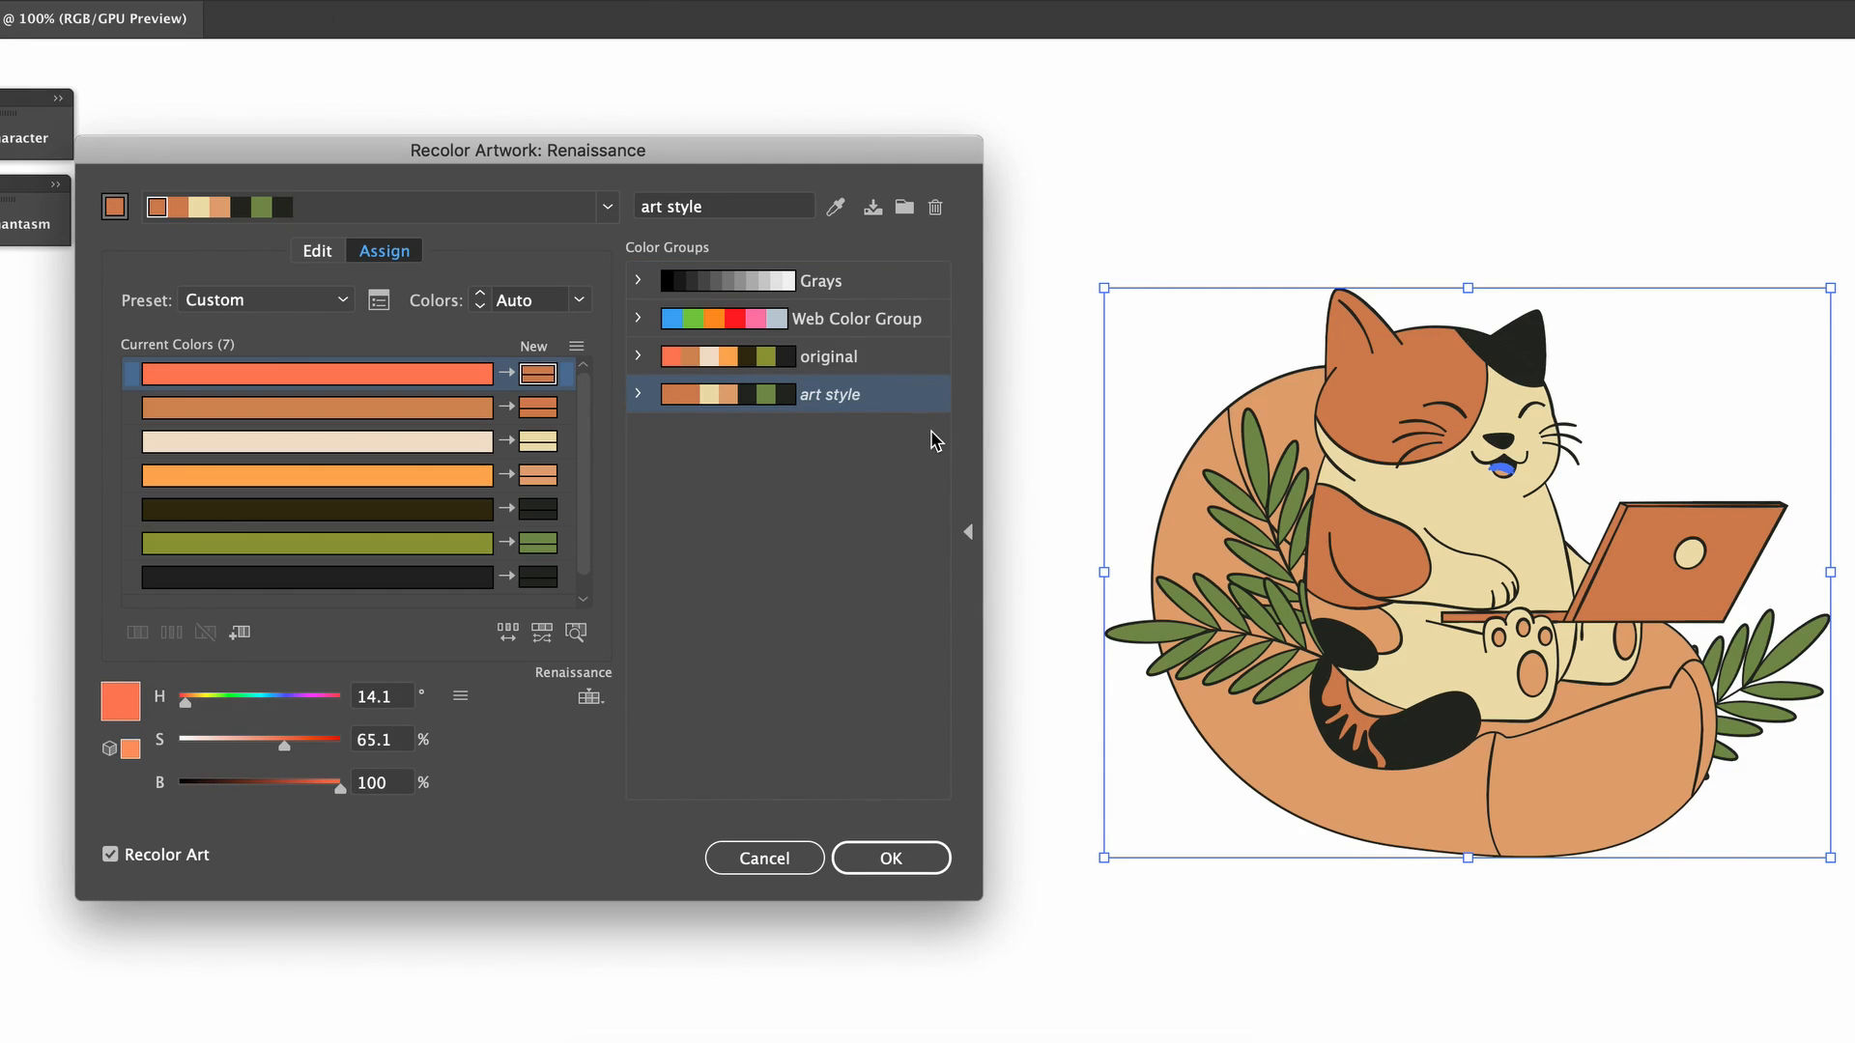
Compare the original and art style groups on the cat, ending on original
{"action": "left_click", "coordinate": [826, 355]}
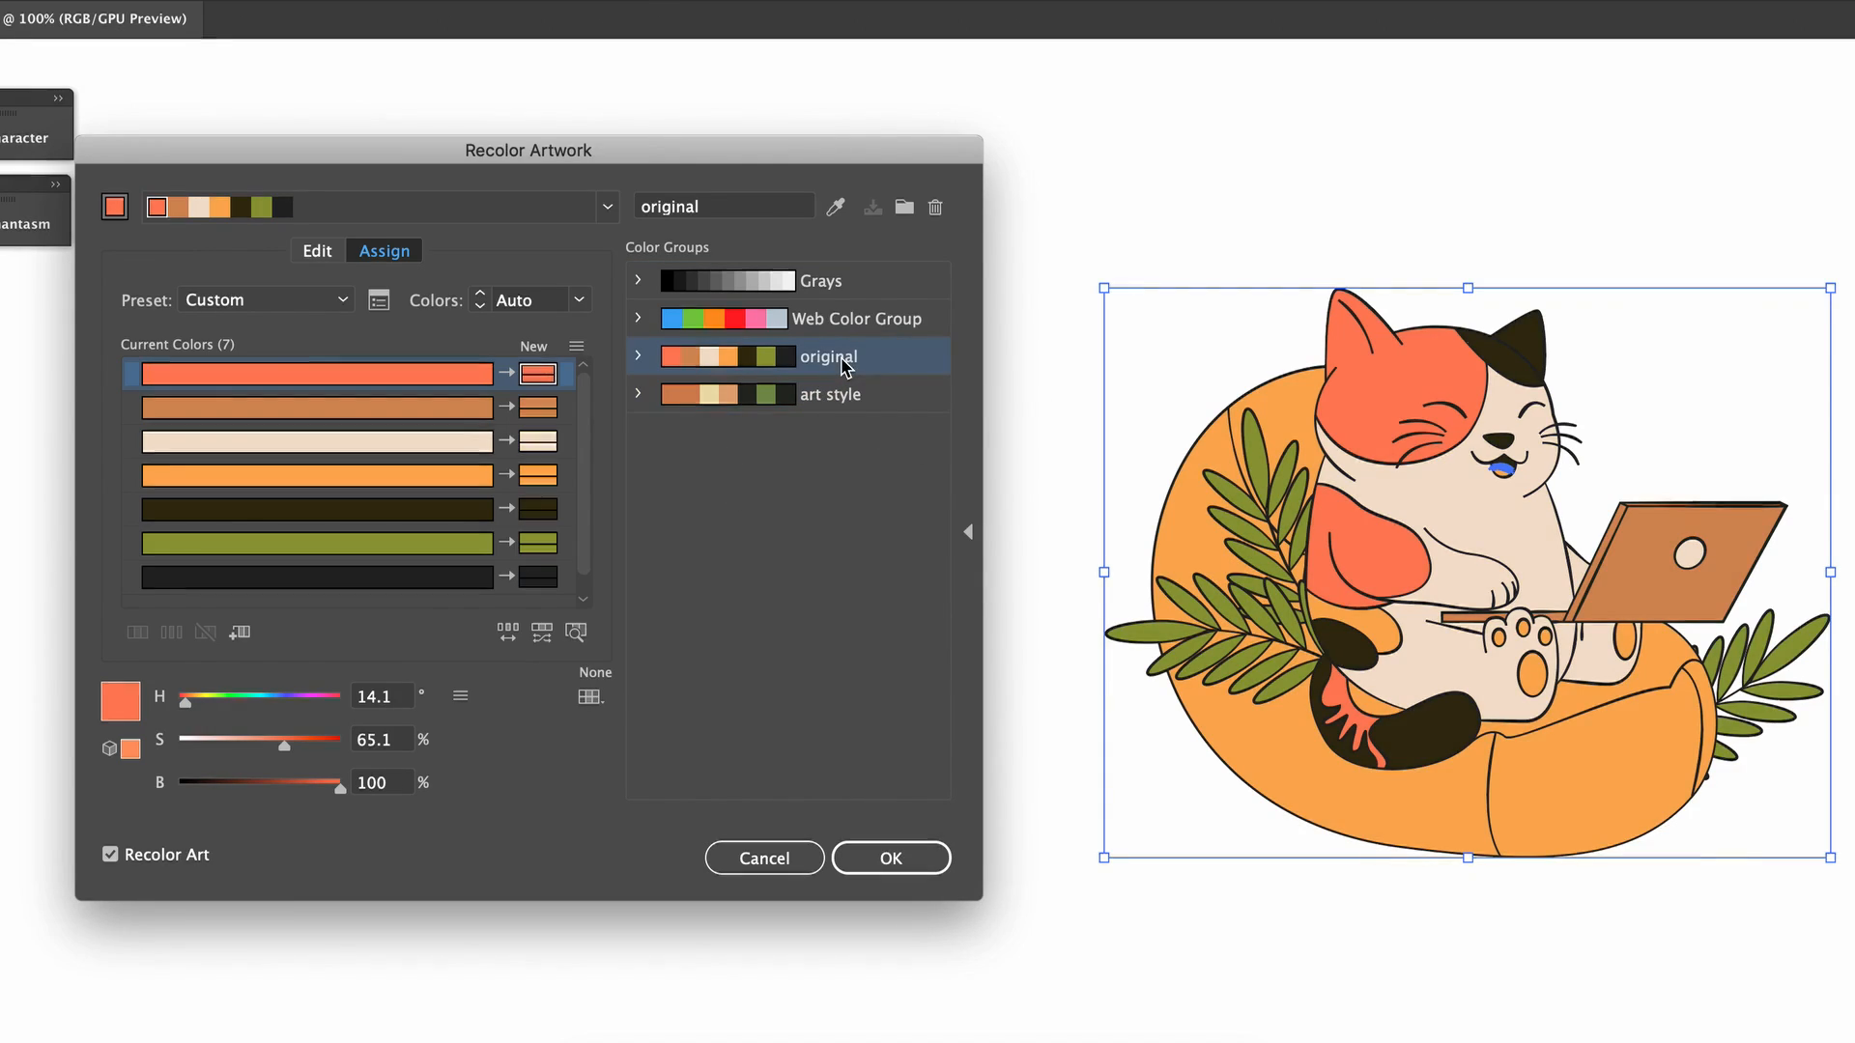
{"action": "left_click", "coordinate": [831, 394]}
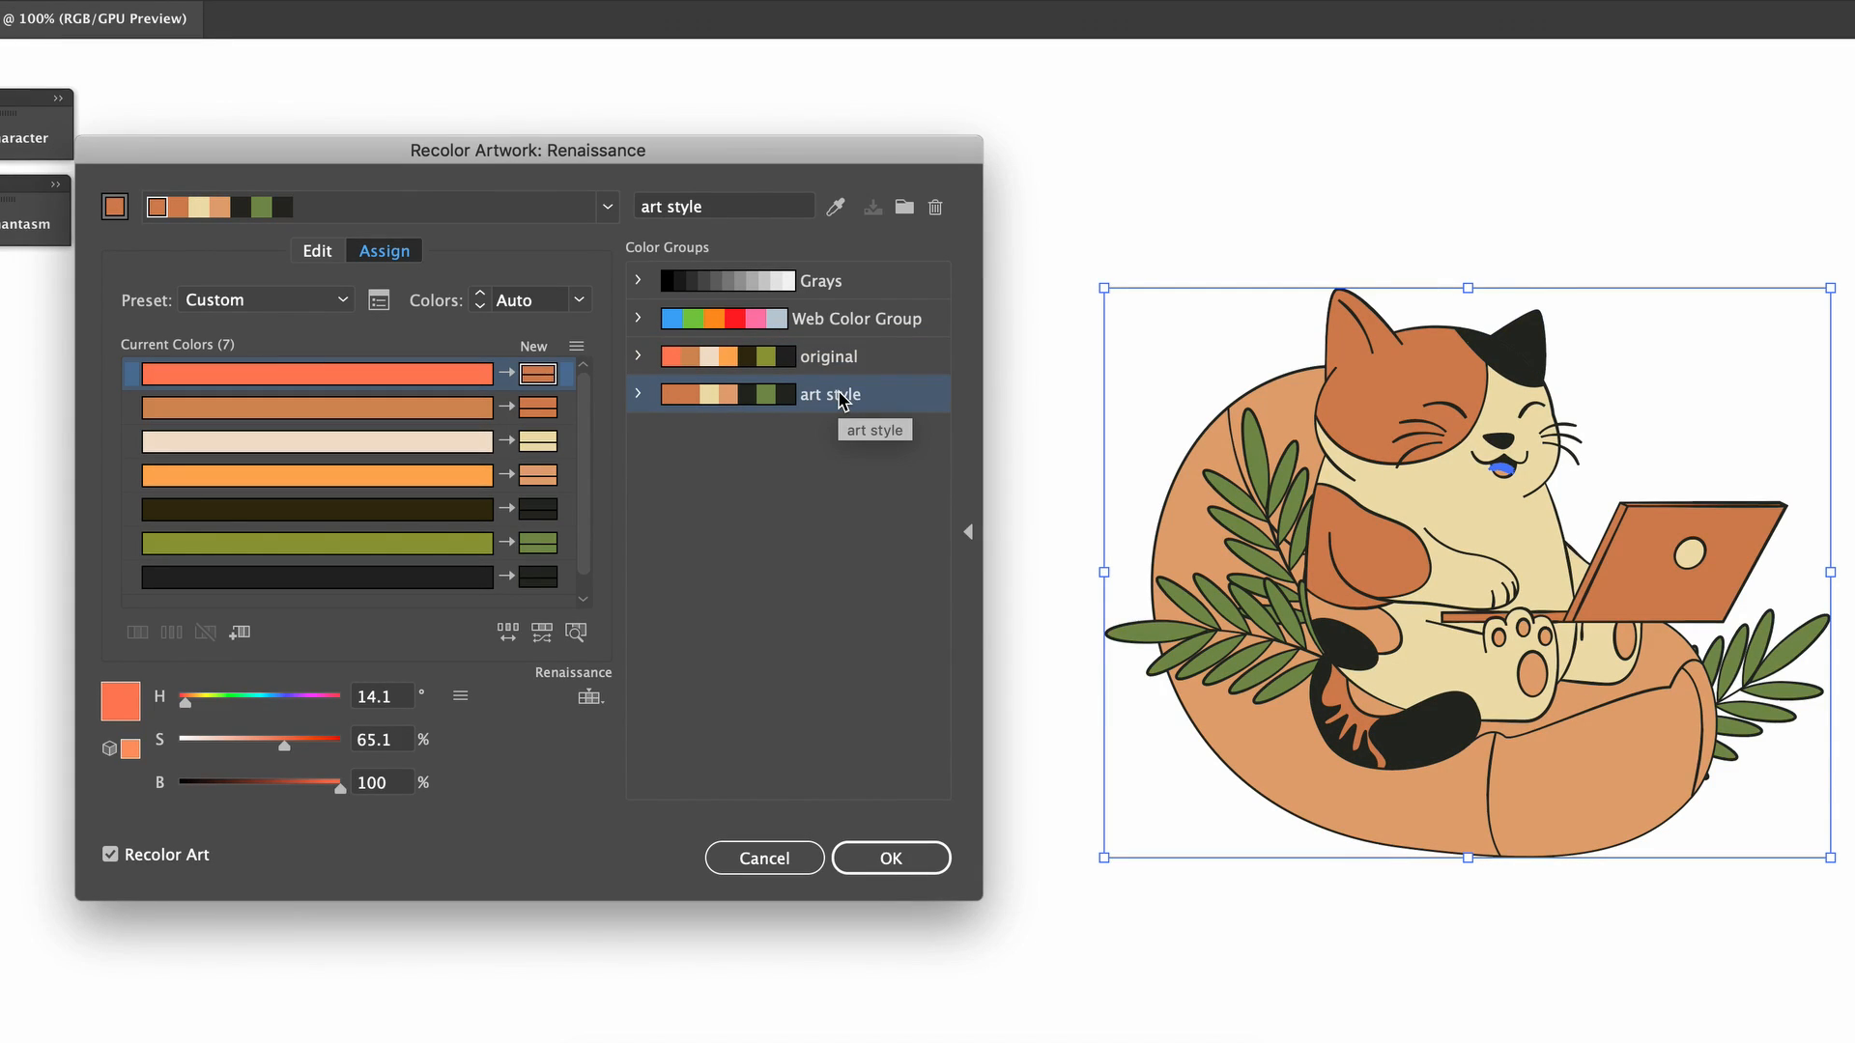
{"action": "mouse_move", "coordinate": [865, 398]}
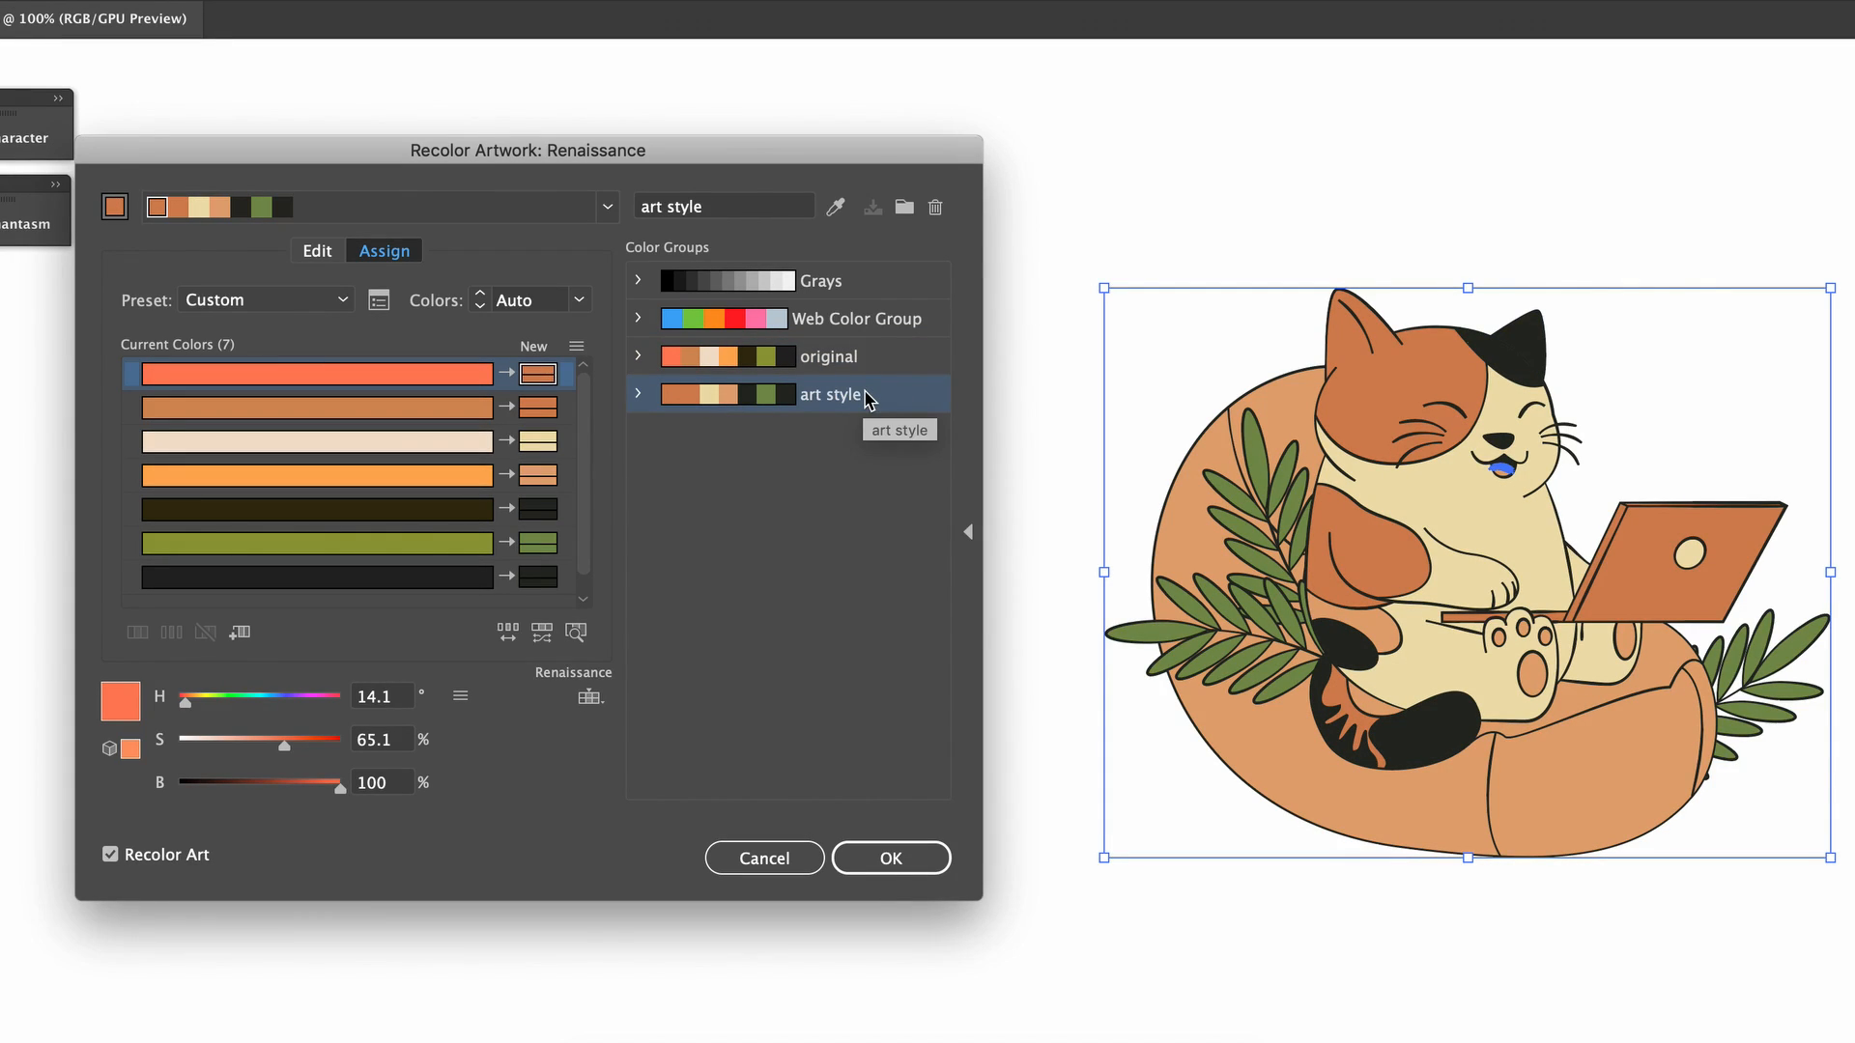
{"action": "left_click", "coordinate": [827, 355]}
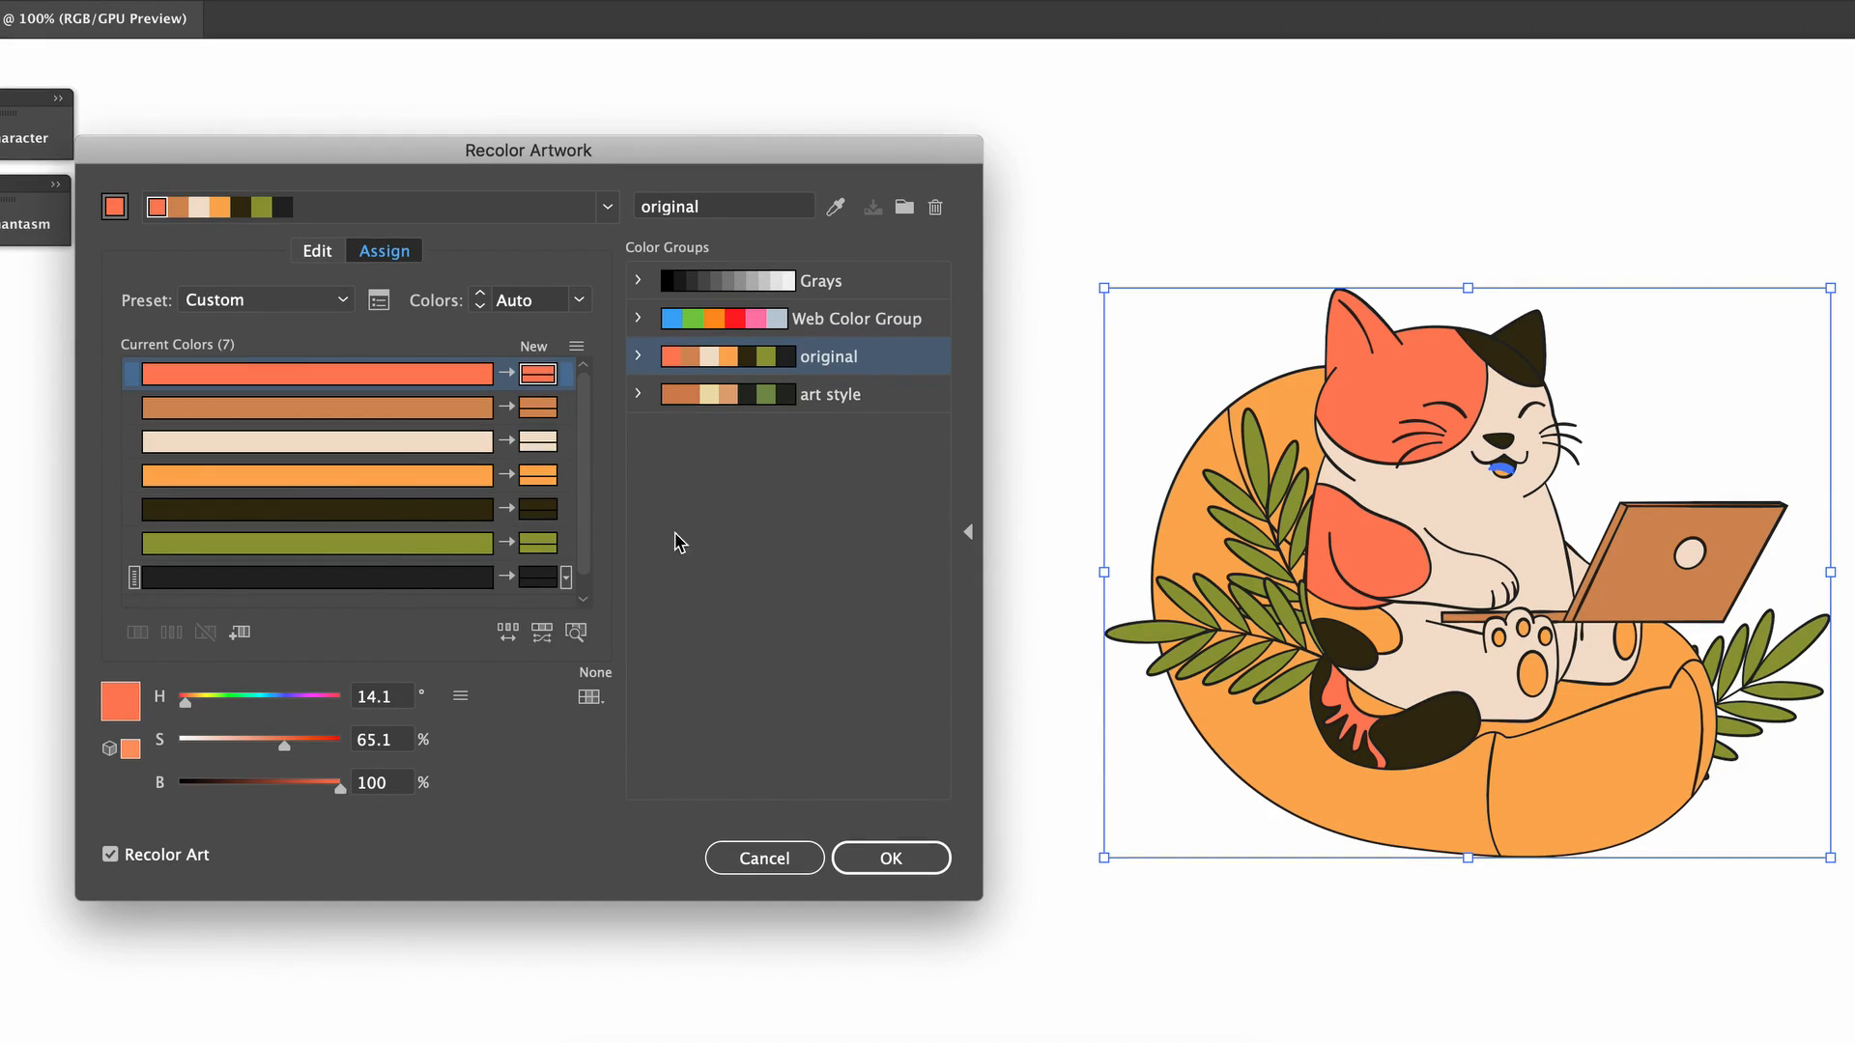
Trace the cream and olive colours on the cat with Find color in artwork, then restore full colour
{"action": "left_click", "coordinate": [317, 475]}
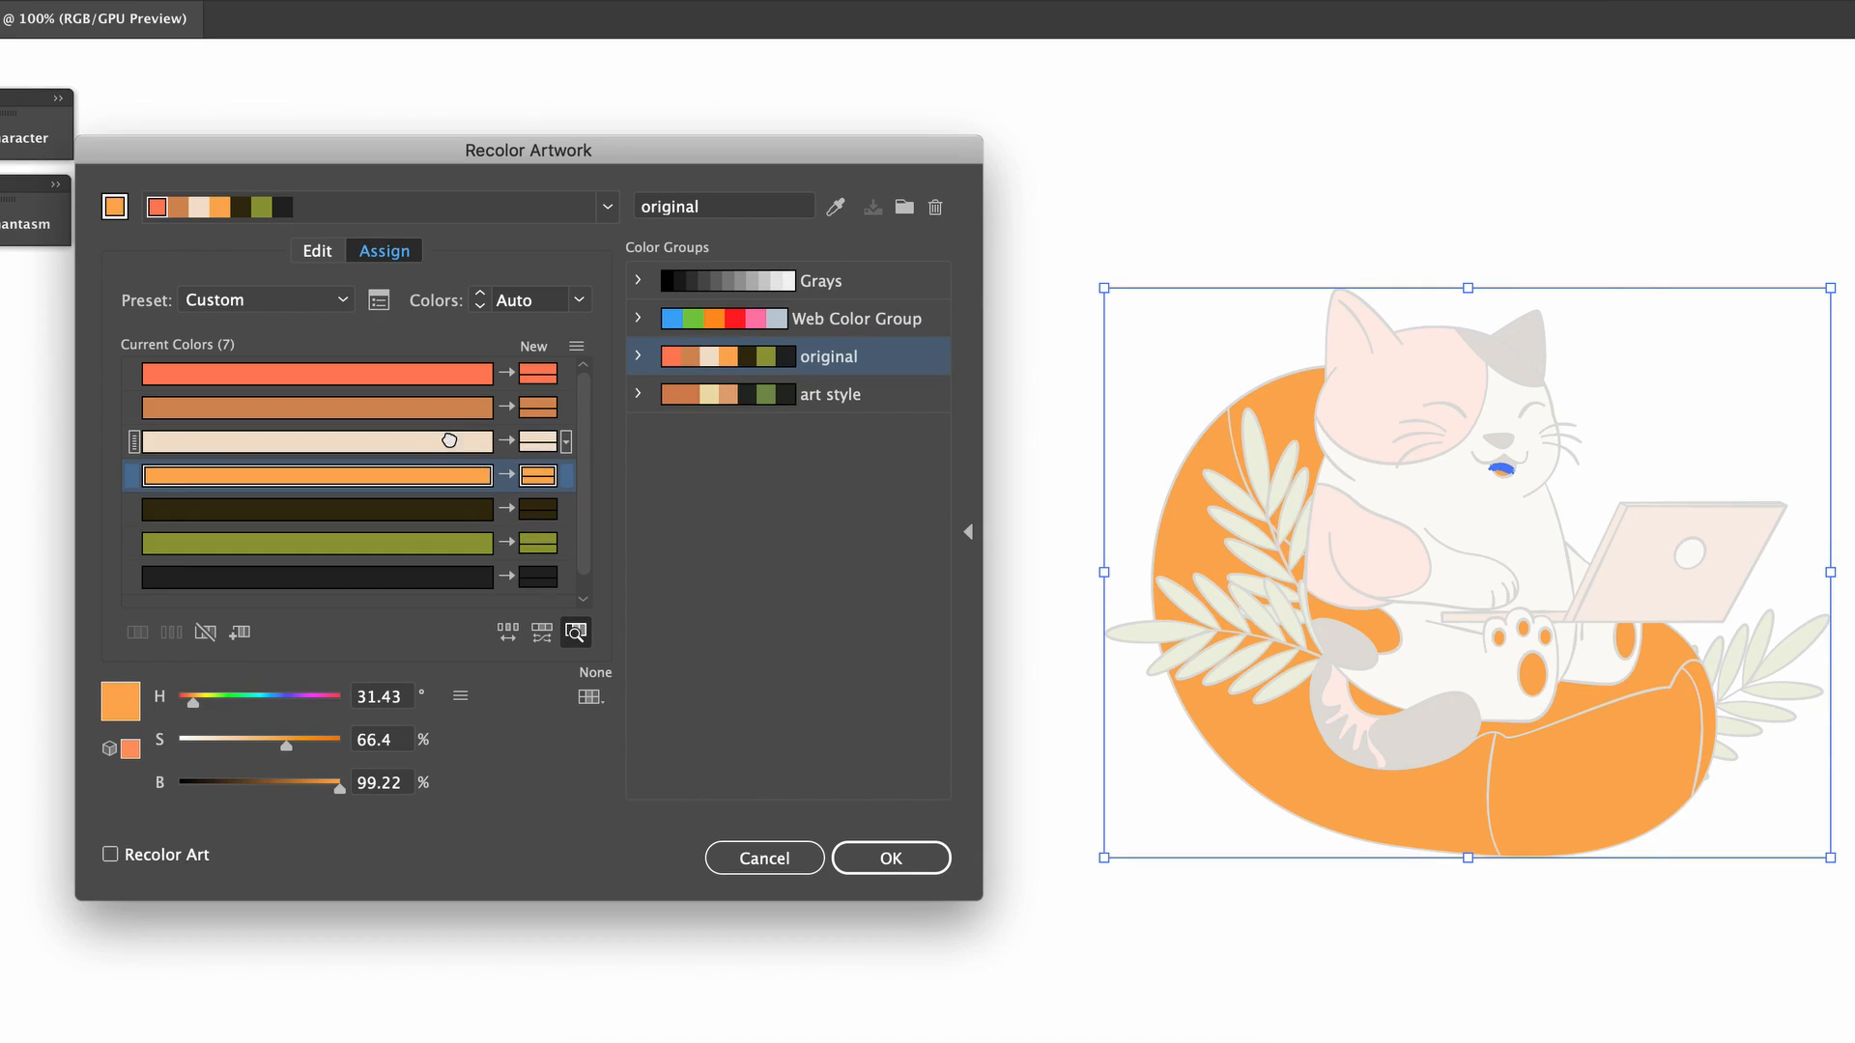
{"action": "left_click", "coordinate": [317, 441]}
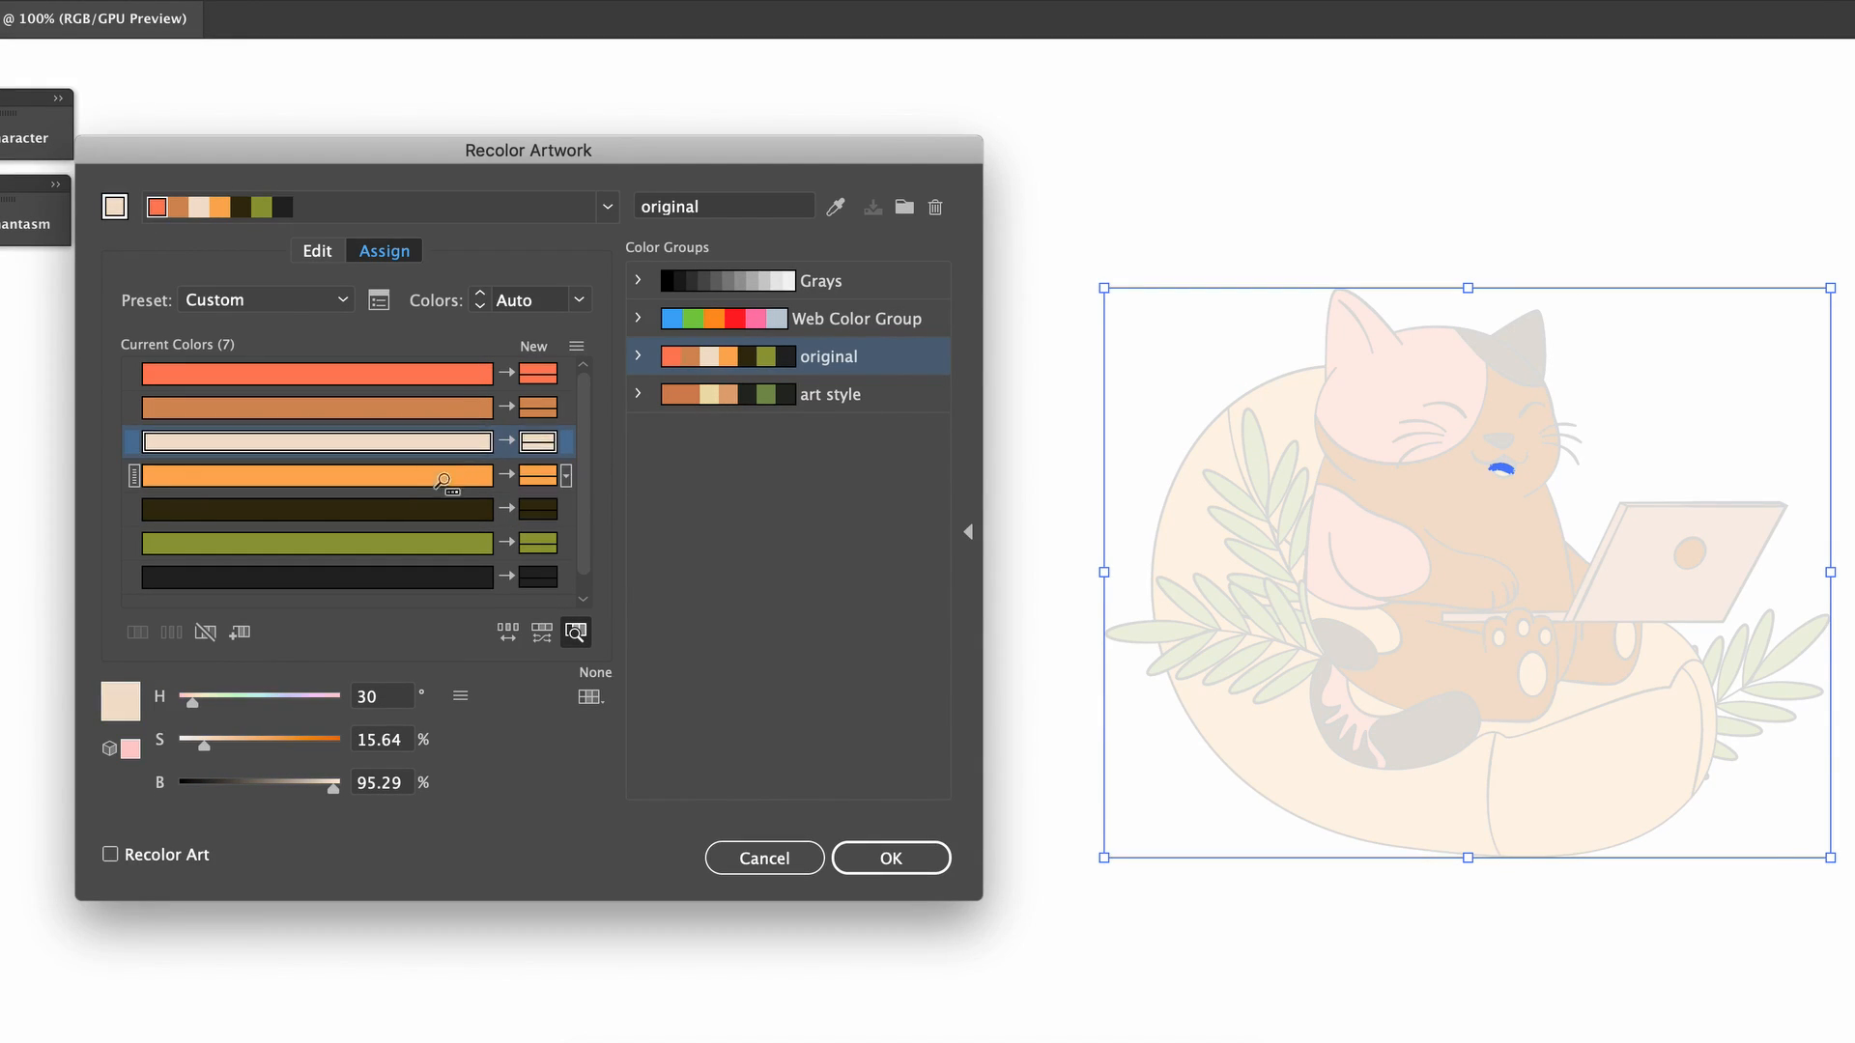
{"action": "left_click", "coordinate": [317, 543]}
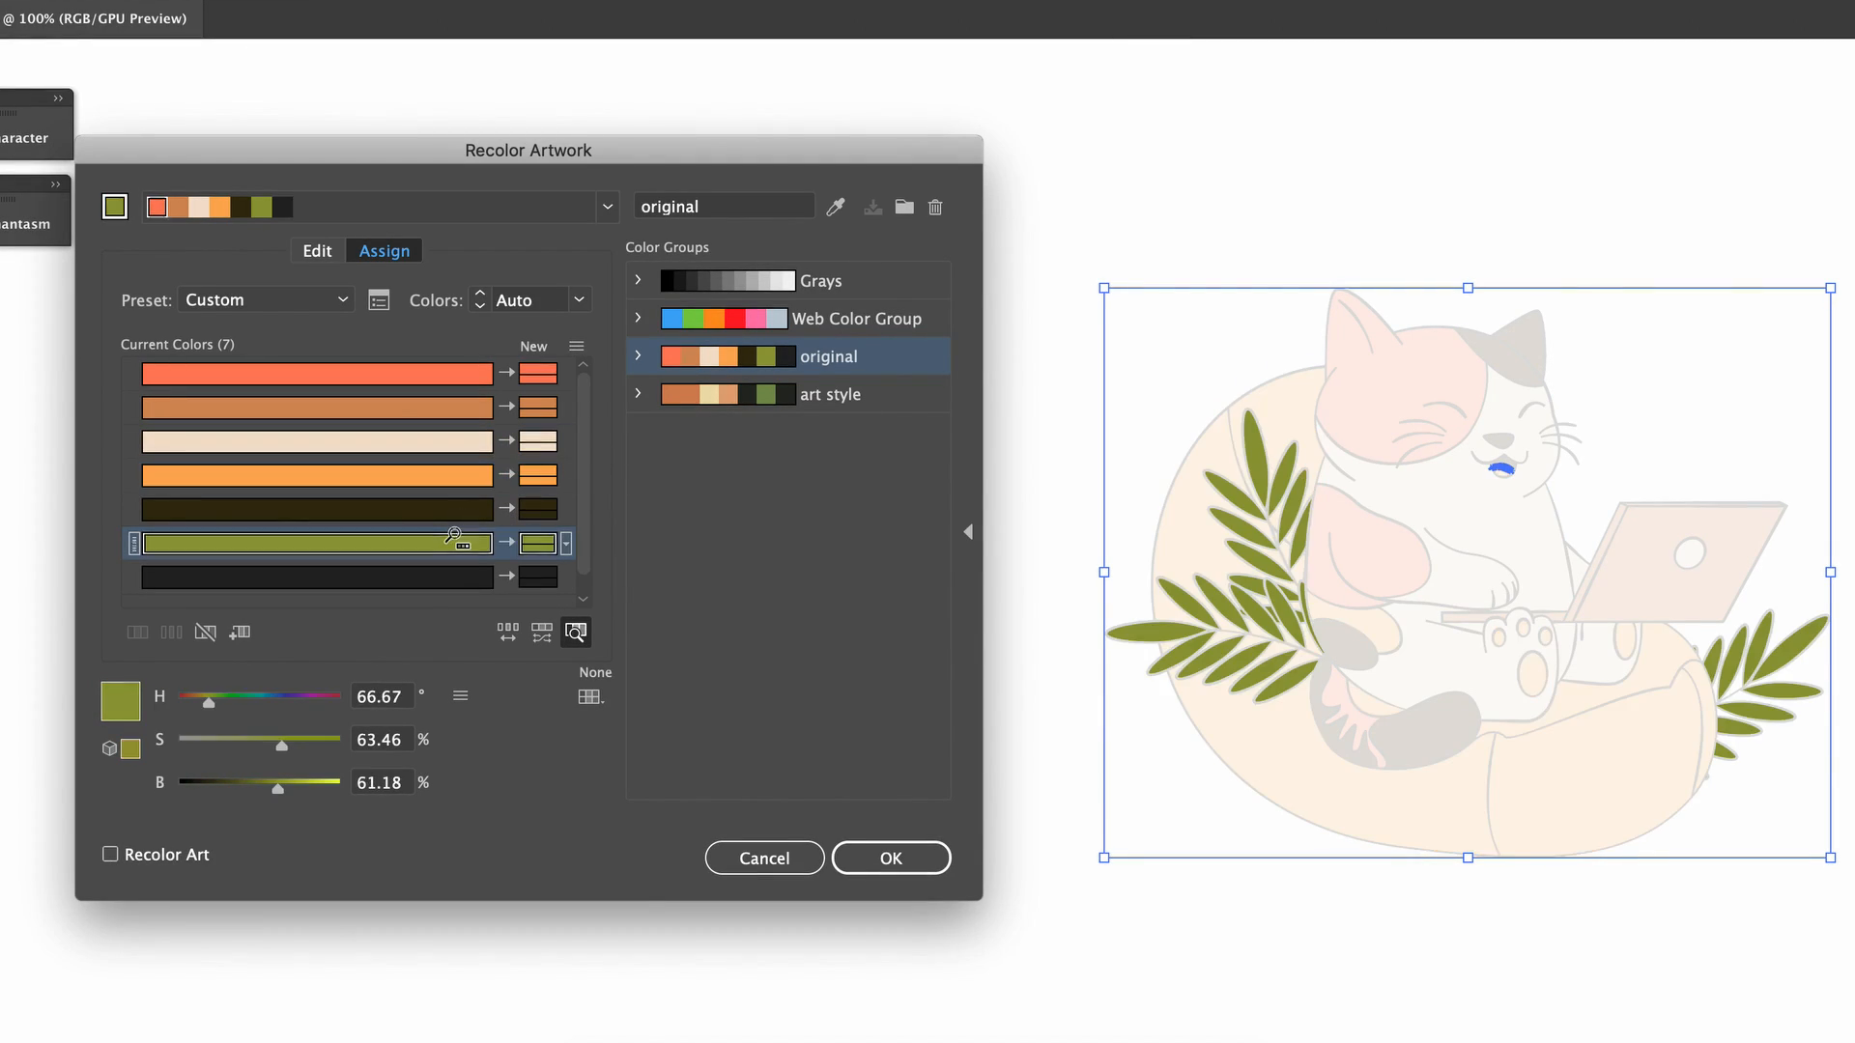
{"action": "left_click", "coordinate": [110, 854]}
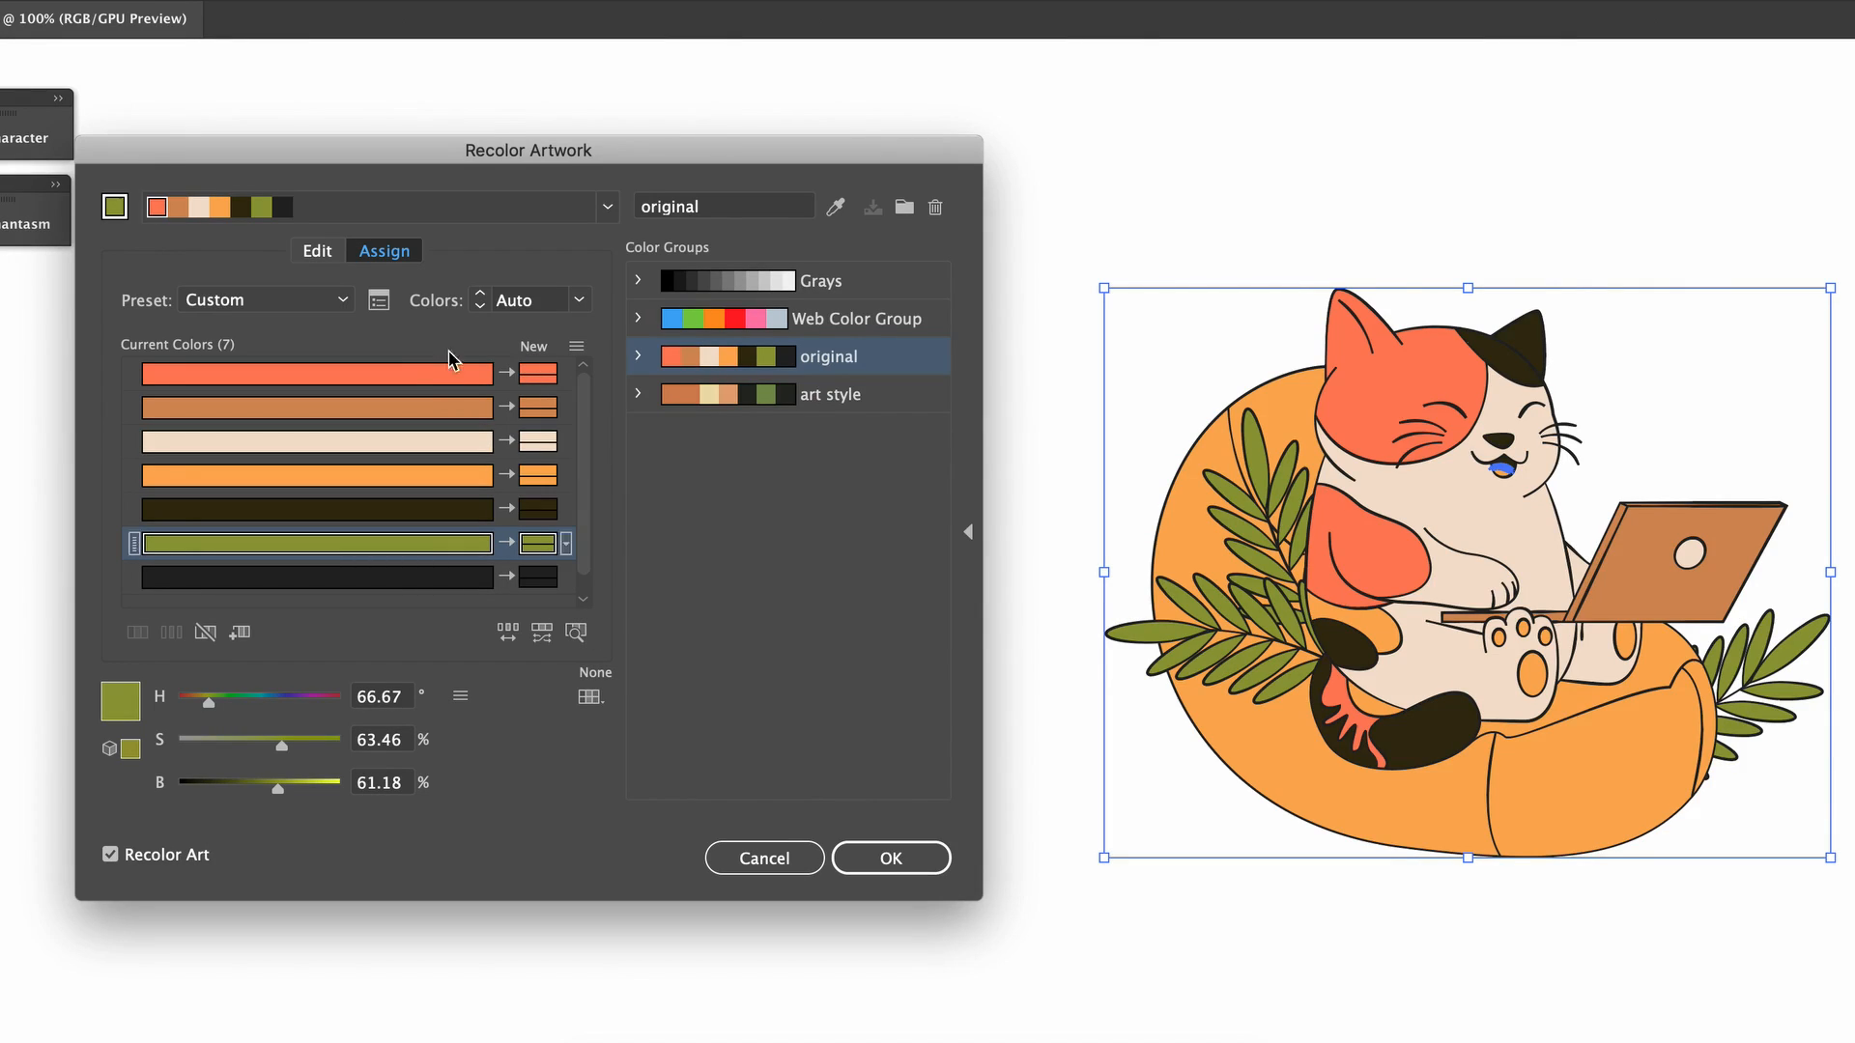
{"action": "mouse_move", "coordinate": [361, 275]}
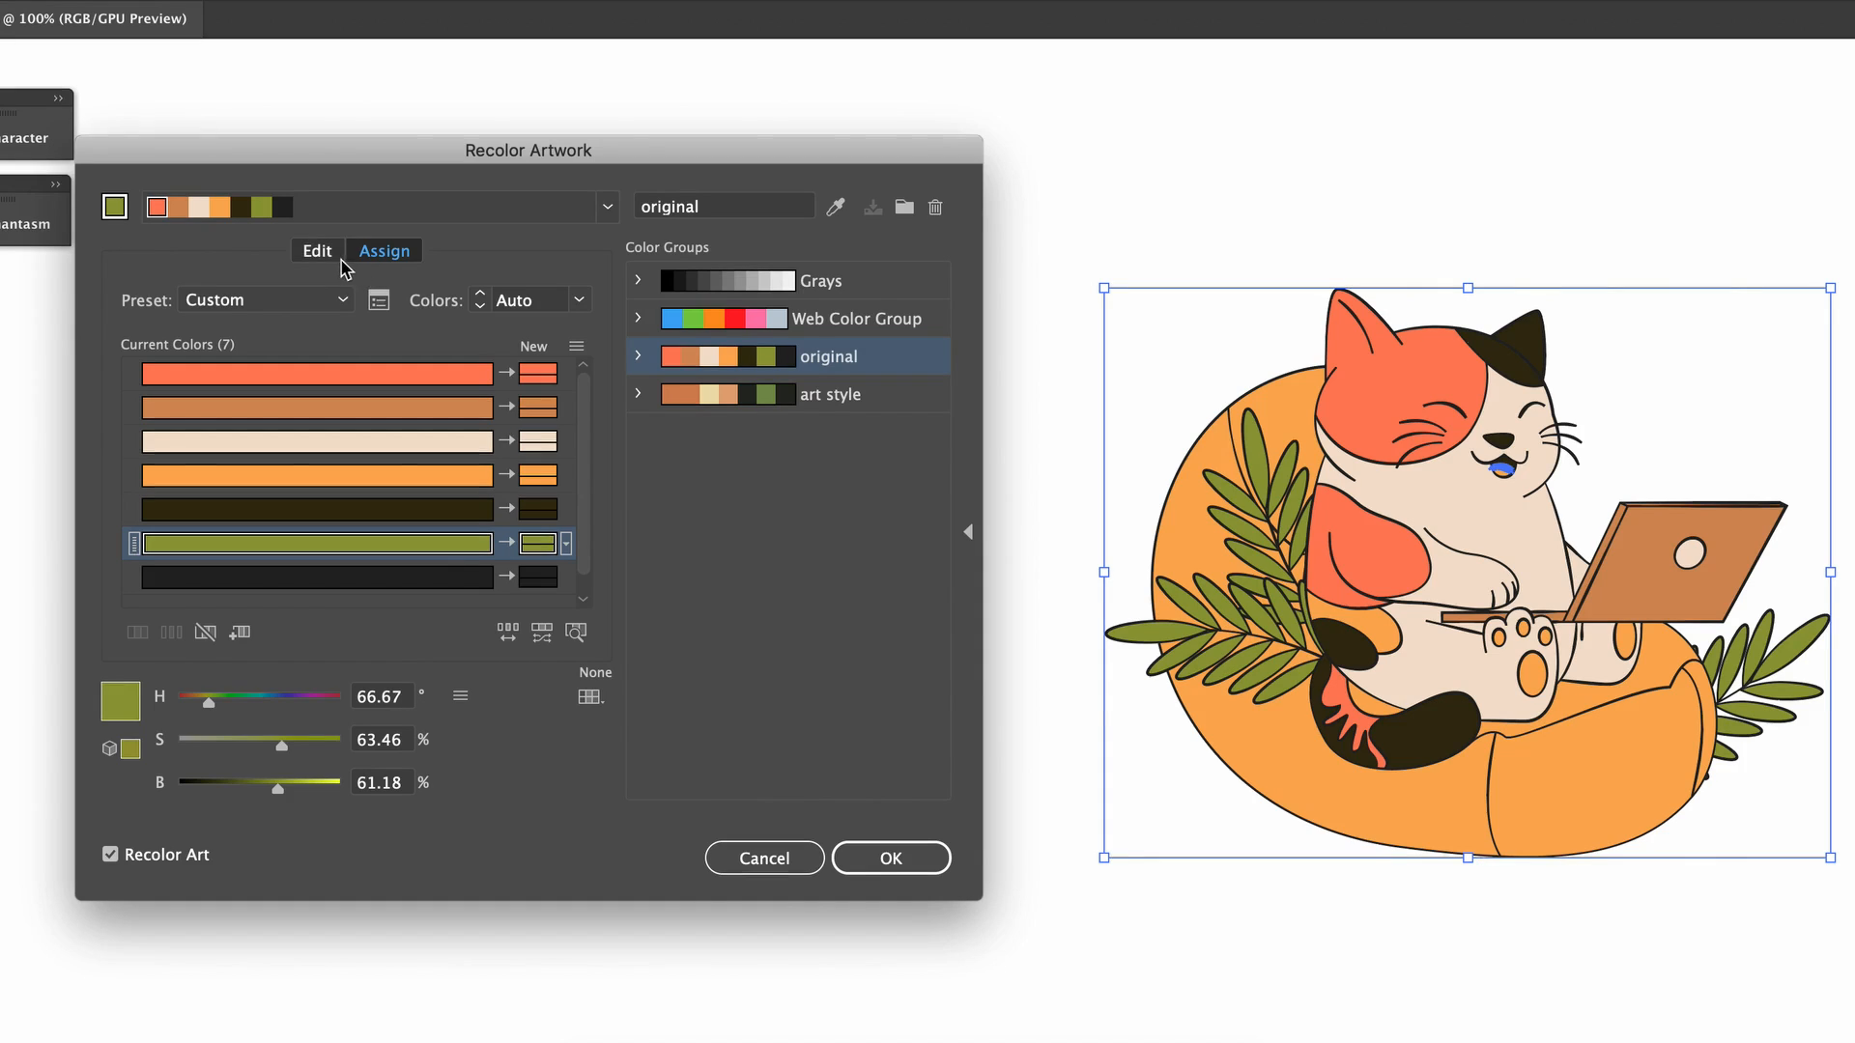
Link harmony colours on the wheel, shift hues toward yellow and cyan, then reload the artwork's own colours
{"action": "left_click", "coordinate": [317, 251]}
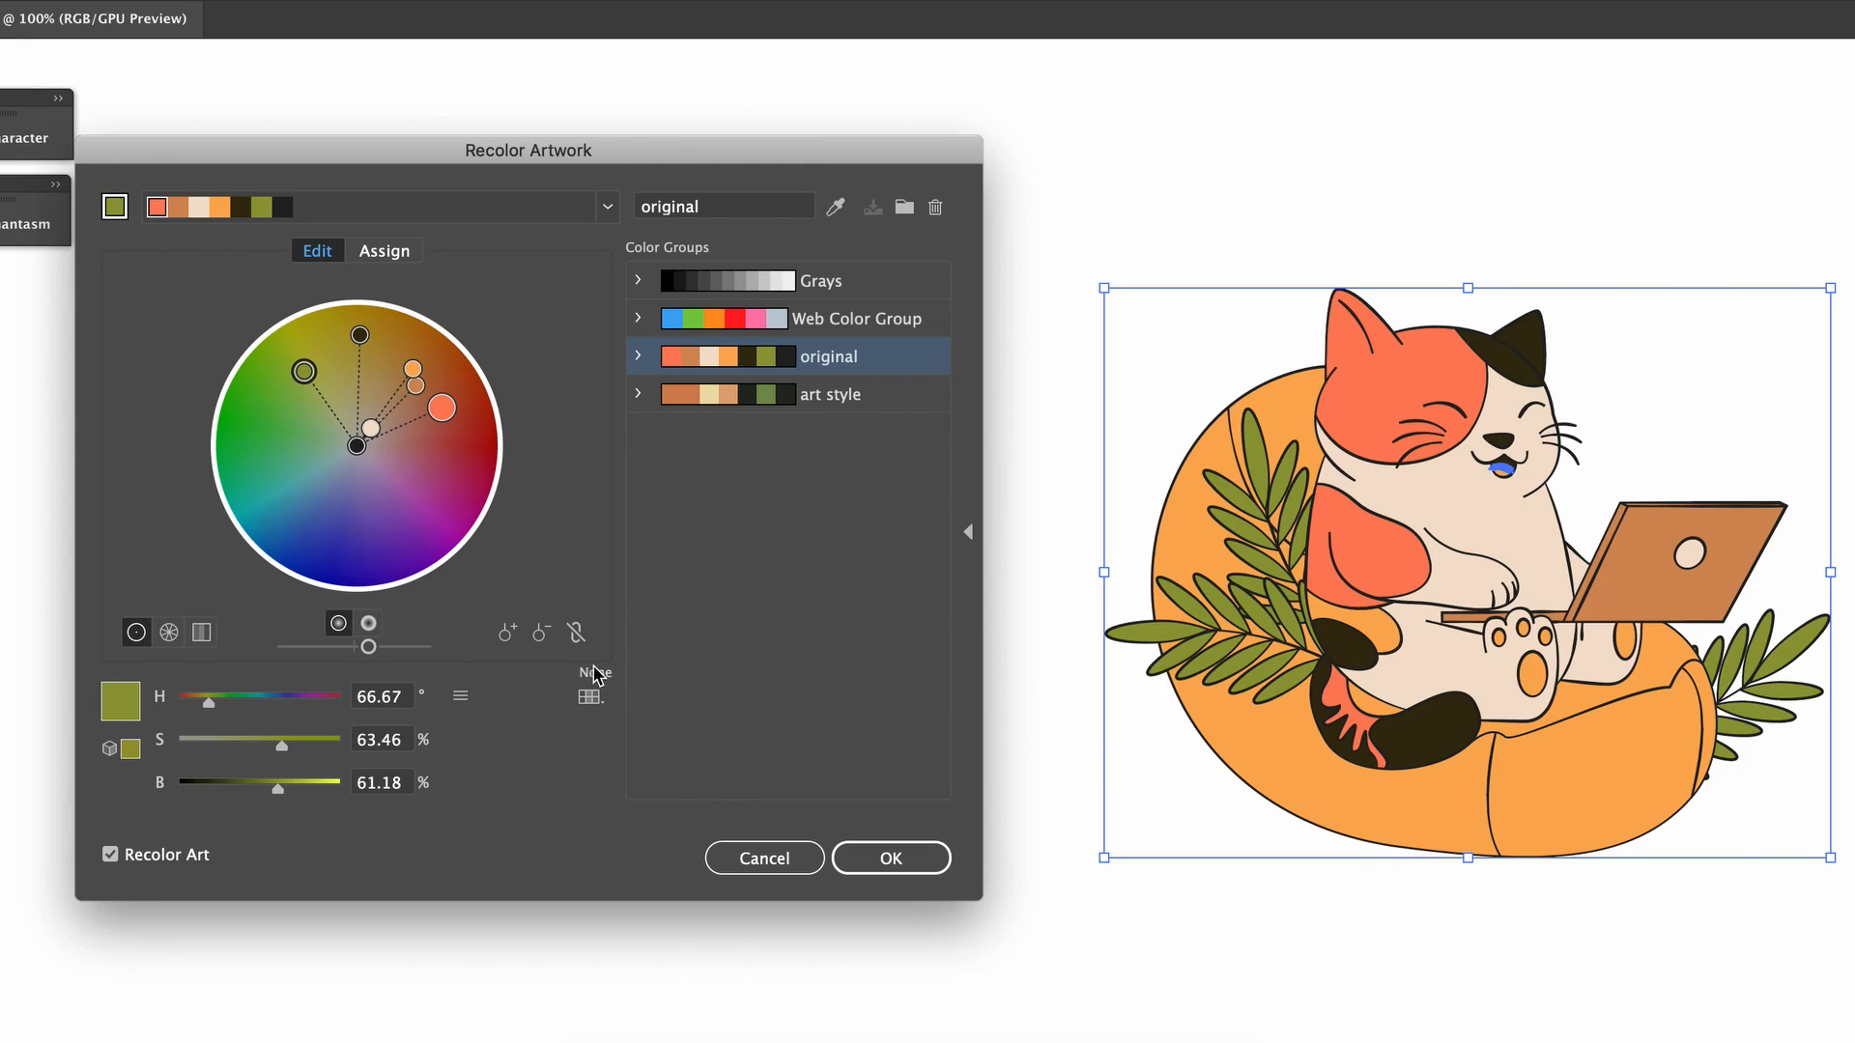
{"action": "left_click", "coordinate": [576, 632]}
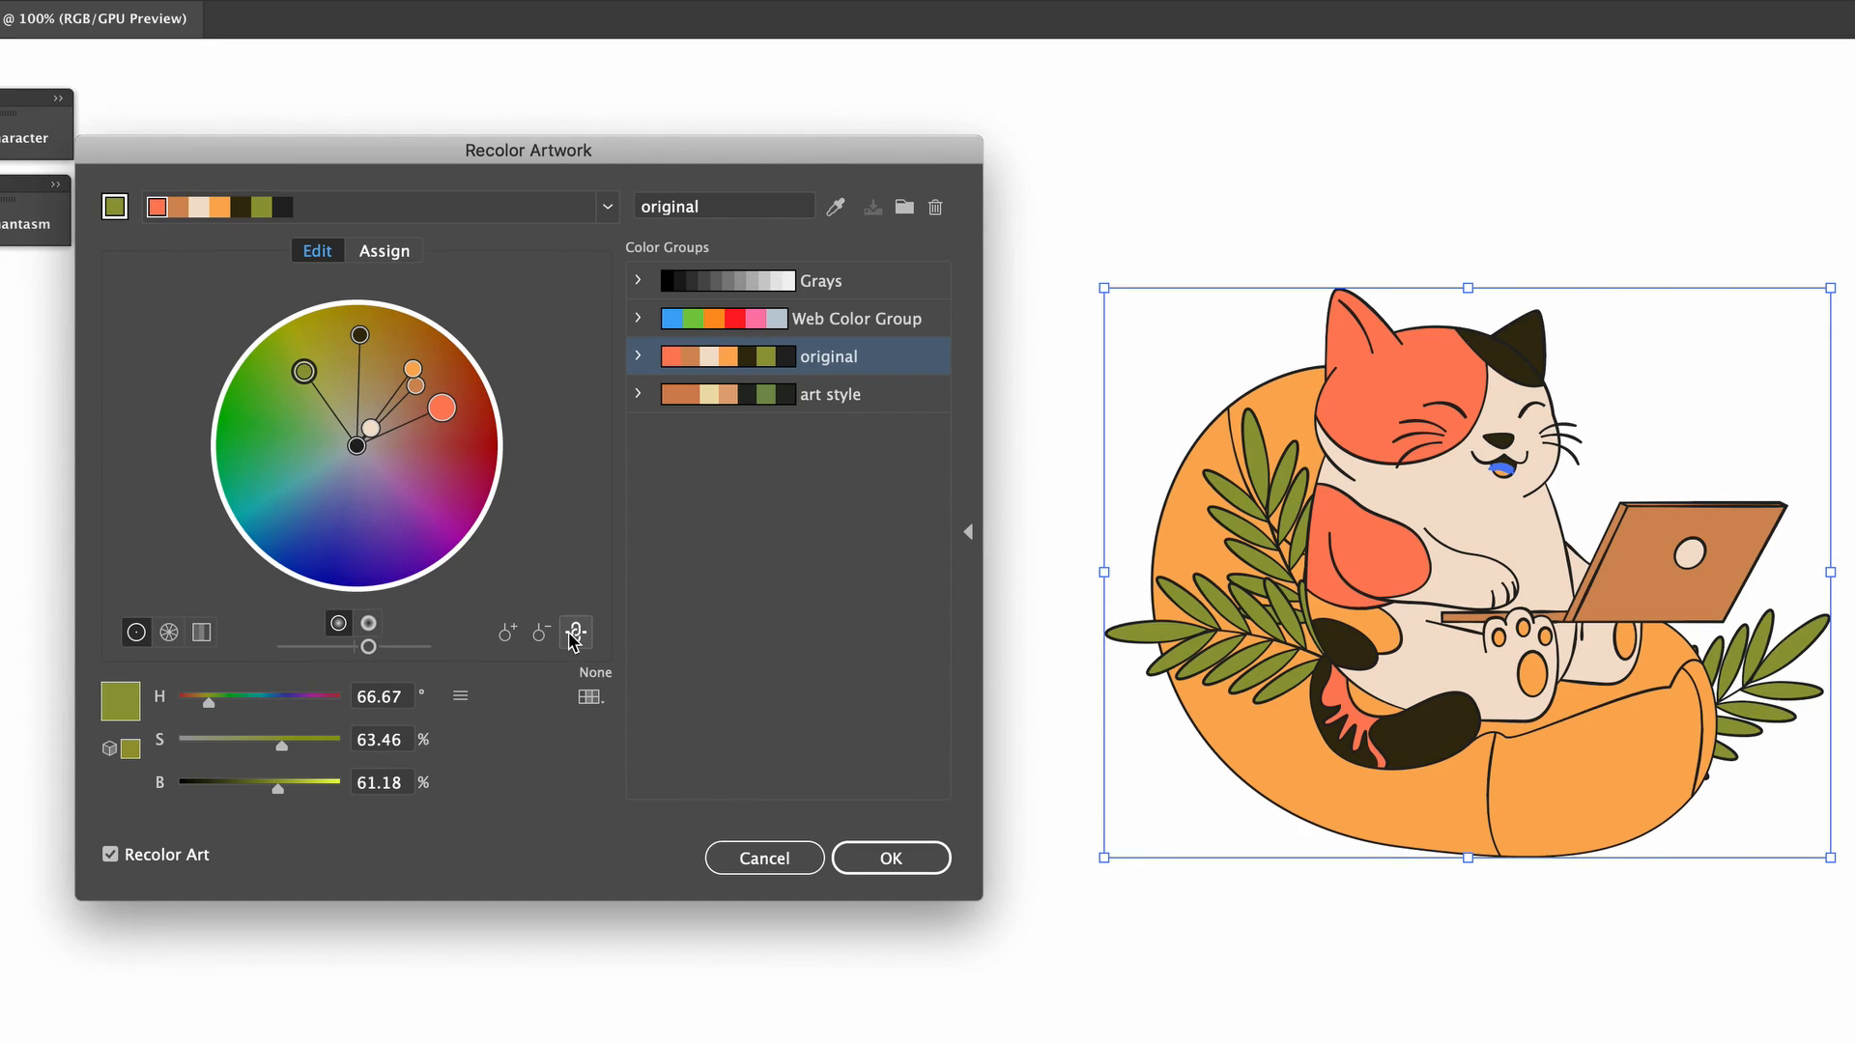
{"action": "left_click_drag", "start_coordinate": [211, 701], "coordinate": [220, 711]}
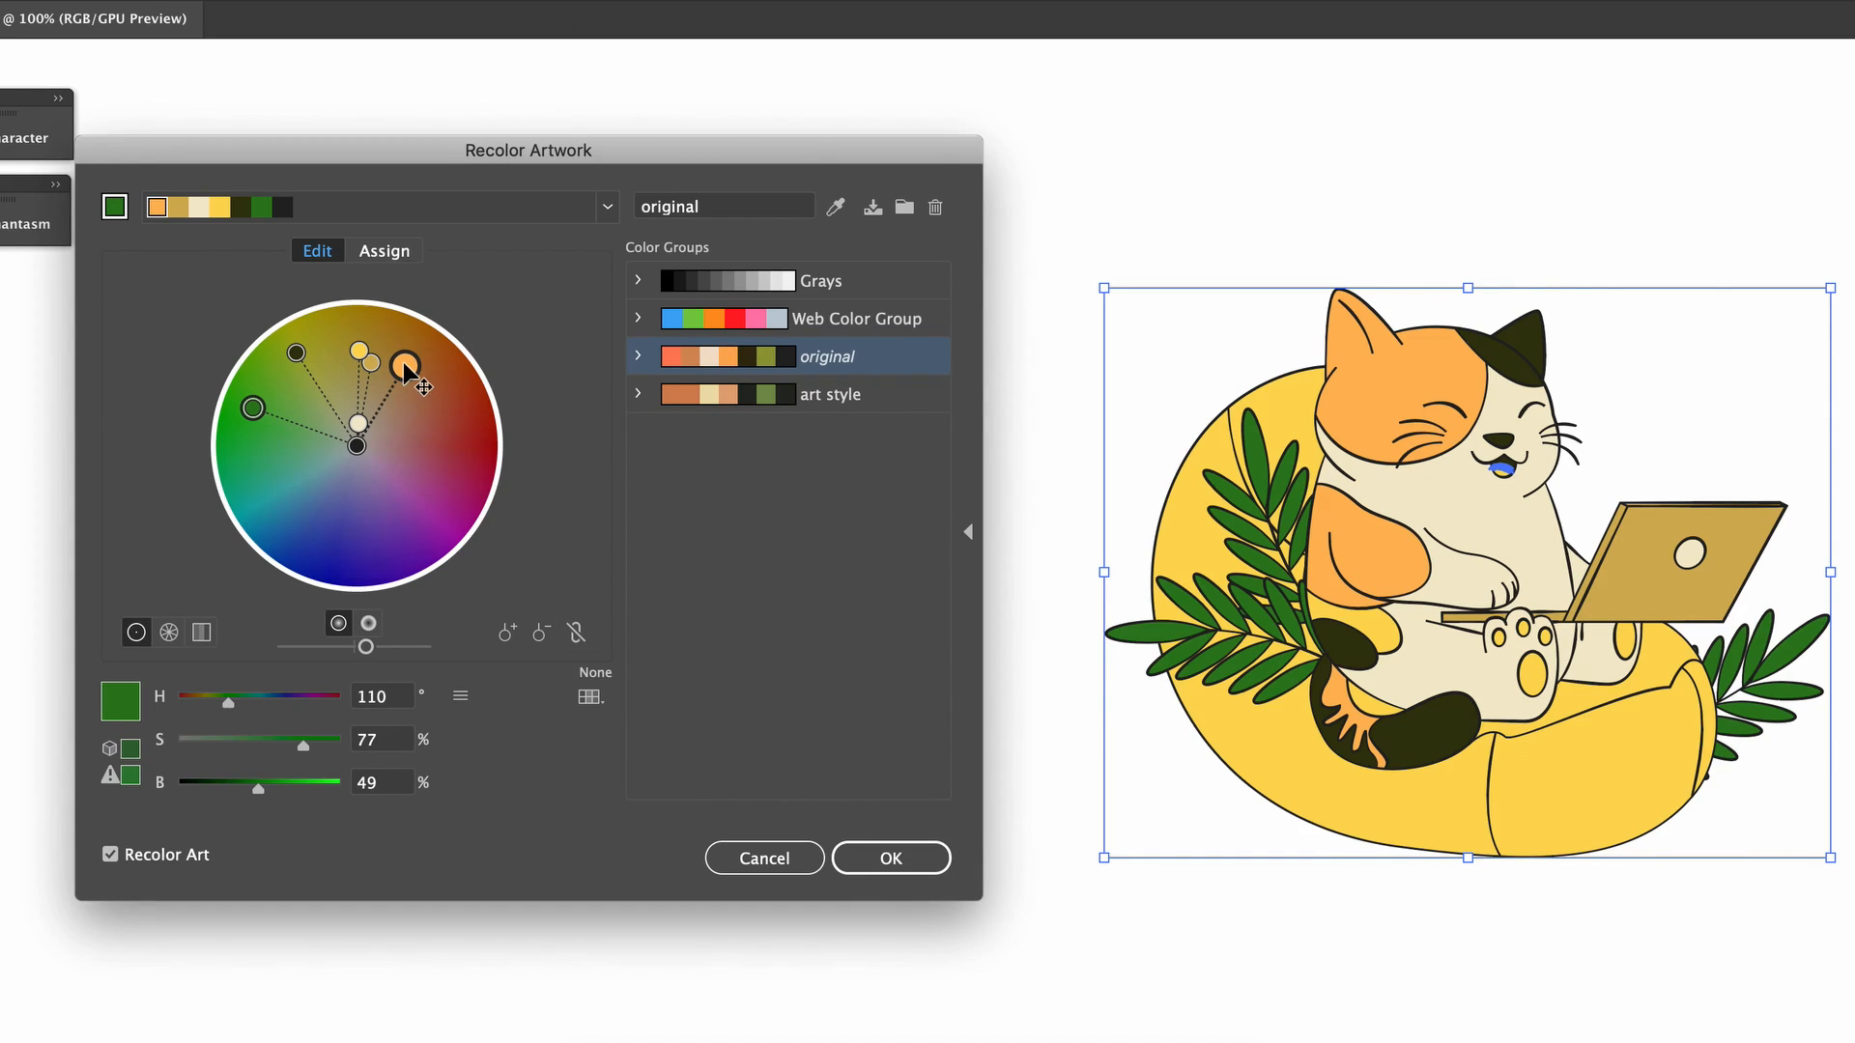
{"action": "left_click_drag", "start_coordinate": [402, 363], "coordinate": [410, 361]}
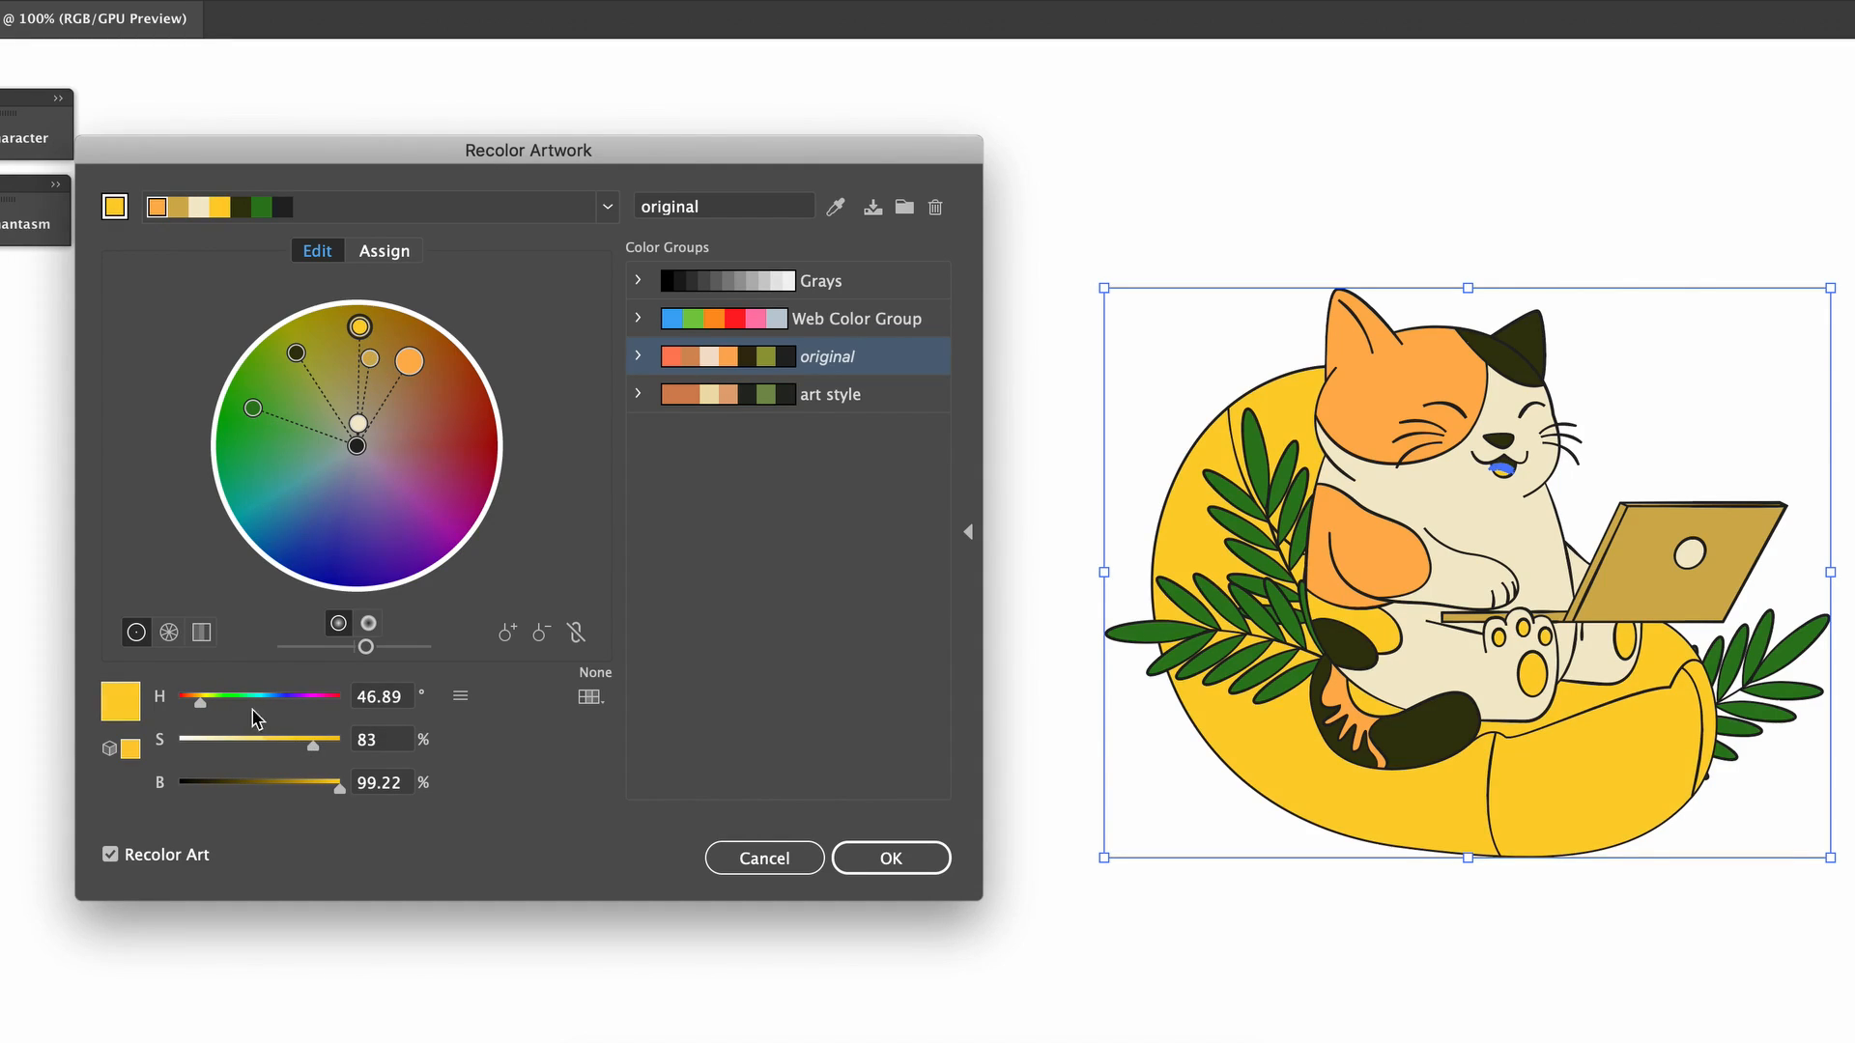
{"action": "left_click_drag", "start_coordinate": [360, 329], "coordinate": [246, 493]}
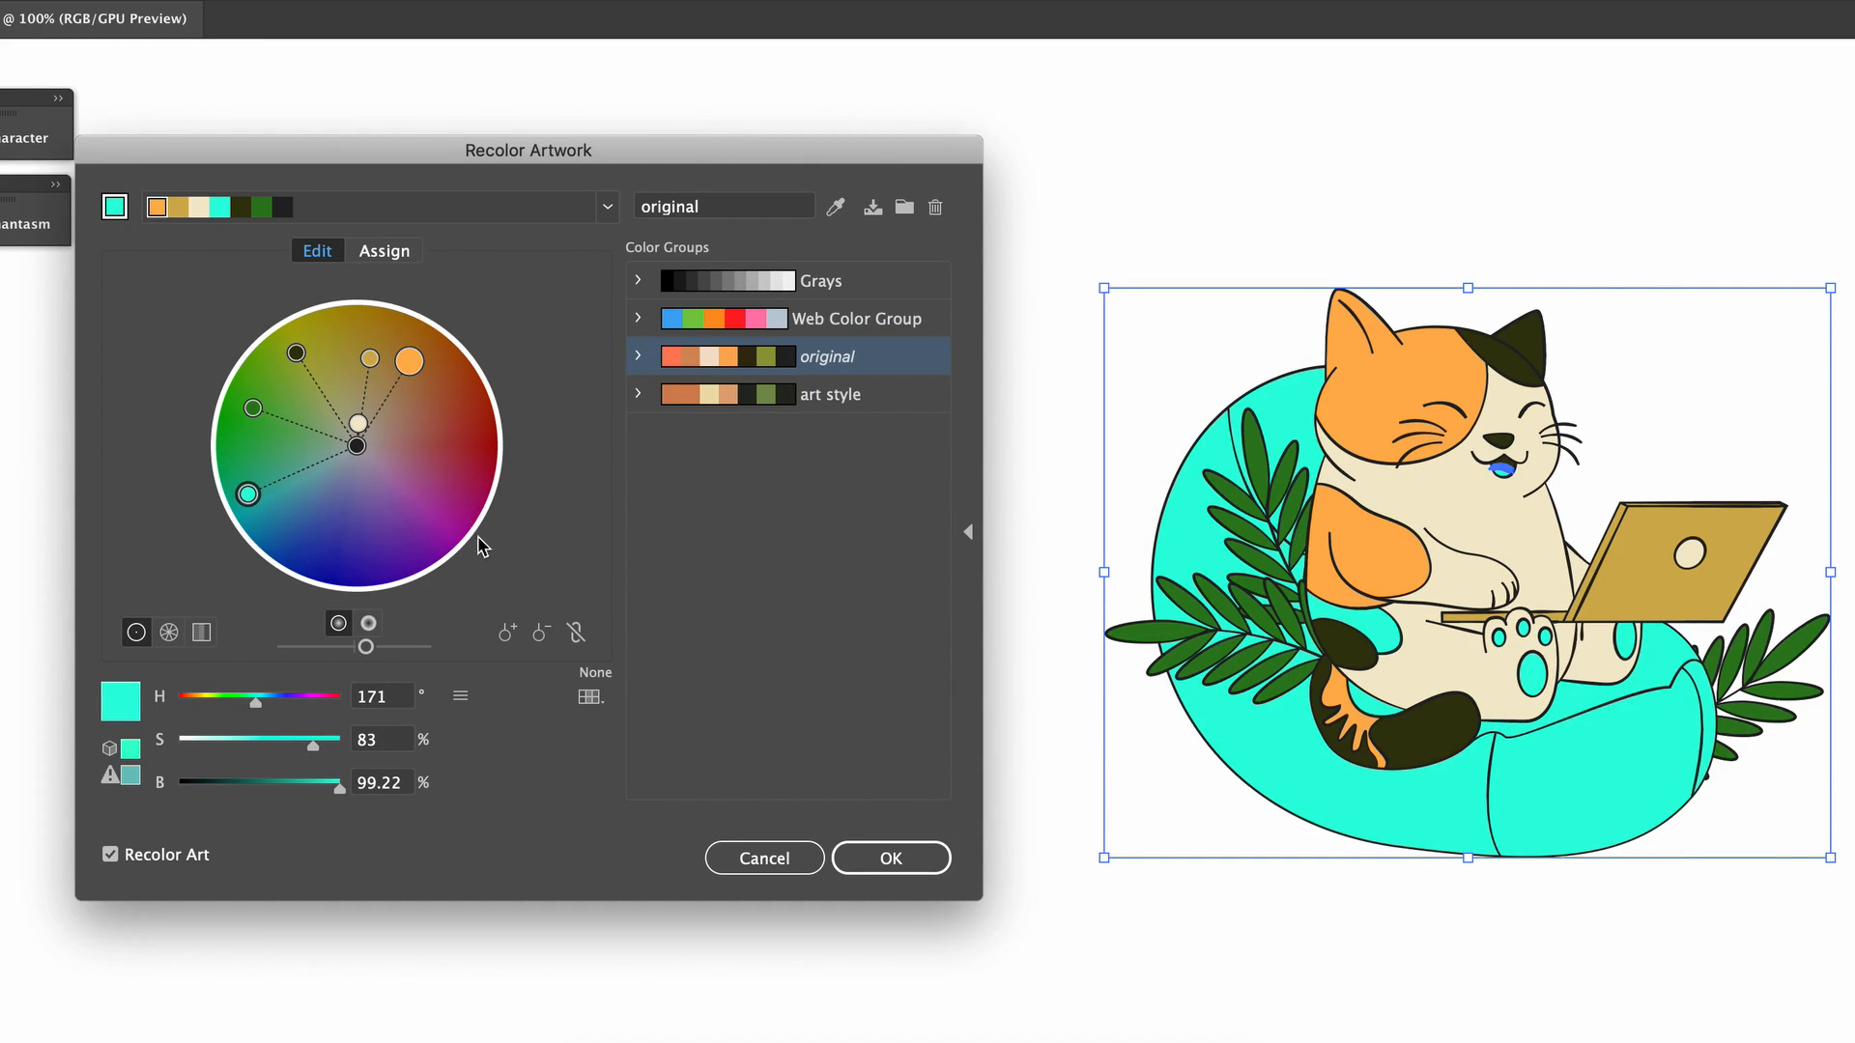
{"action": "mouse_move", "coordinate": [838, 211]}
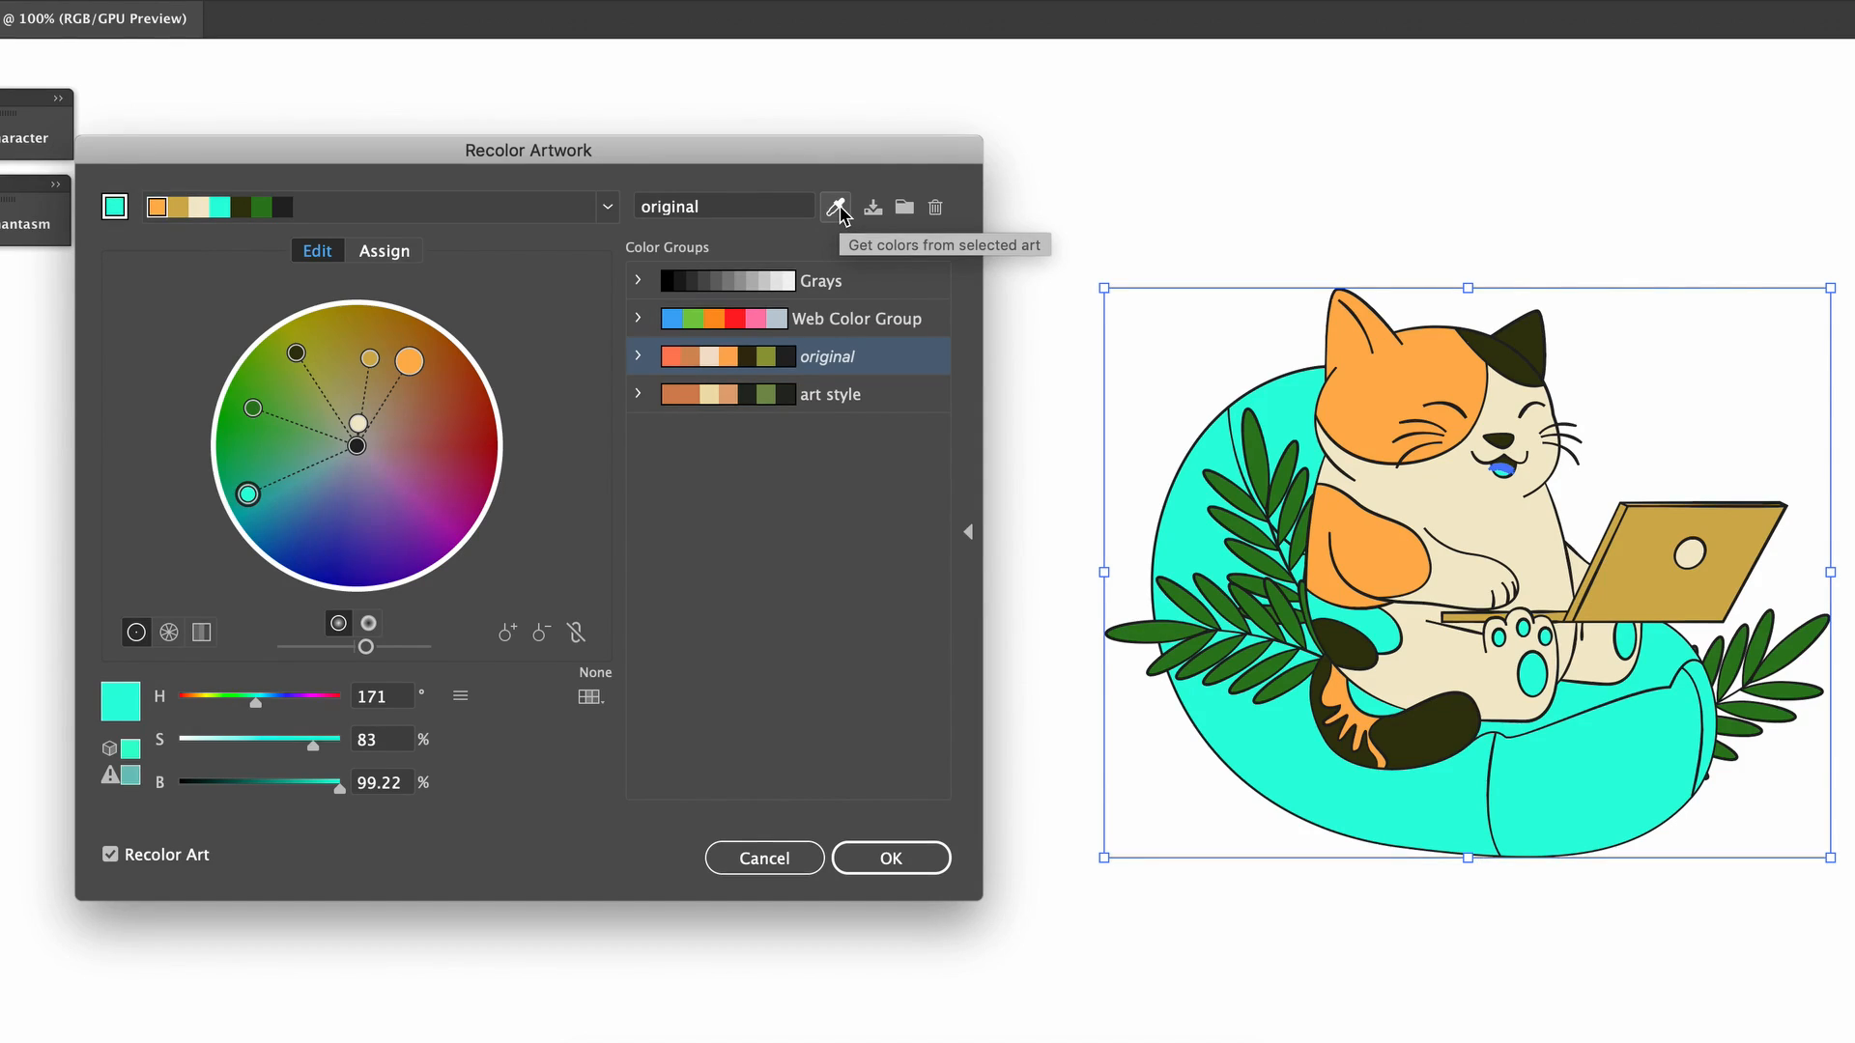
{"action": "left_click", "coordinate": [835, 207]}
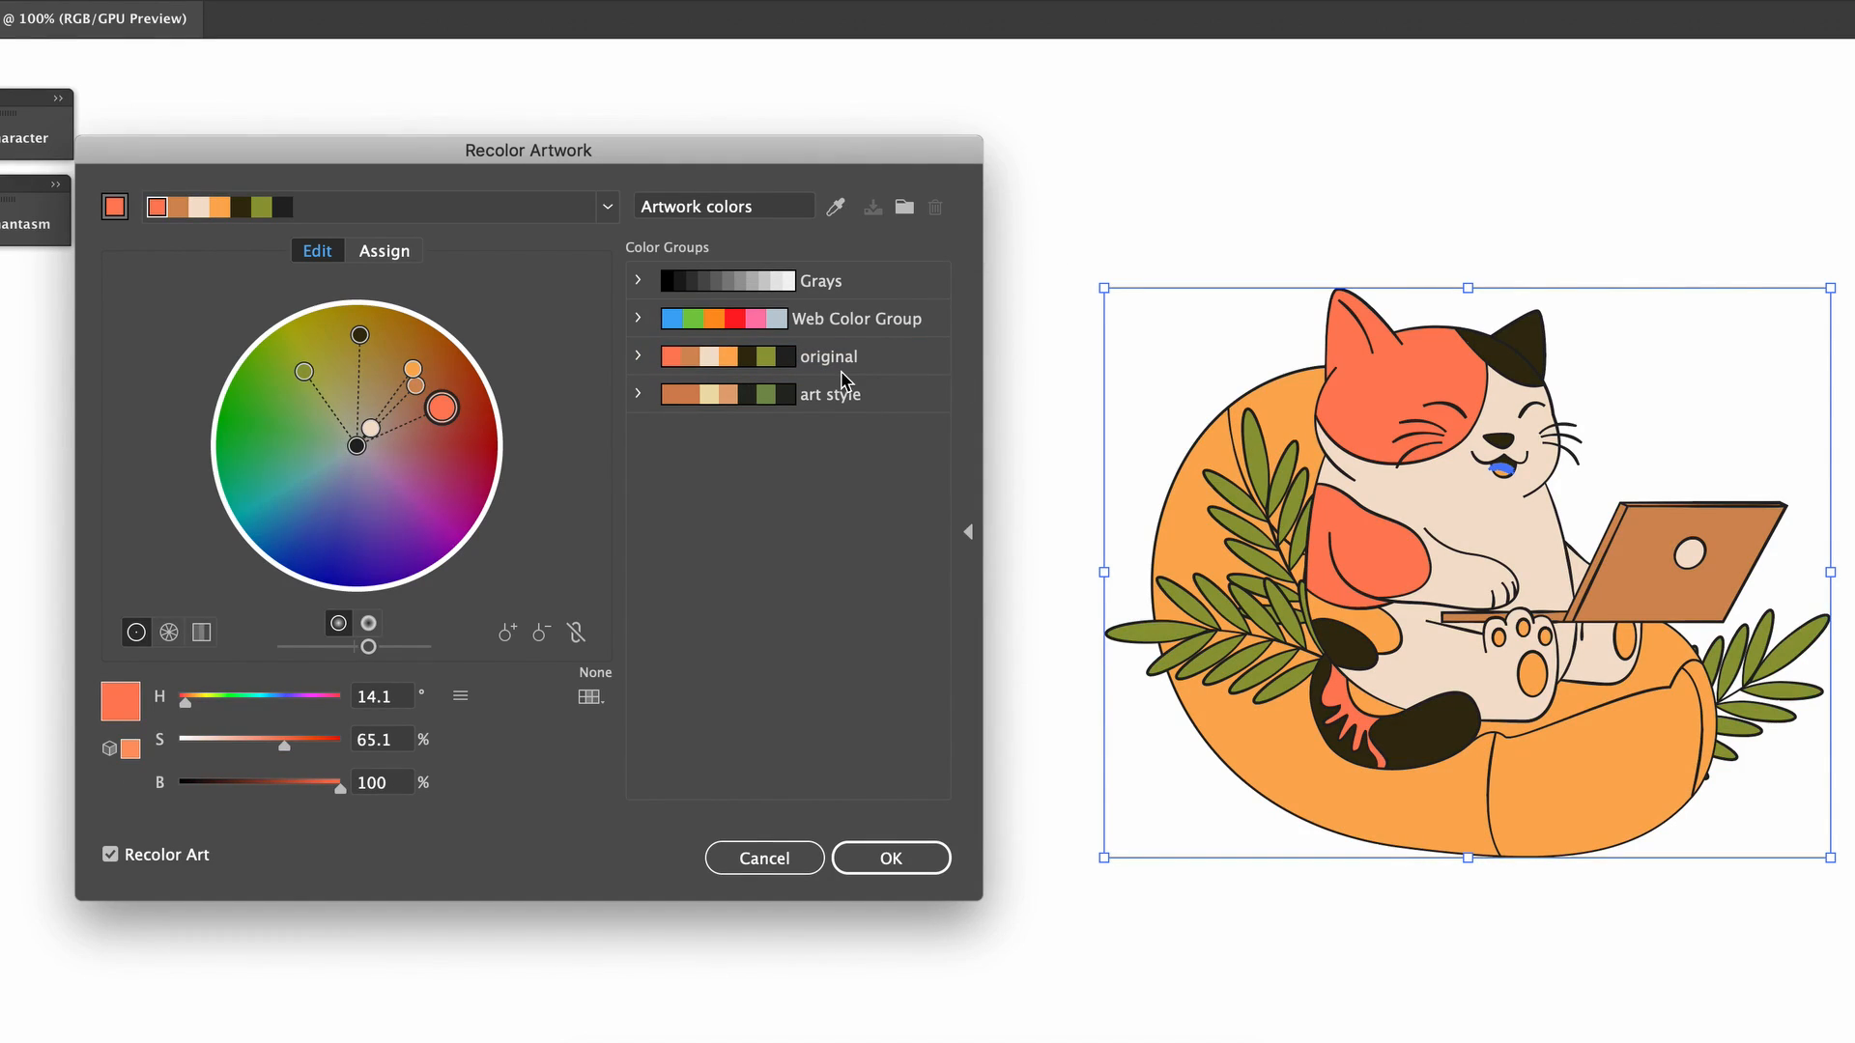
{"action": "mouse_move", "coordinate": [831, 359]}
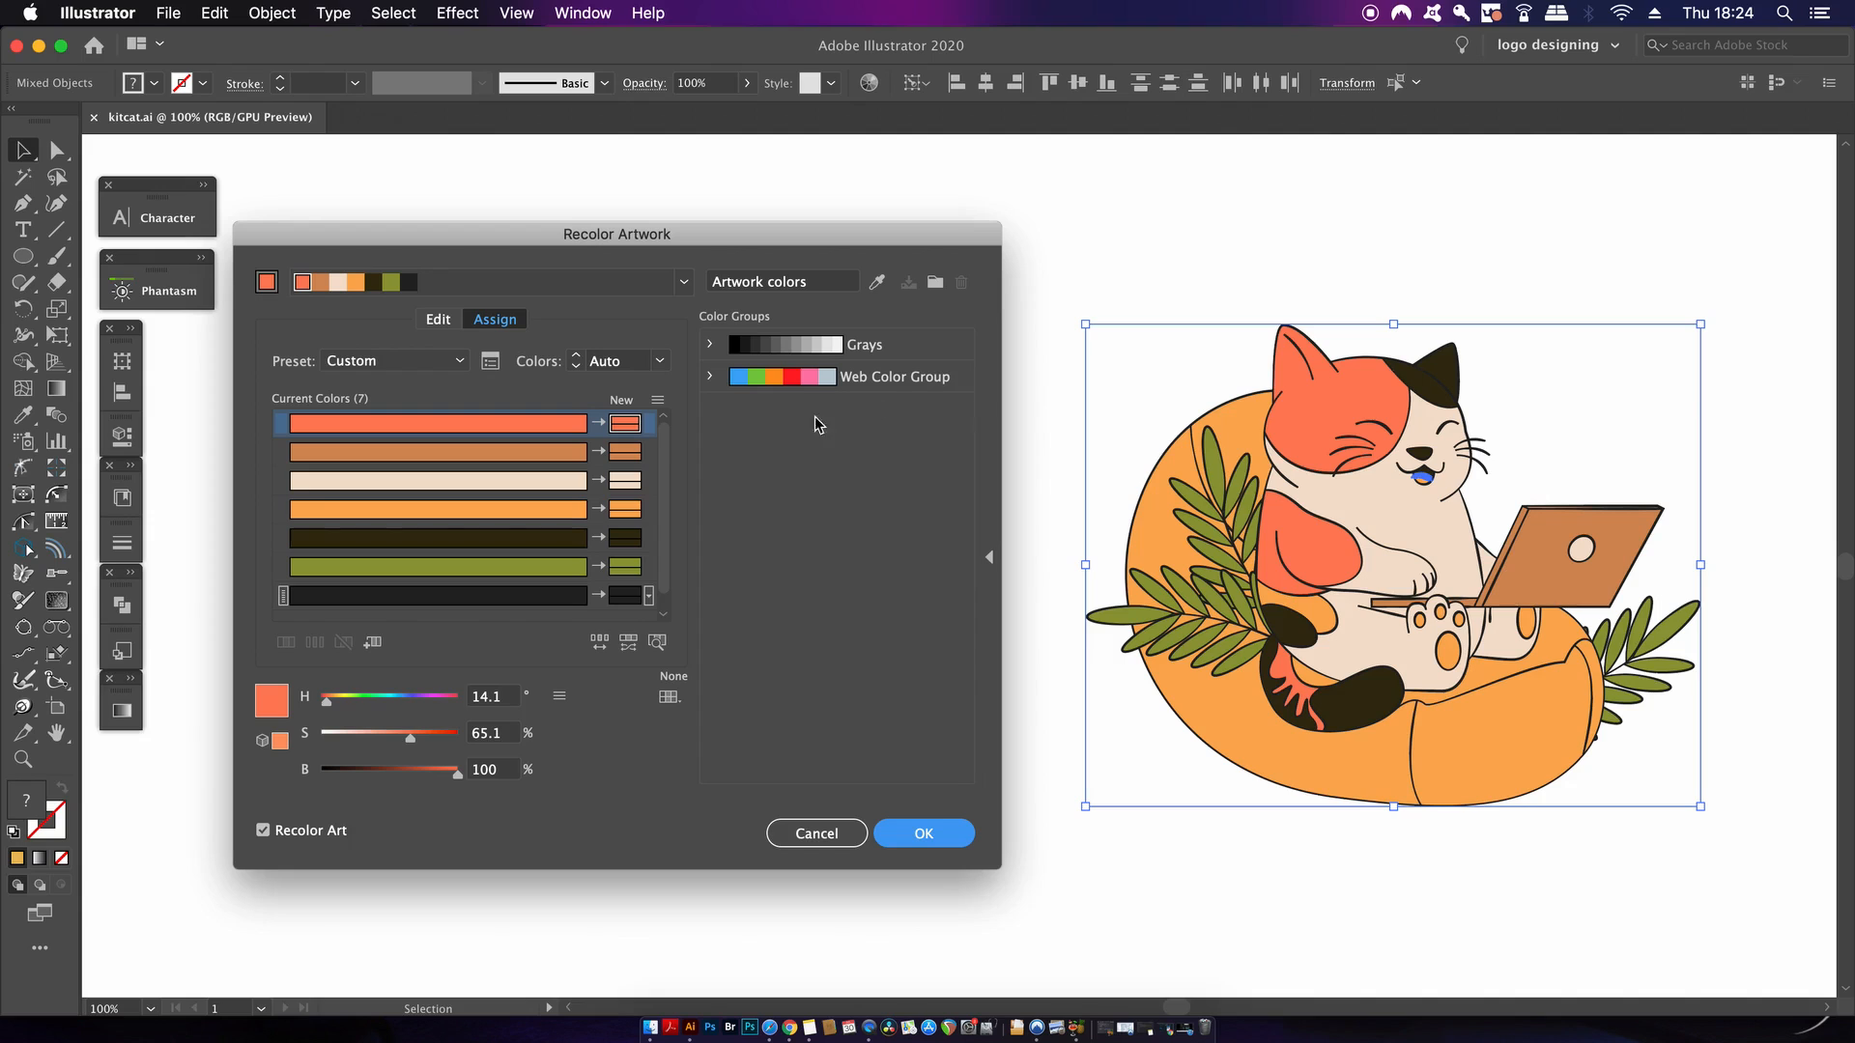
{"action": "mouse_move", "coordinate": [448, 750]}
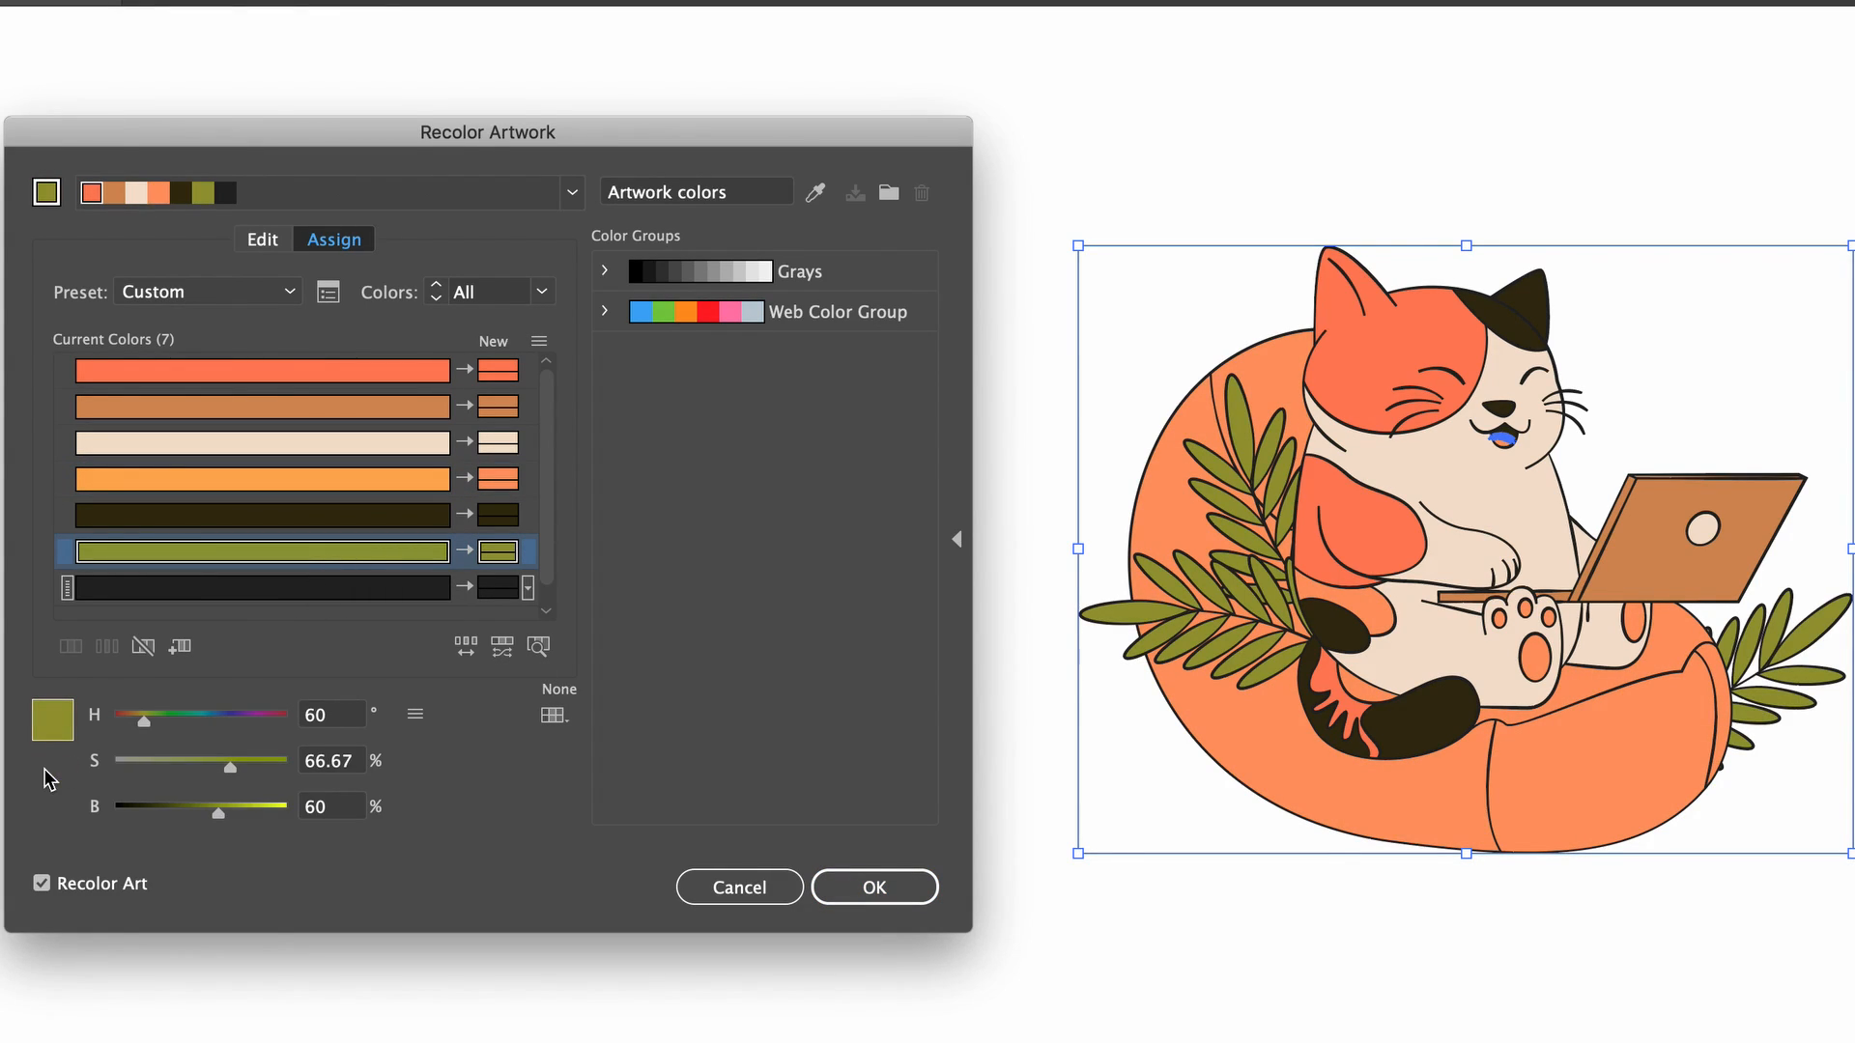
{"action": "mouse_move", "coordinate": [1045, 533]}
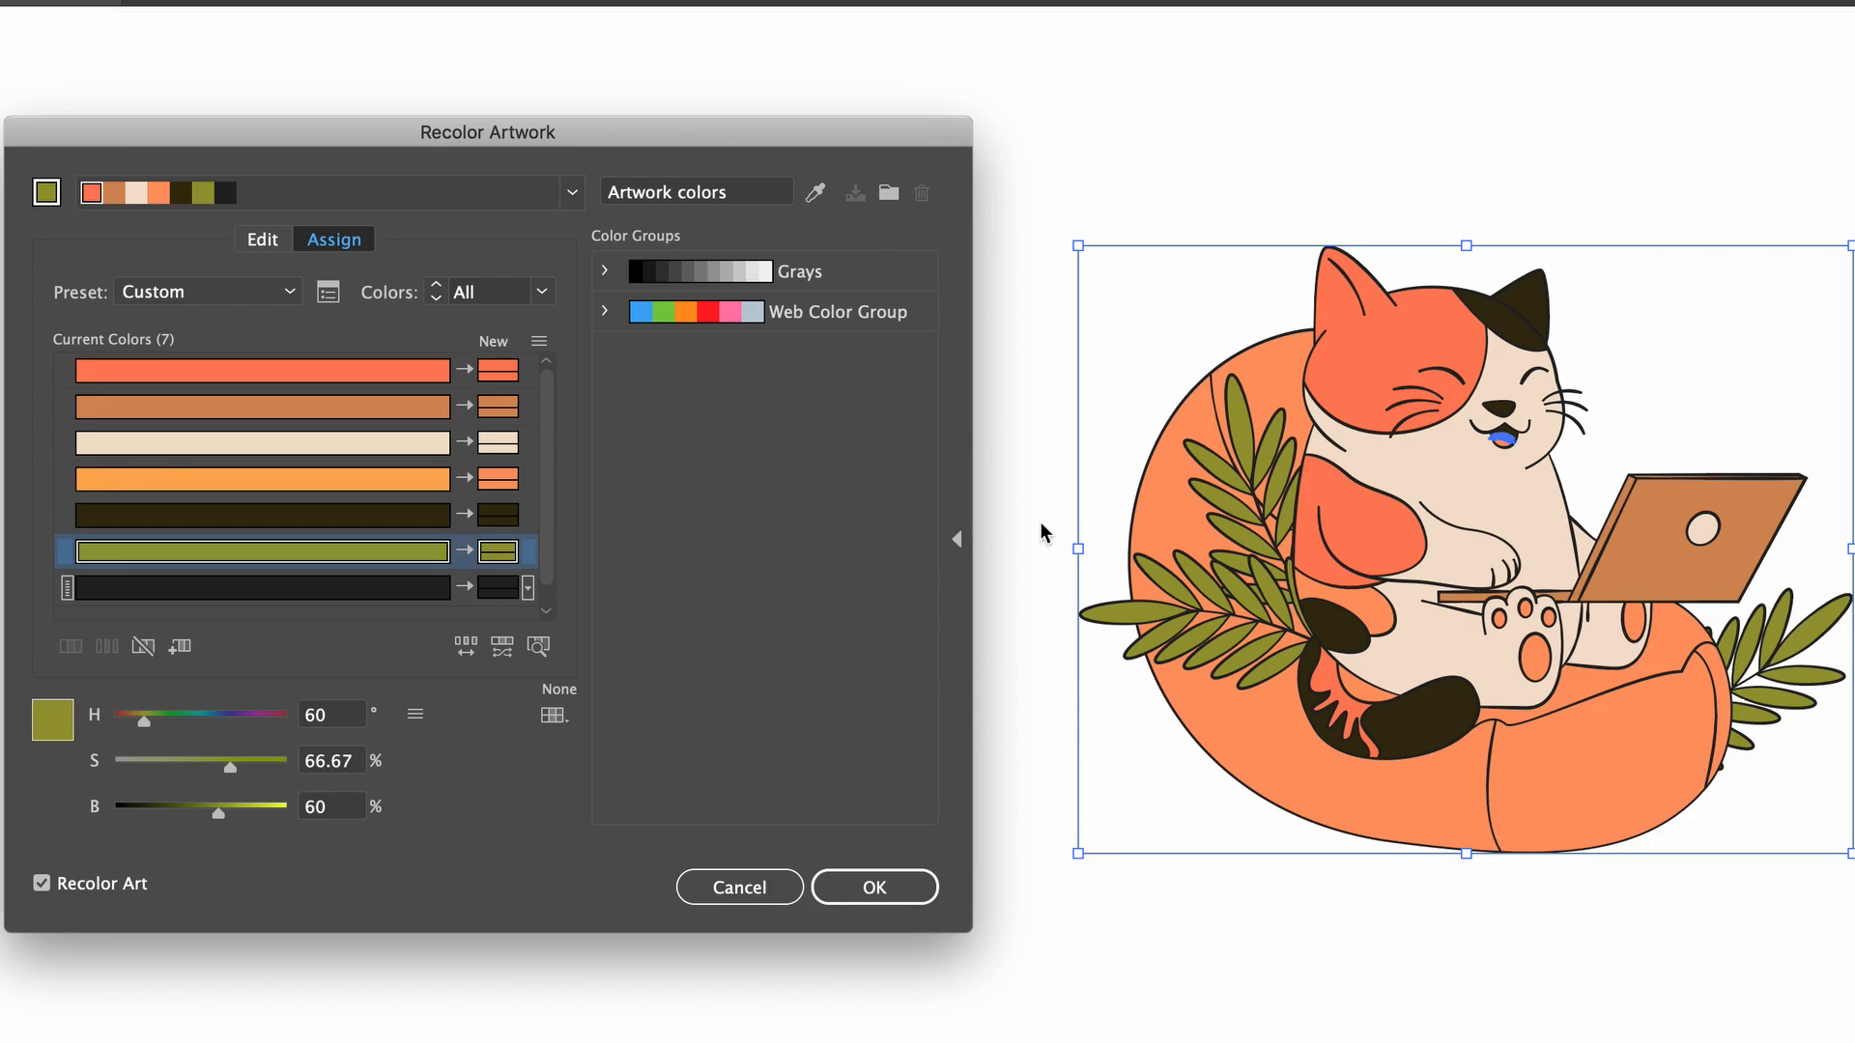
{"action": "mouse_move", "coordinate": [85, 800]}
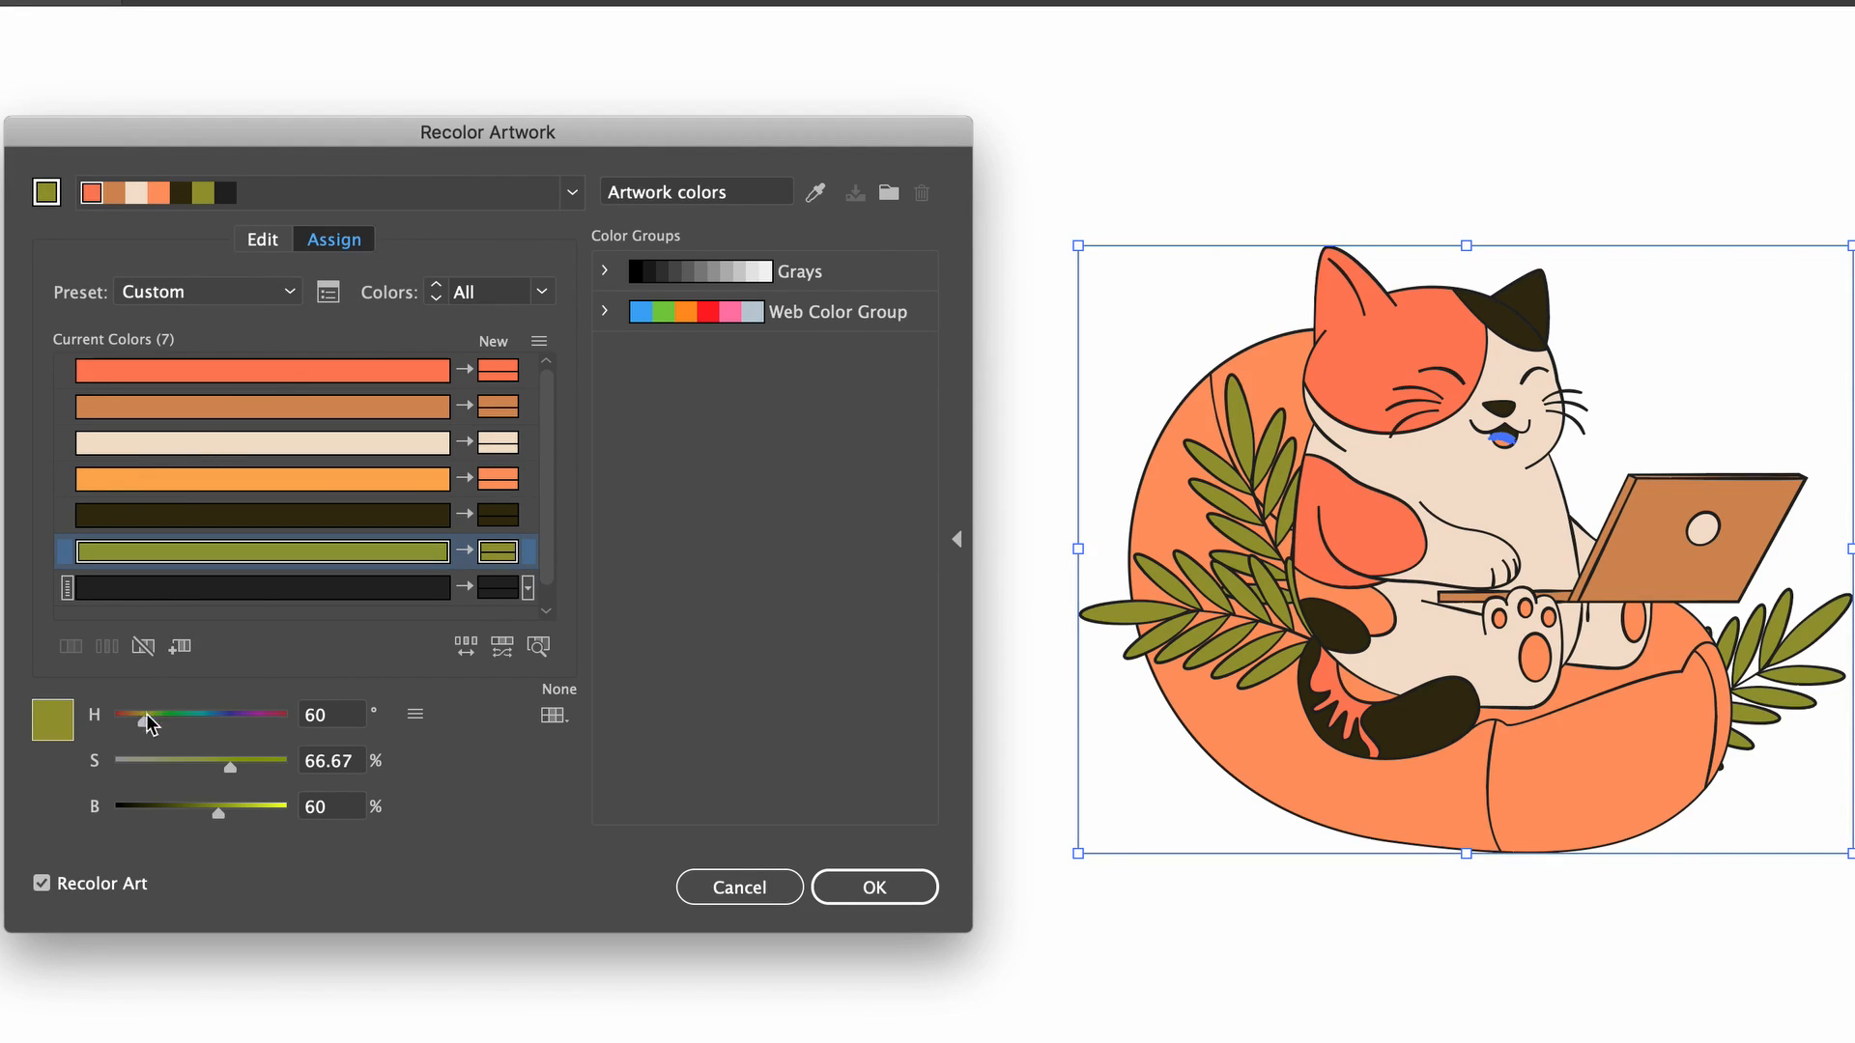
Shift the olive leaves to brighter green and saturate the cat's red, pulling it back into gamut
{"action": "left_click_drag", "start_coordinate": [150, 715], "coordinate": [163, 714]}
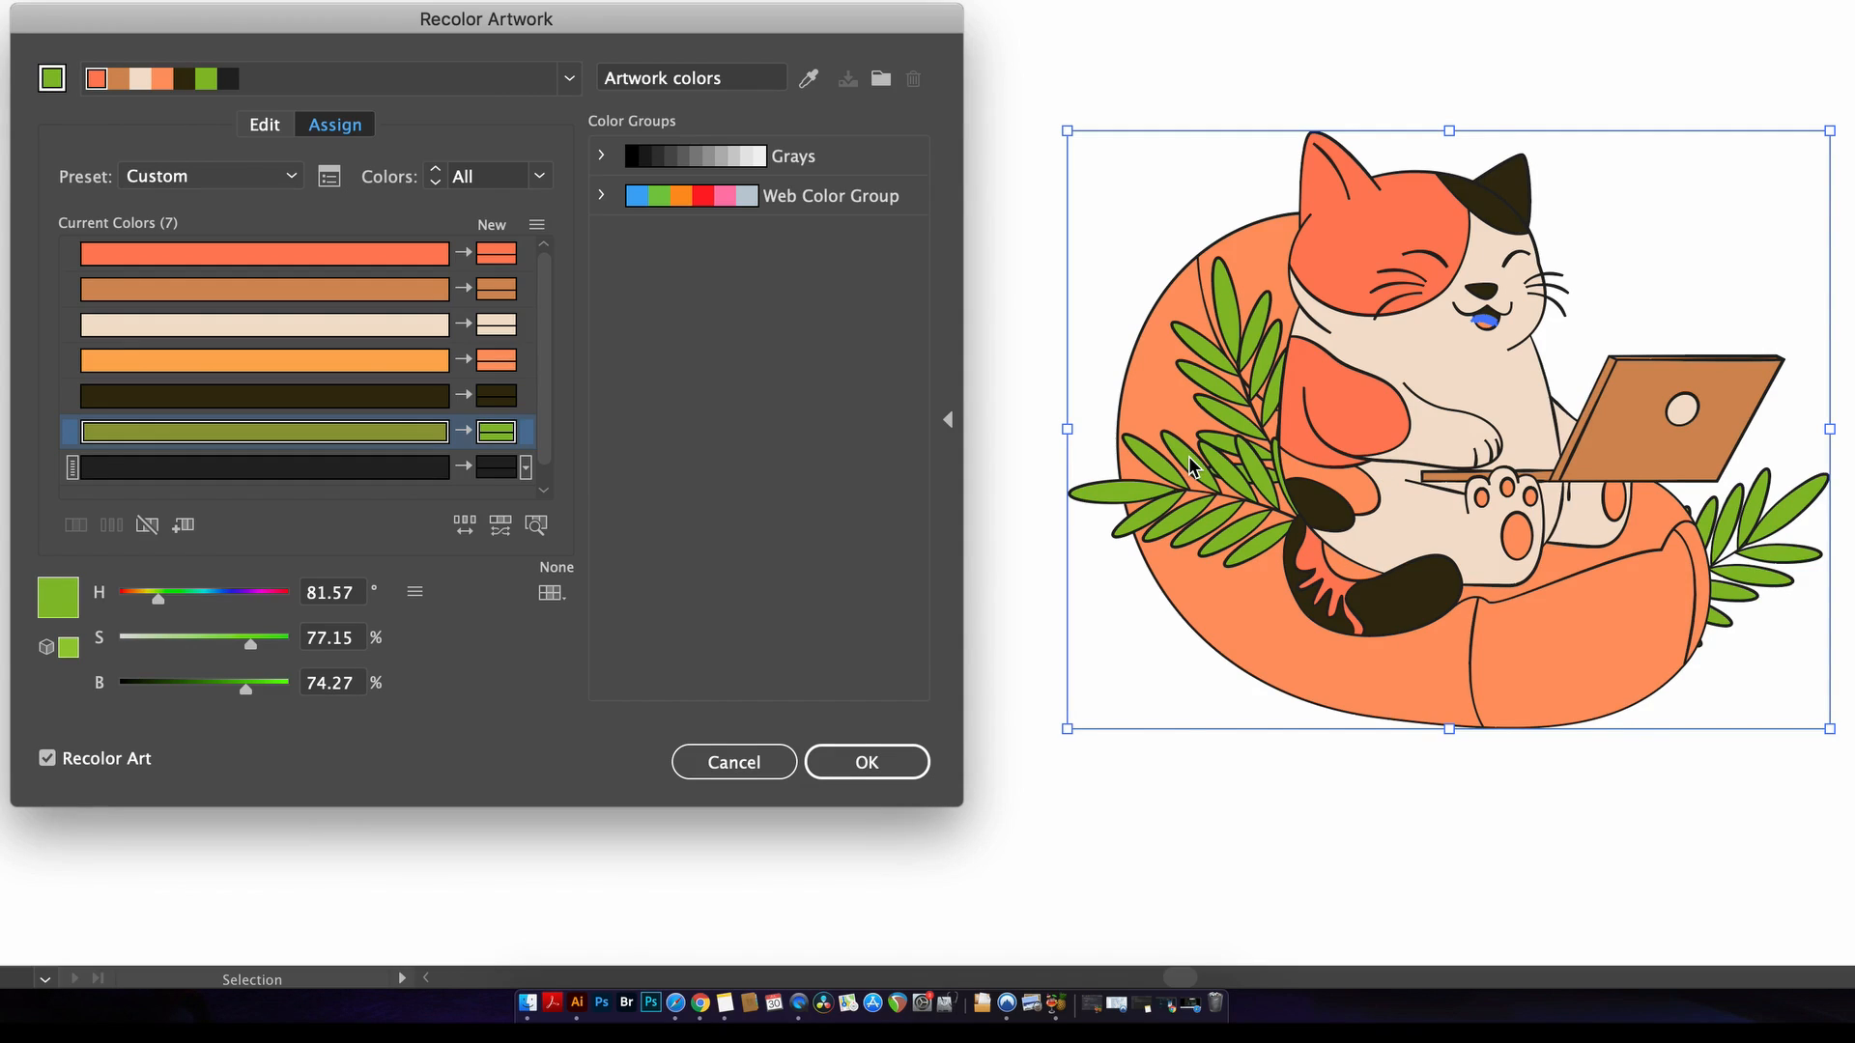
{"action": "left_click", "coordinate": [262, 255]}
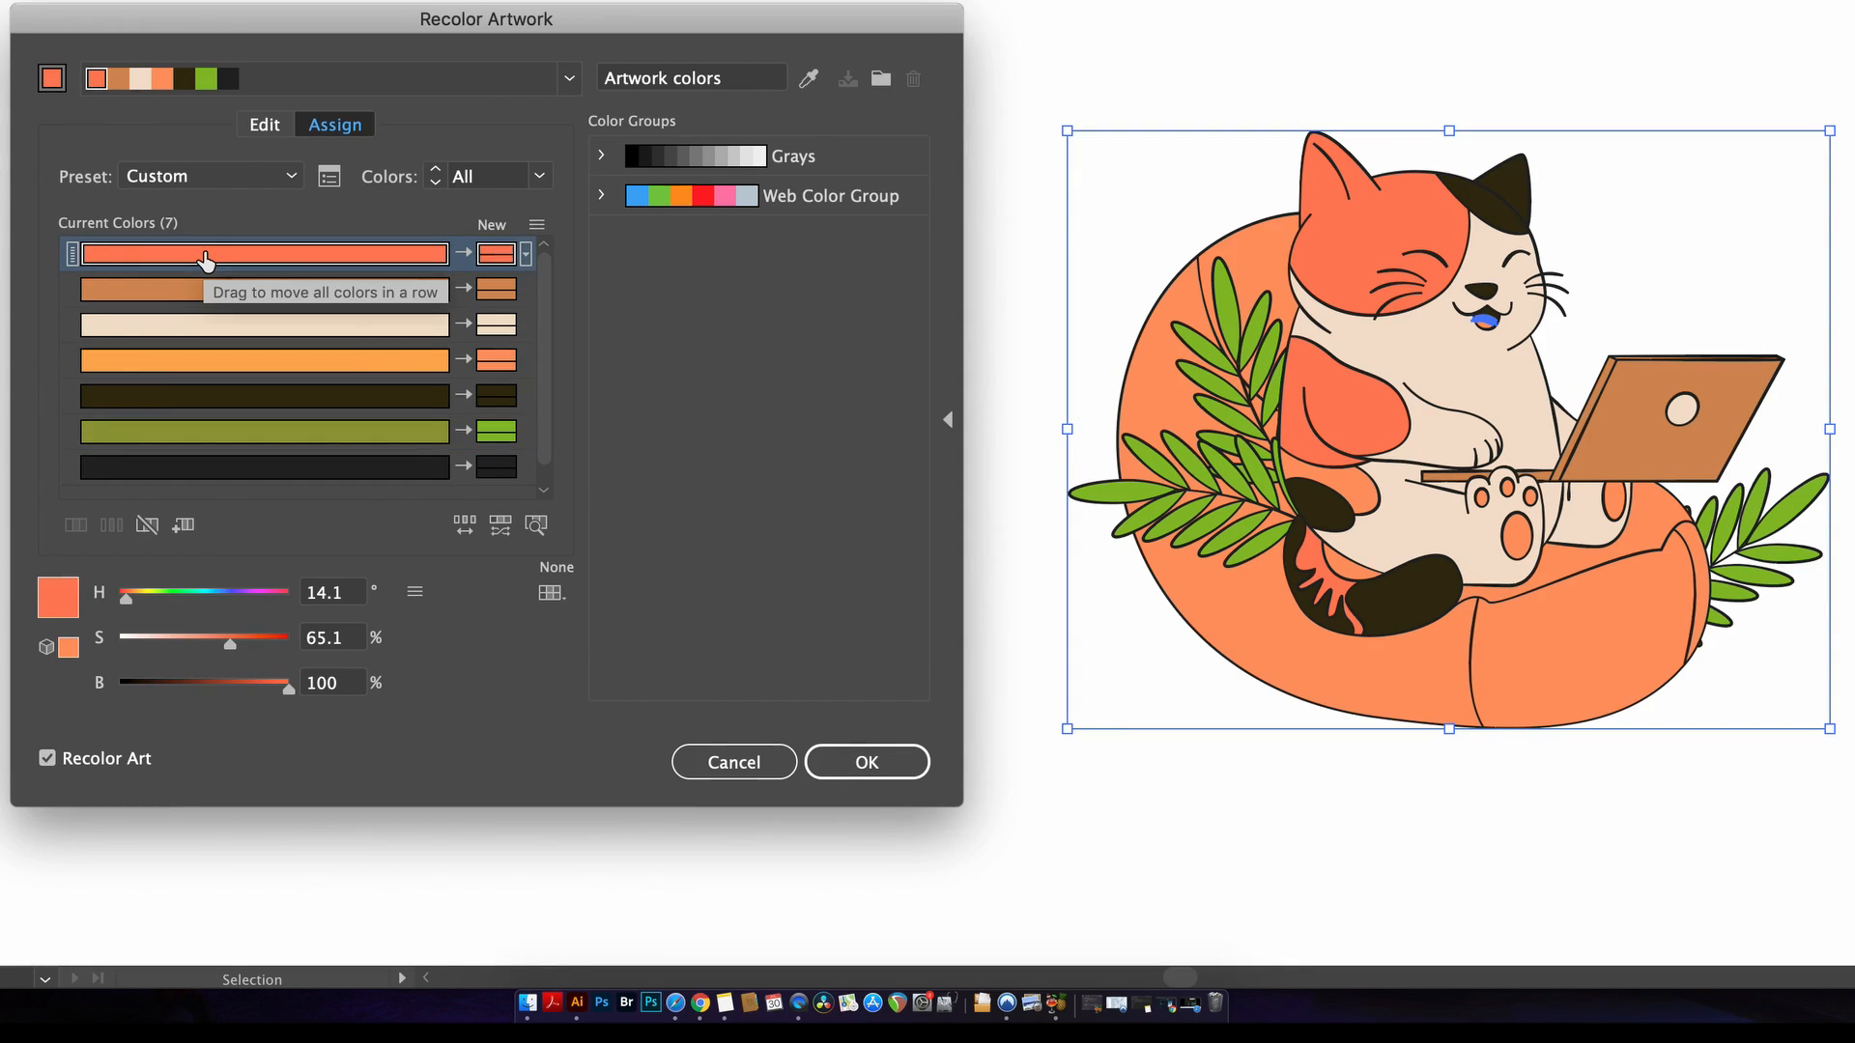
{"action": "left_click_drag", "start_coordinate": [232, 638], "coordinate": [251, 640]}
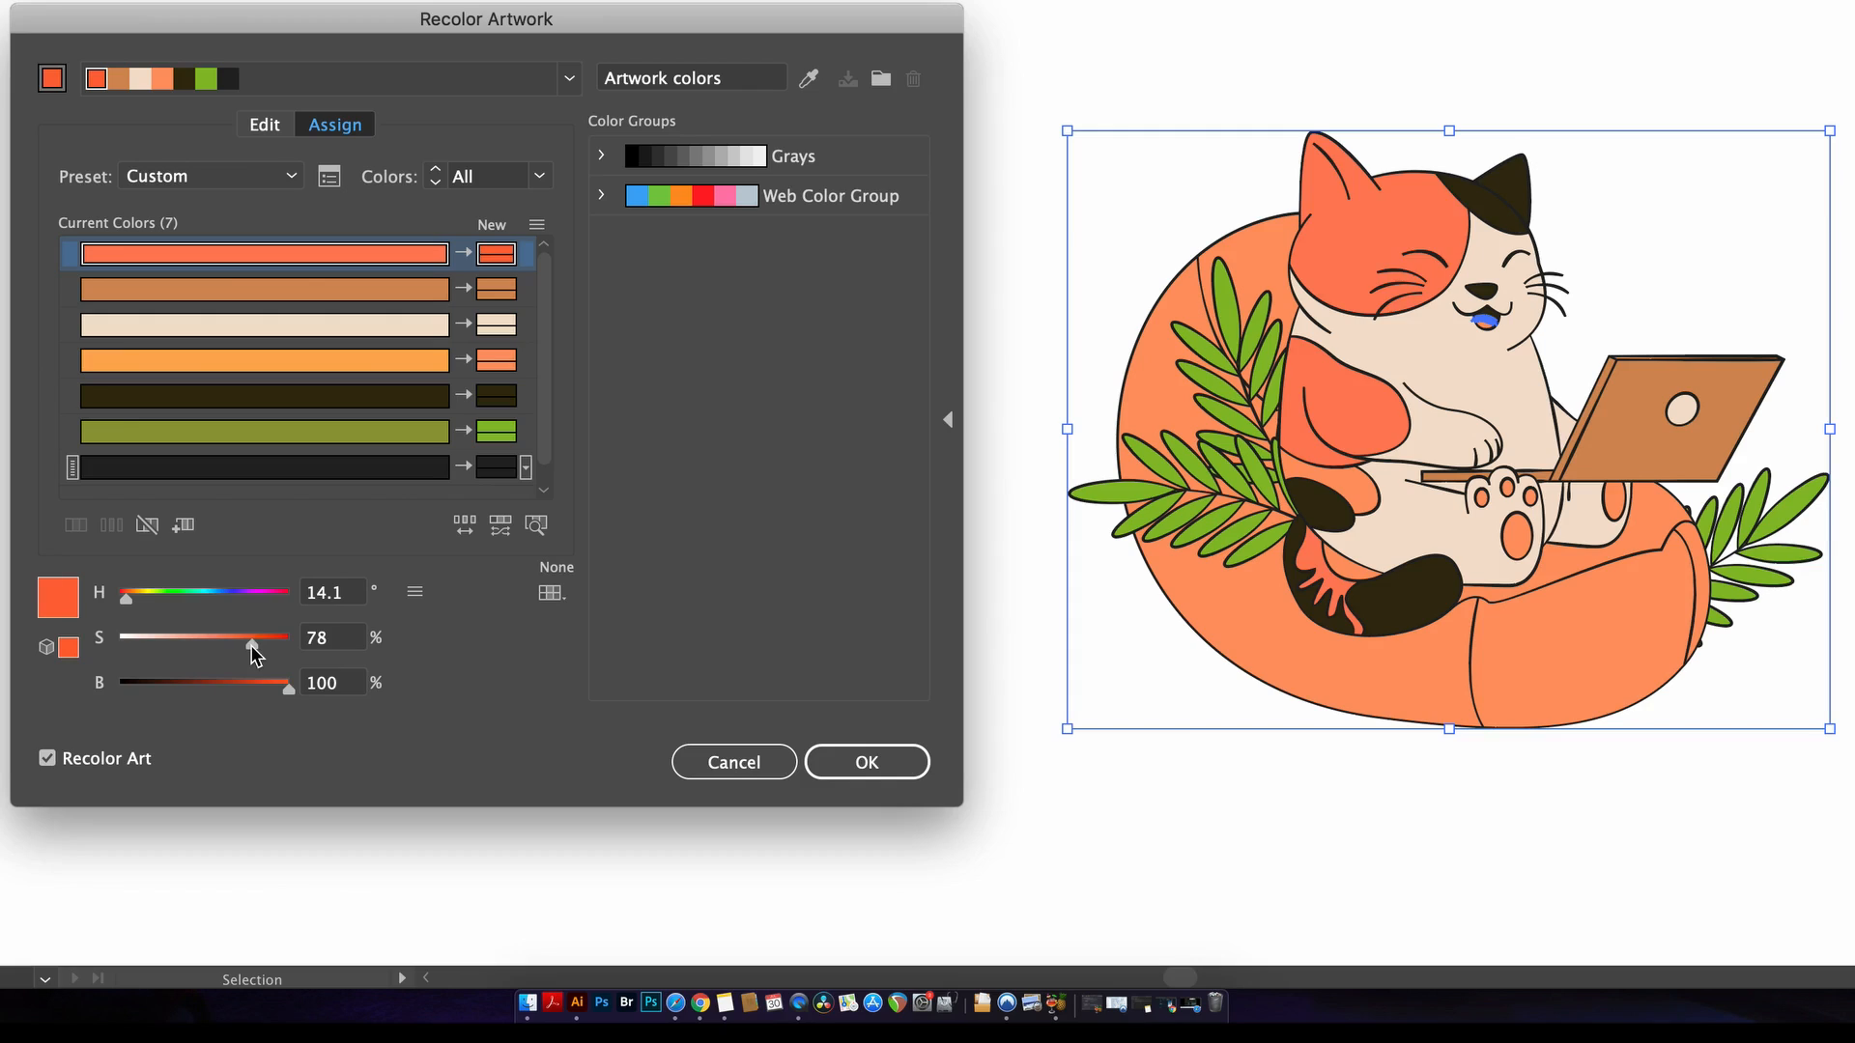
{"action": "left_click_drag", "start_coordinate": [251, 637], "coordinate": [272, 637]}
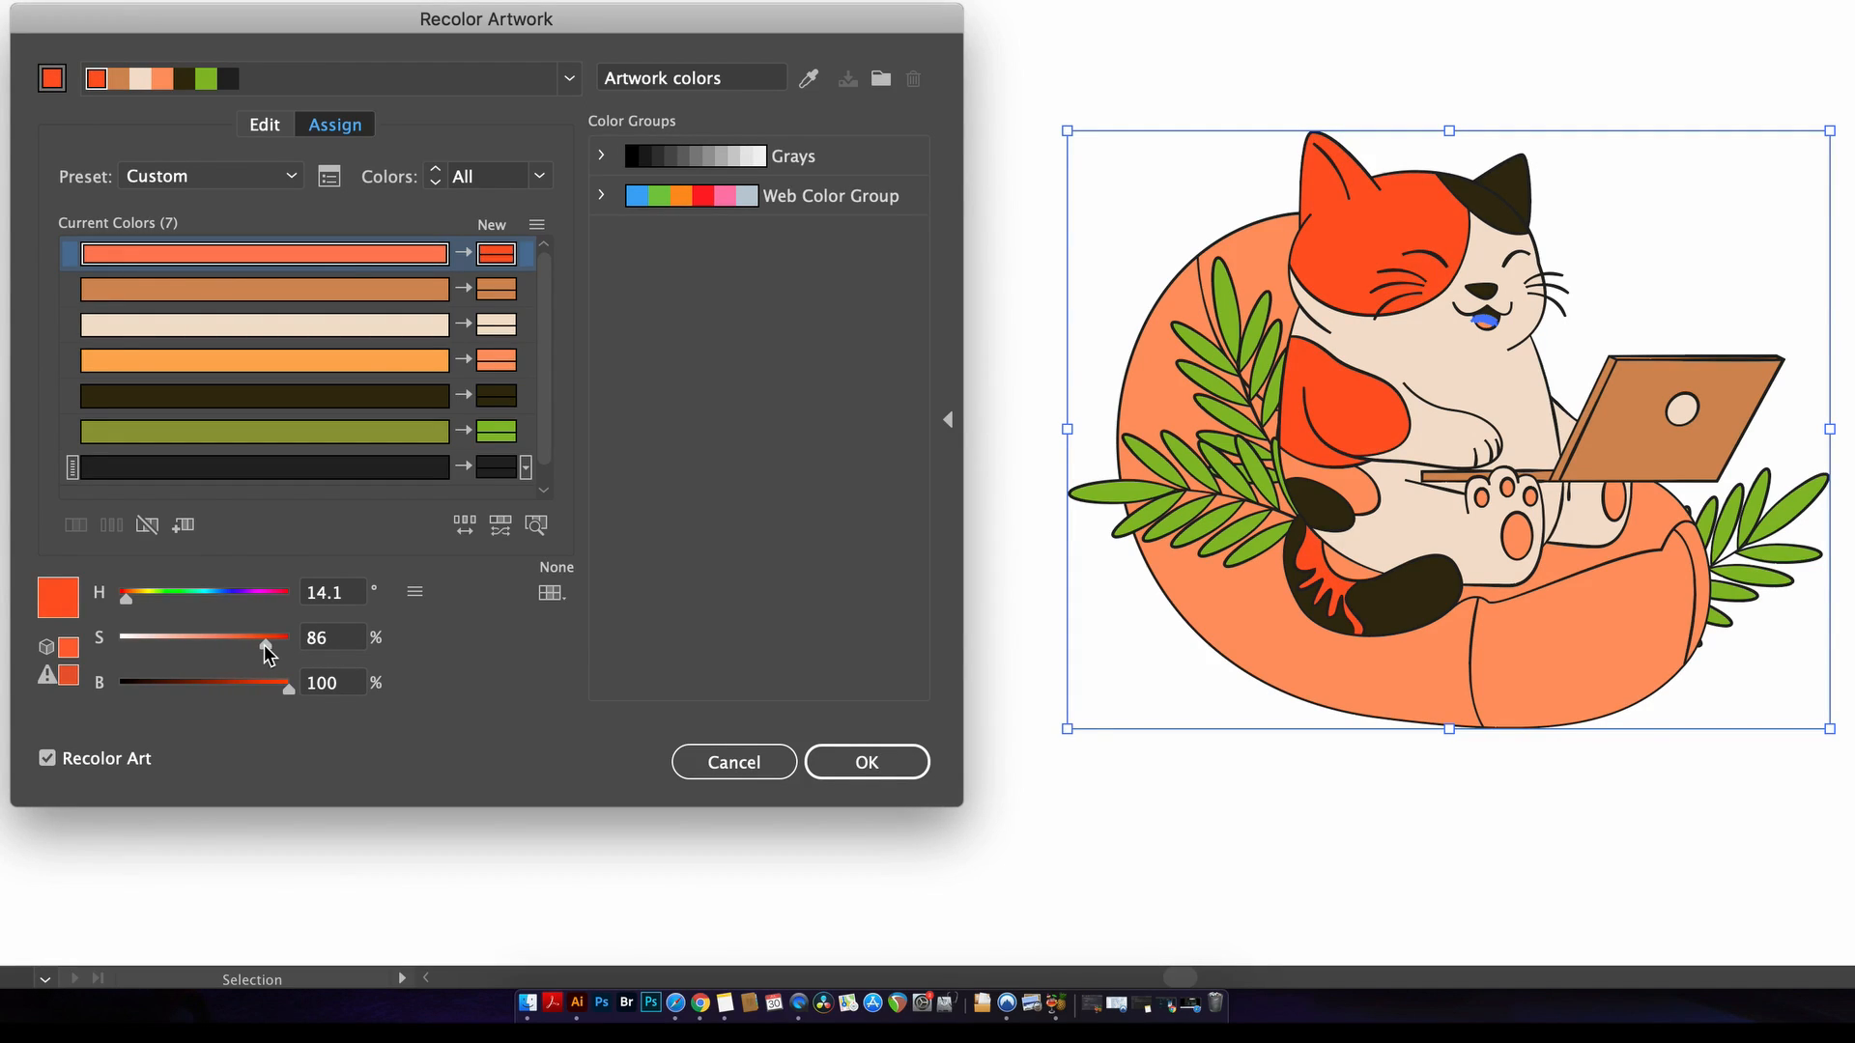
{"action": "mouse_move", "coordinate": [42, 678]}
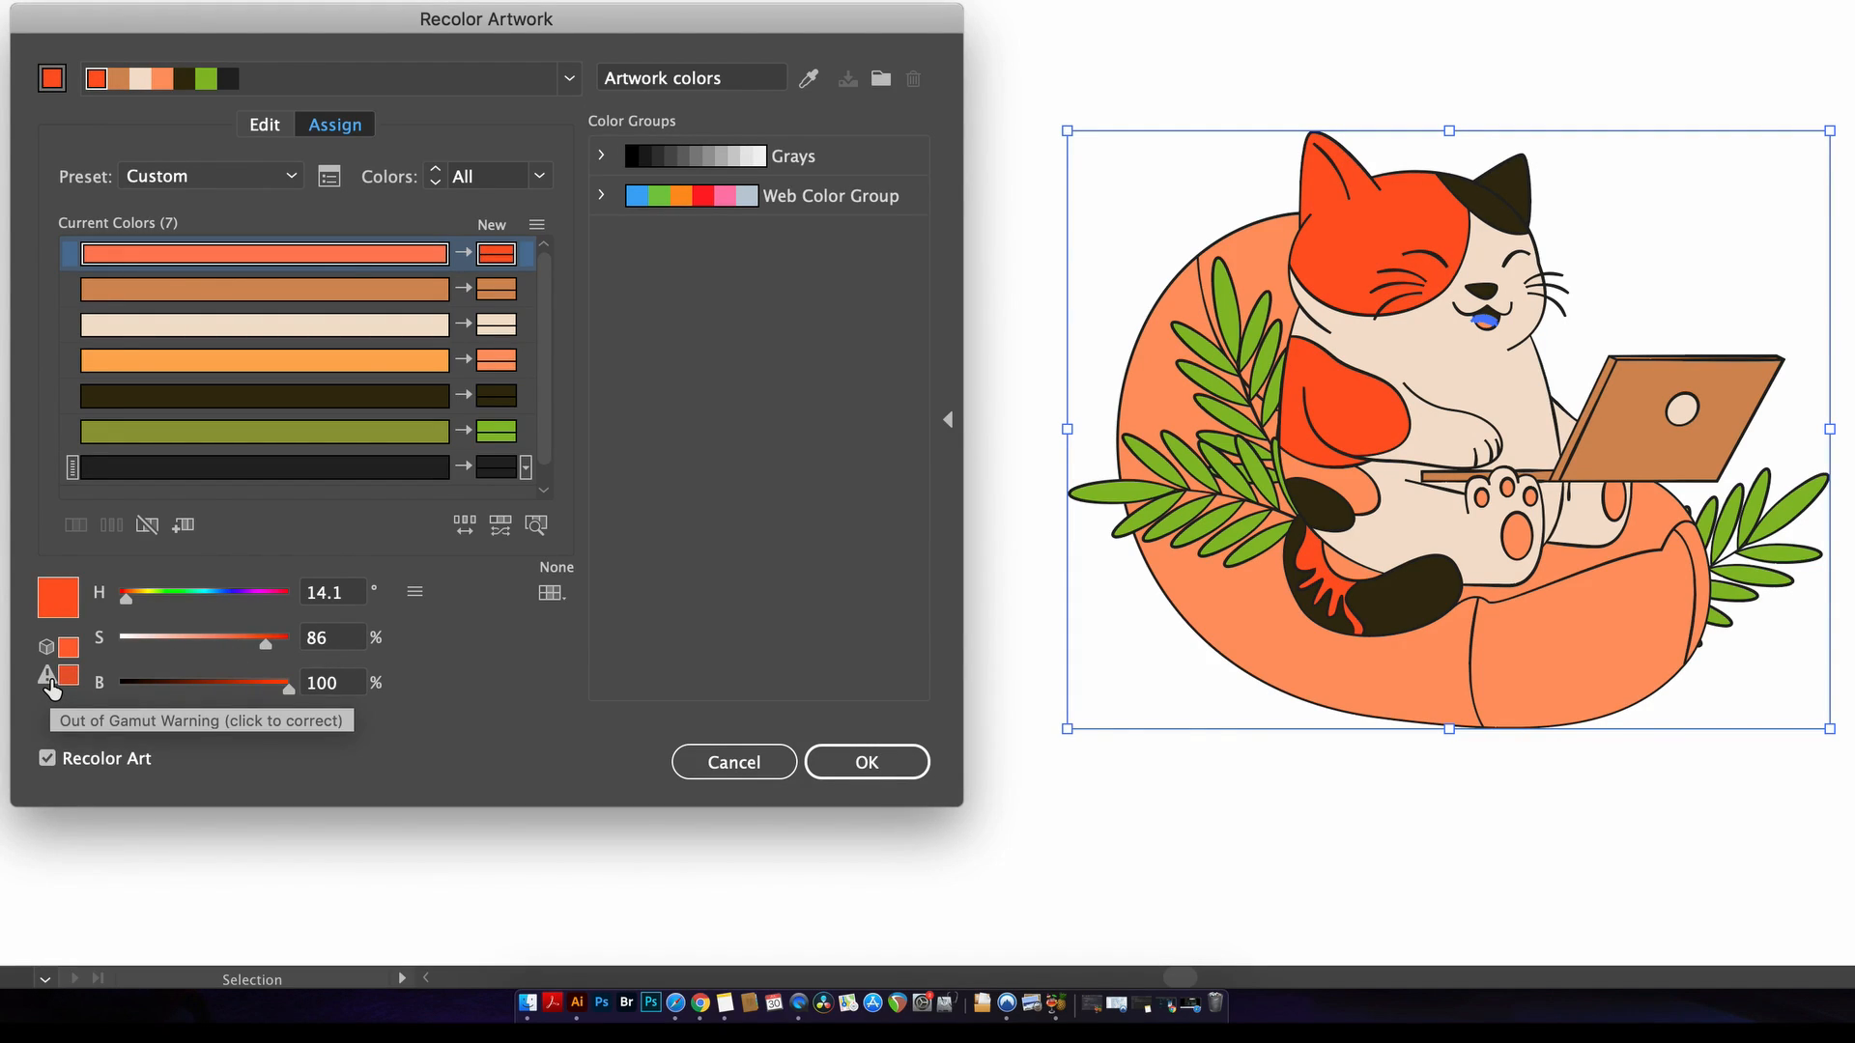
{"action": "left_click", "coordinate": [44, 678]}
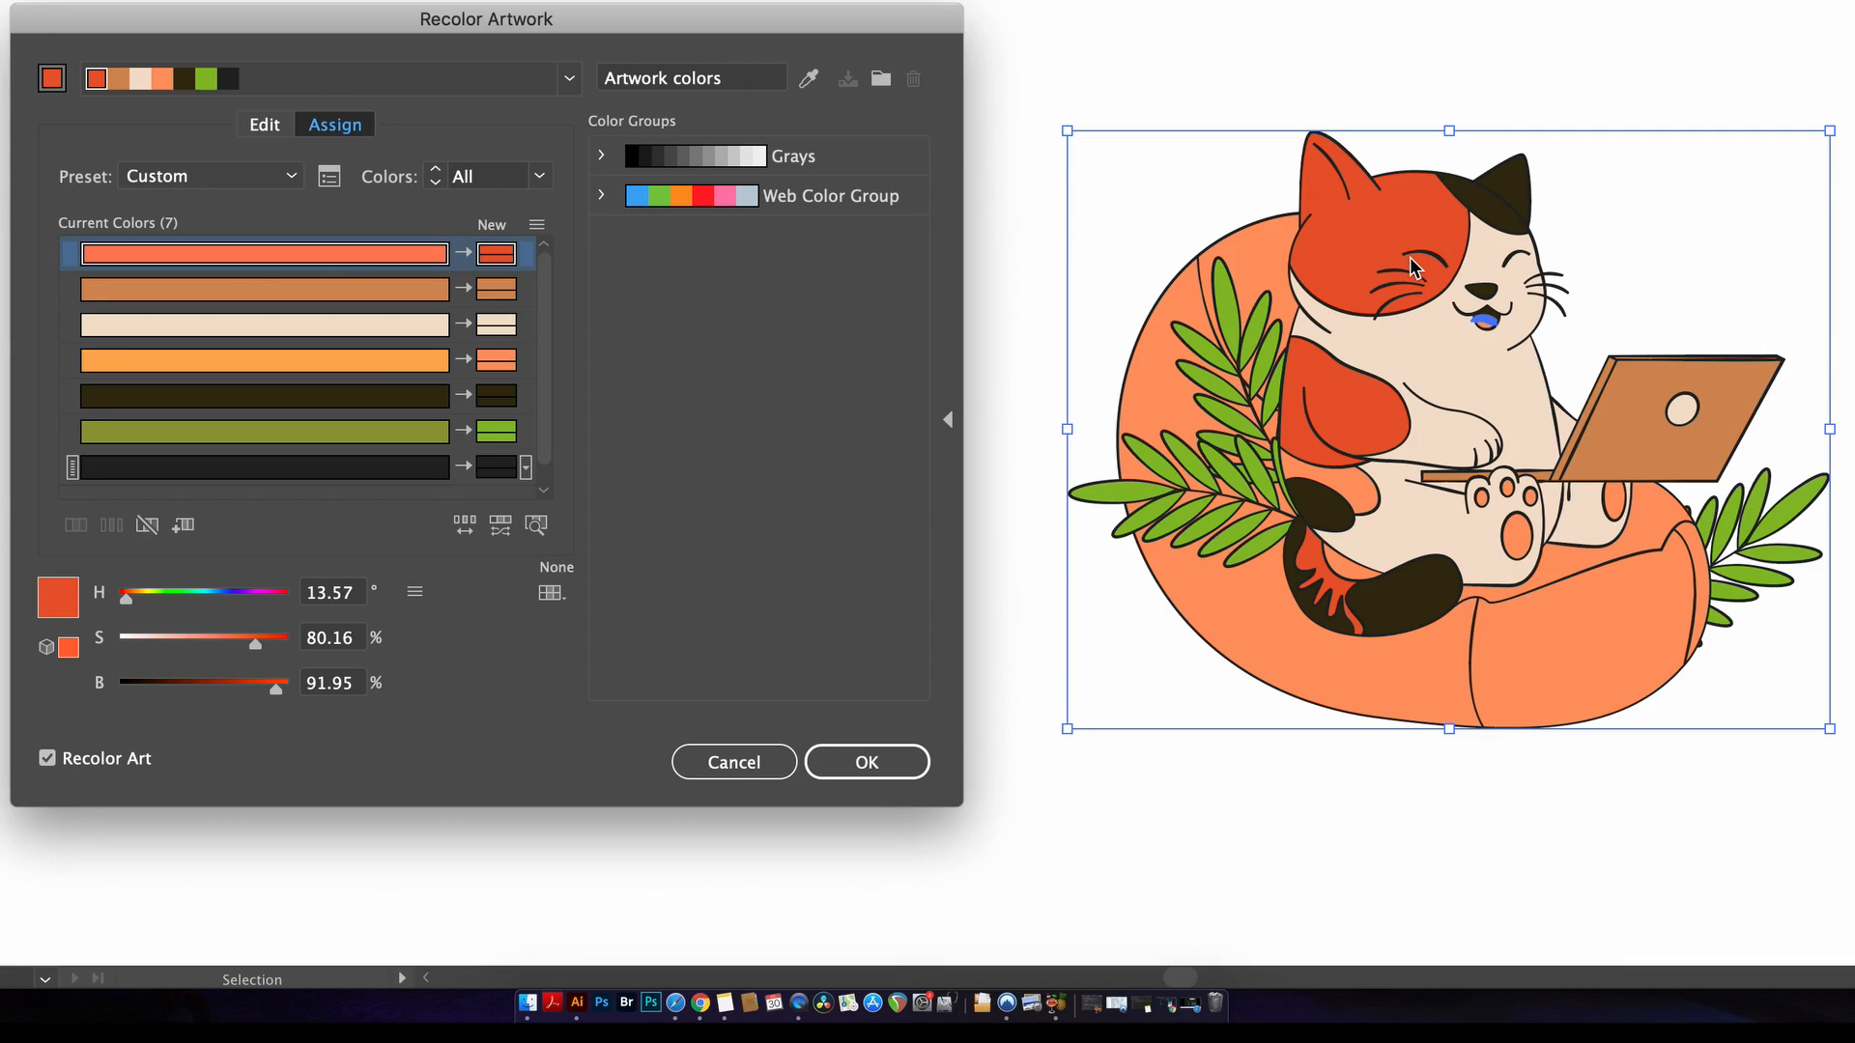
{"action": "mouse_move", "coordinate": [270, 518]}
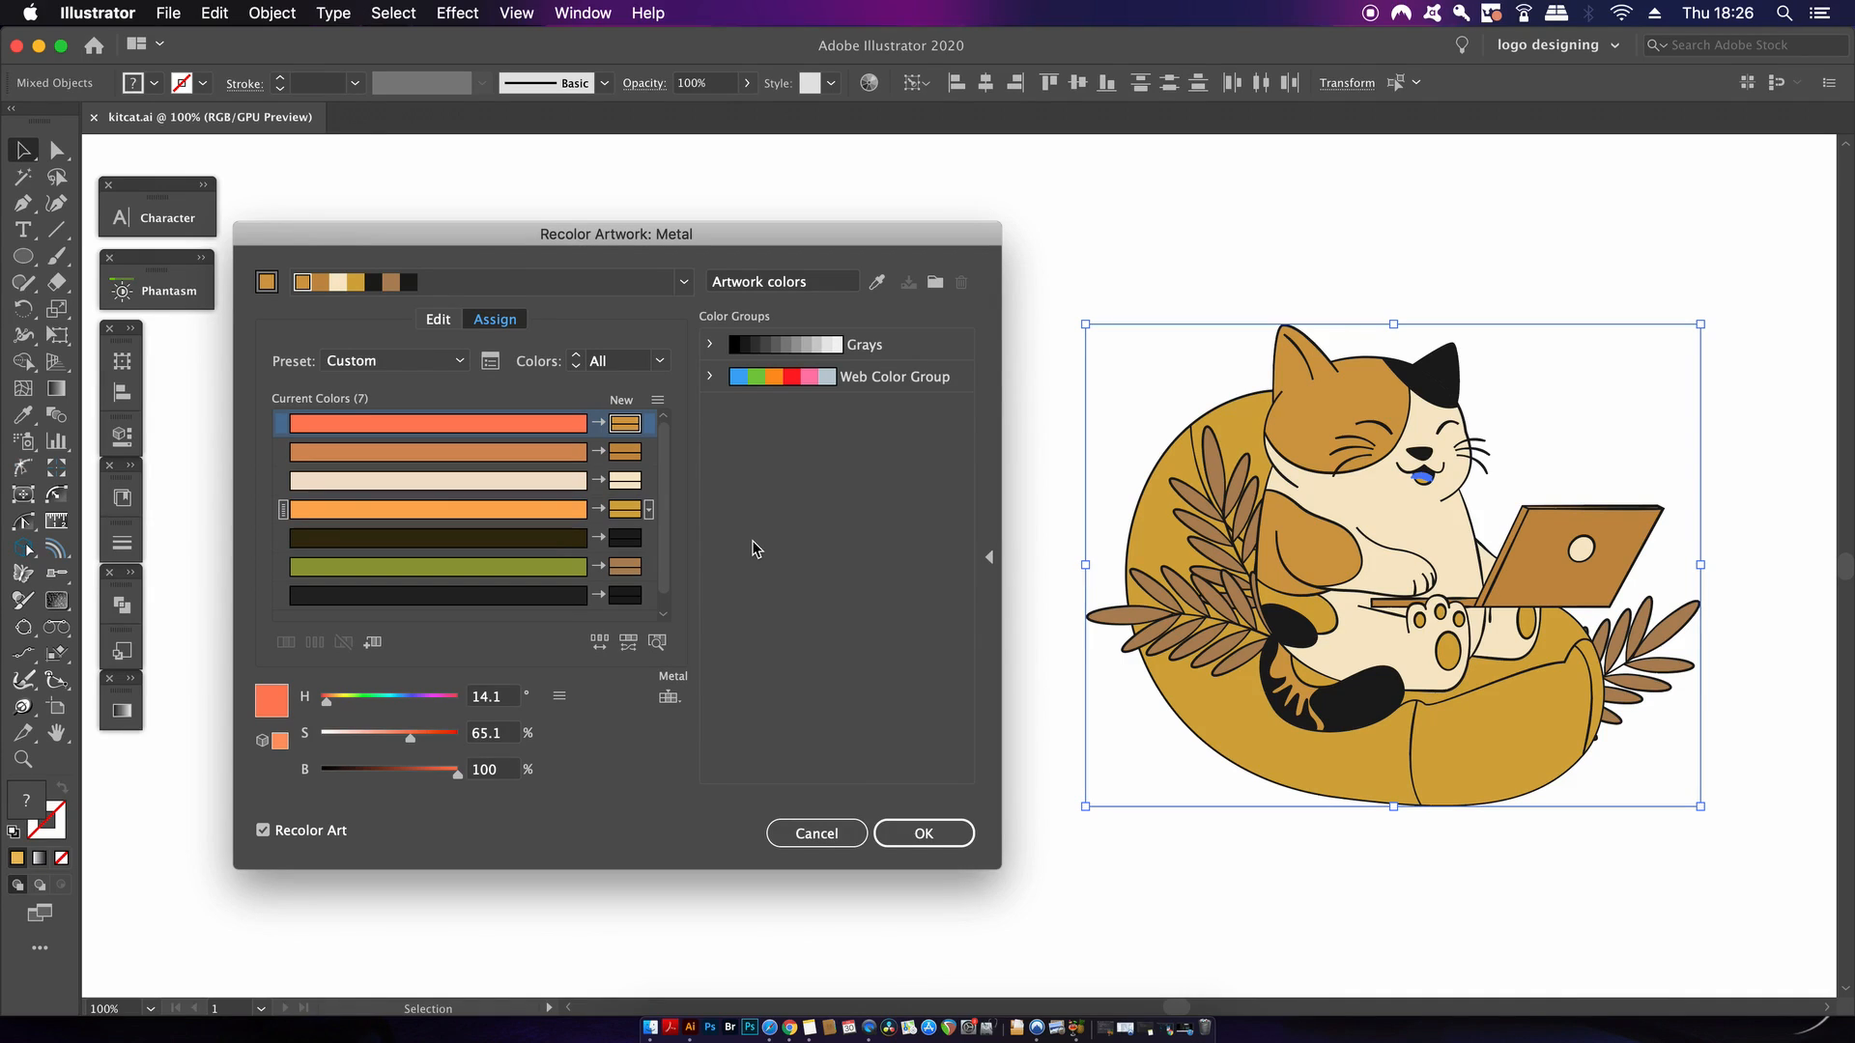
{"action": "mouse_move", "coordinate": [750, 557]}
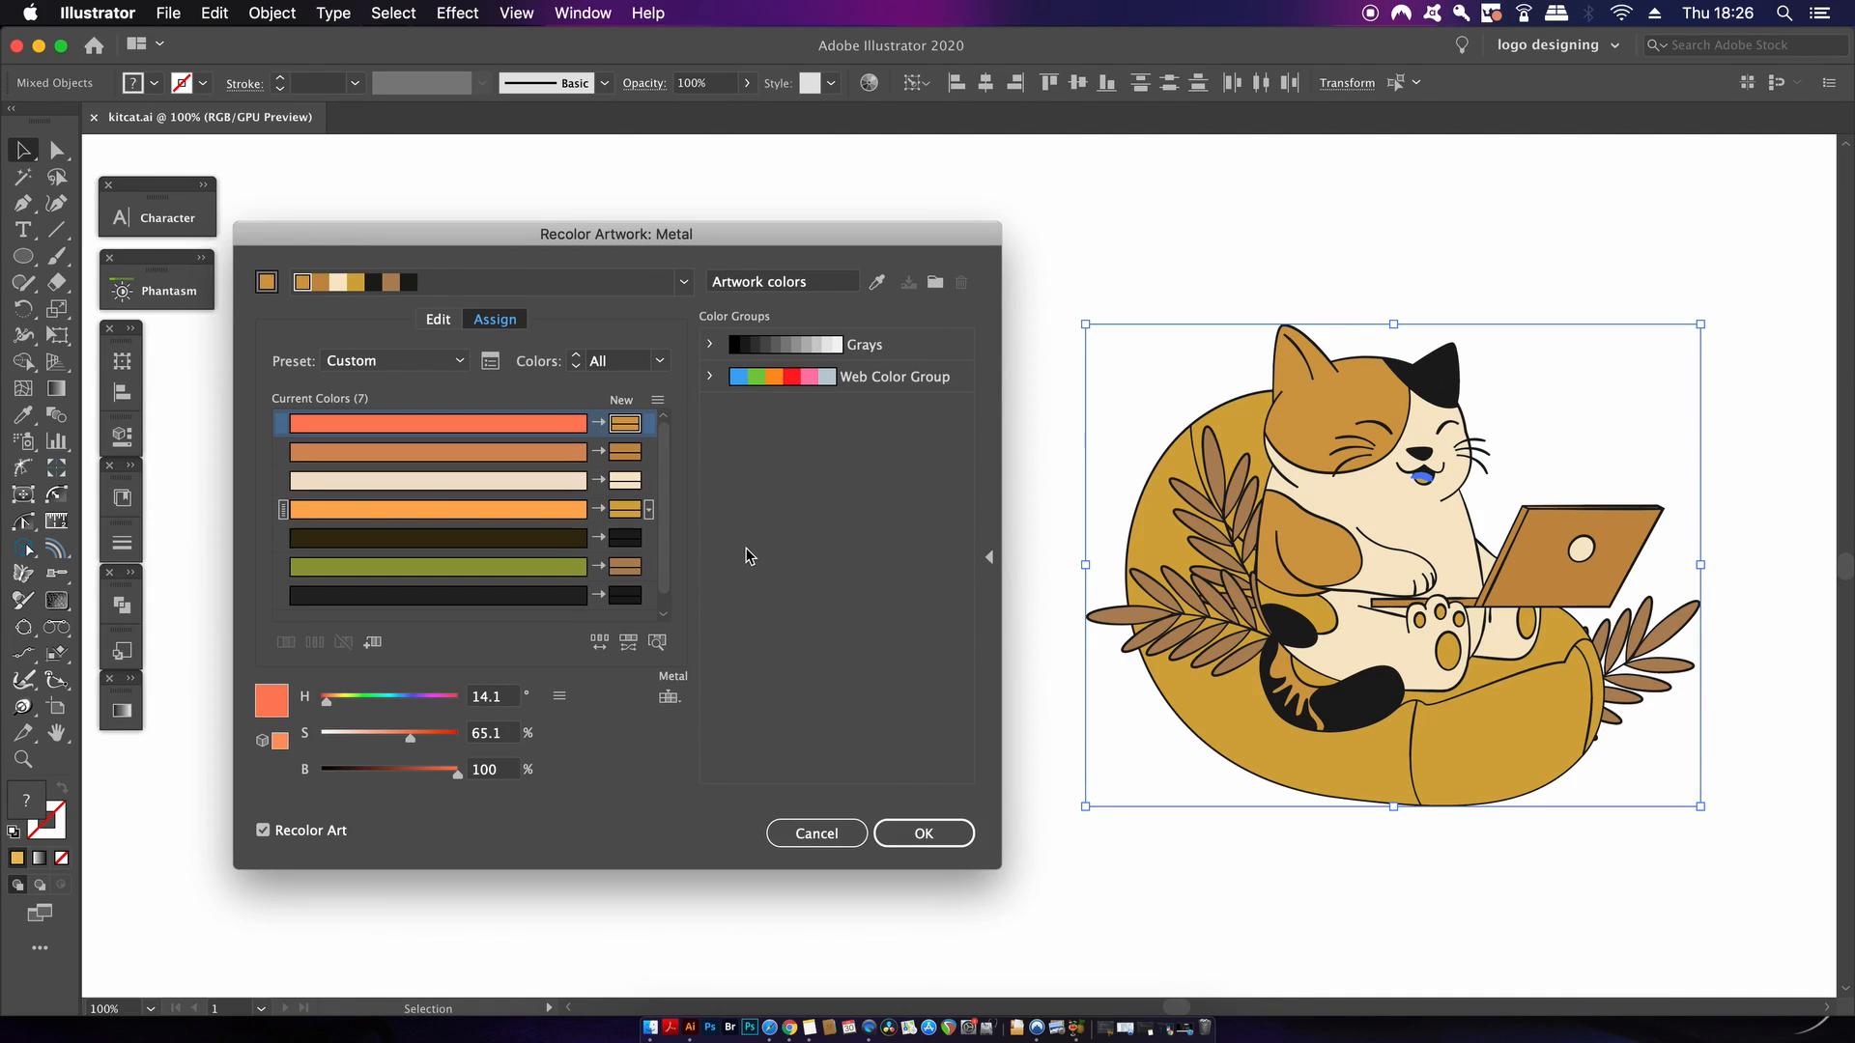
{"action": "mouse_move", "coordinate": [902, 744]}
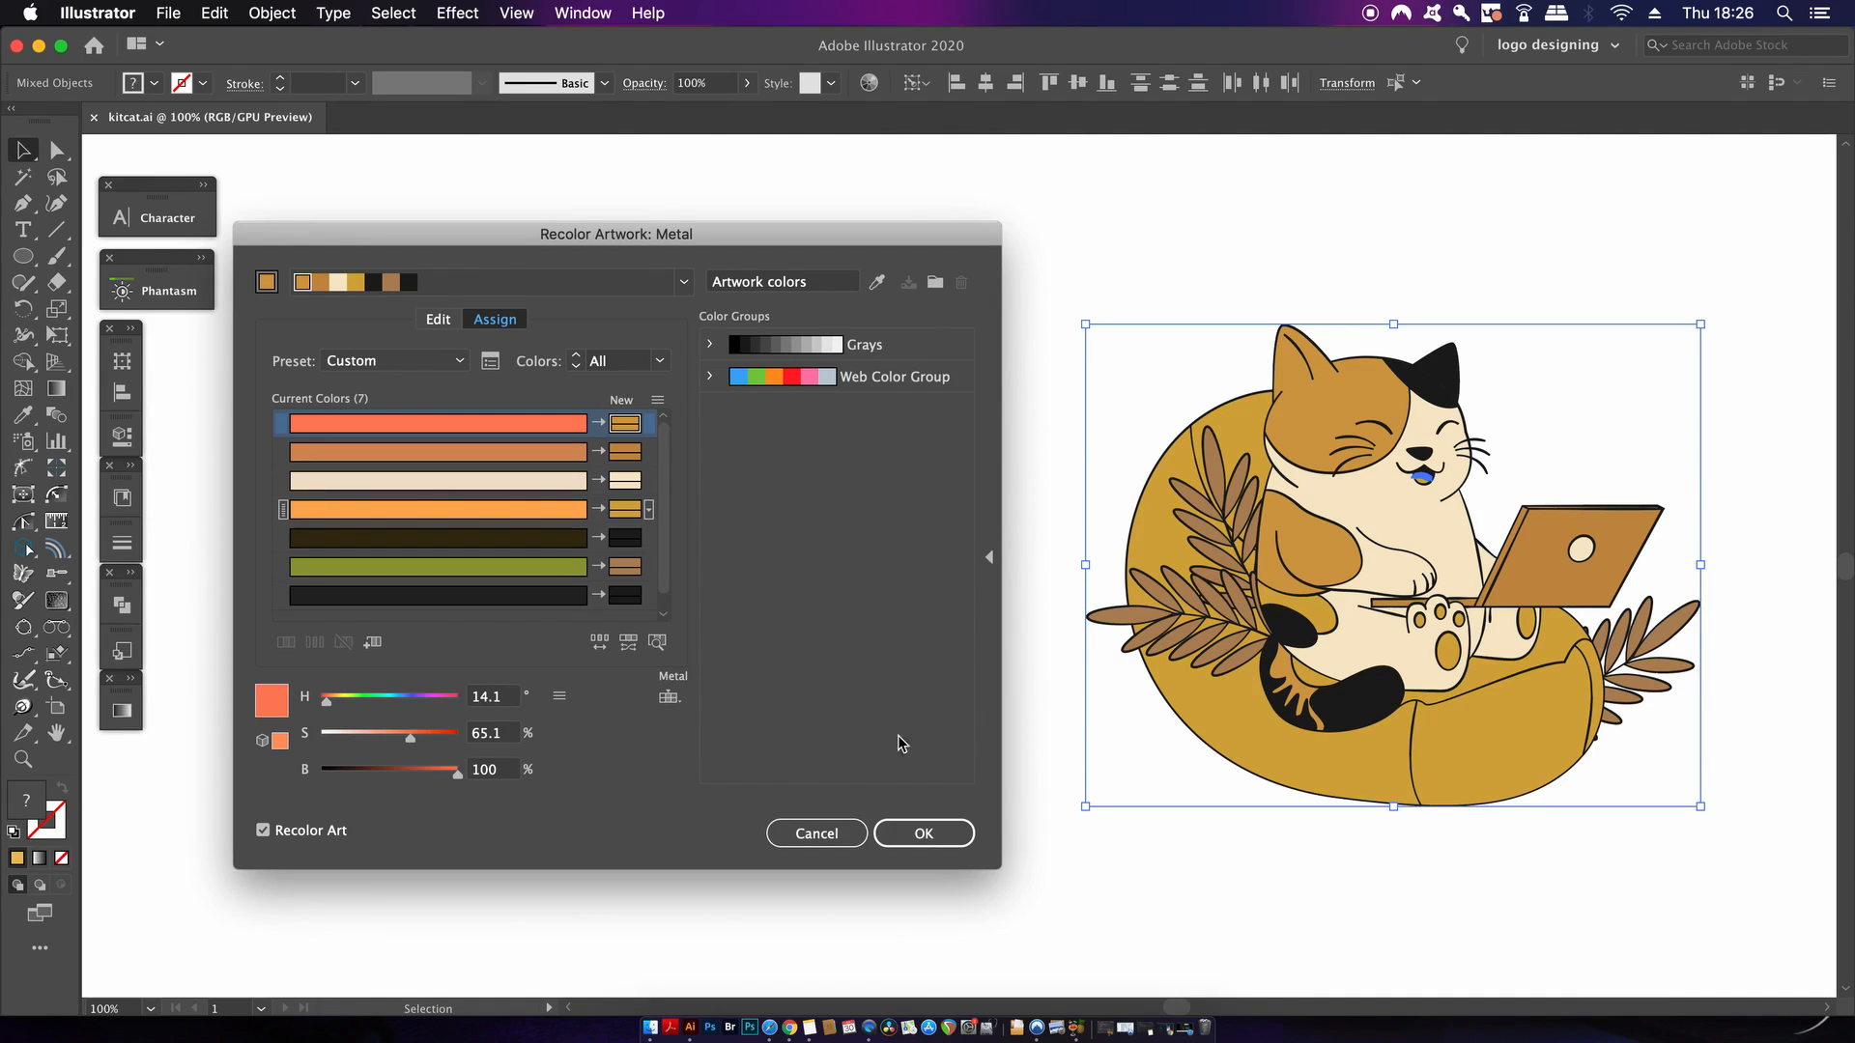
{"action": "mouse_move", "coordinate": [553, 778]}
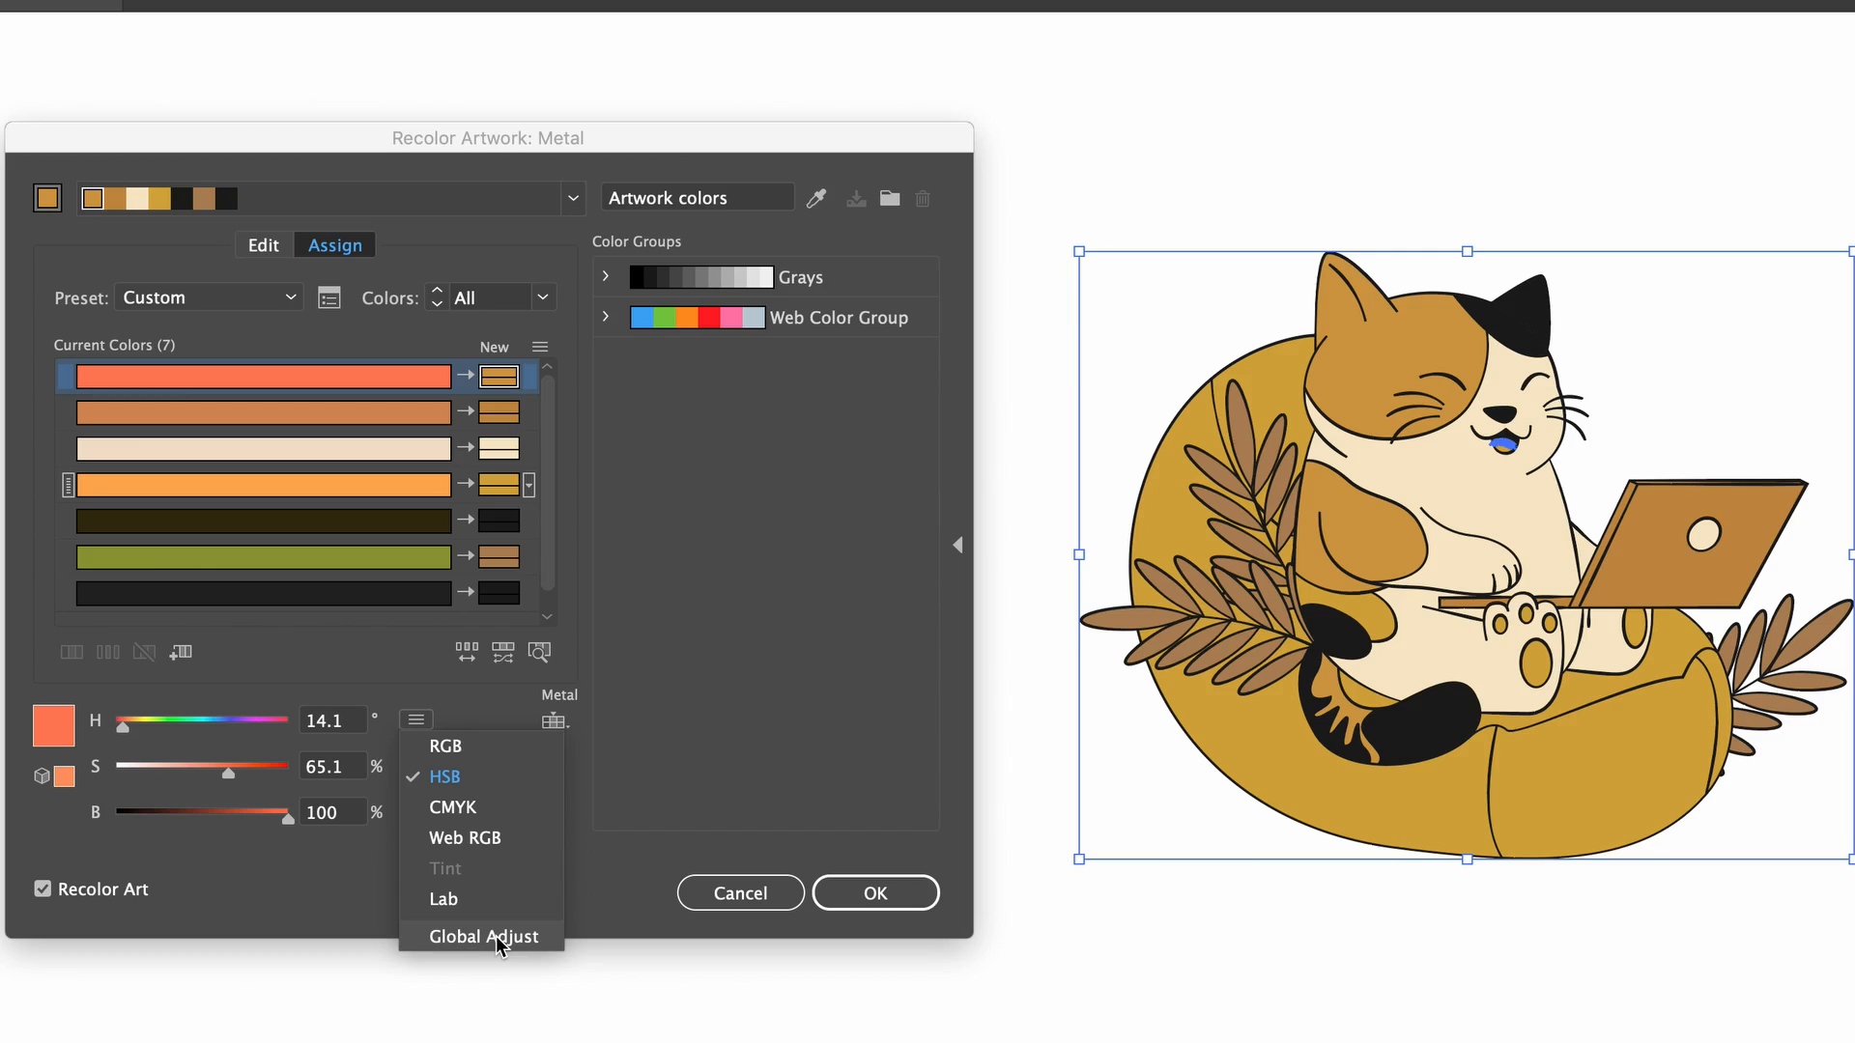
Switch to global adjustment and experiment with Saturation, settling it back at 0%
{"action": "left_click", "coordinate": [481, 935]}
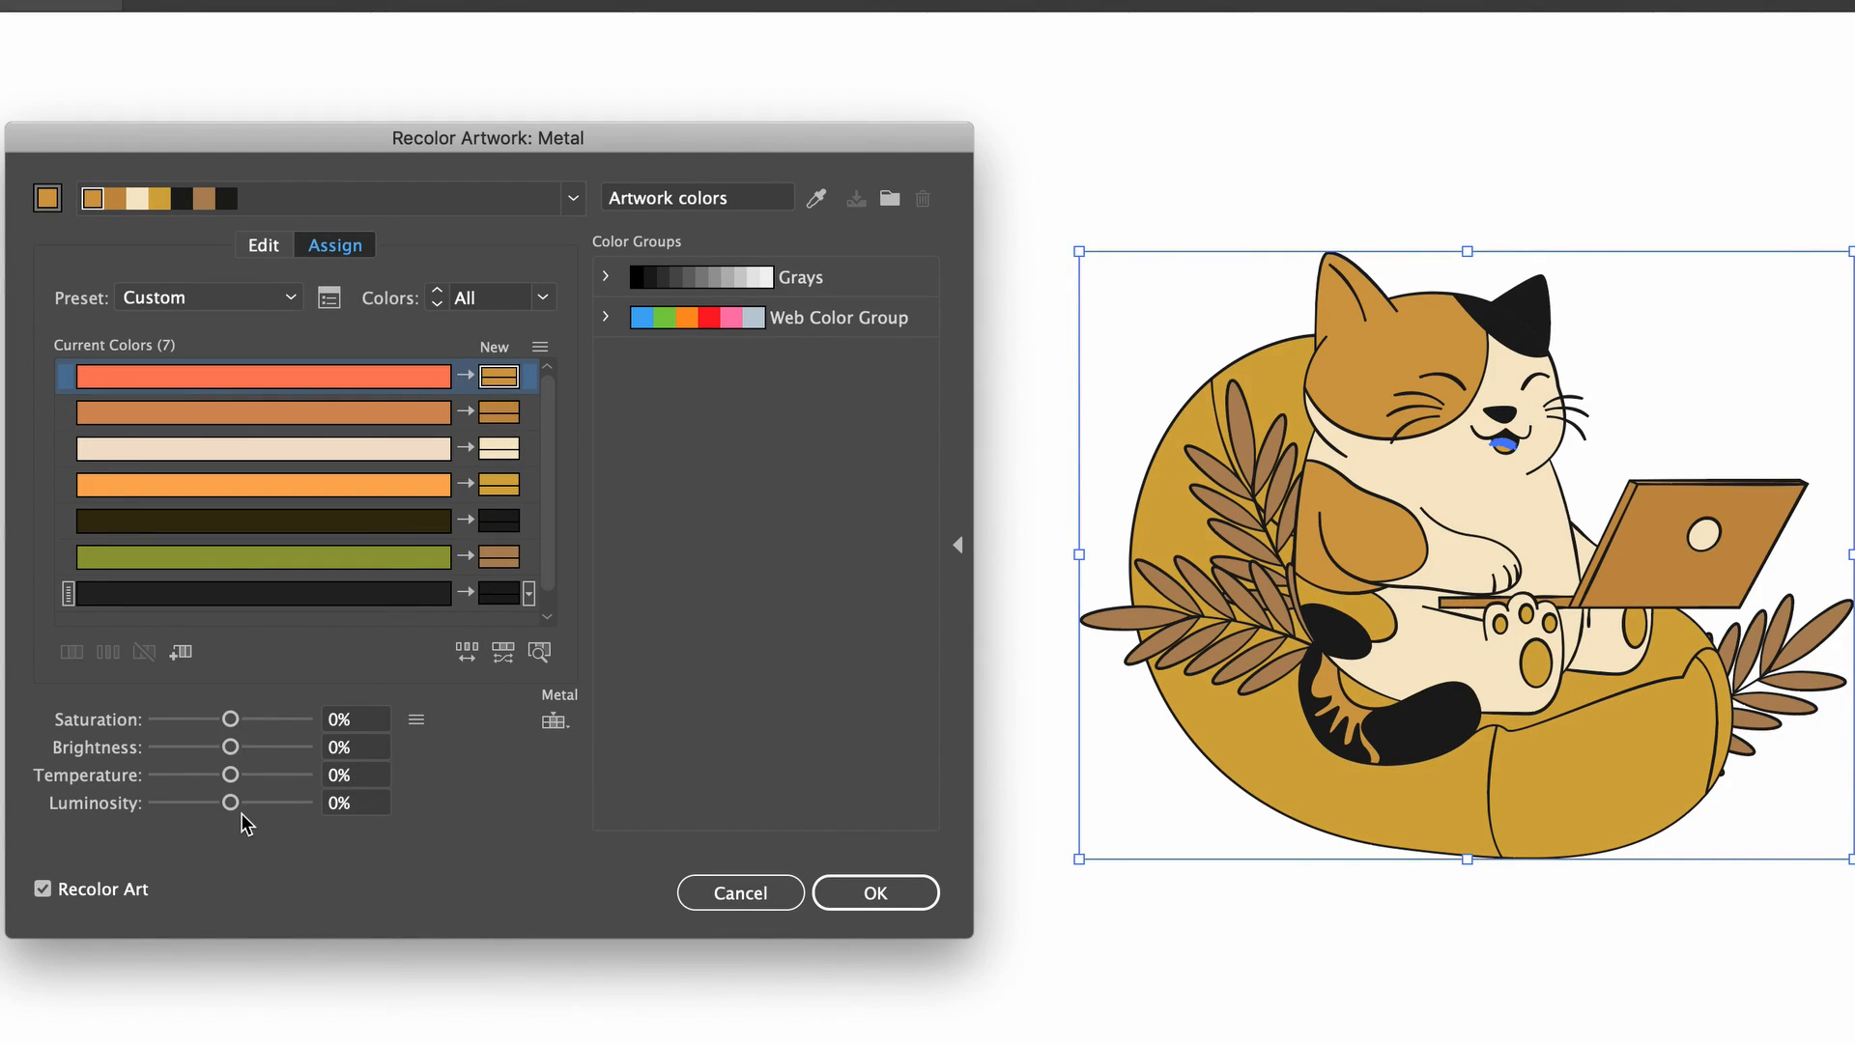
{"action": "left_click_drag", "start_coordinate": [230, 718], "coordinate": [207, 719]}
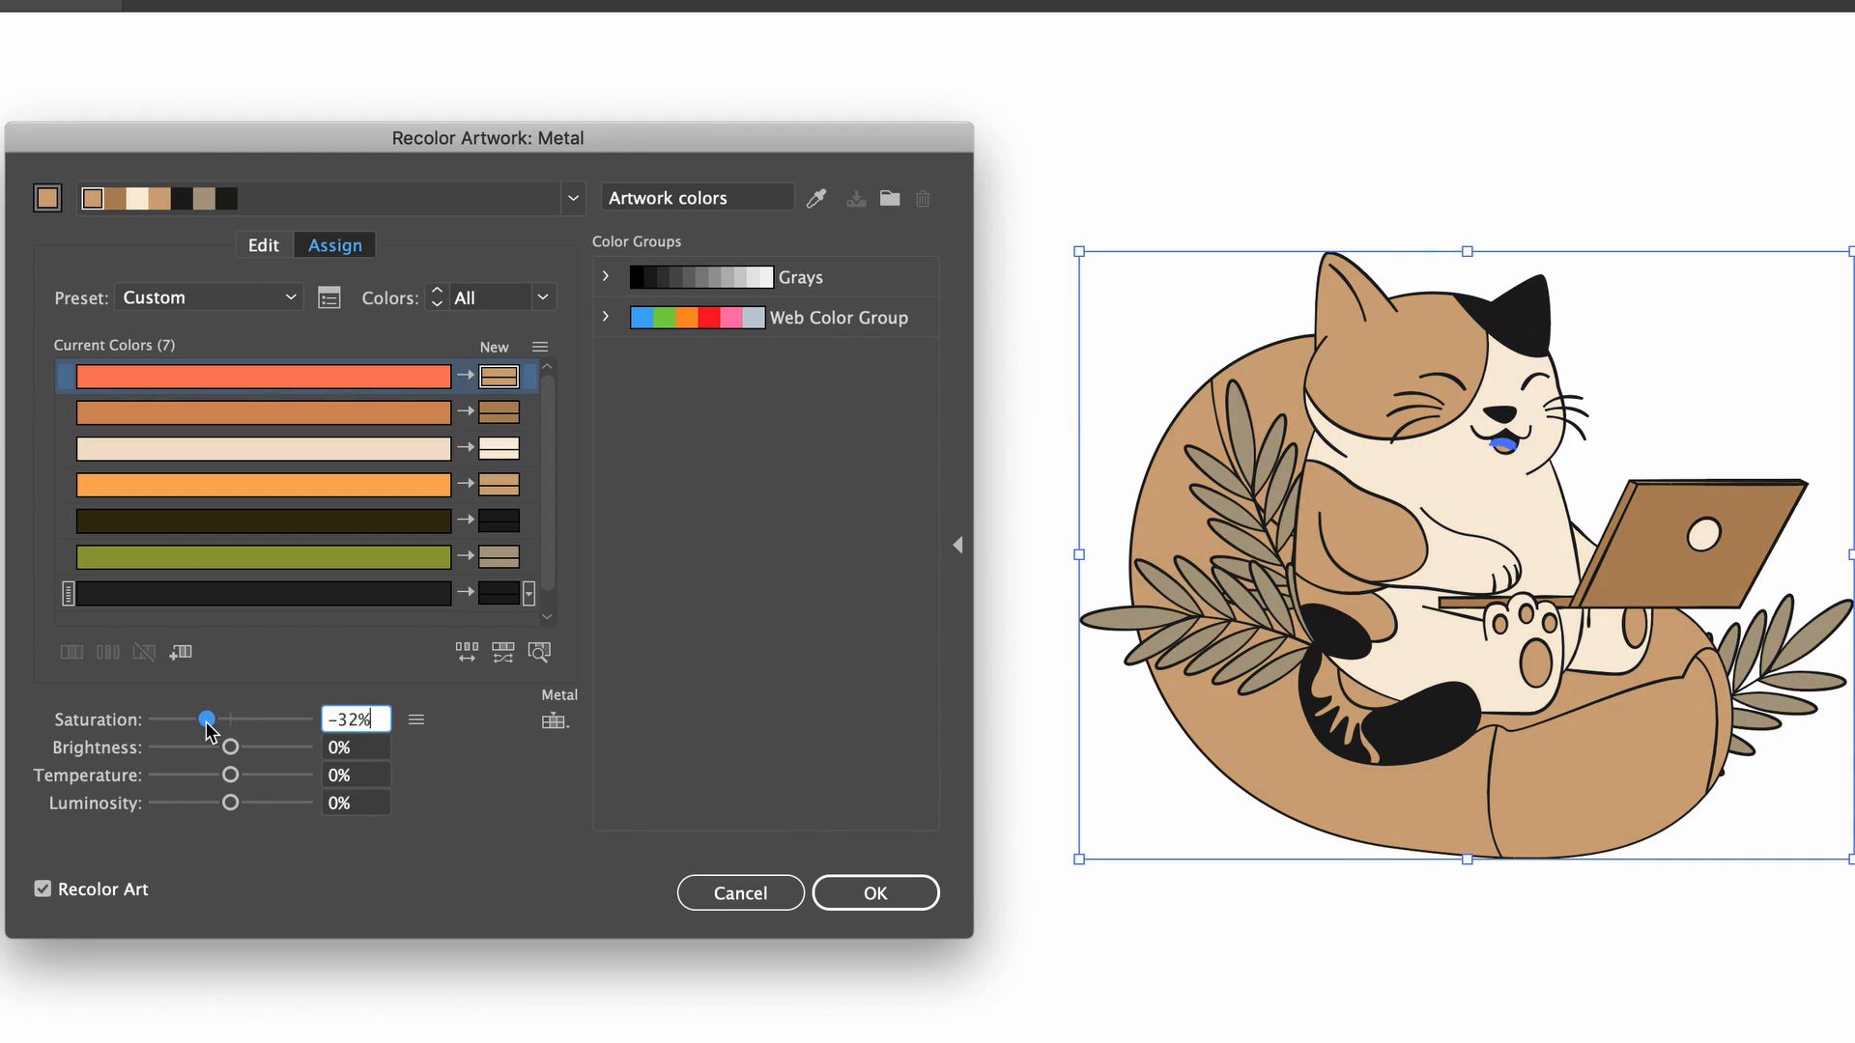
{"action": "left_click_drag", "start_coordinate": [206, 719], "coordinate": [162, 719]}
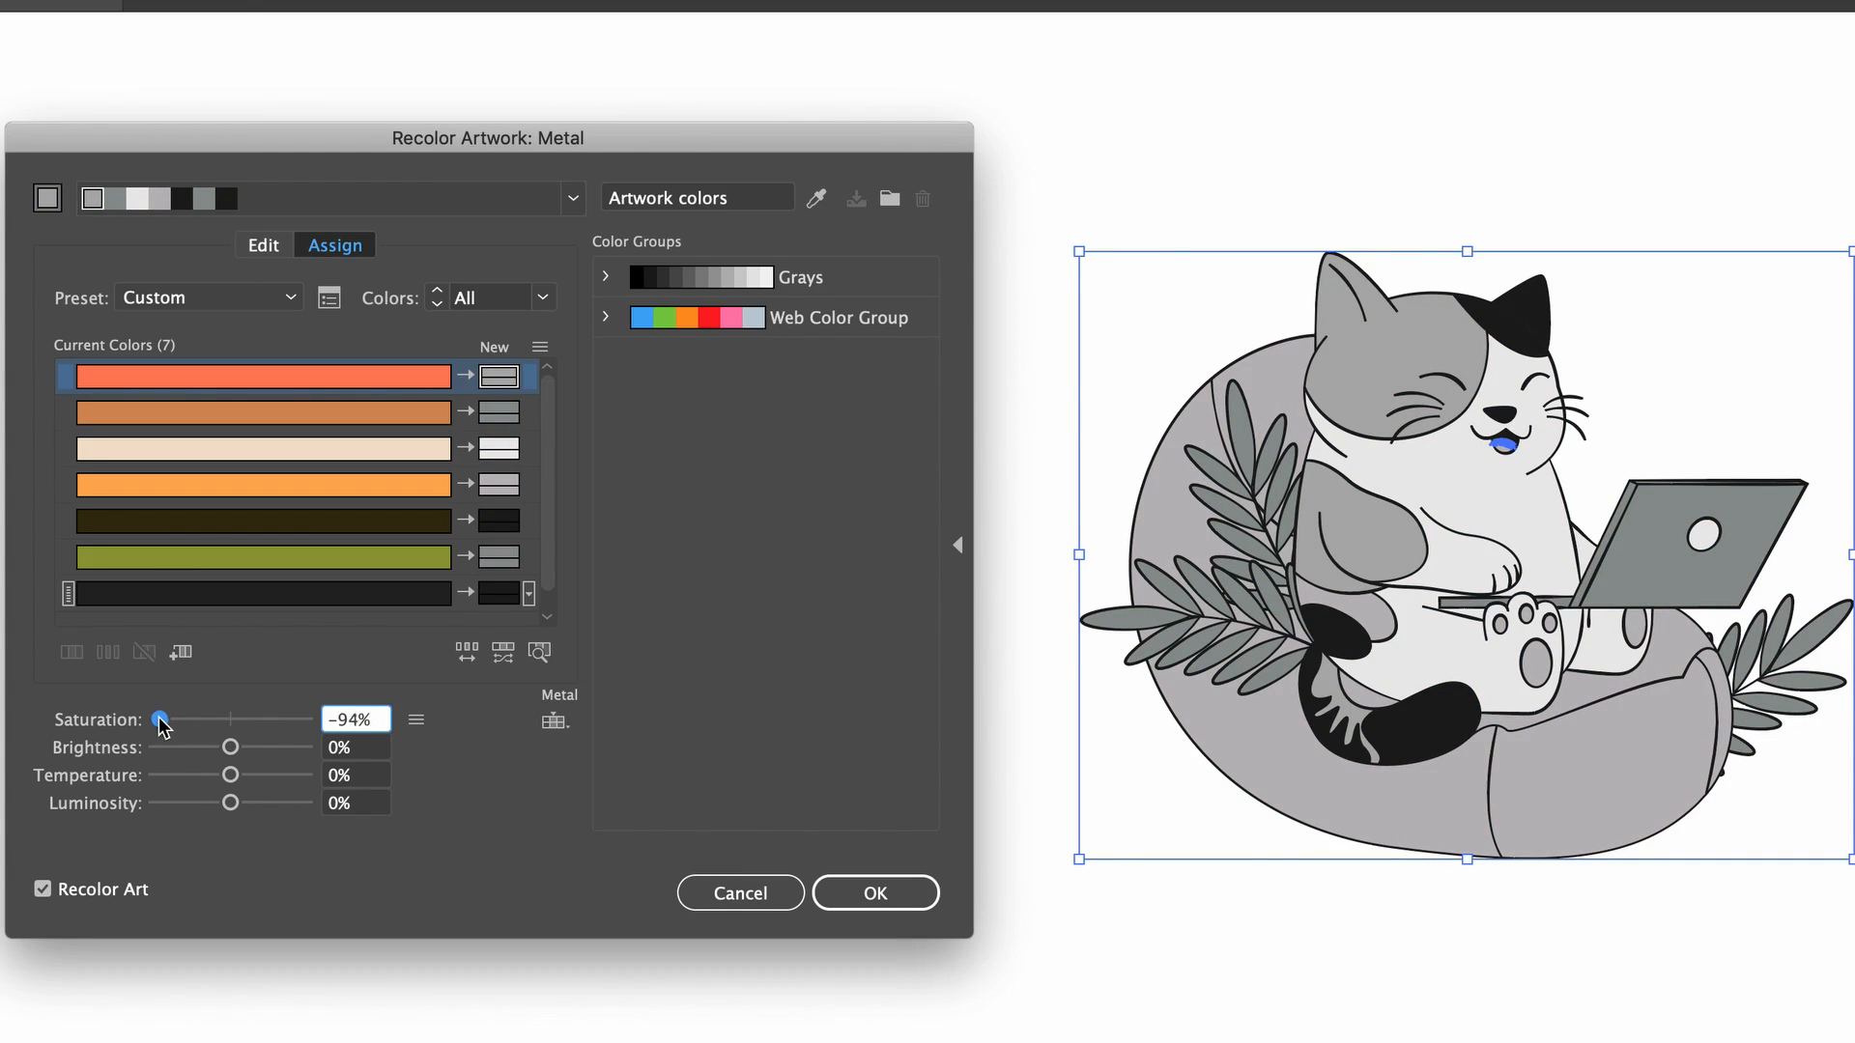
{"action": "left_click_drag", "start_coordinate": [160, 718], "coordinate": [309, 719]}
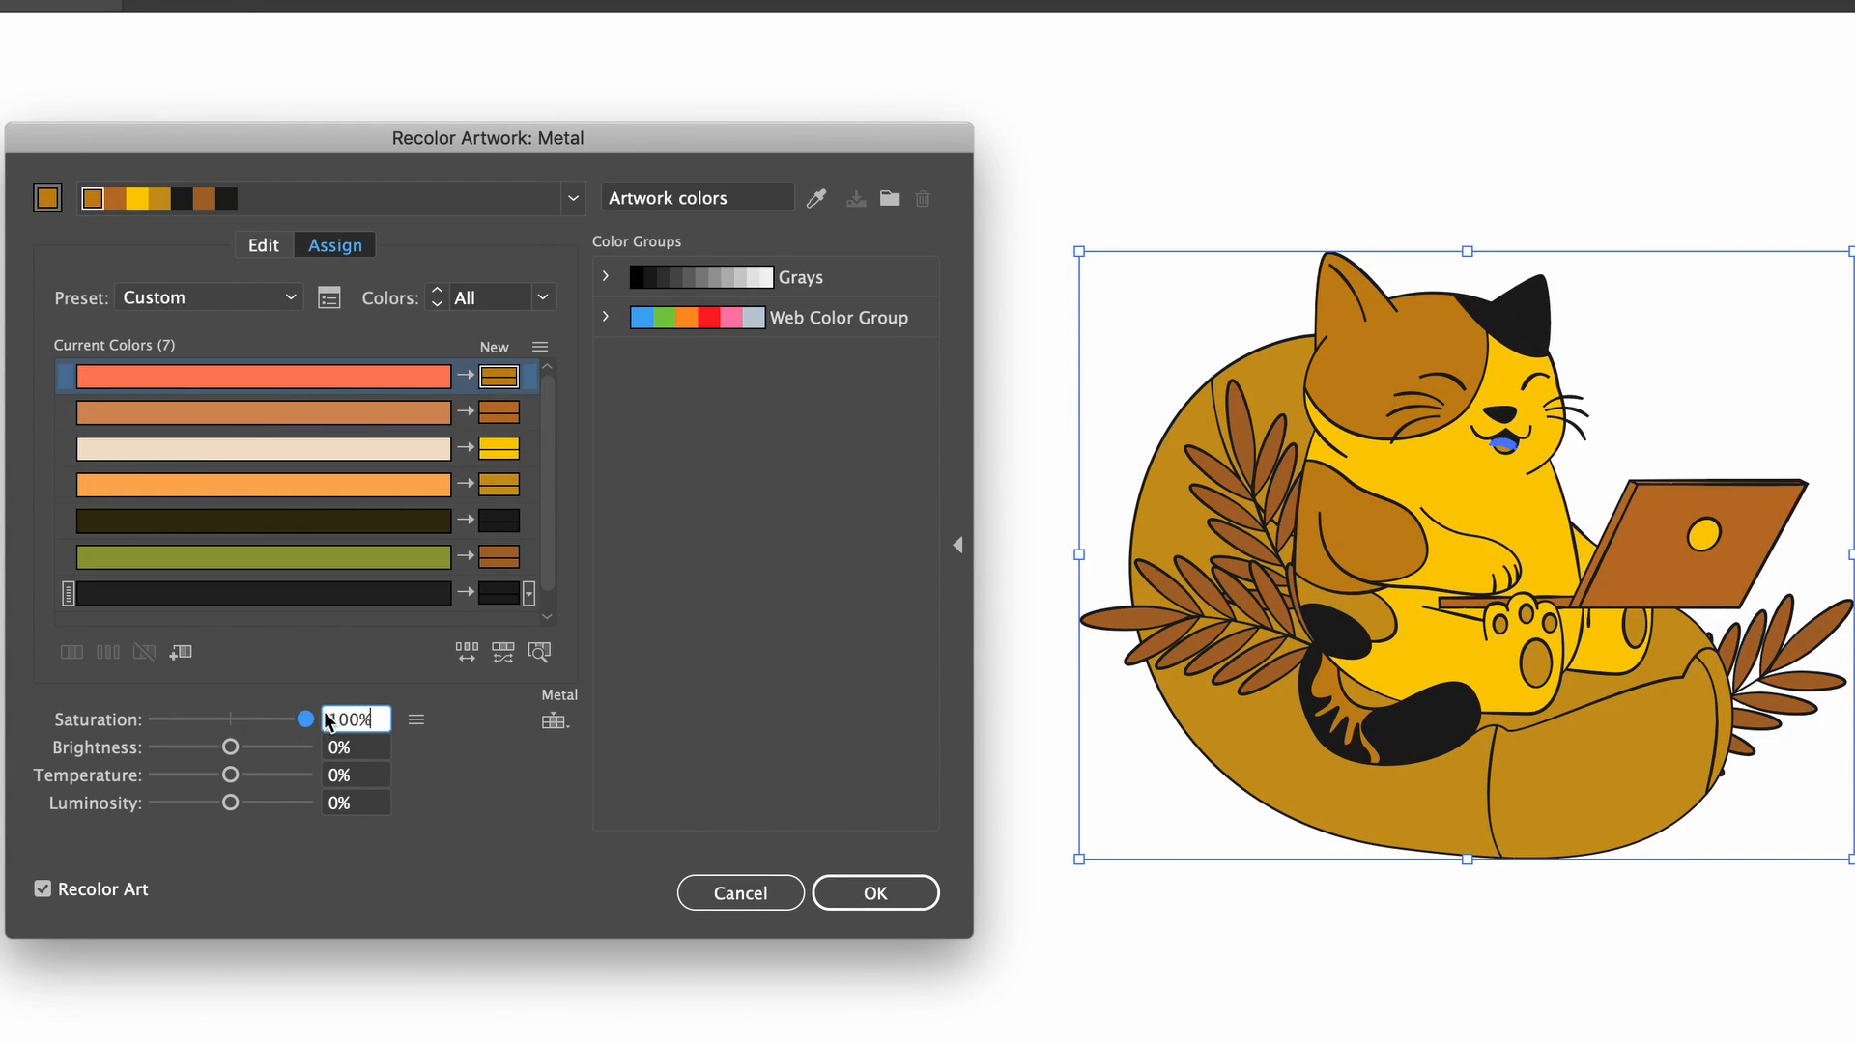
{"action": "left_click_drag", "start_coordinate": [307, 719], "coordinate": [233, 719]}
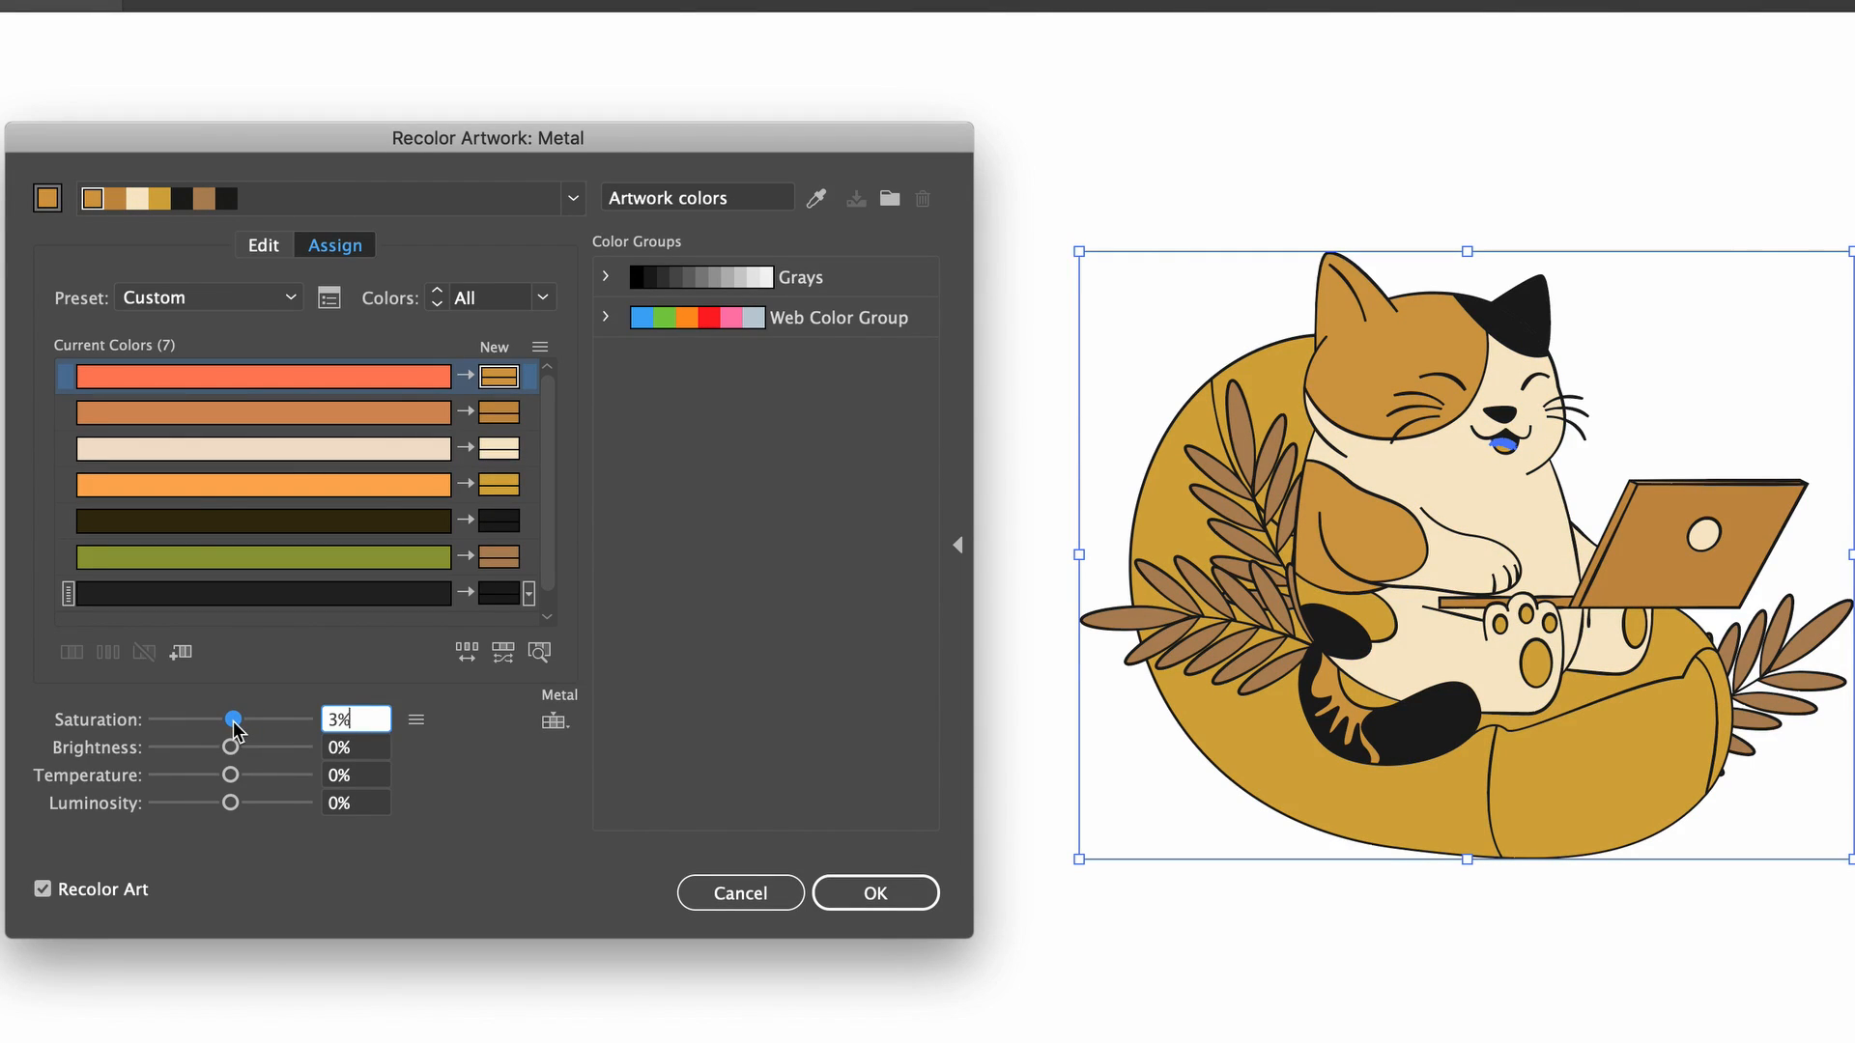
{"action": "left_click_drag", "start_coordinate": [234, 721], "coordinate": [230, 720]}
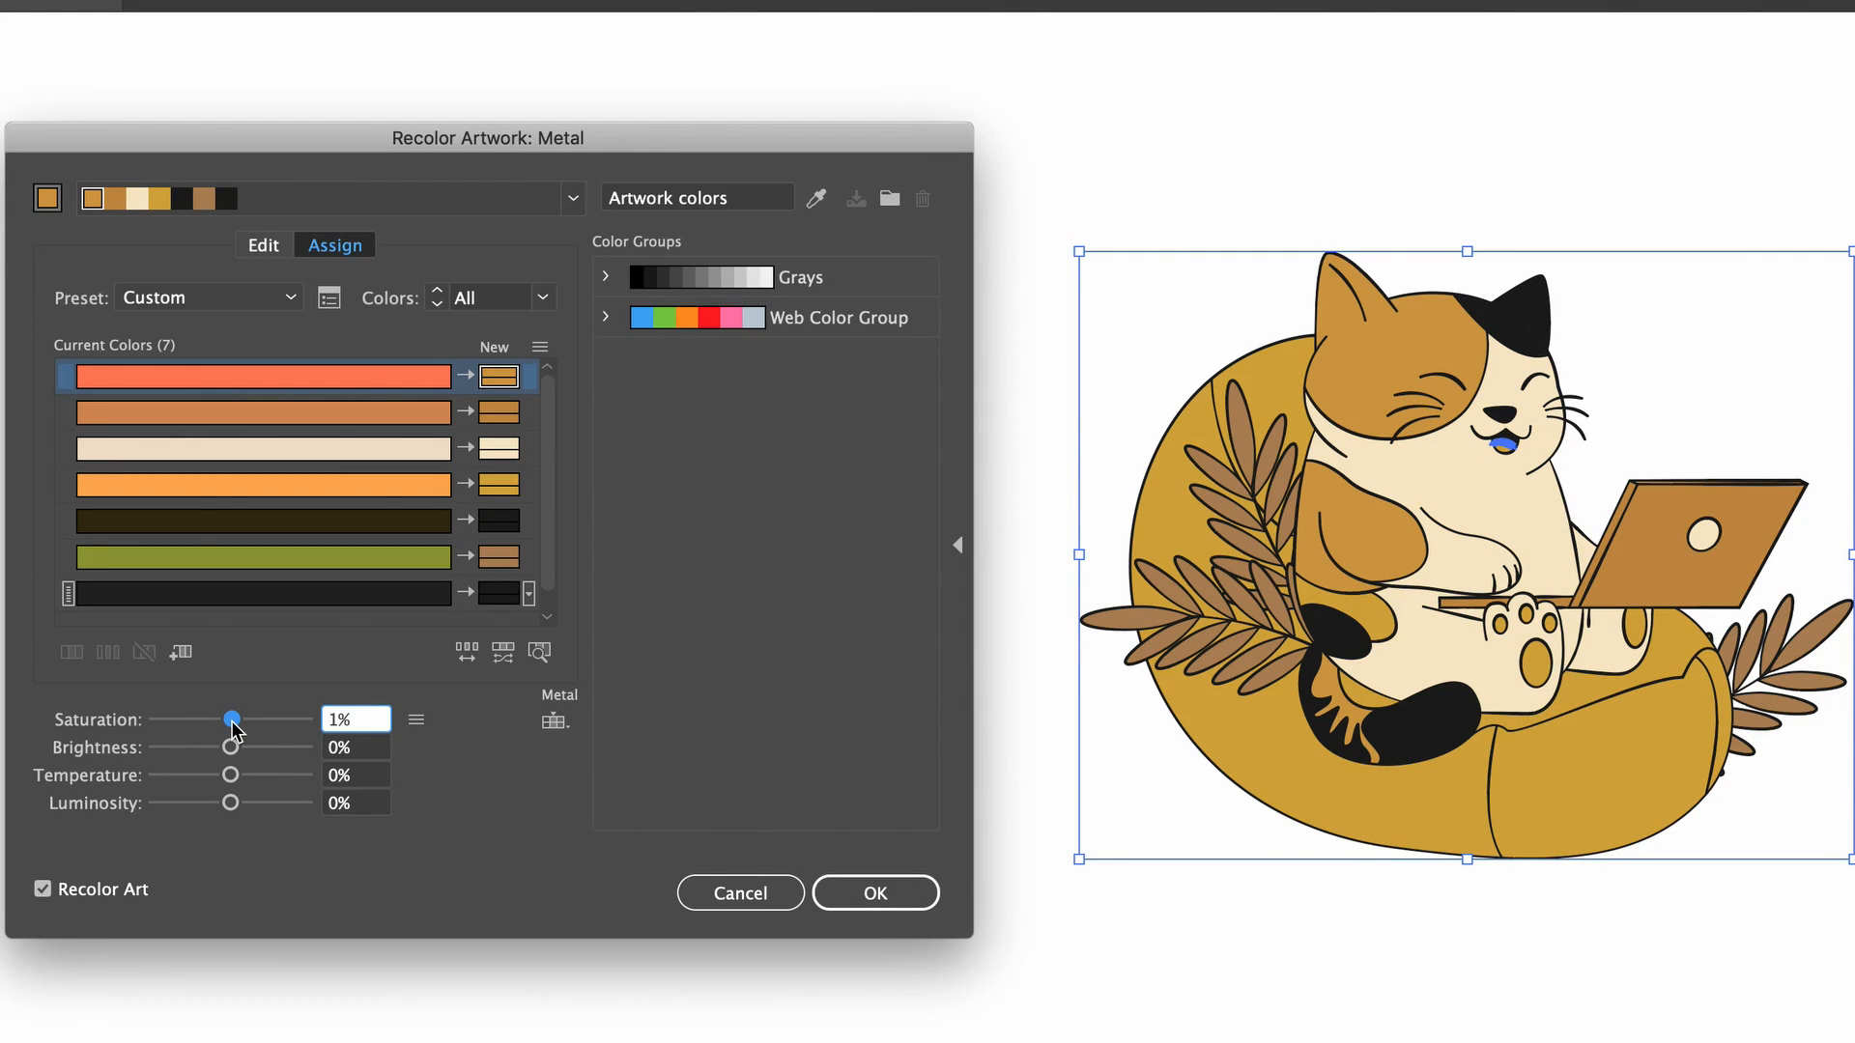
Raise Brightness to about 17% and Temperature to about 23% for a warmer cat
{"action": "left_click_drag", "start_coordinate": [230, 746], "coordinate": [271, 746]}
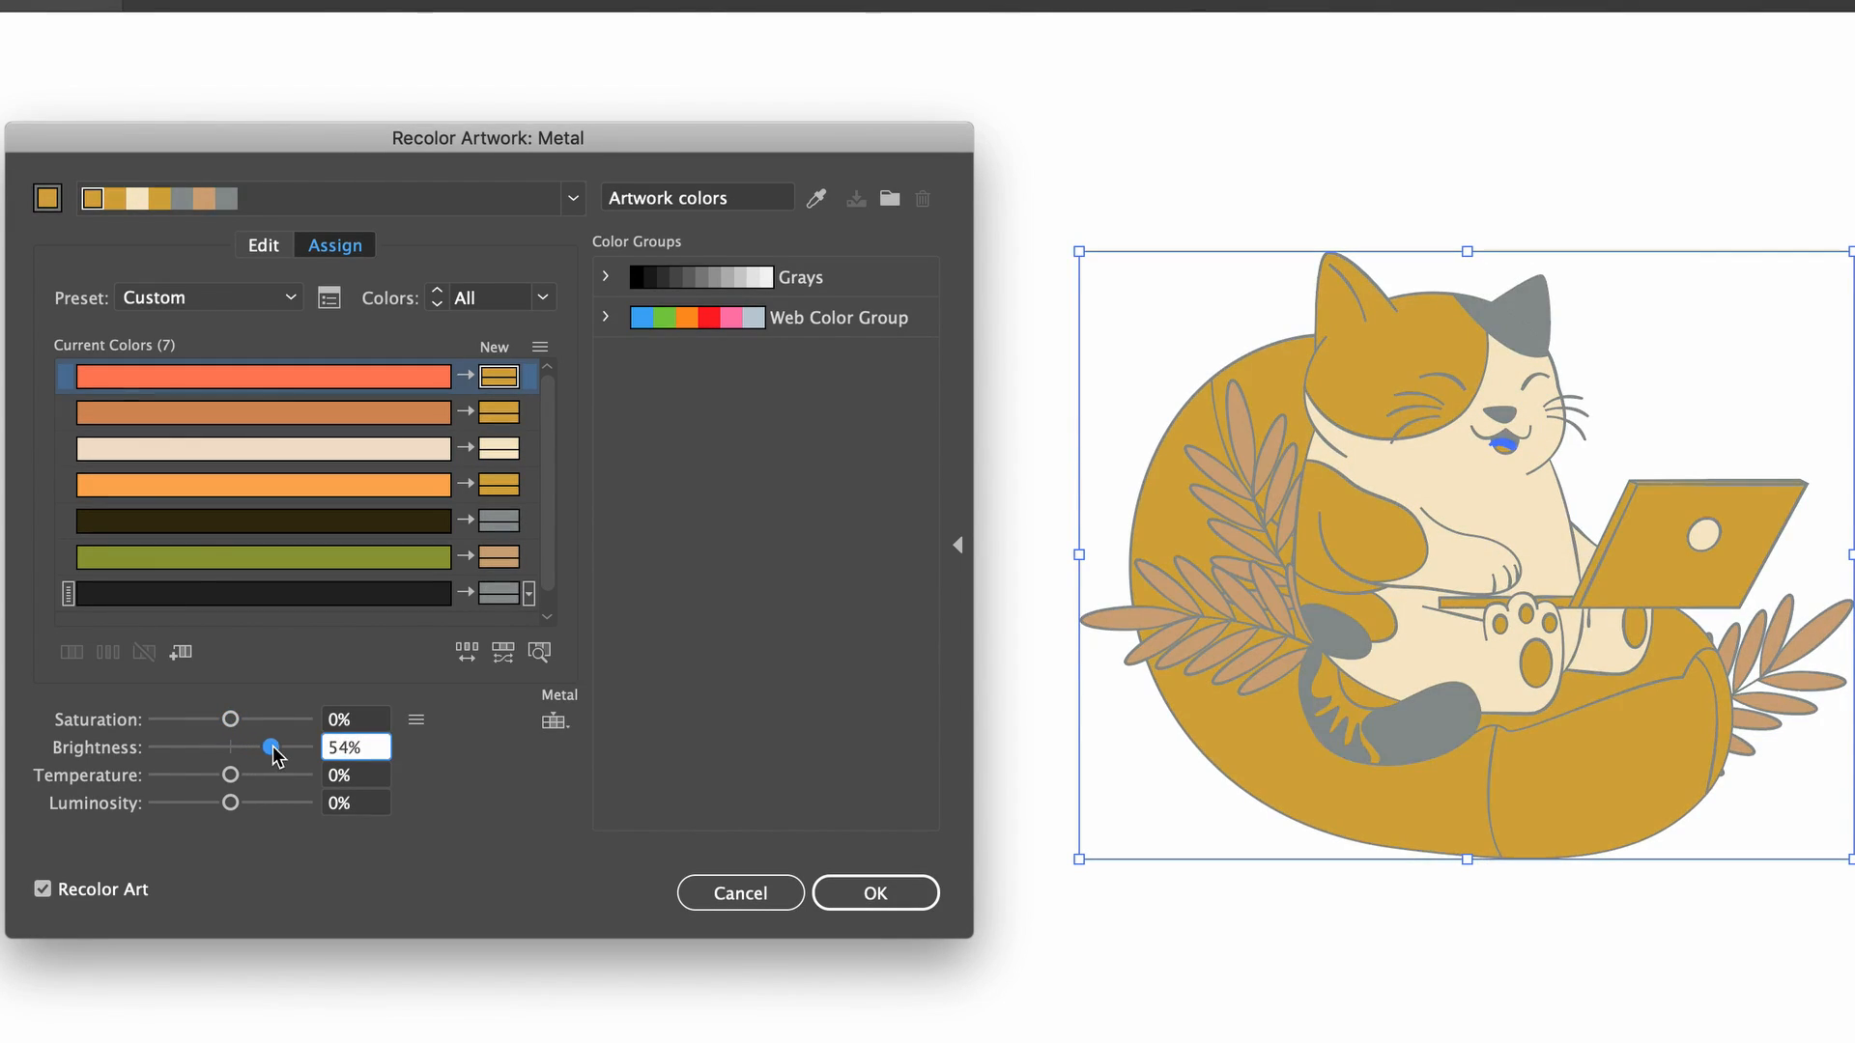
{"action": "left_click_drag", "start_coordinate": [270, 748], "coordinate": [261, 748]}
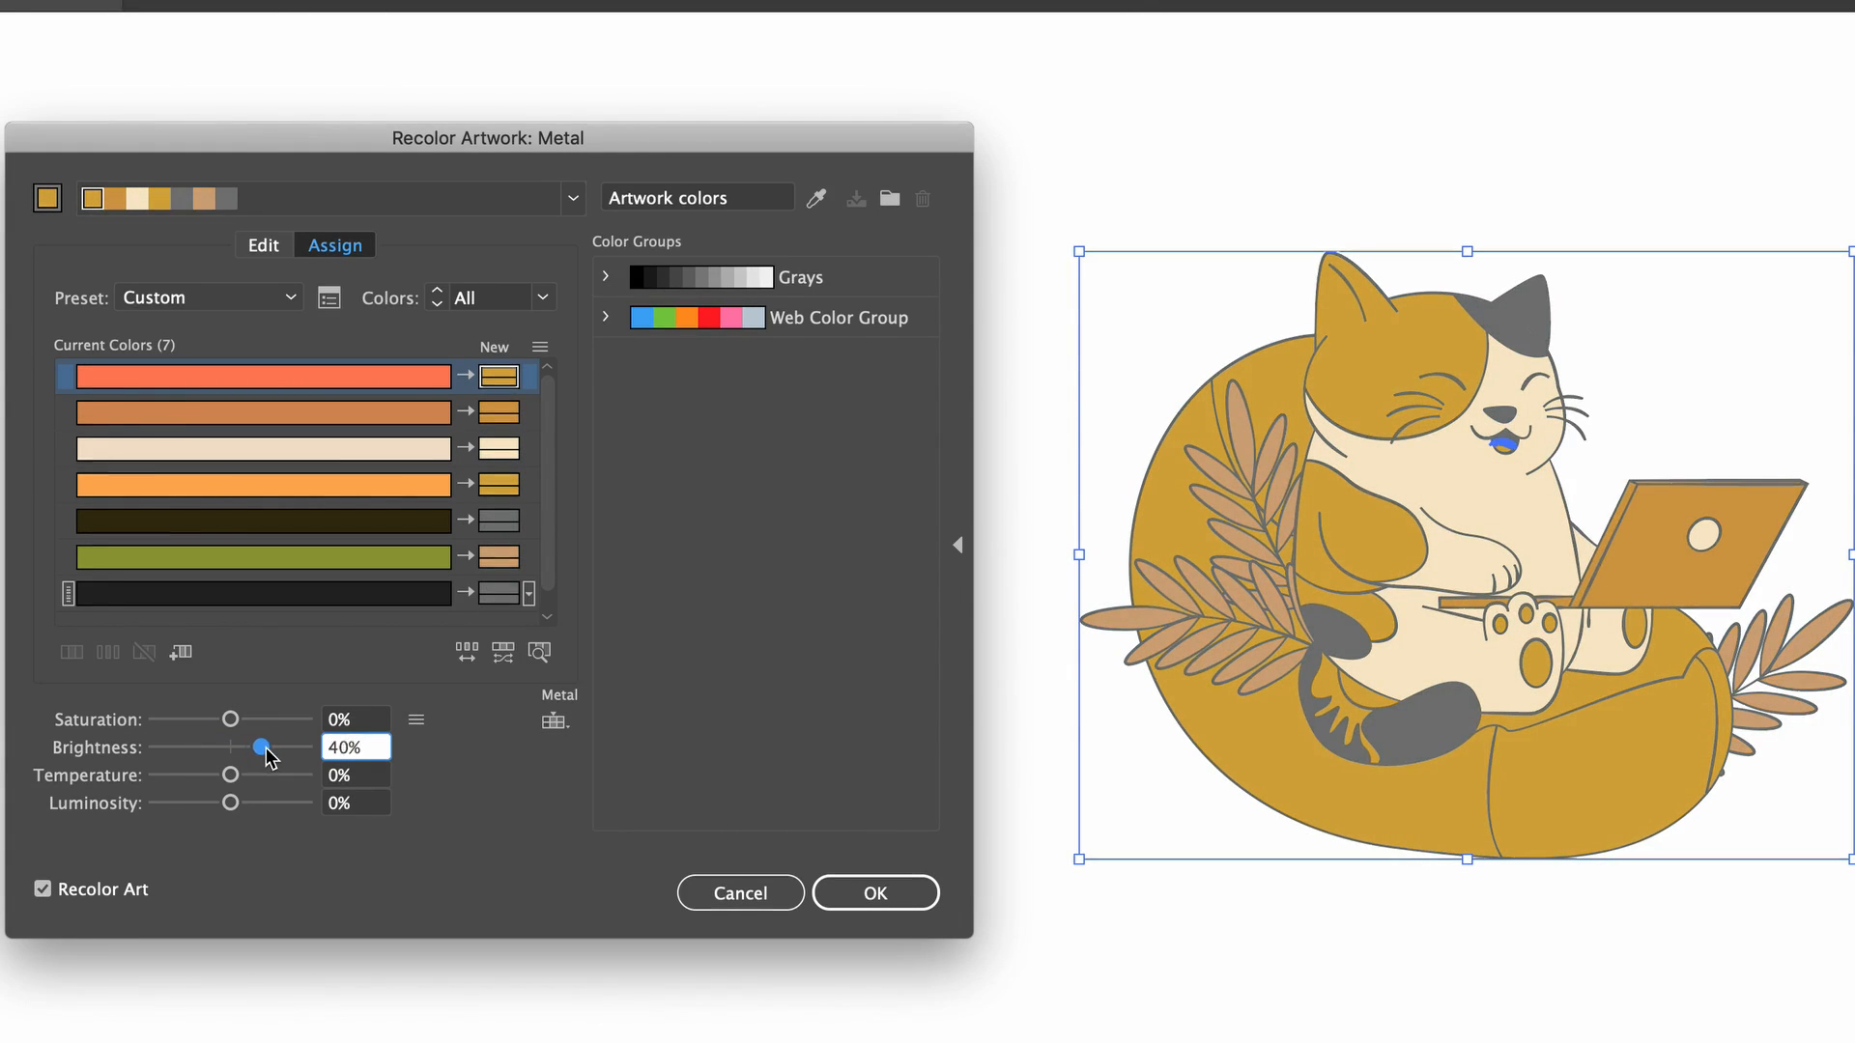
{"action": "left_click_drag", "start_coordinate": [230, 775], "coordinate": [257, 775]}
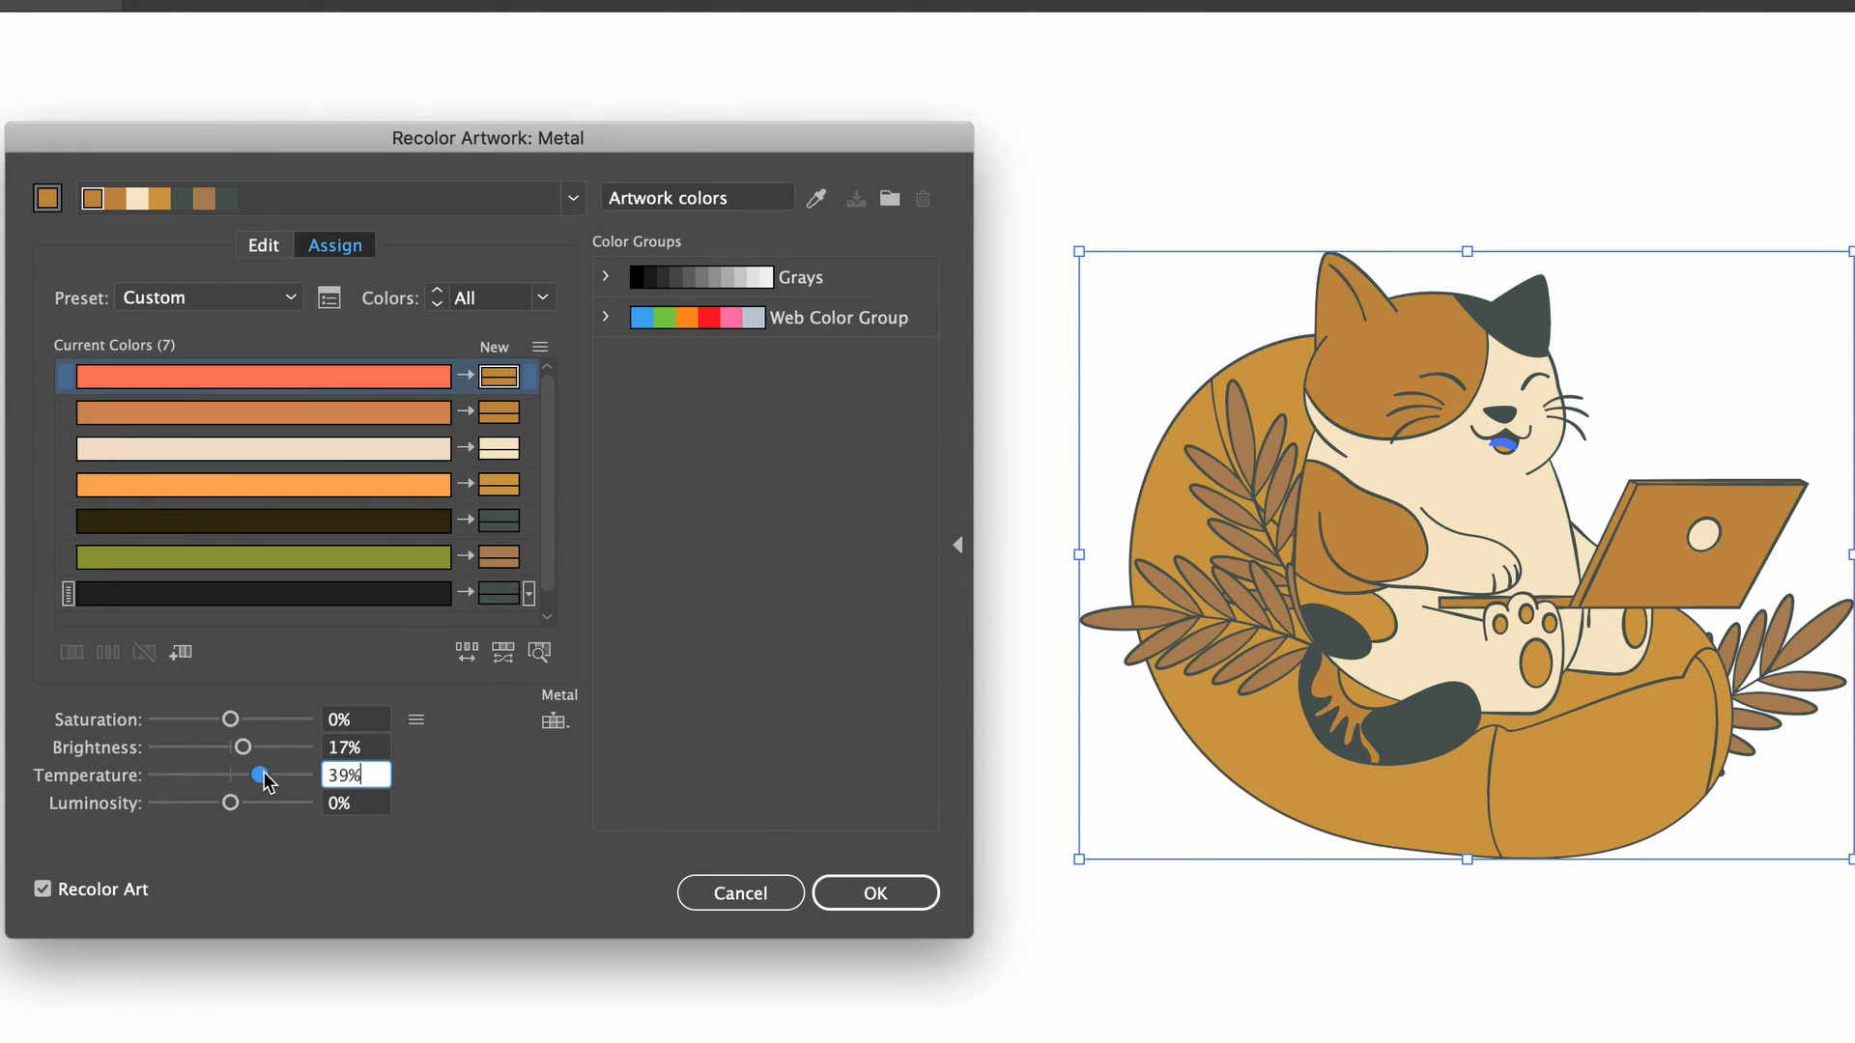
{"action": "left_click_drag", "start_coordinate": [257, 772], "coordinate": [245, 779]}
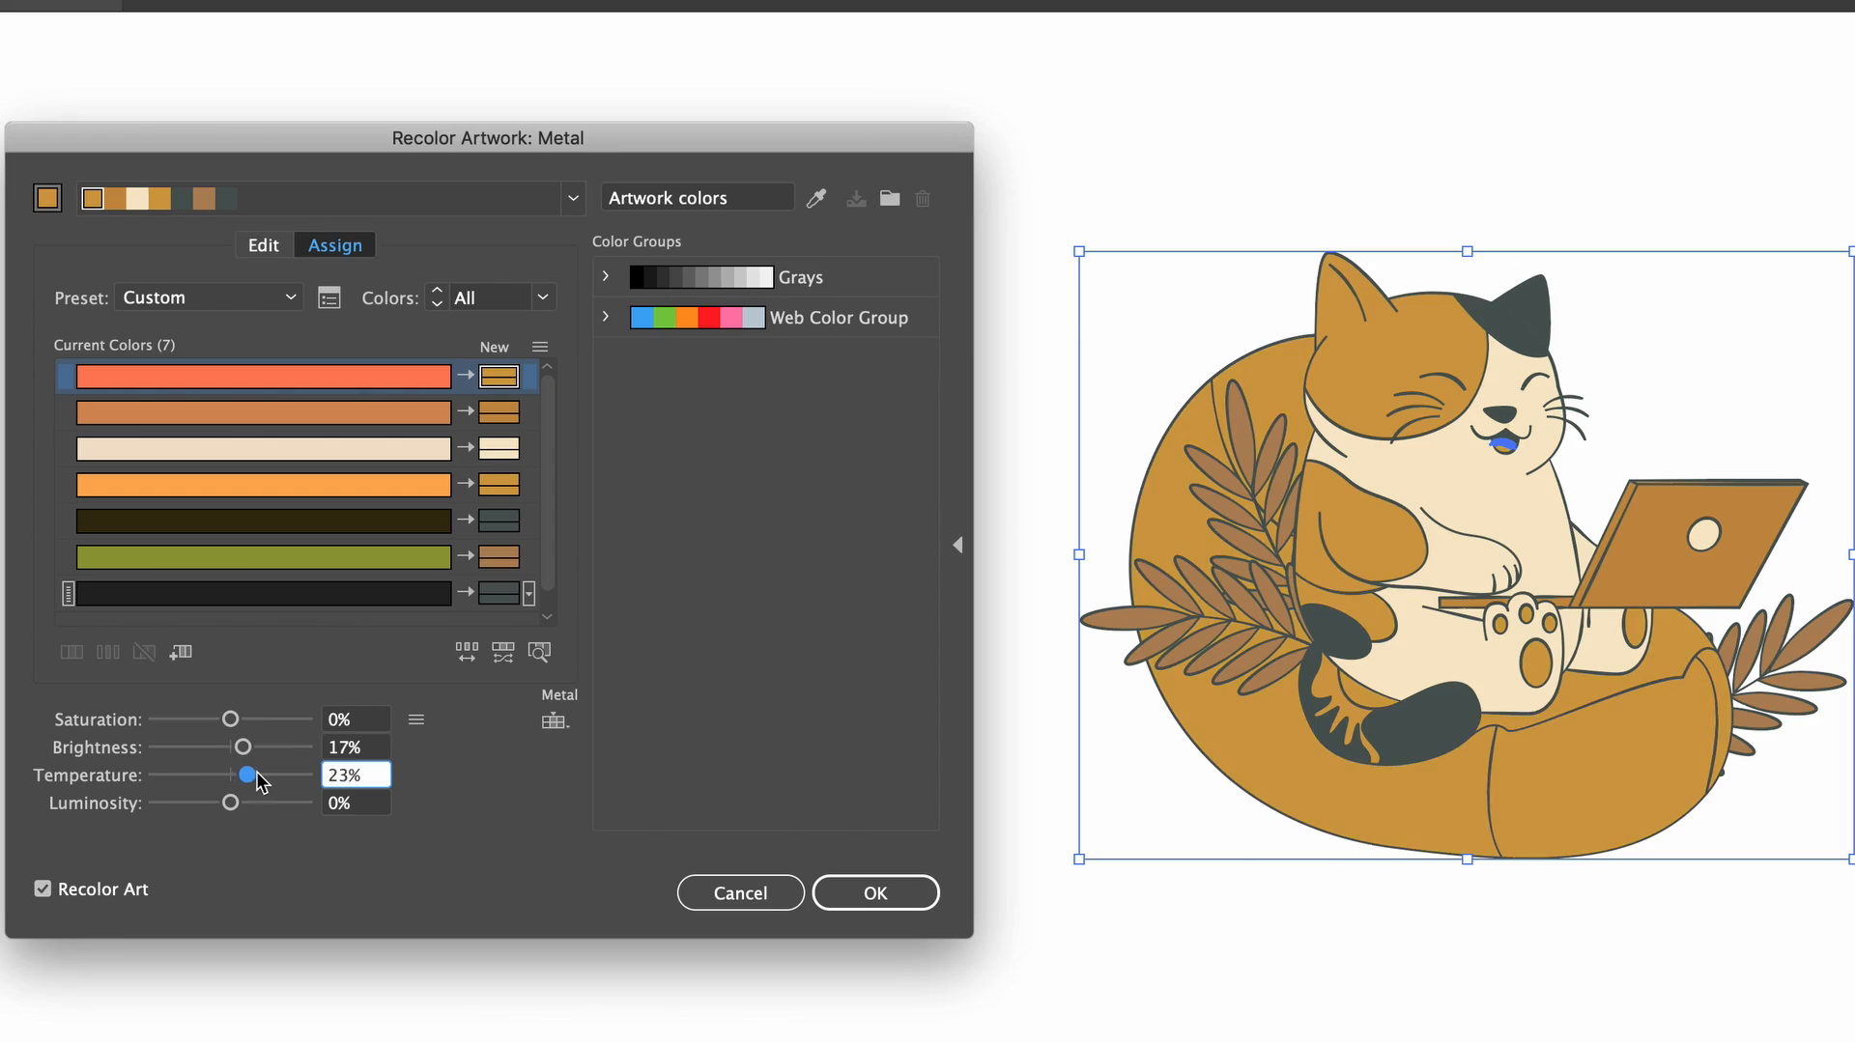
{"action": "left_click_drag", "start_coordinate": [246, 775], "coordinate": [230, 774]}
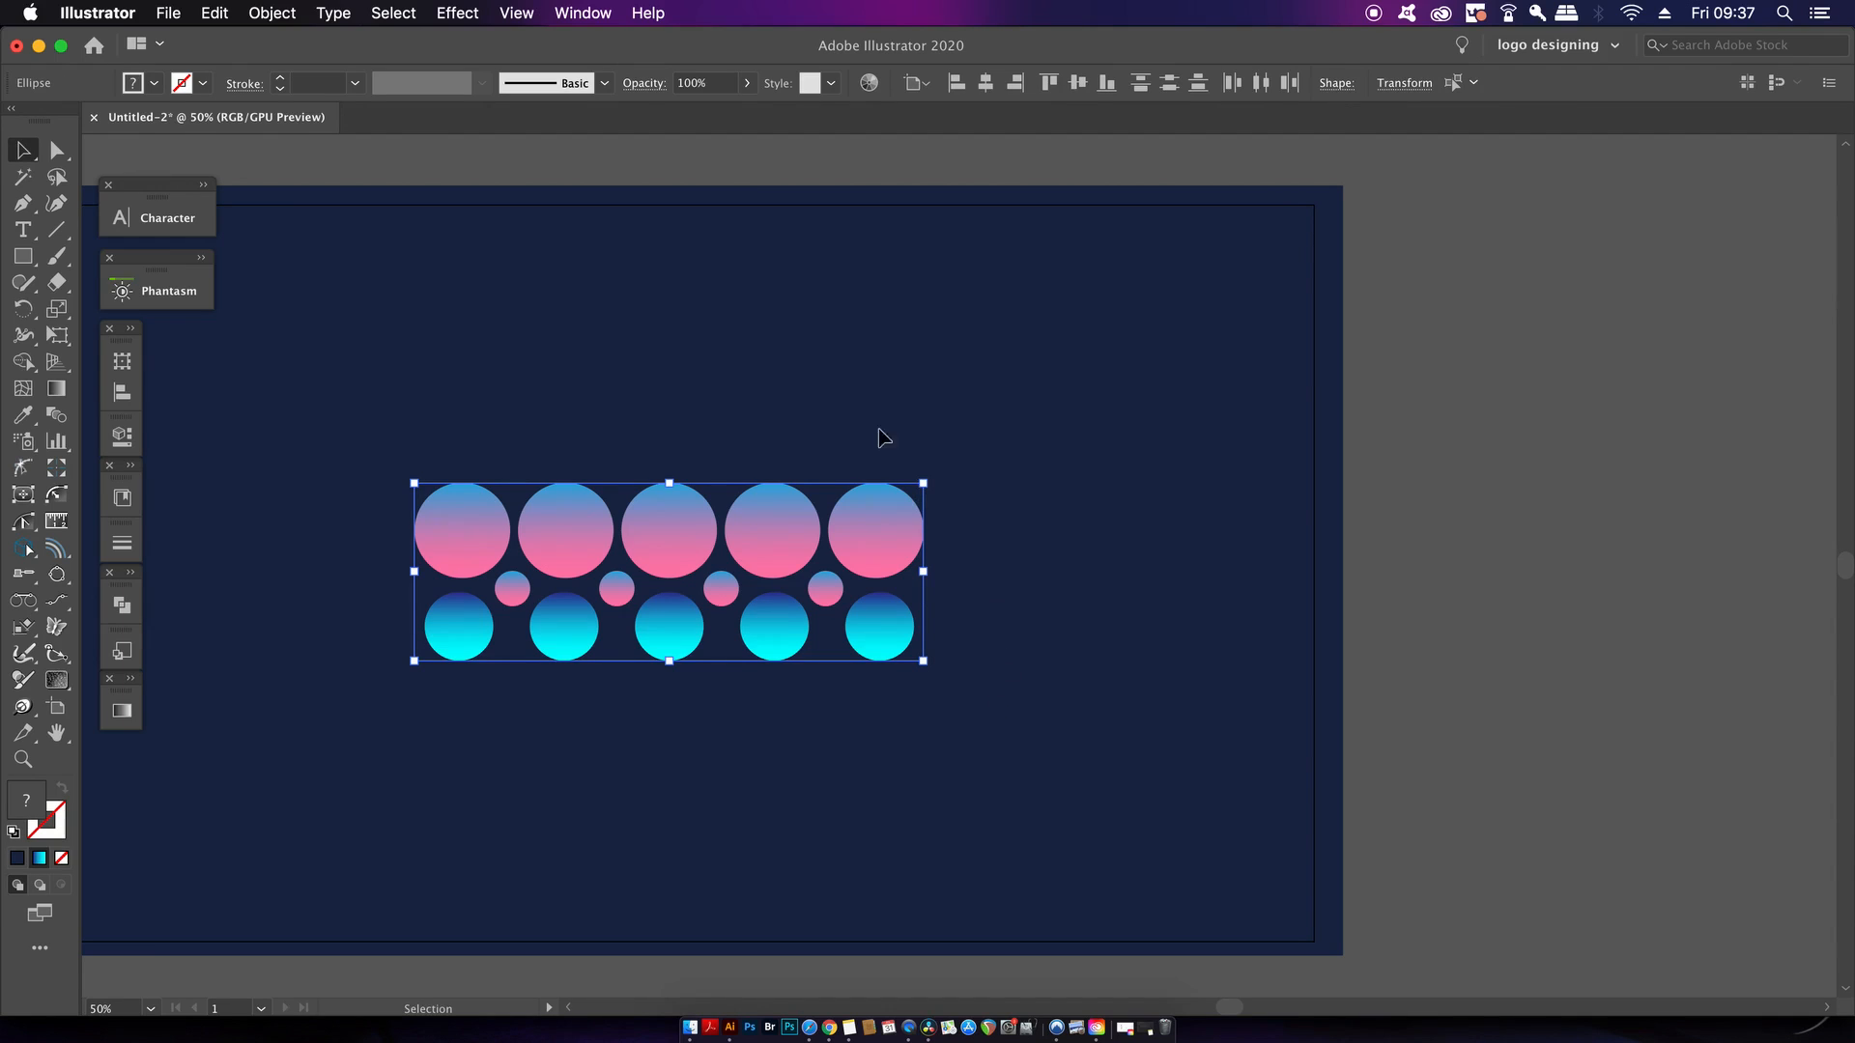
{"action": "mouse_move", "coordinate": [870, 84]}
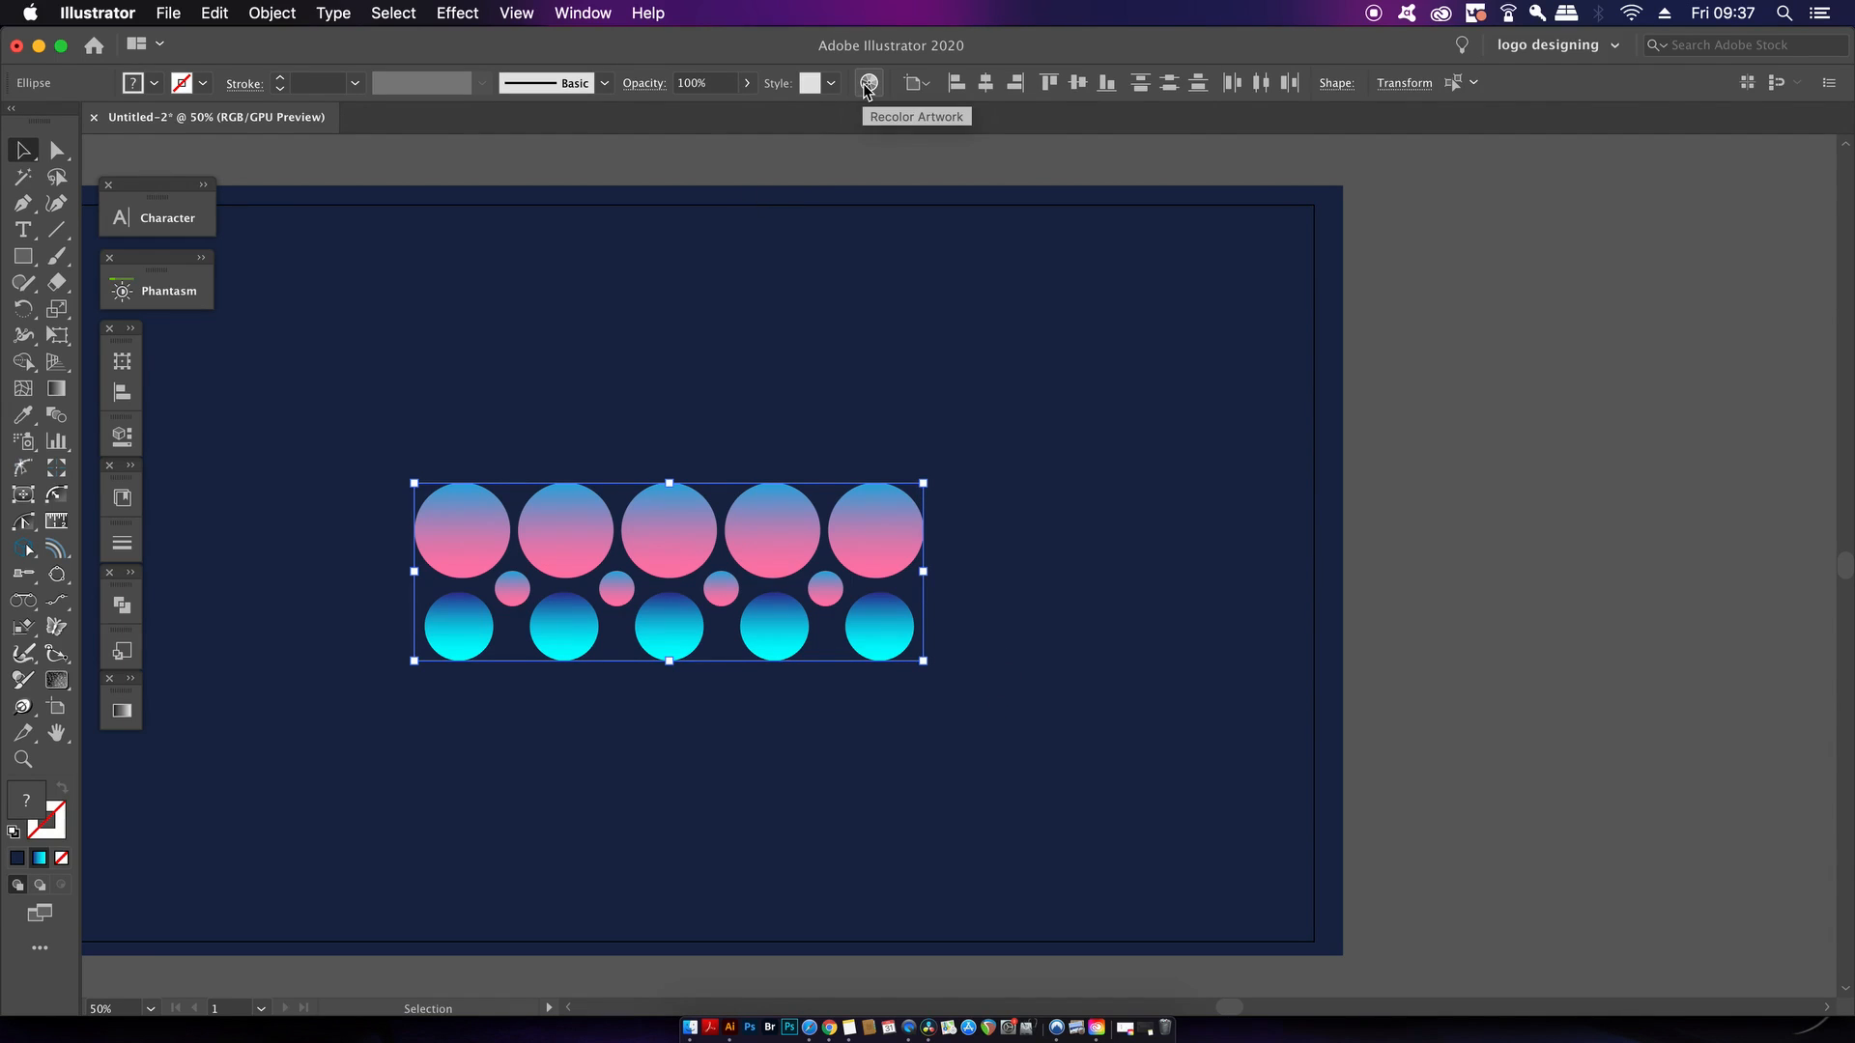
Recolor the selected circles and locate the medium blue in the artwork, then turn finding off
{"action": "left_click", "coordinate": [869, 82]}
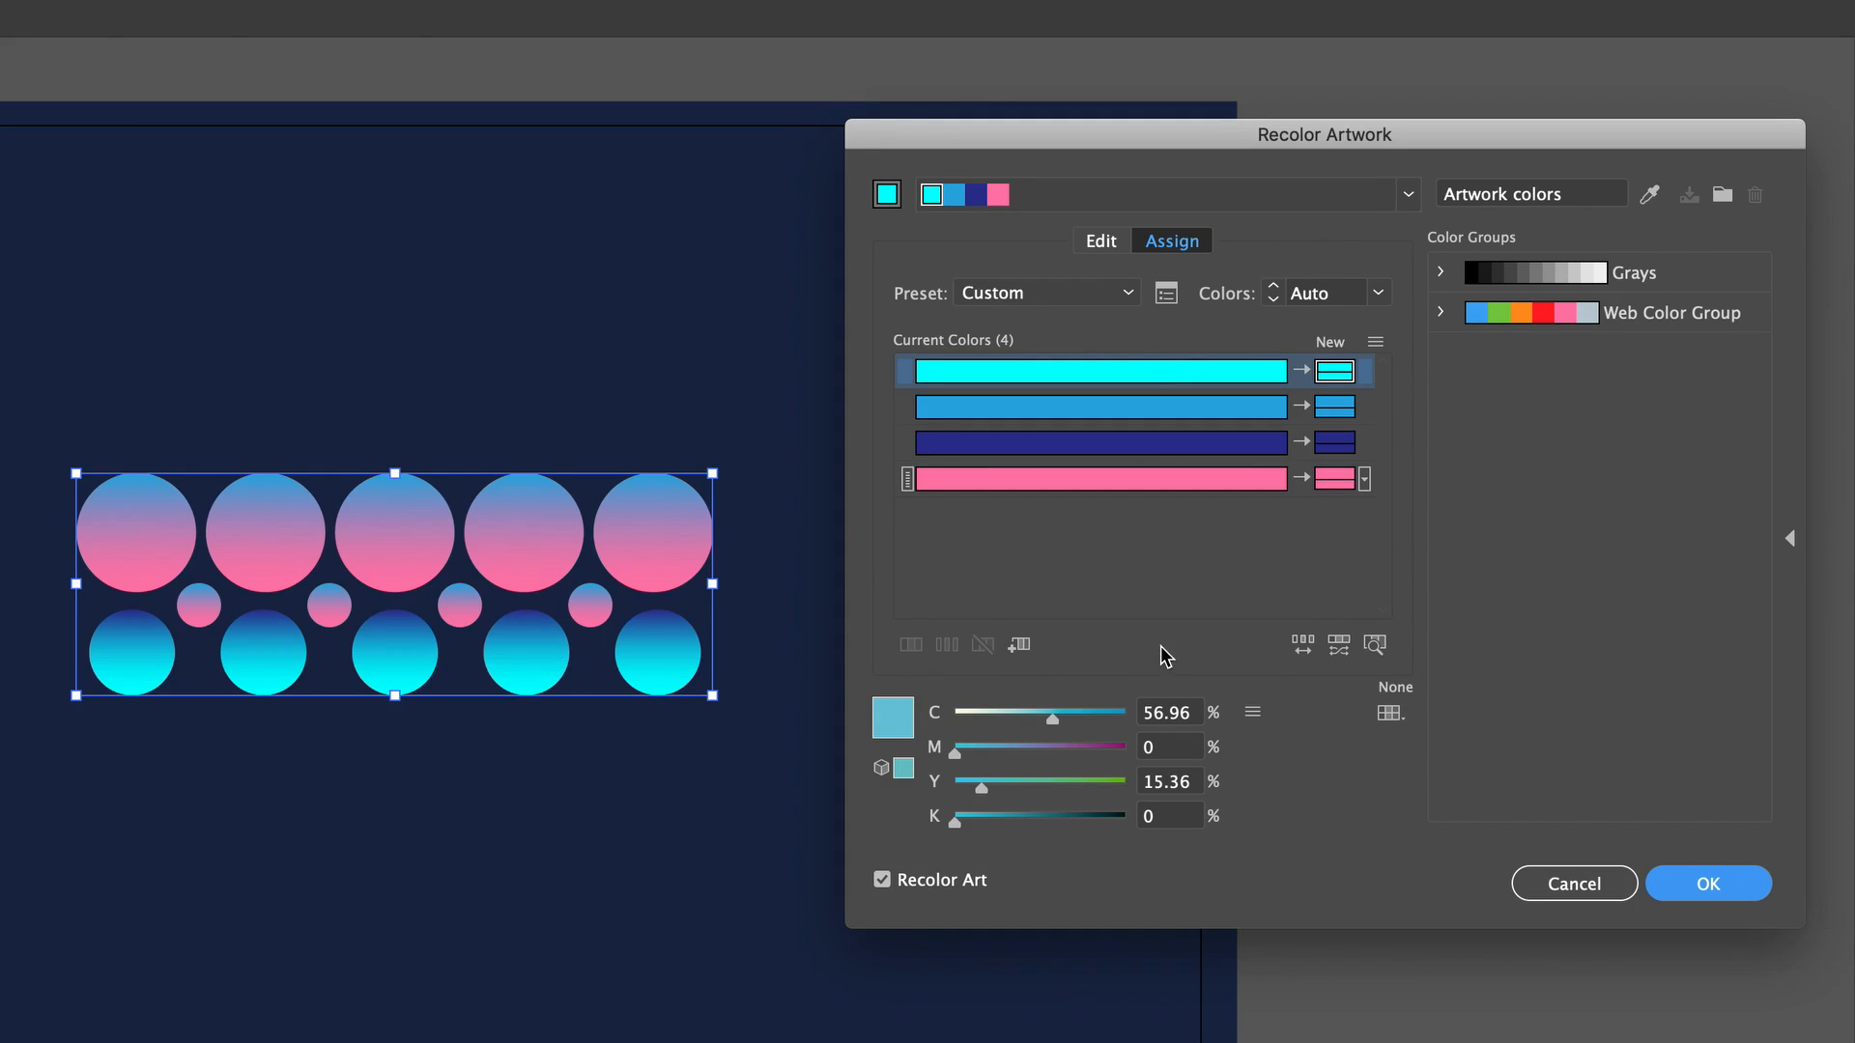
{"action": "mouse_move", "coordinate": [676, 514]}
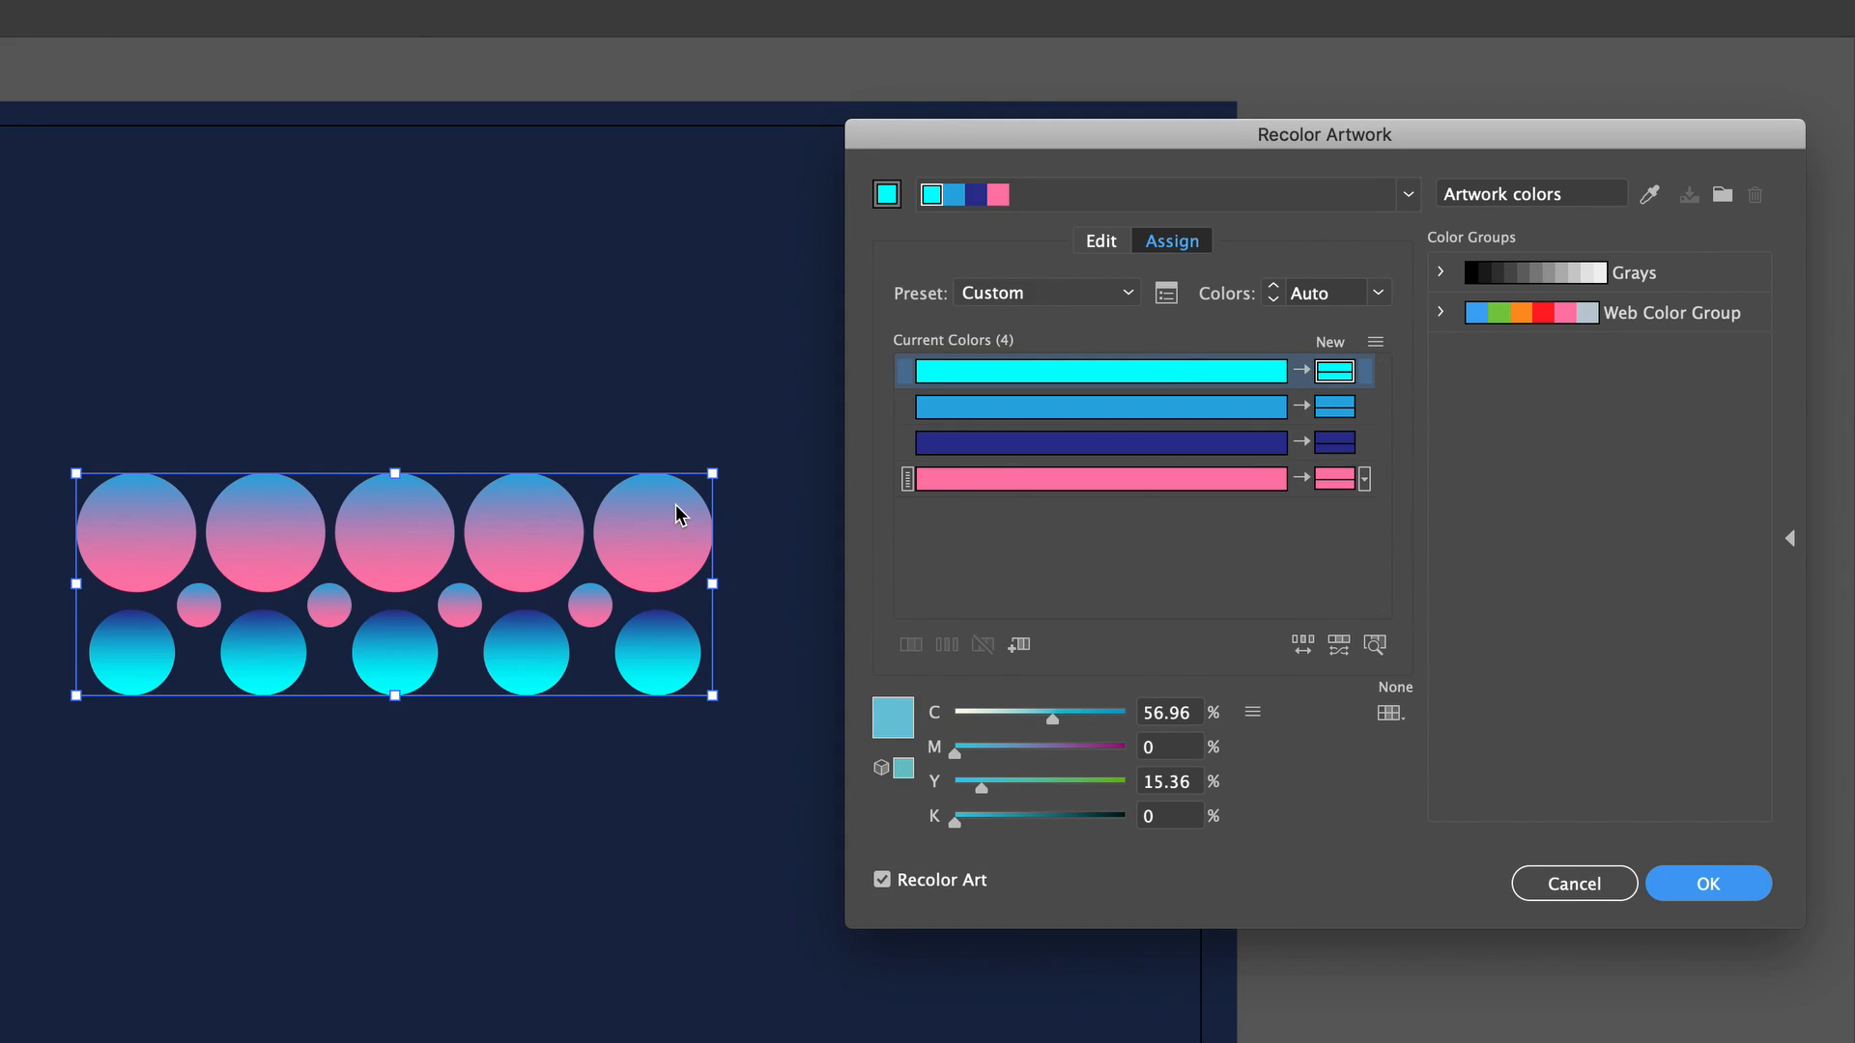
{"action": "left_click", "coordinate": [883, 879]}
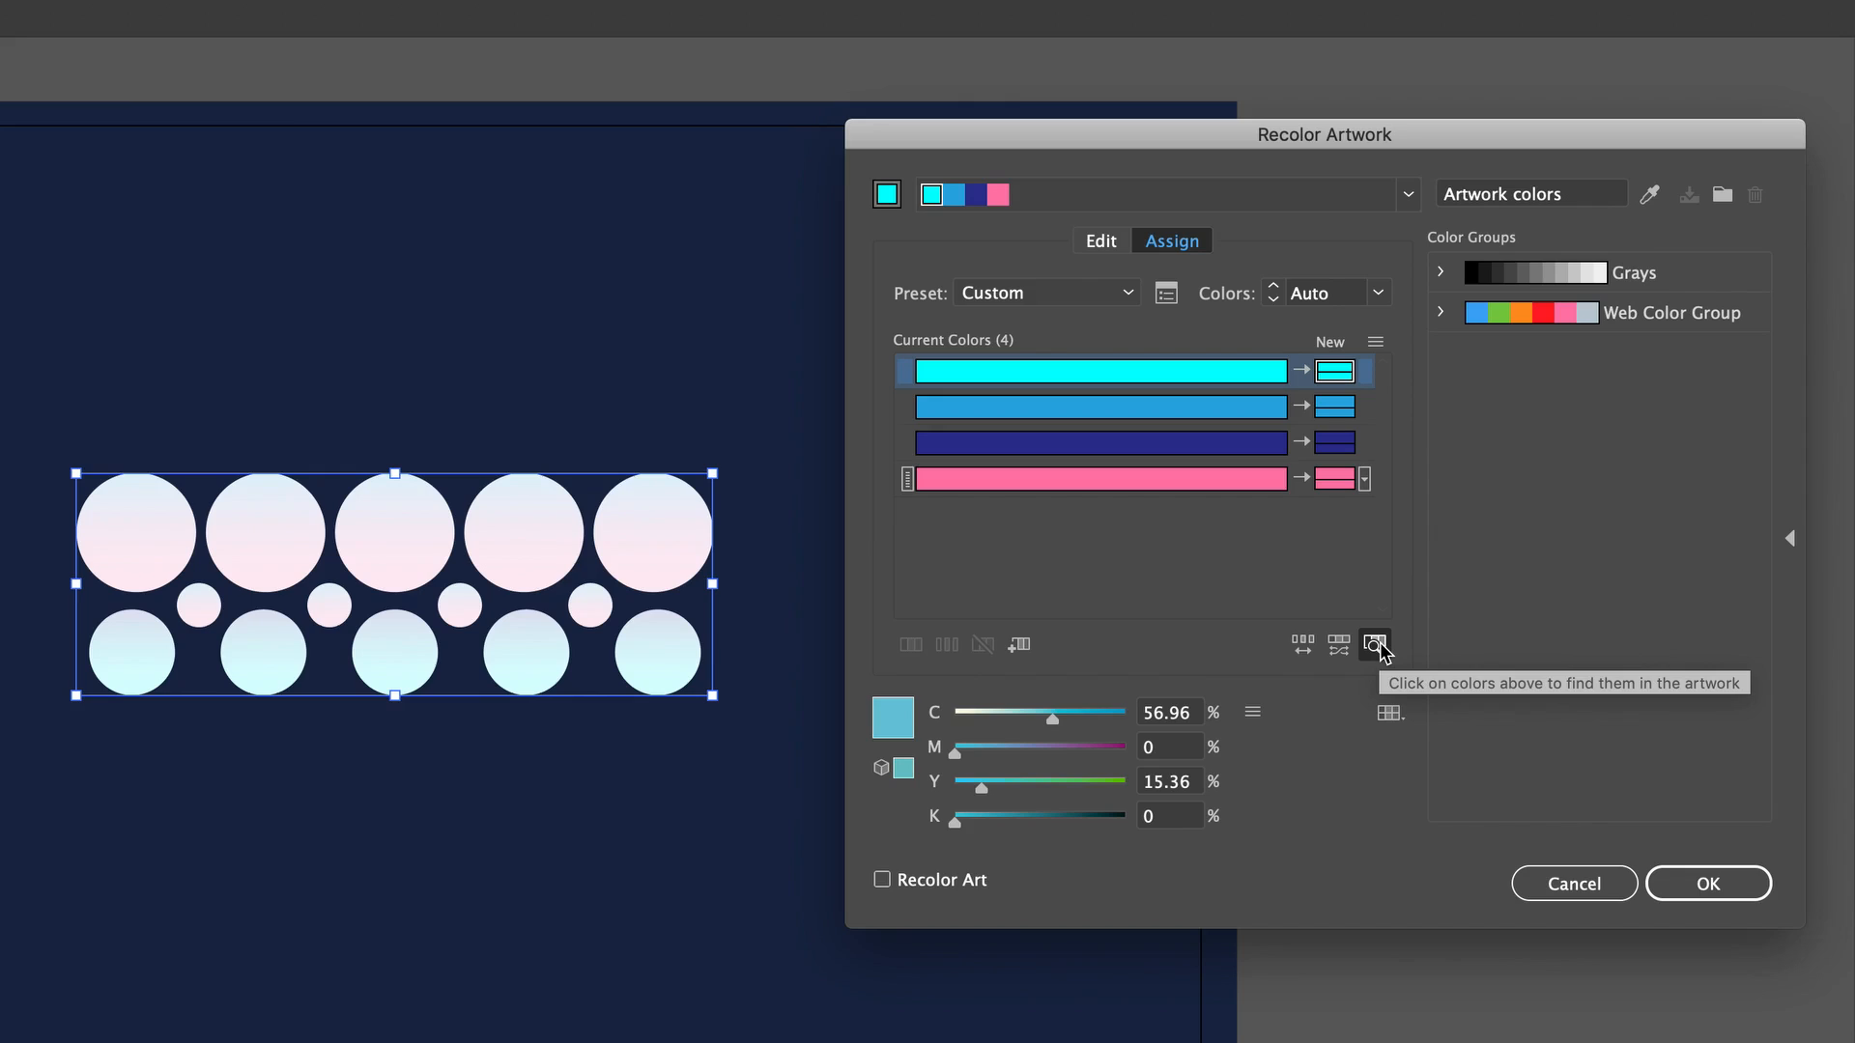
{"action": "left_click", "coordinate": [1101, 406]}
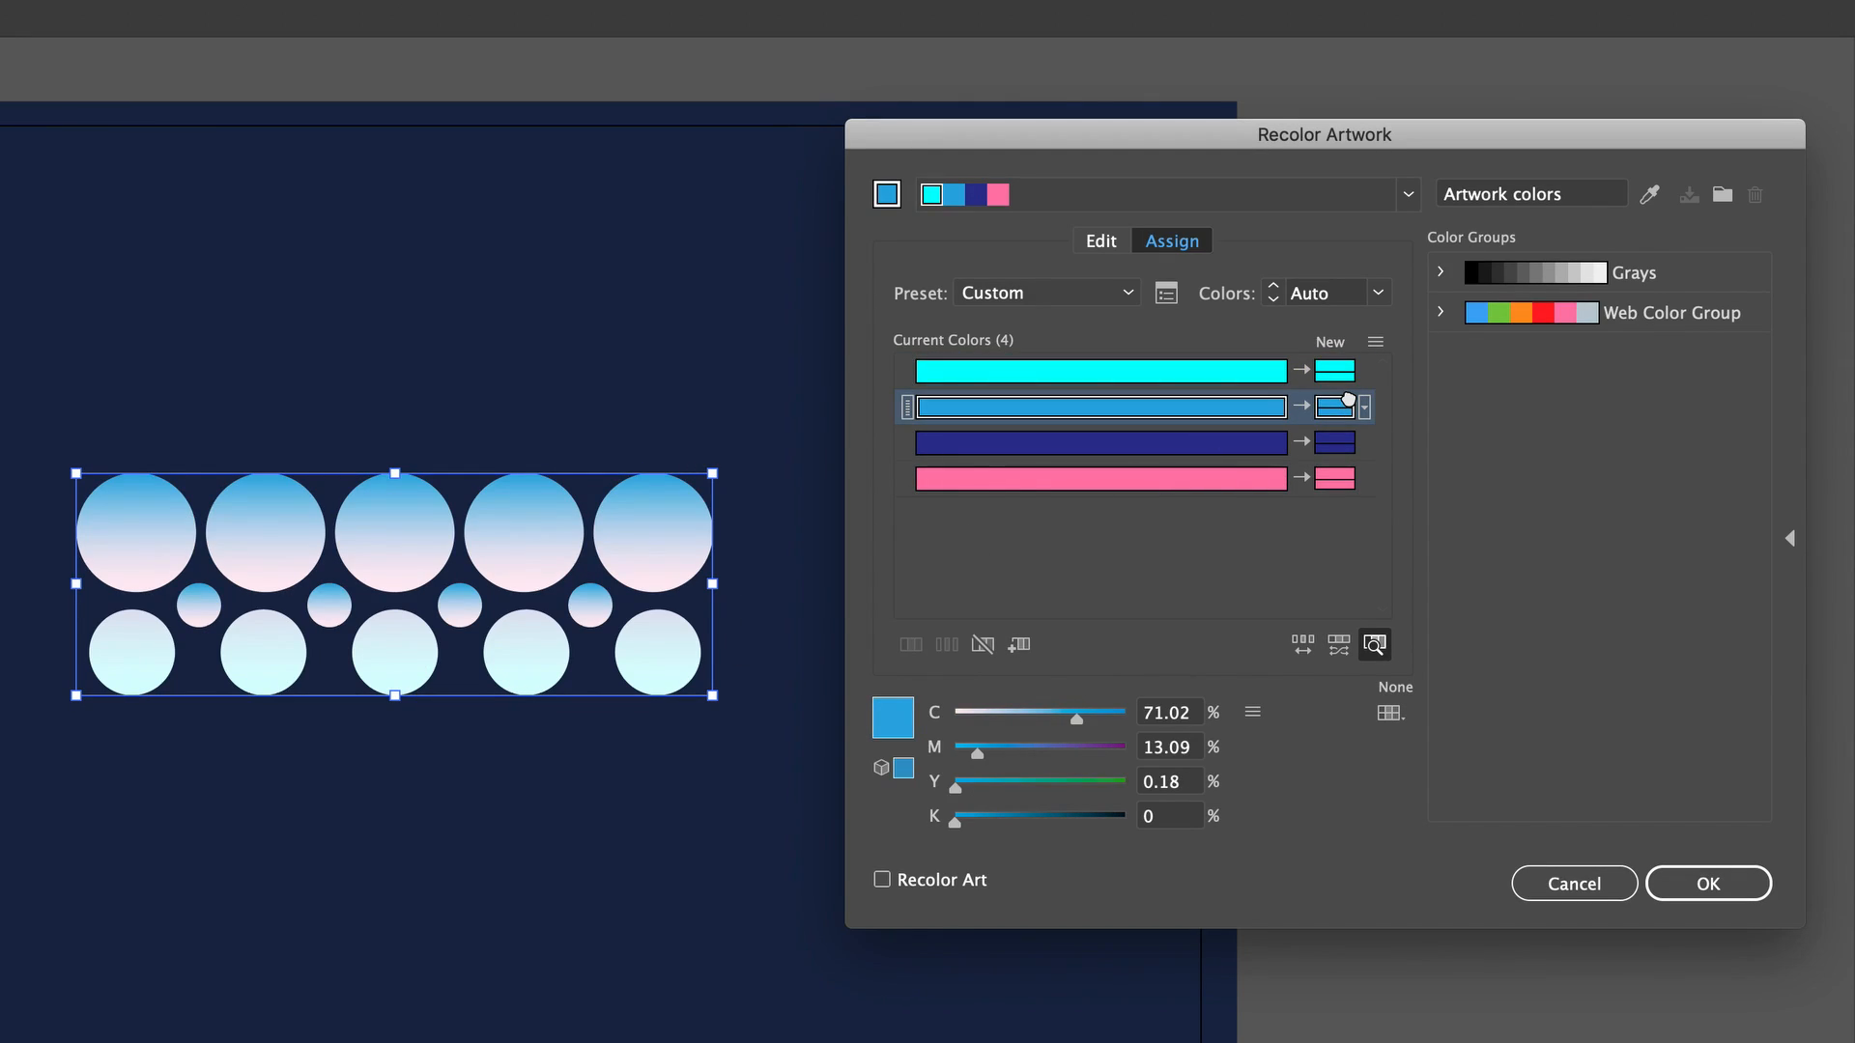
{"action": "left_click", "coordinate": [1376, 645]}
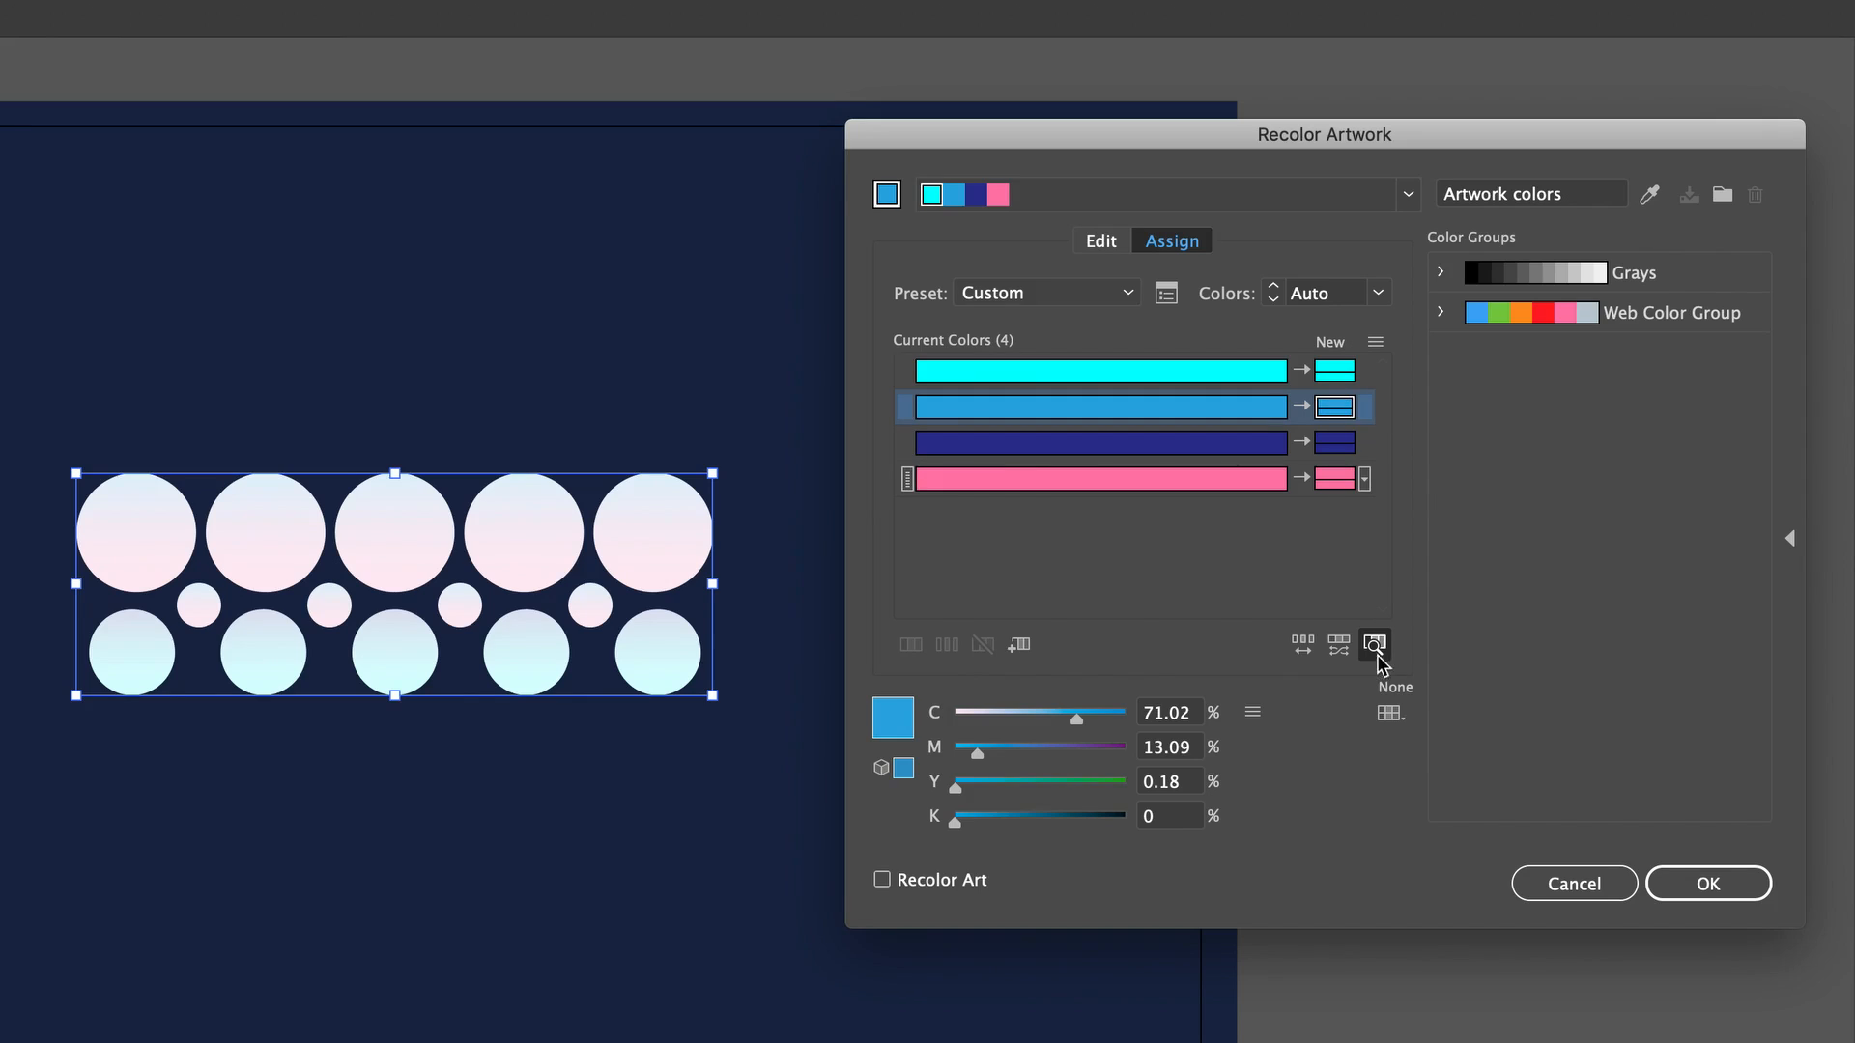
{"action": "left_click", "coordinate": [881, 879]}
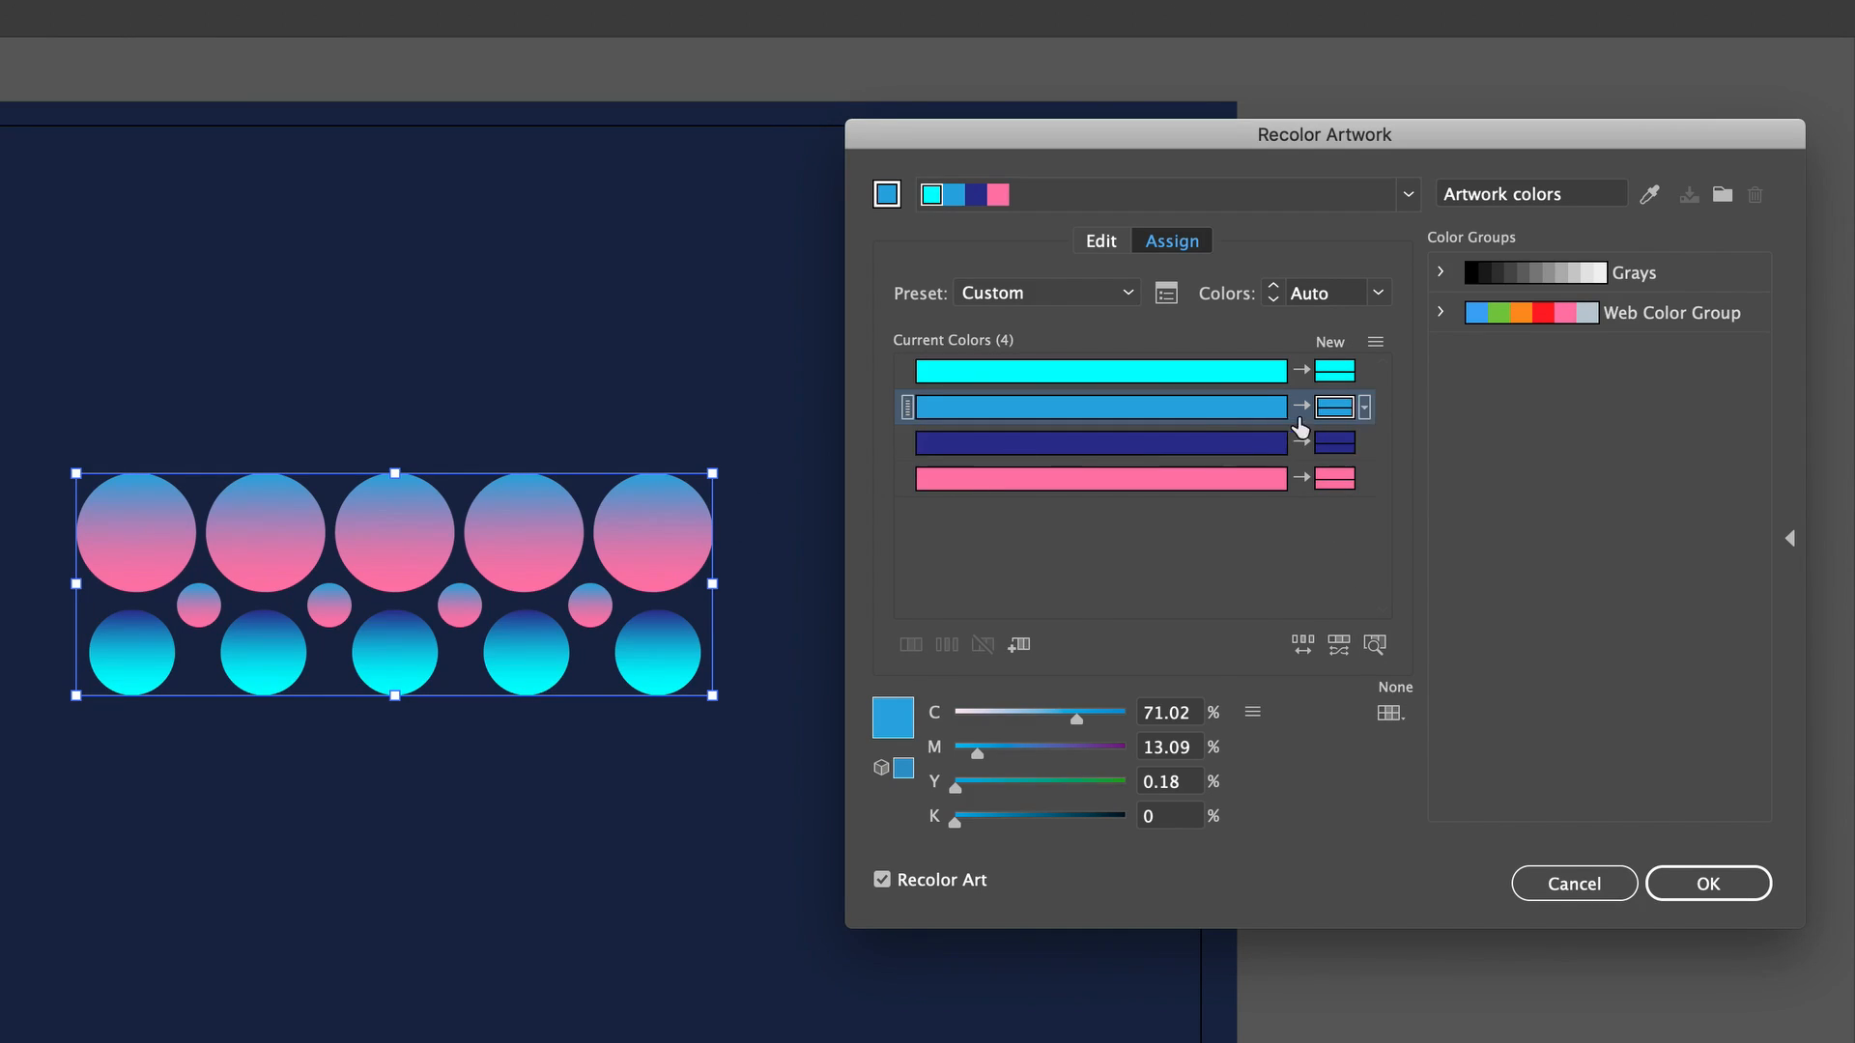
{"action": "mouse_move", "coordinate": [1335, 409]}
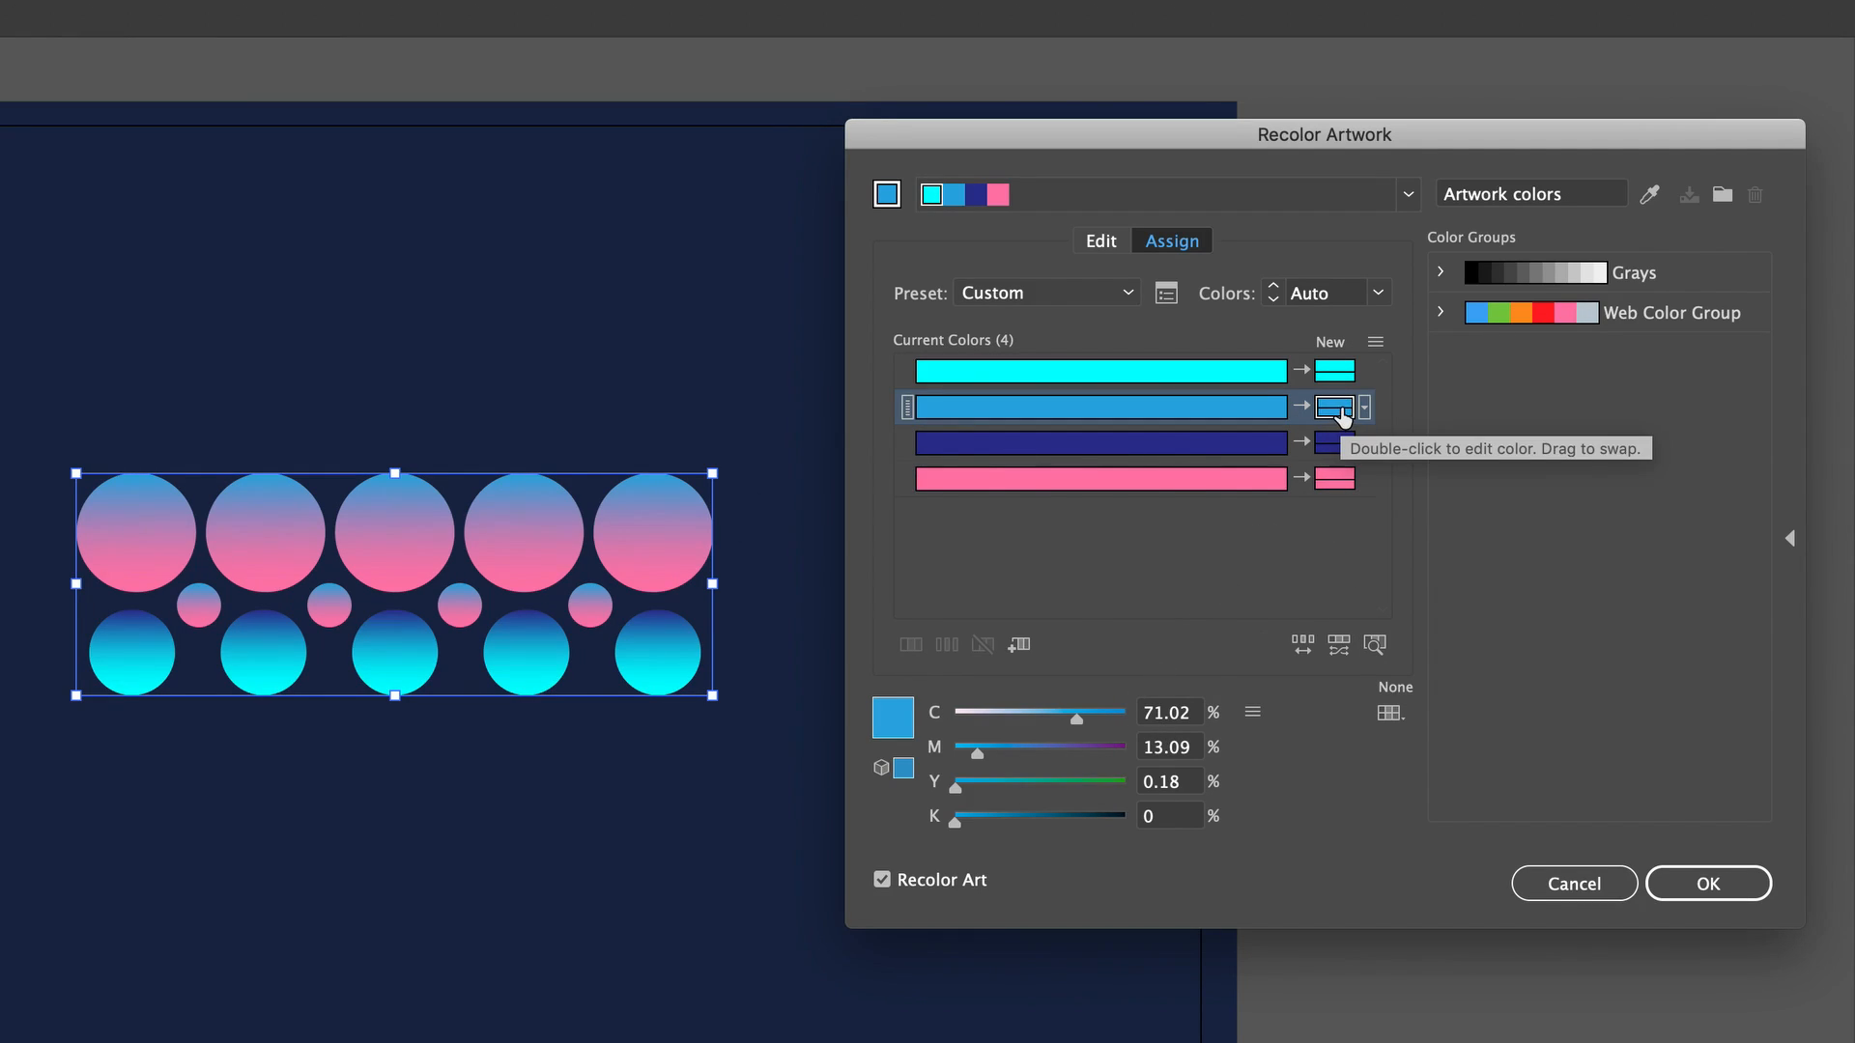
Replace the medium blue with a purple picked in Color Picker, deepen it toward magenta, and apply the recoloring
{"action": "double_click", "coordinate": [1333, 405]}
{"action": "type", "text": "C92BE0"}
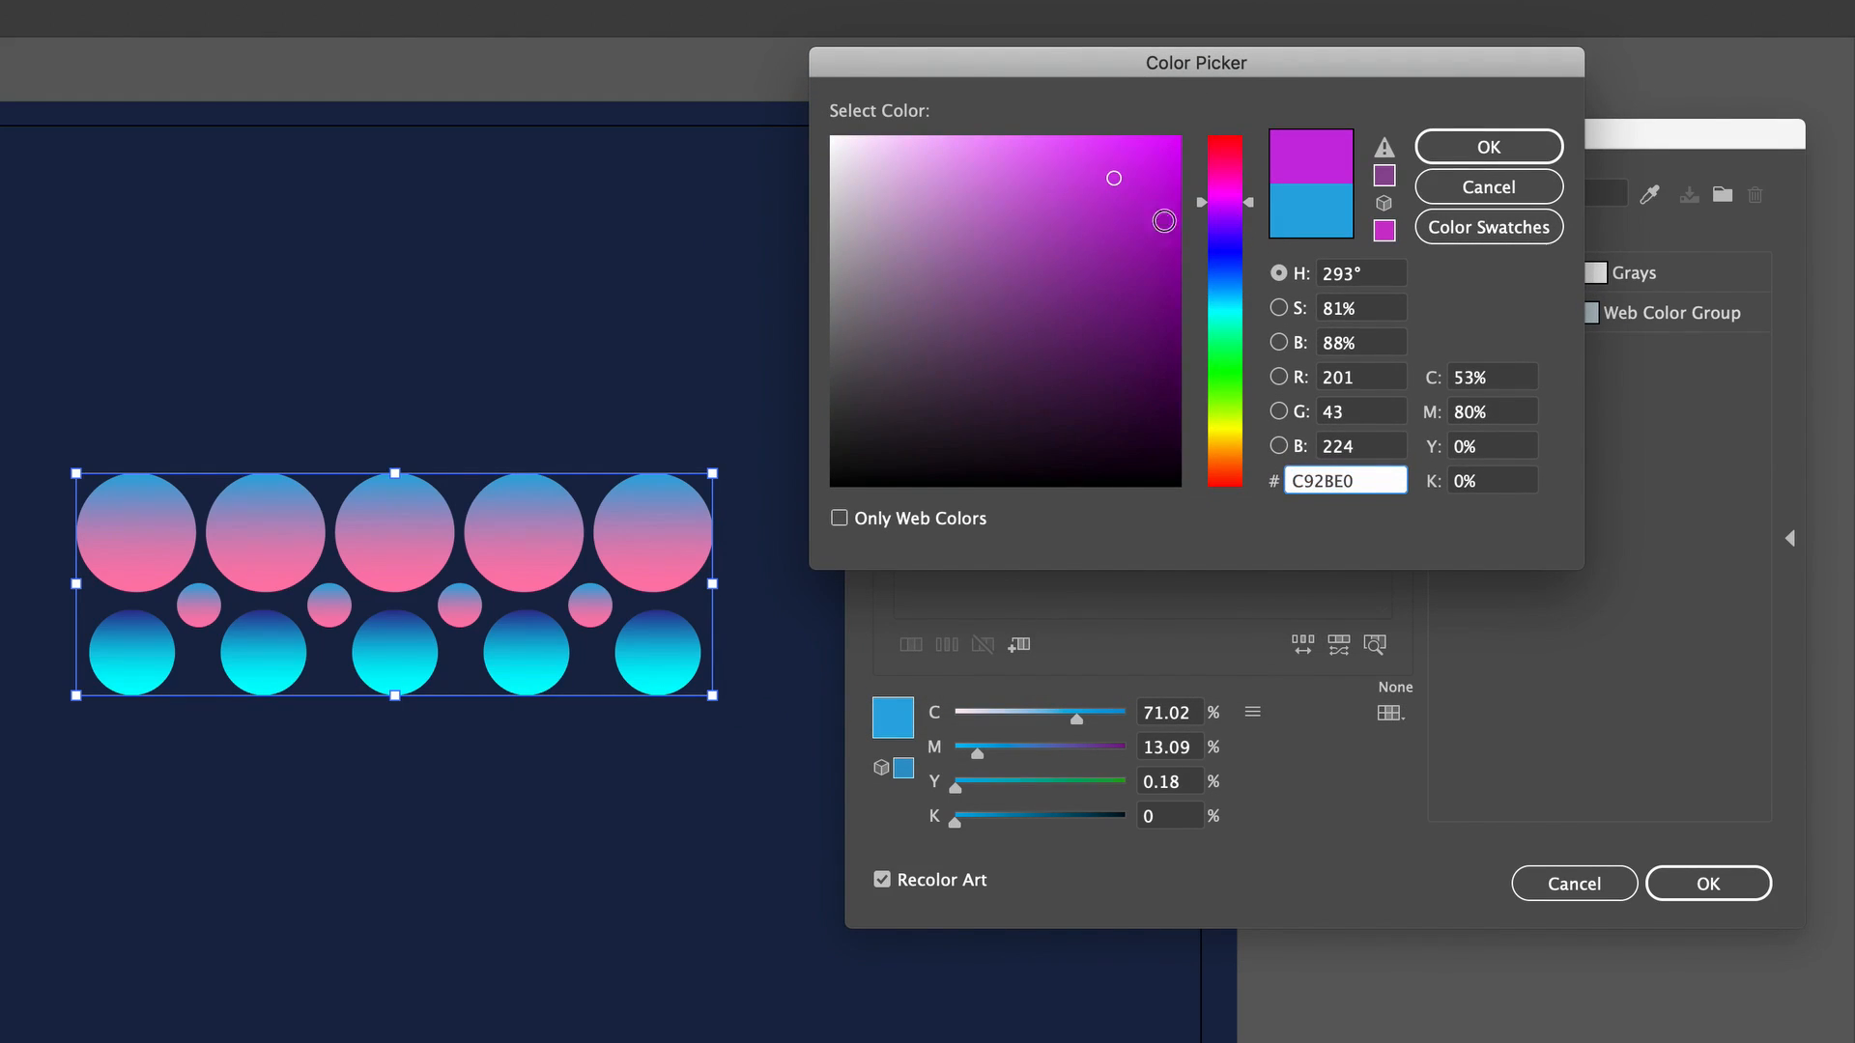
{"action": "left_click", "coordinate": [1046, 166]}
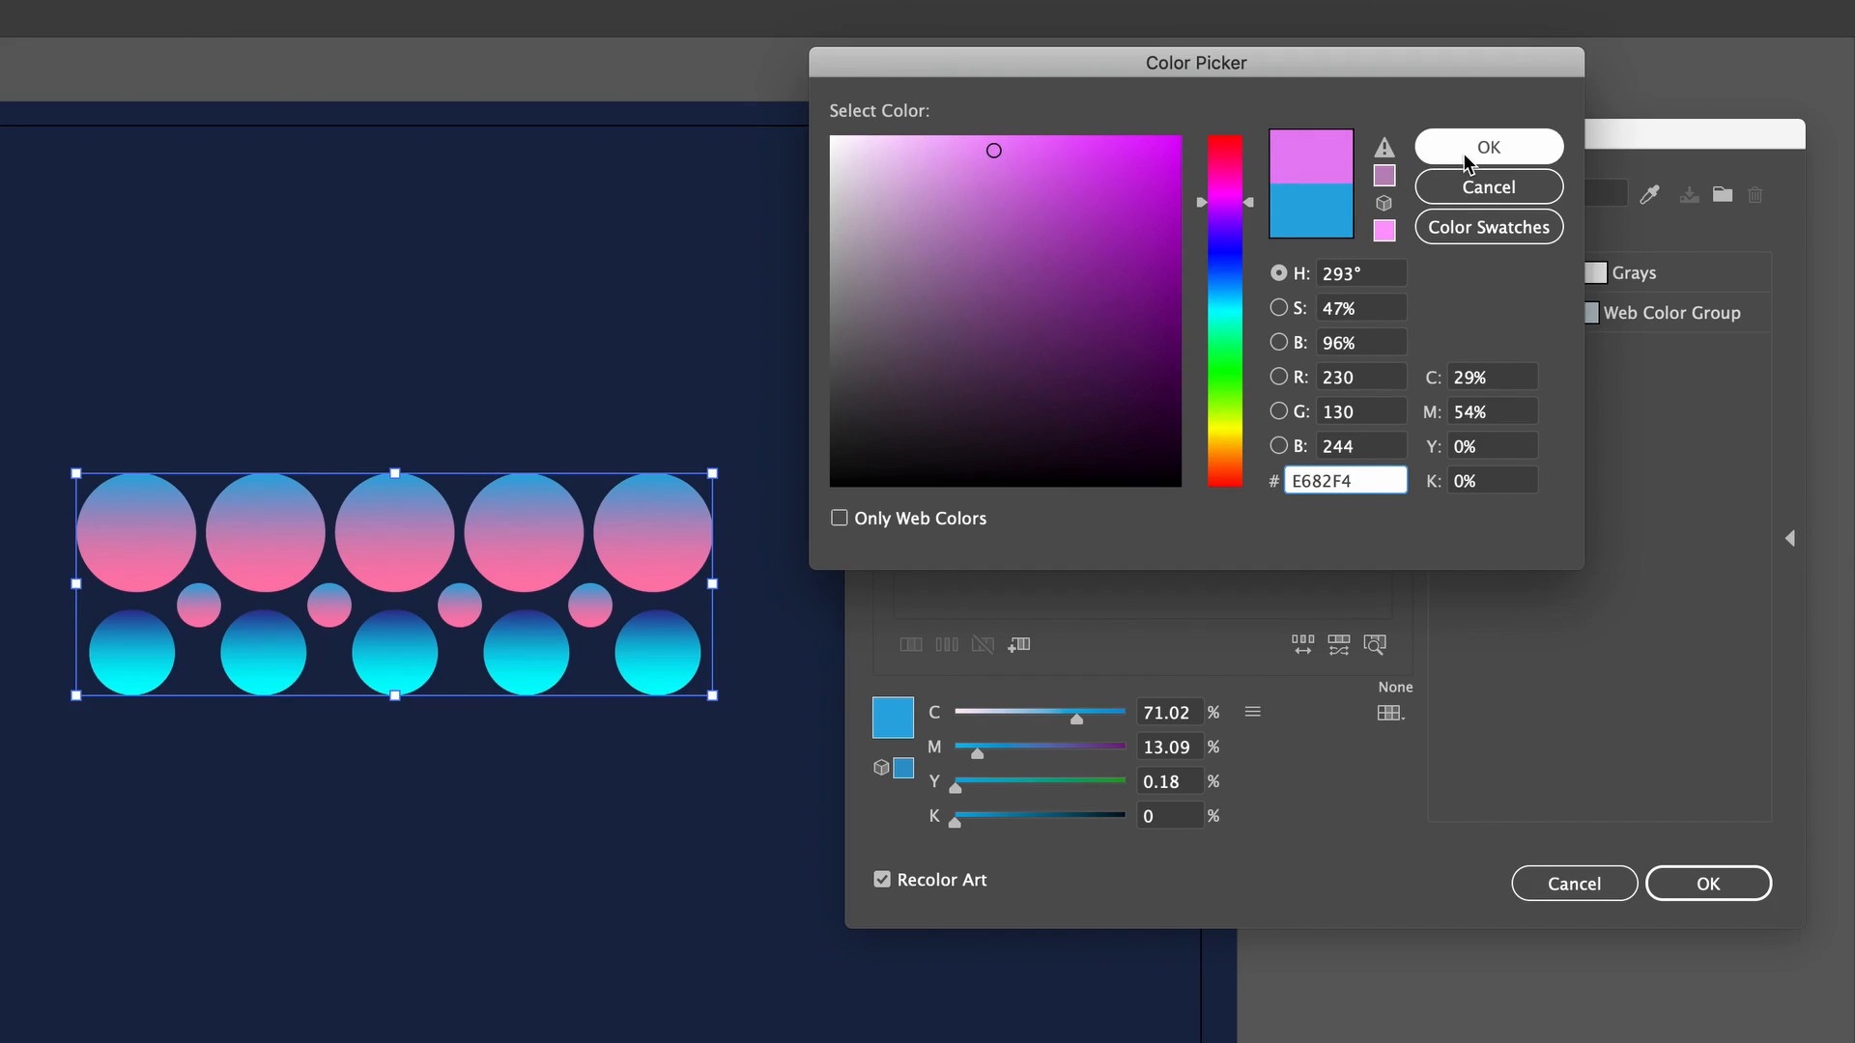
{"action": "left_click", "coordinate": [1488, 147]}
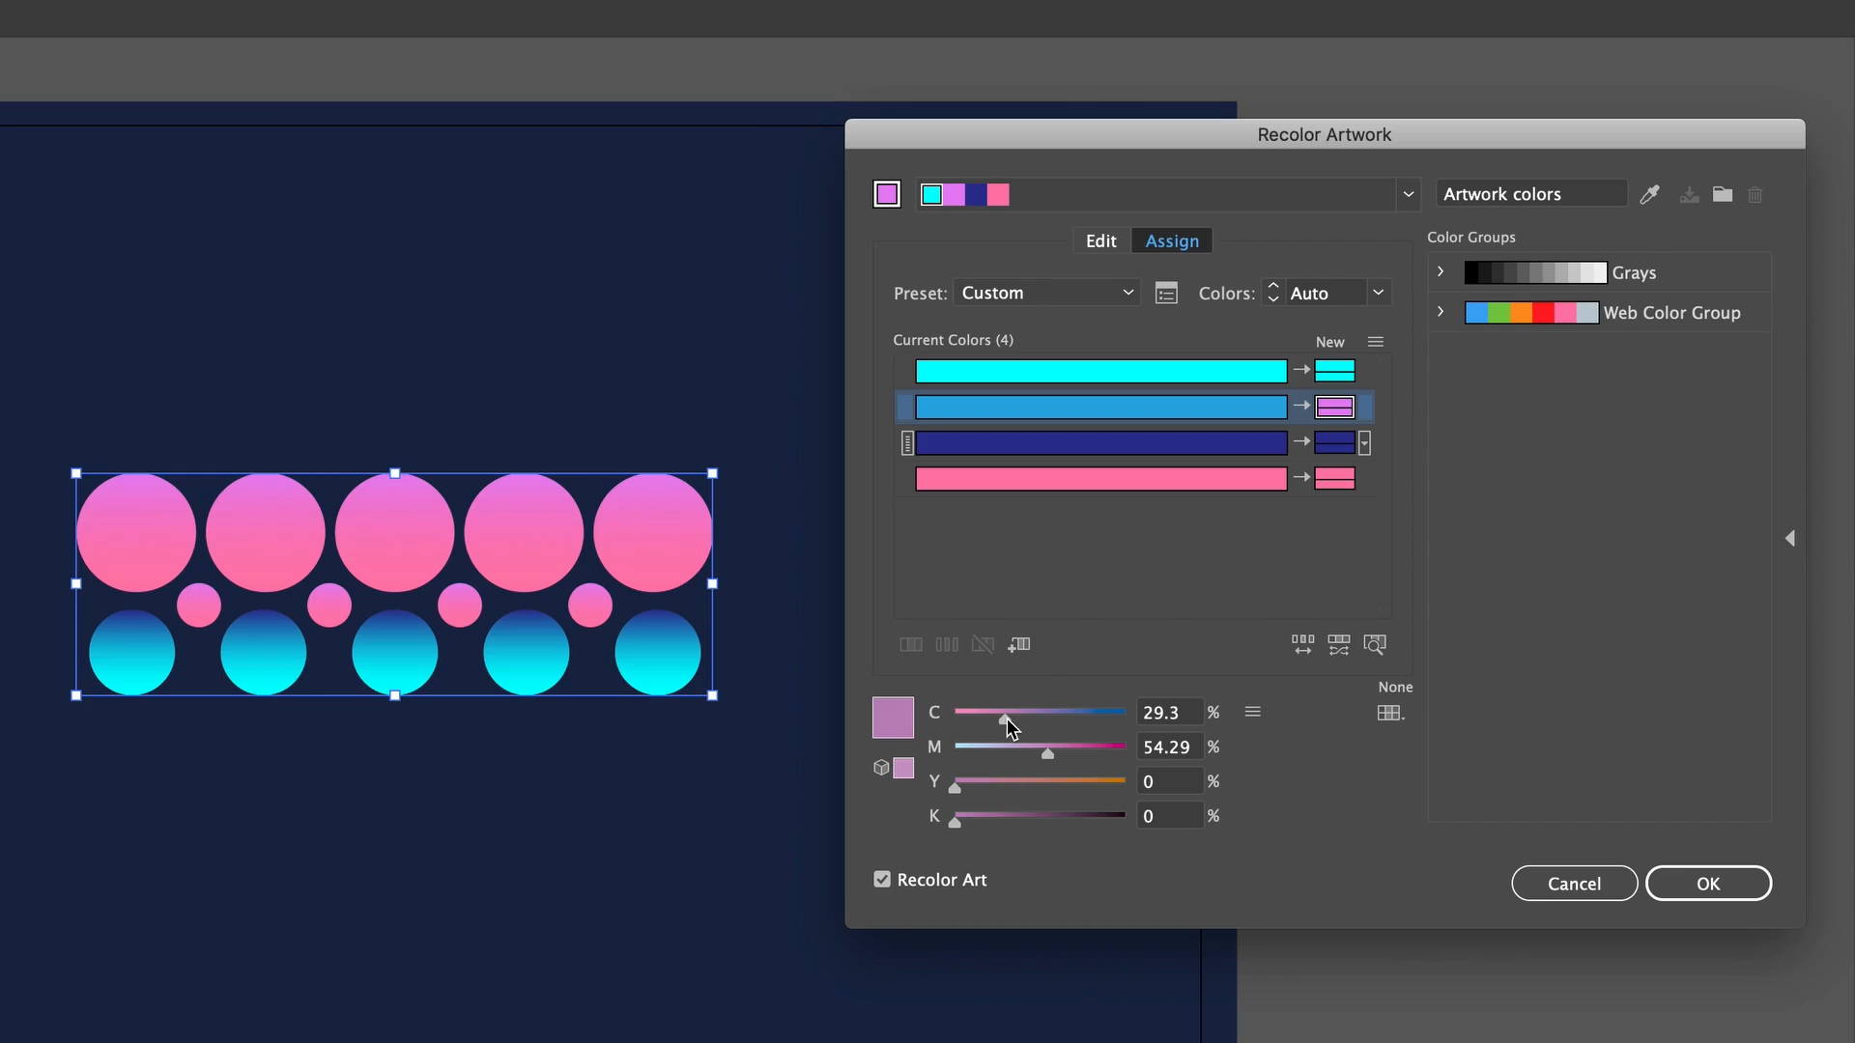
{"action": "left_click_drag", "start_coordinate": [999, 711], "coordinate": [1040, 711]}
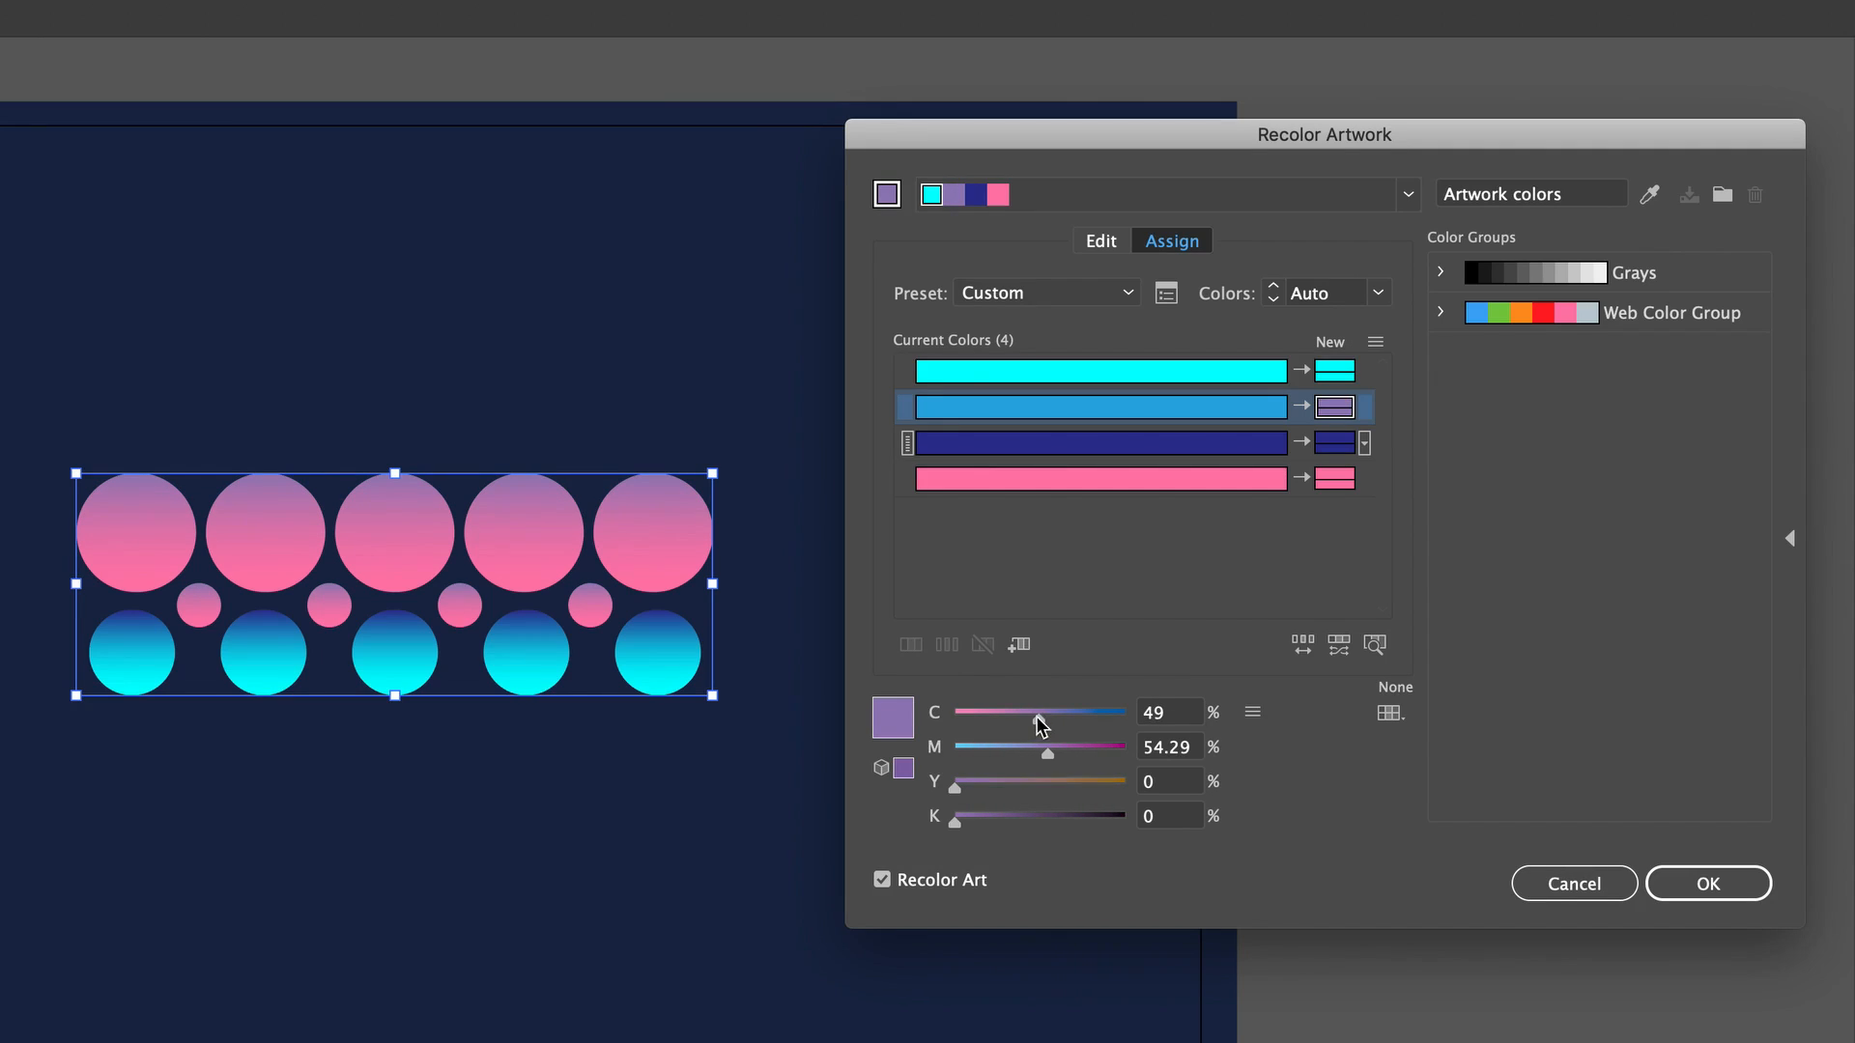
{"action": "left_click_drag", "start_coordinate": [1036, 711], "coordinate": [981, 711]}
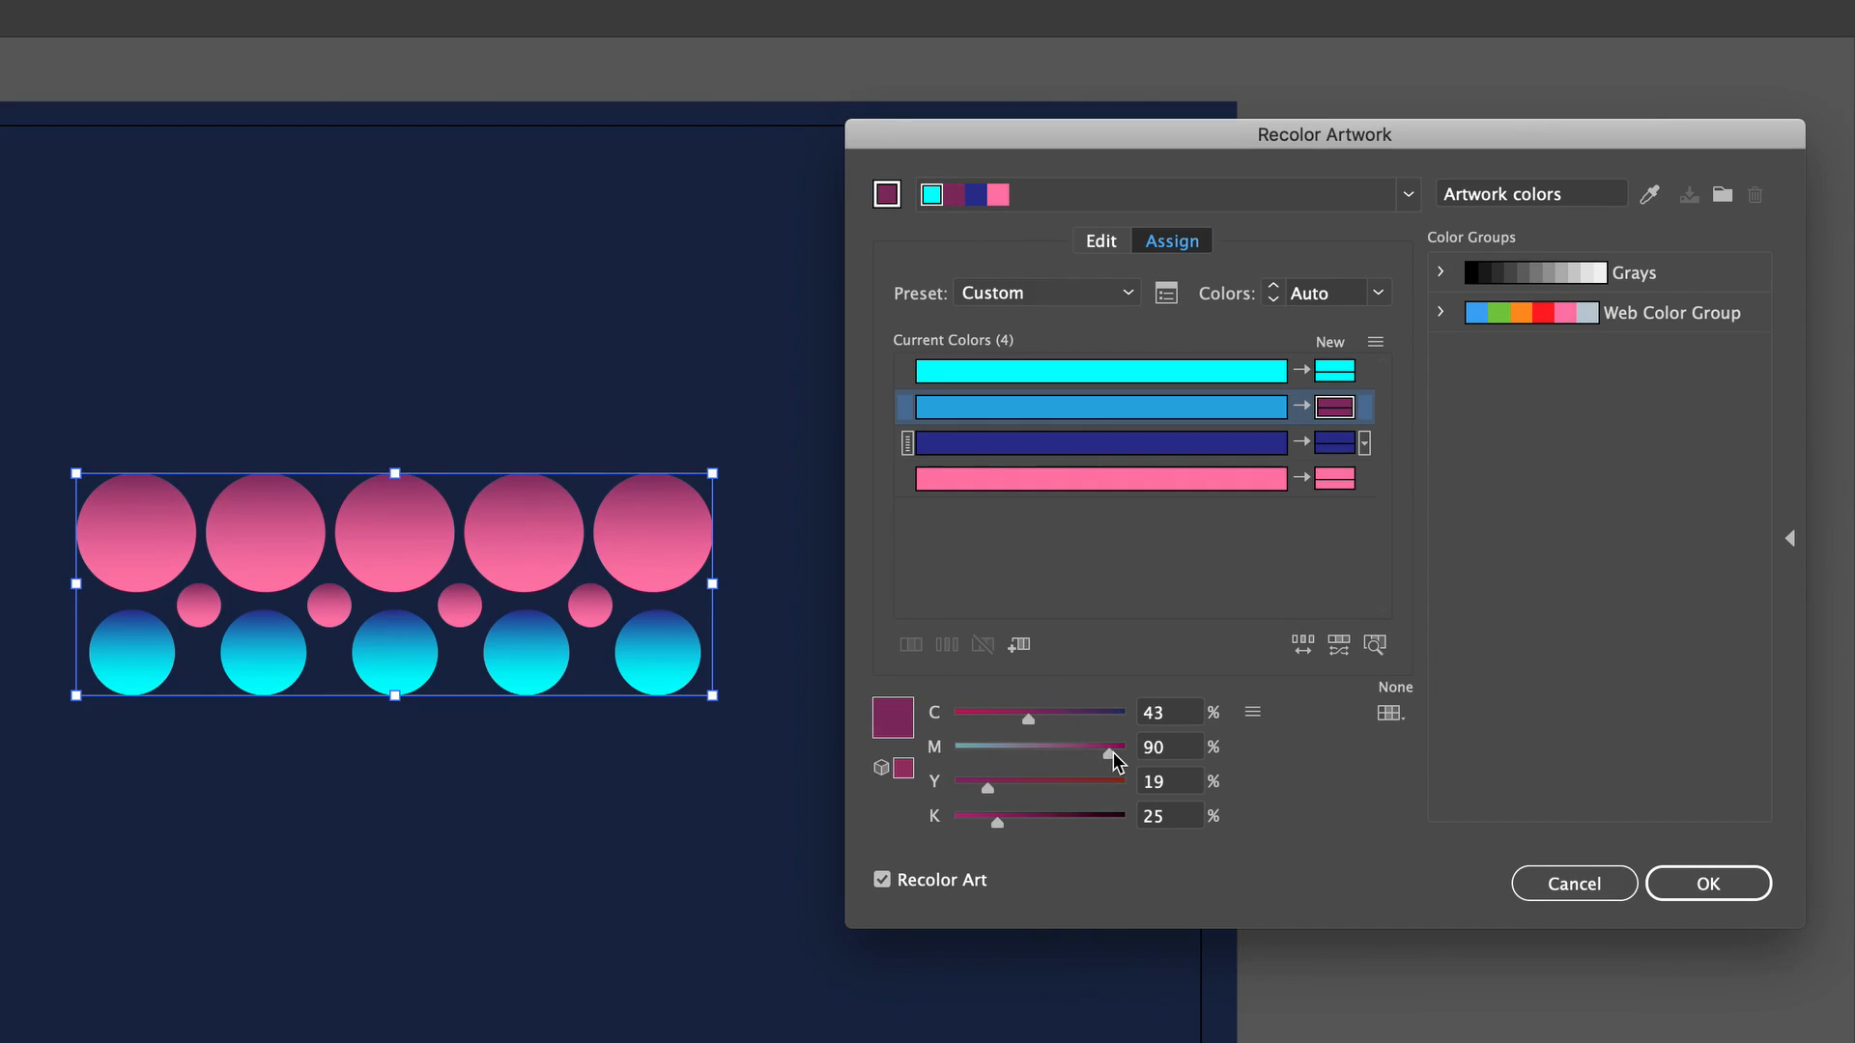
{"action": "mouse_move", "coordinate": [695, 522]}
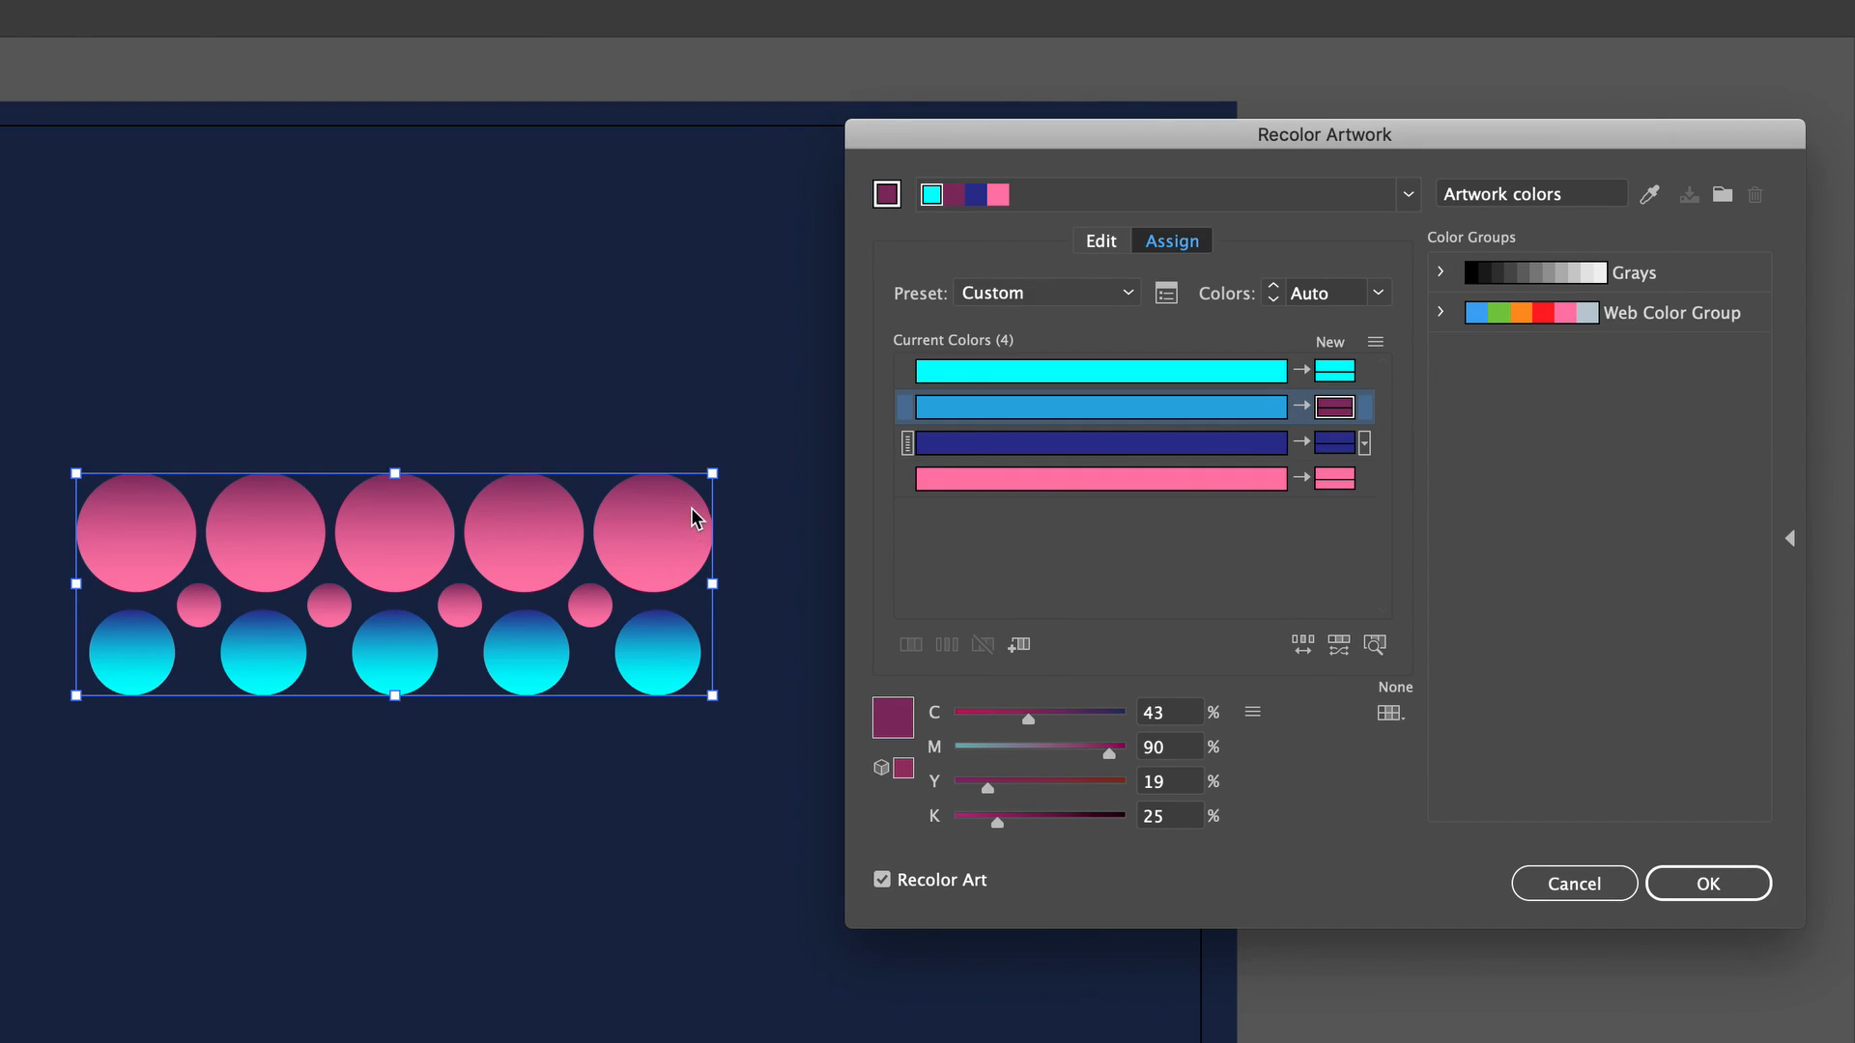
{"action": "mouse_move", "coordinate": [1615, 727]}
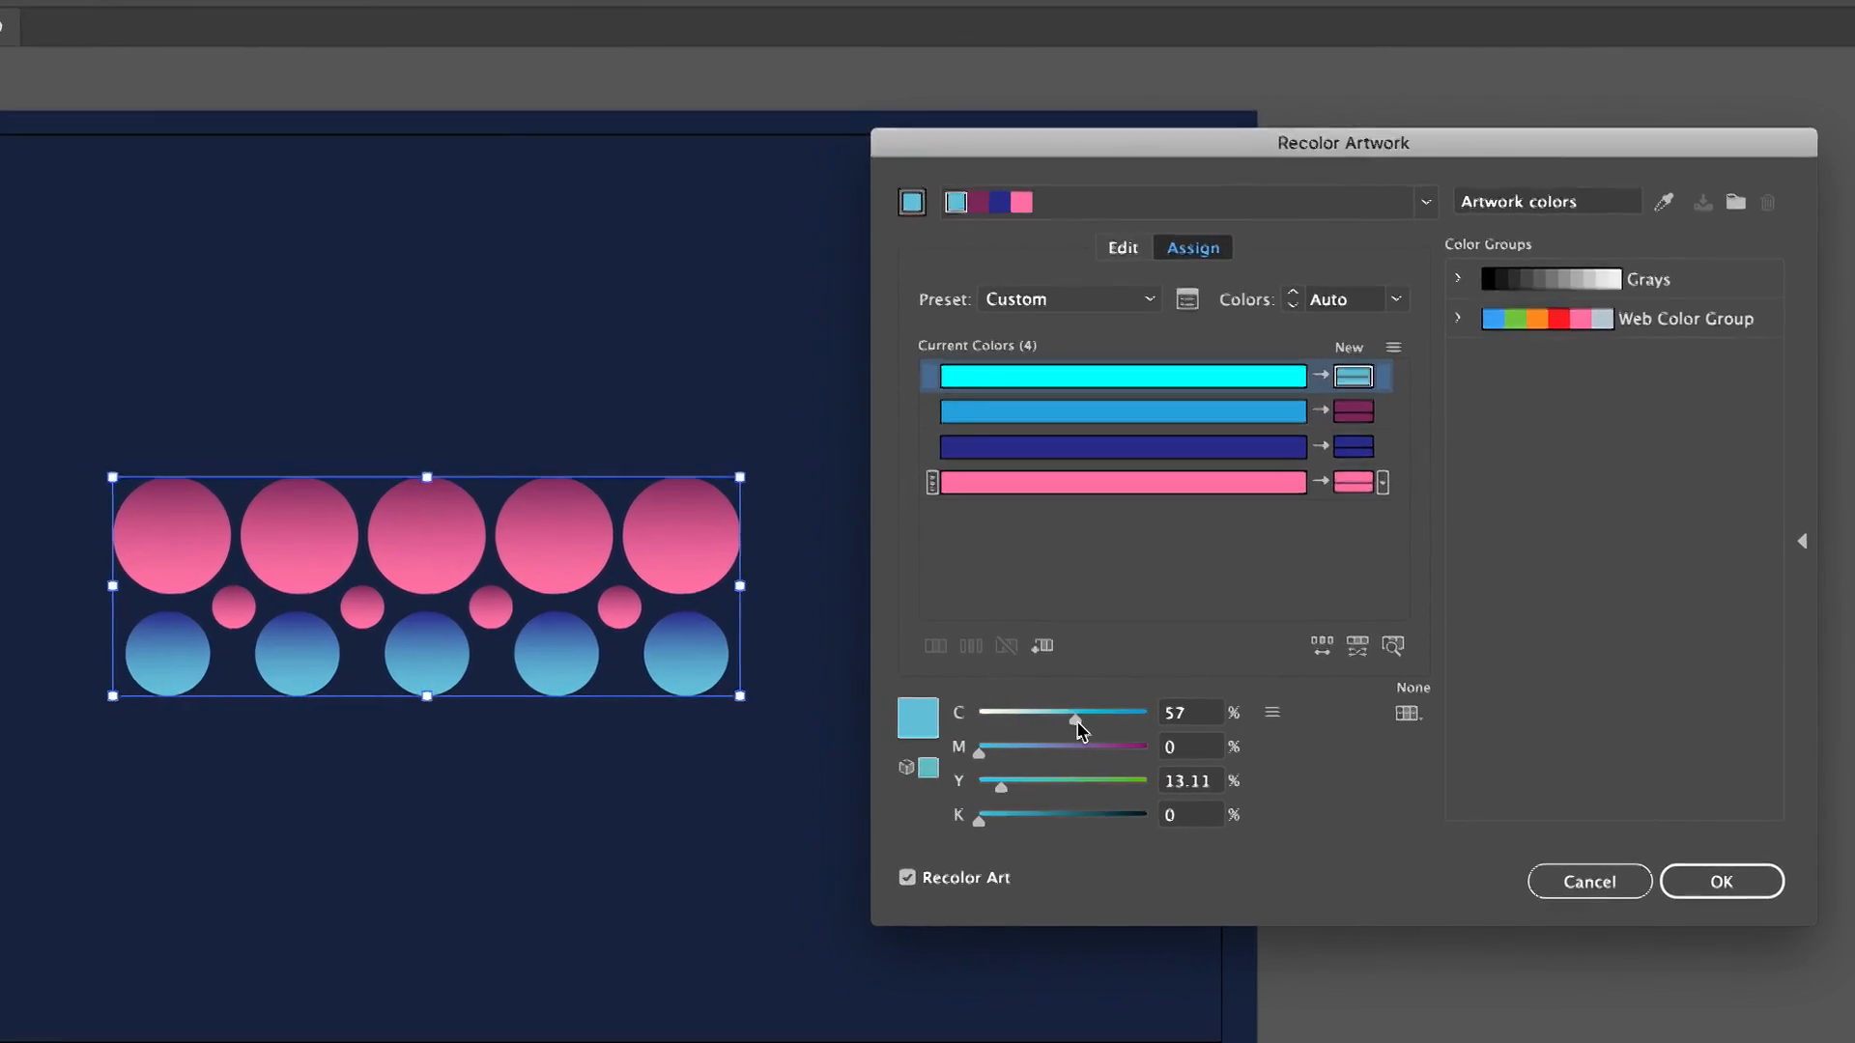
{"action": "left_click", "coordinate": [1723, 881]}
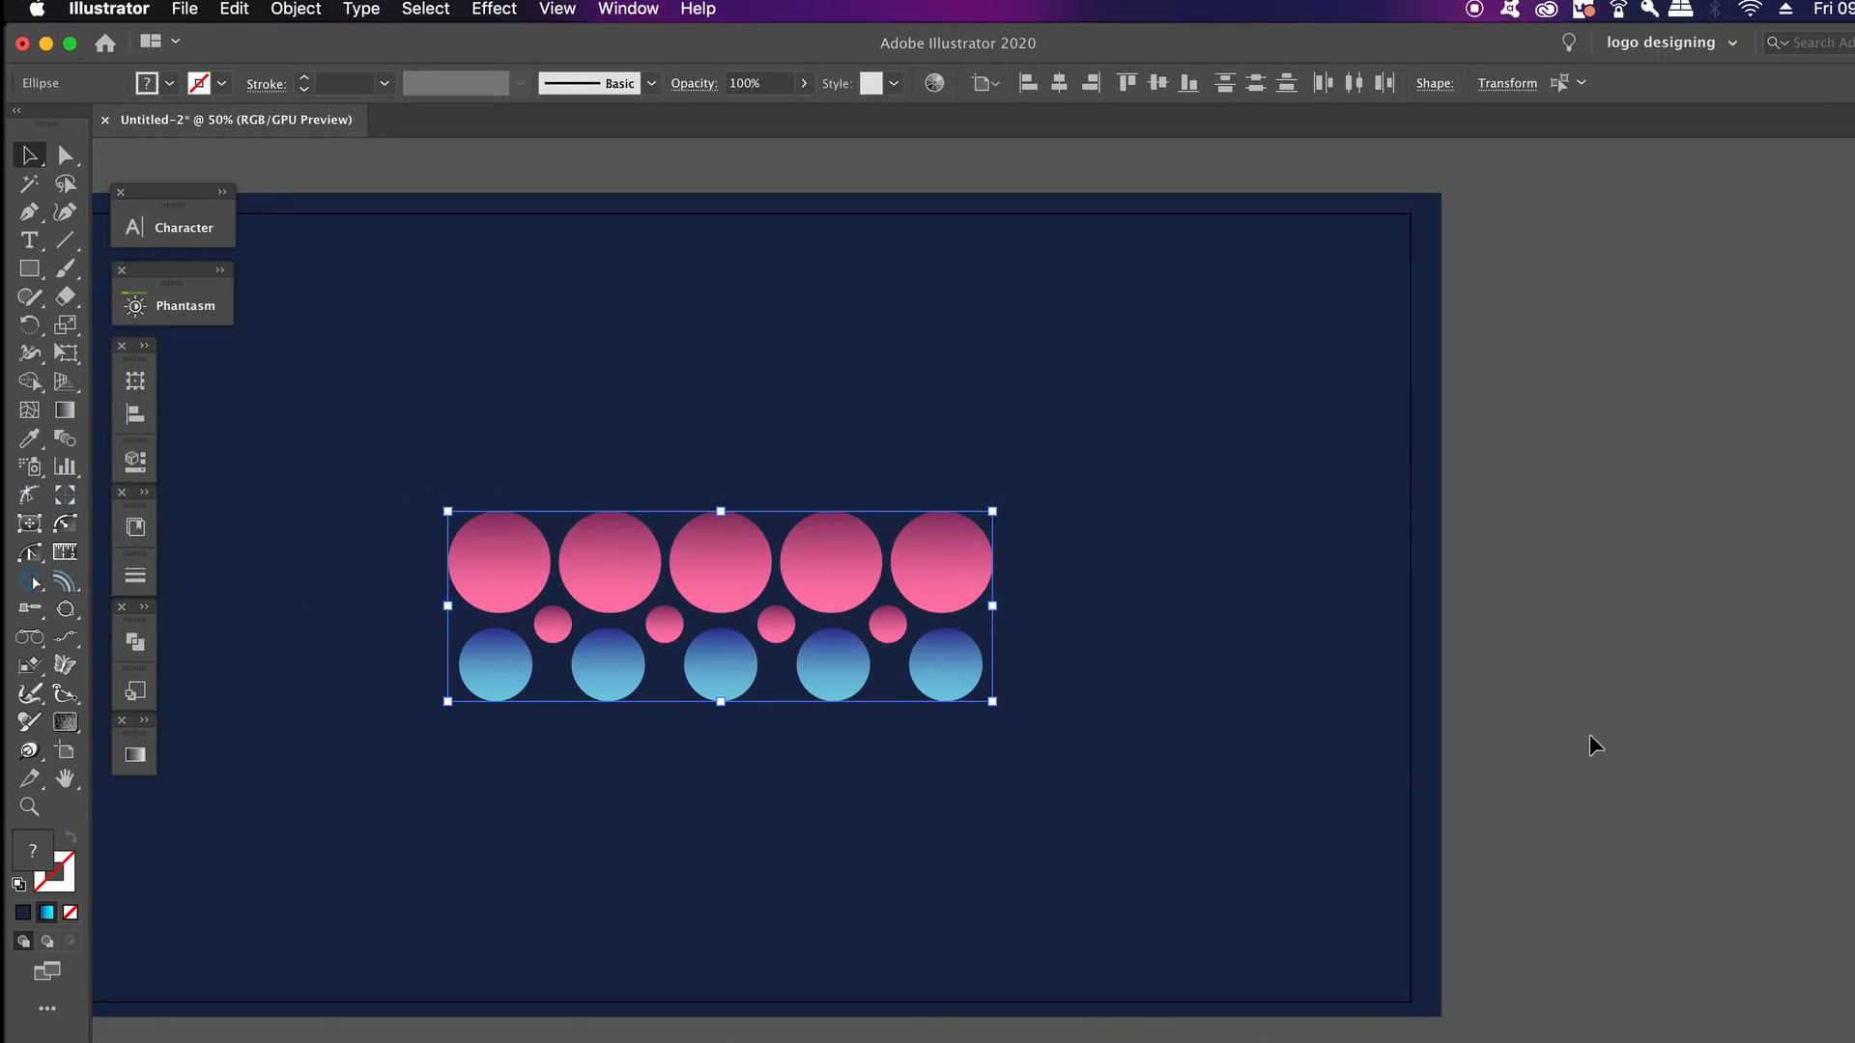